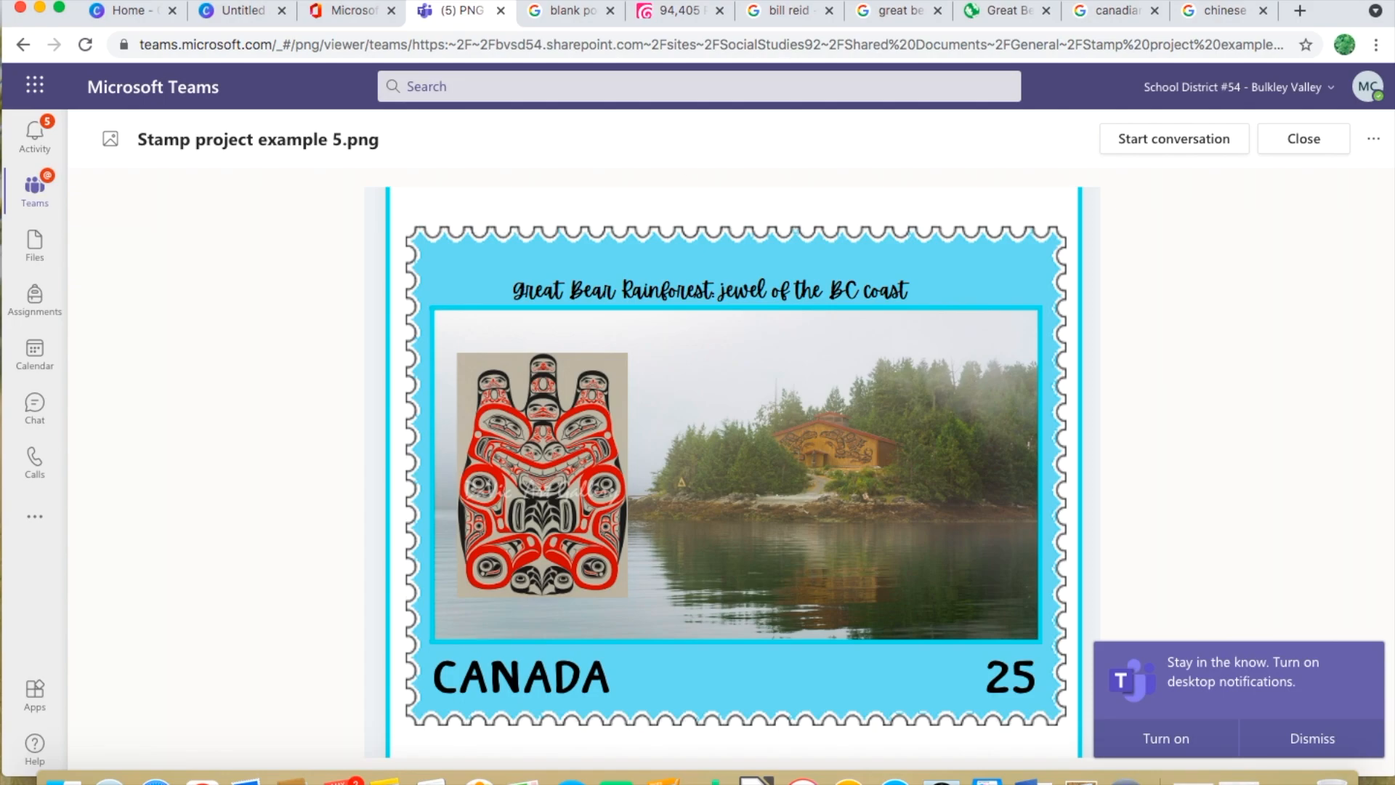
Preview the Canadian Stamp Collection, Postal History and pointellicehouse.ca hockey stamp image results
{"action": "left_click", "coordinate": [1106, 10]}
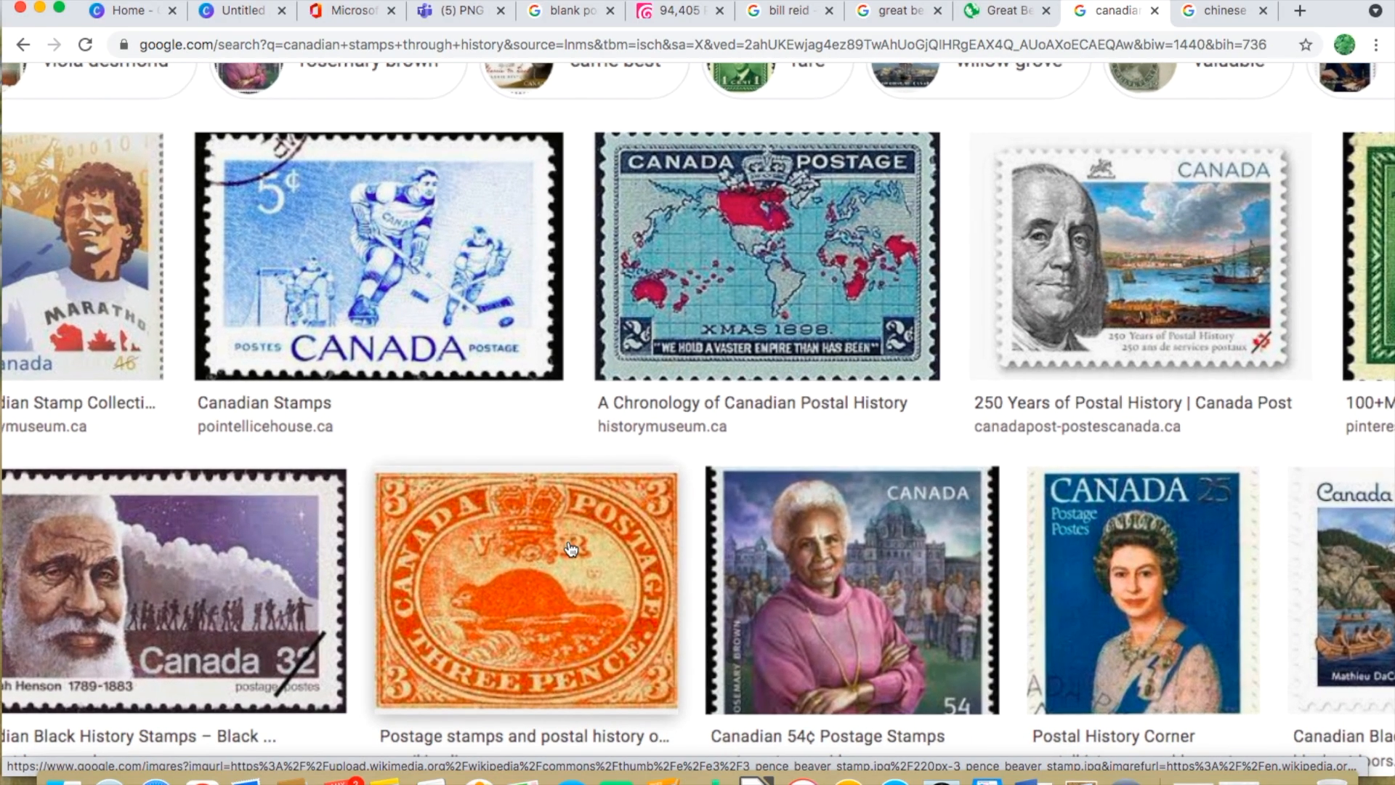
{"action": "scroll", "scroll_direction": "down", "scroll_amount": 3}
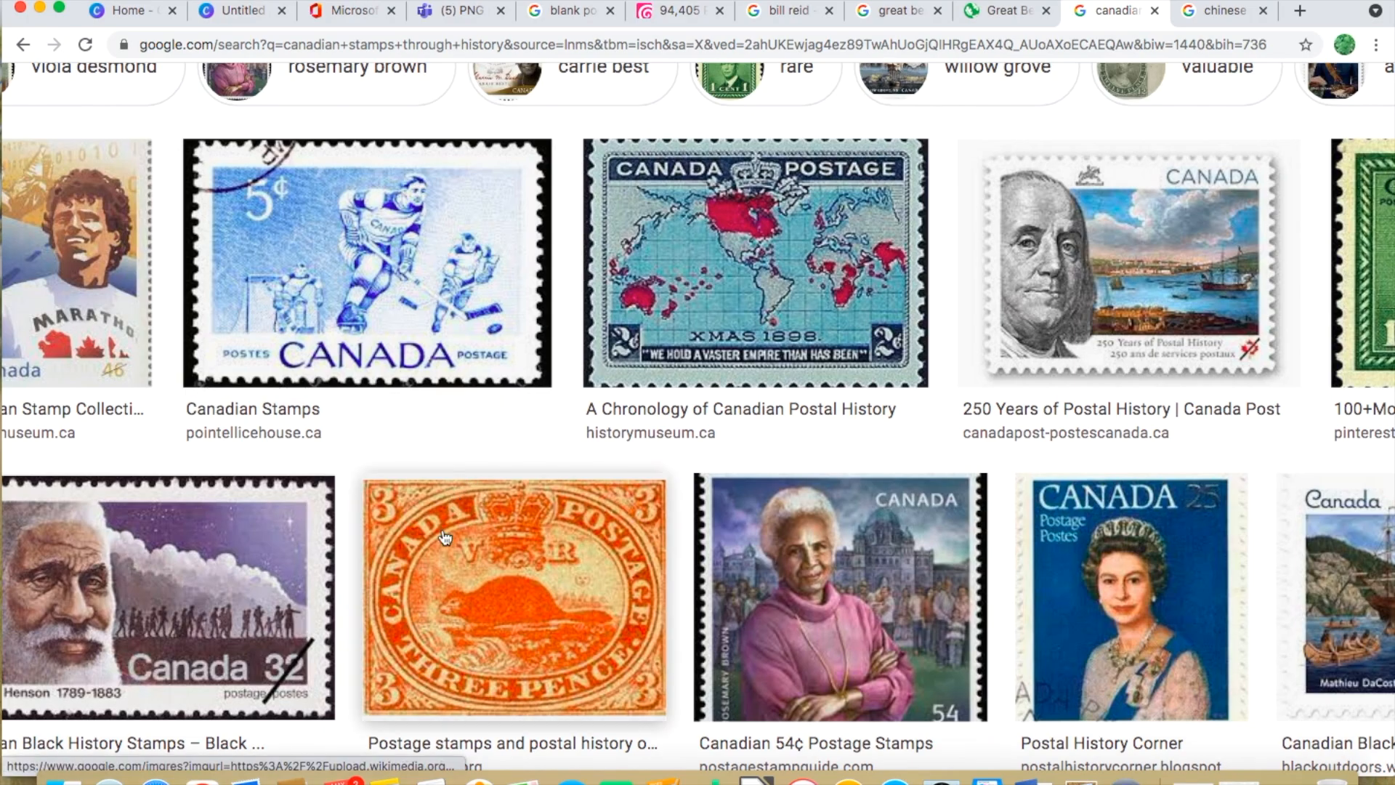
{"action": "scroll", "scroll_direction": "down", "scroll_amount": 3}
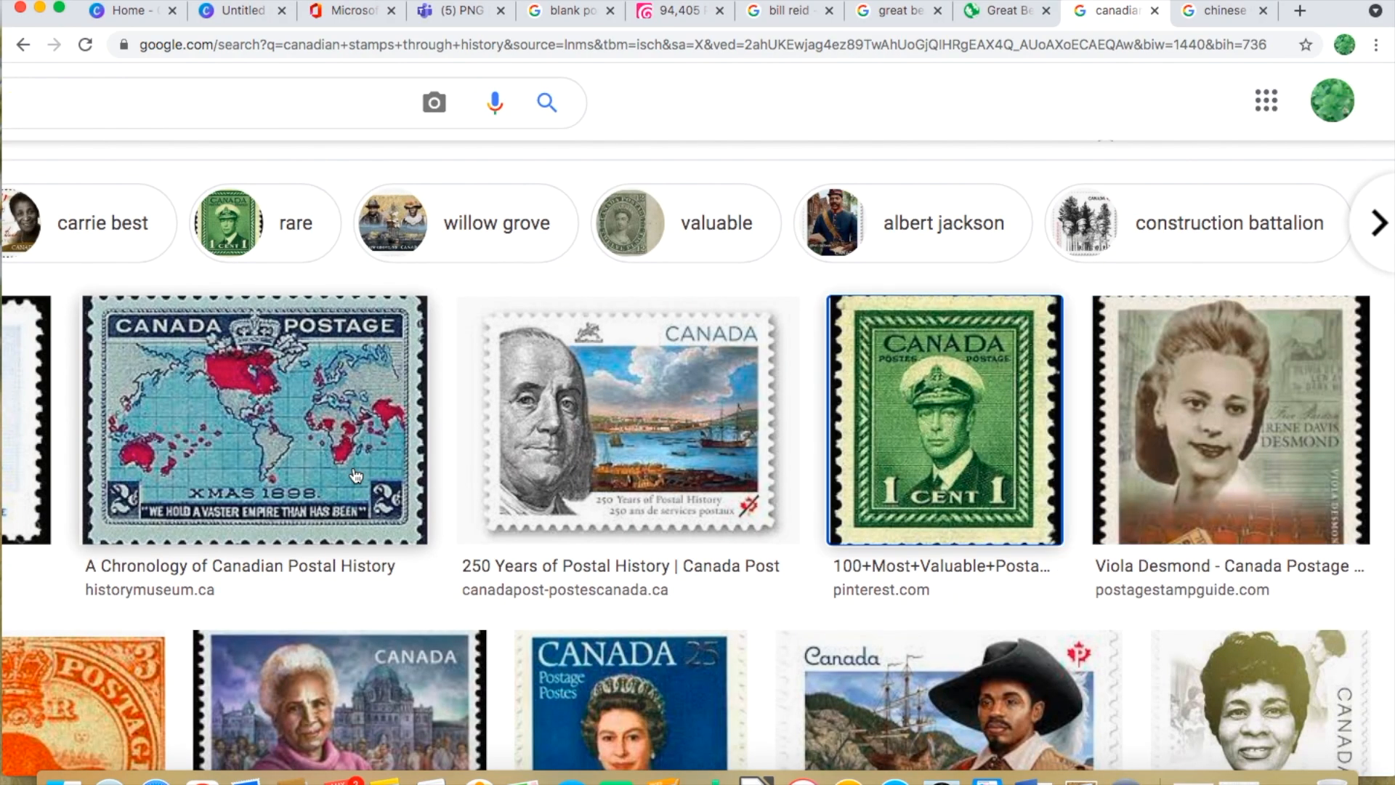
{"action": "mouse_move", "coordinate": [944, 476]}
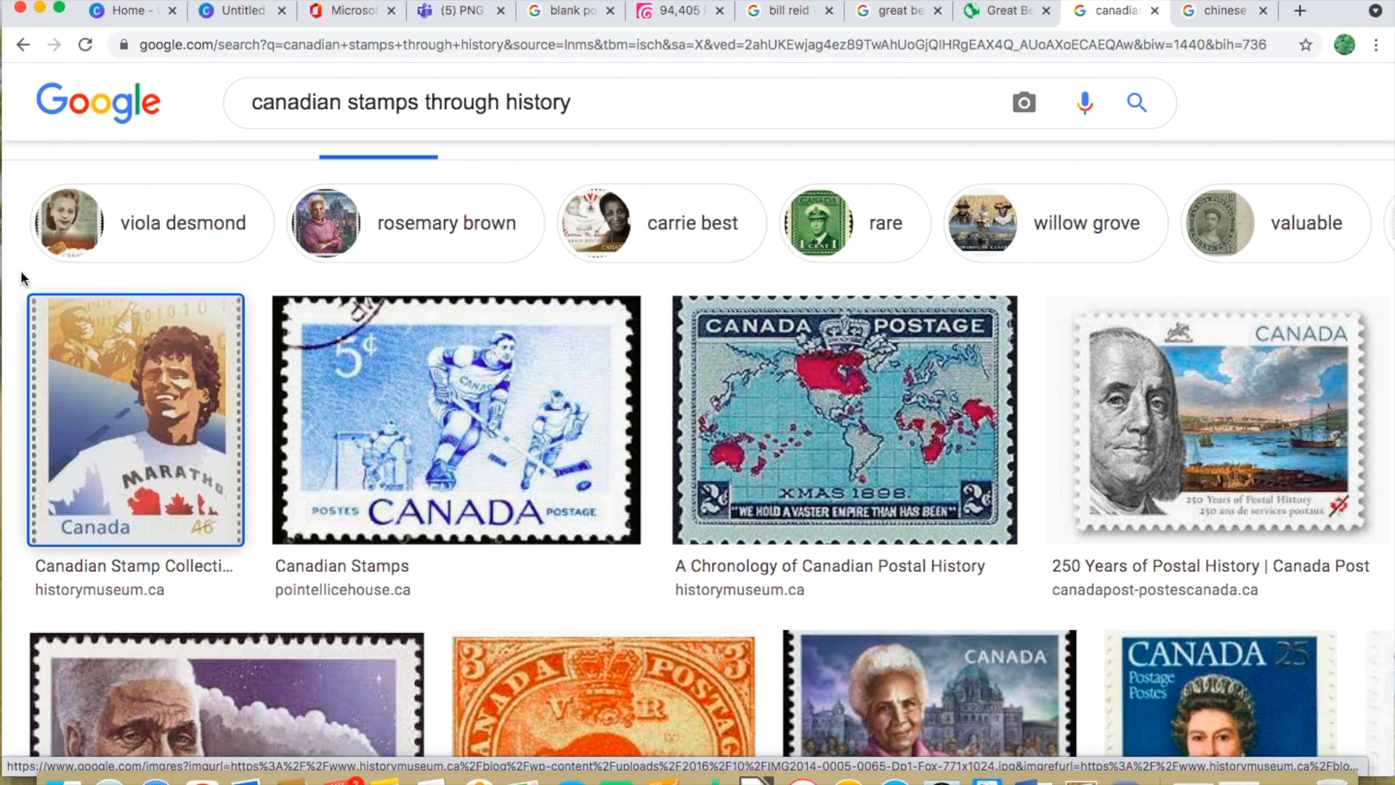
{"action": "left_click", "coordinate": [456, 420]}
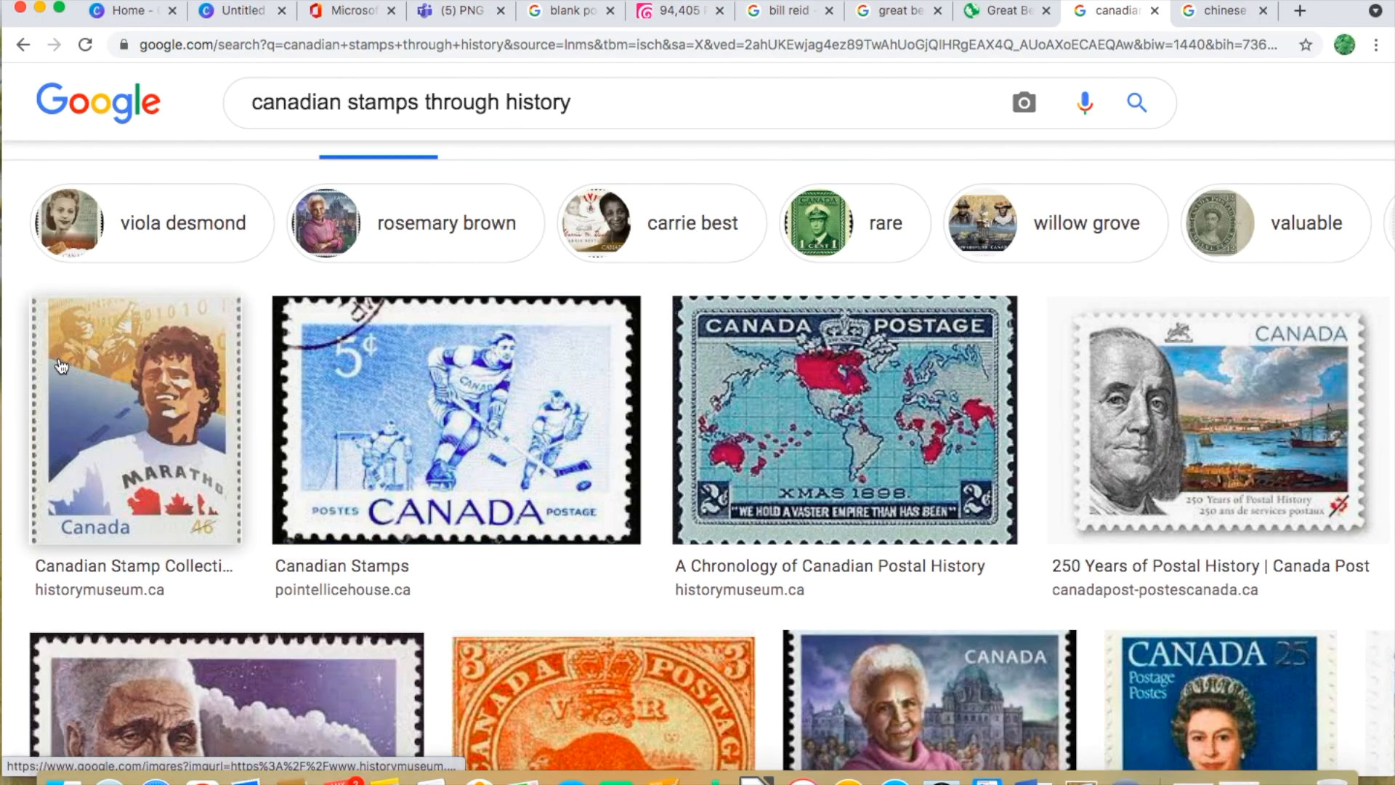
{"action": "left_click", "coordinate": [135, 420]}
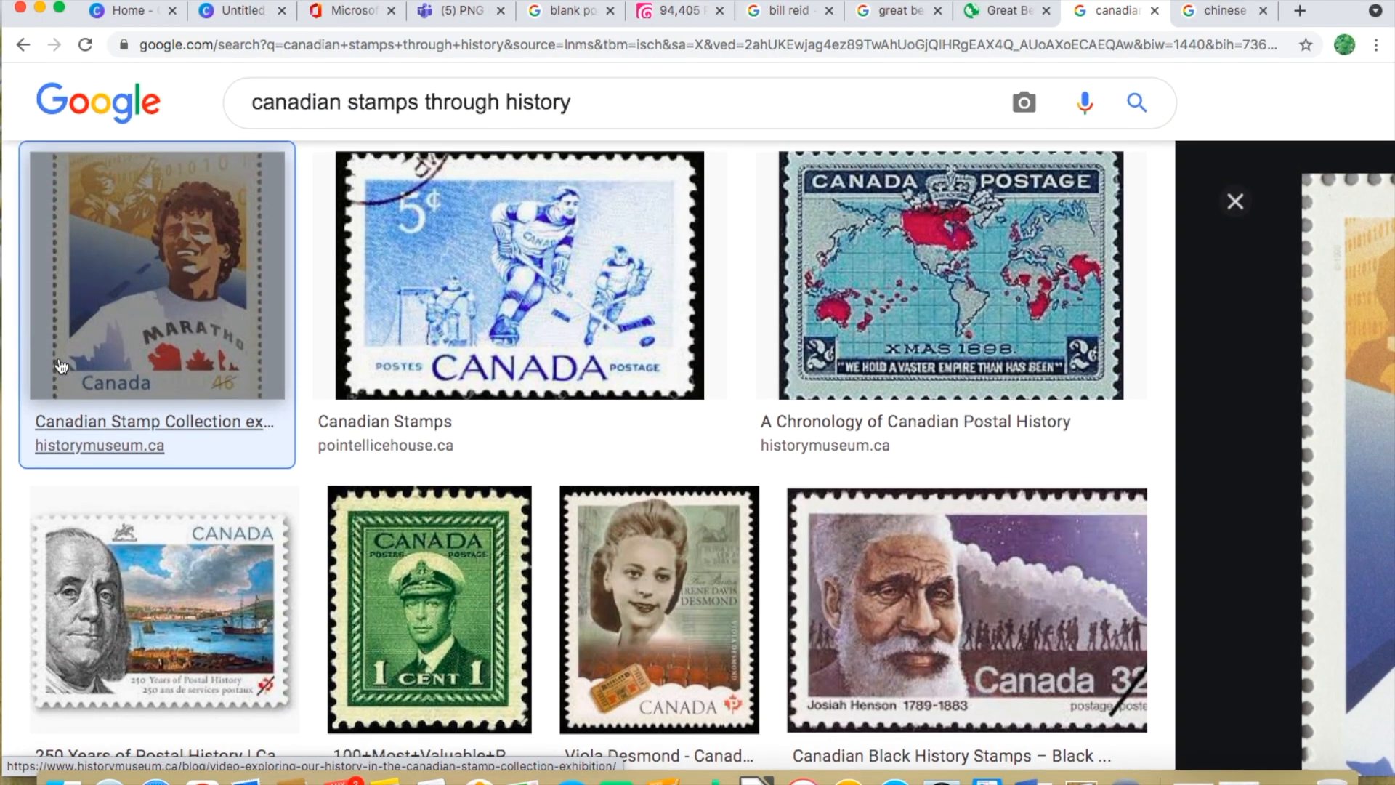
{"action": "left_click", "coordinate": [518, 274]}
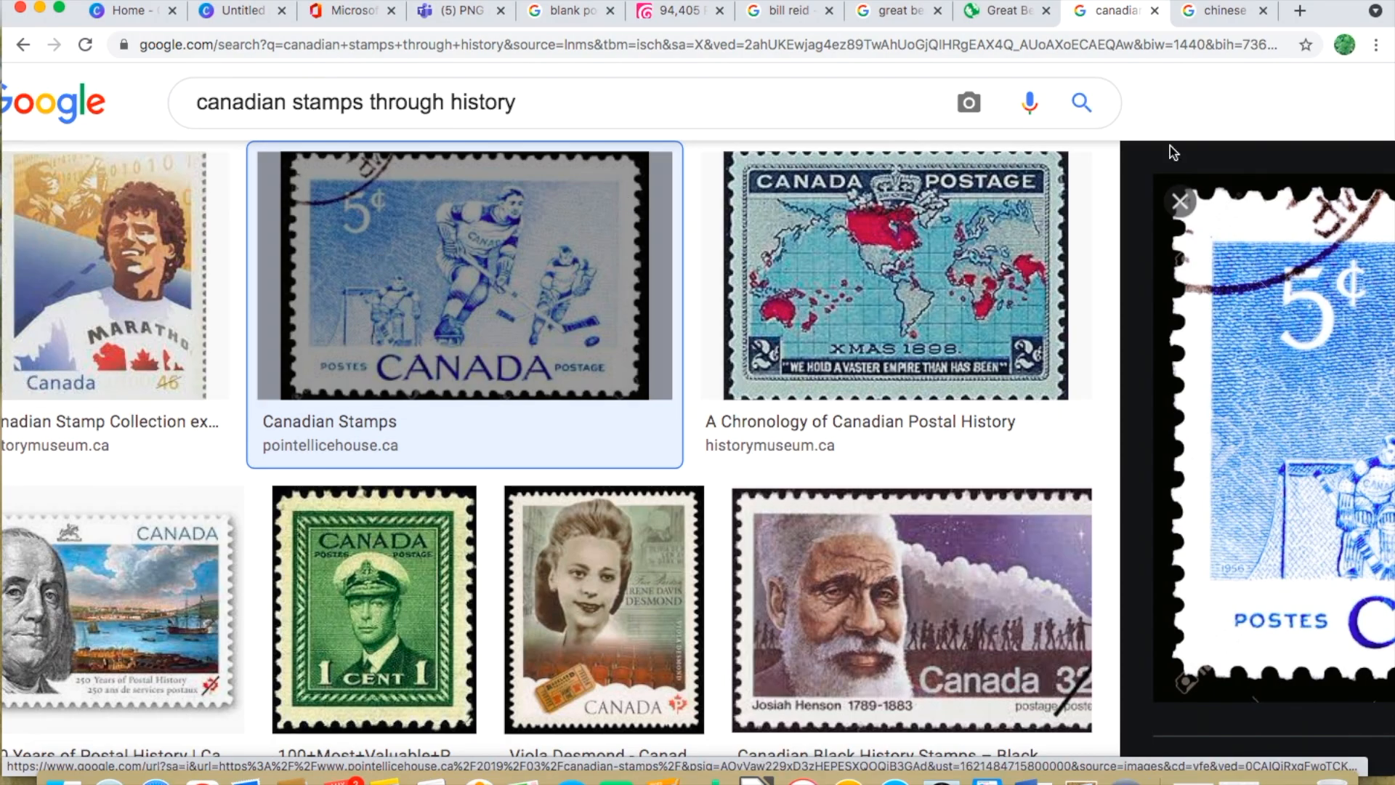
{"action": "left_click", "coordinate": [894, 276]}
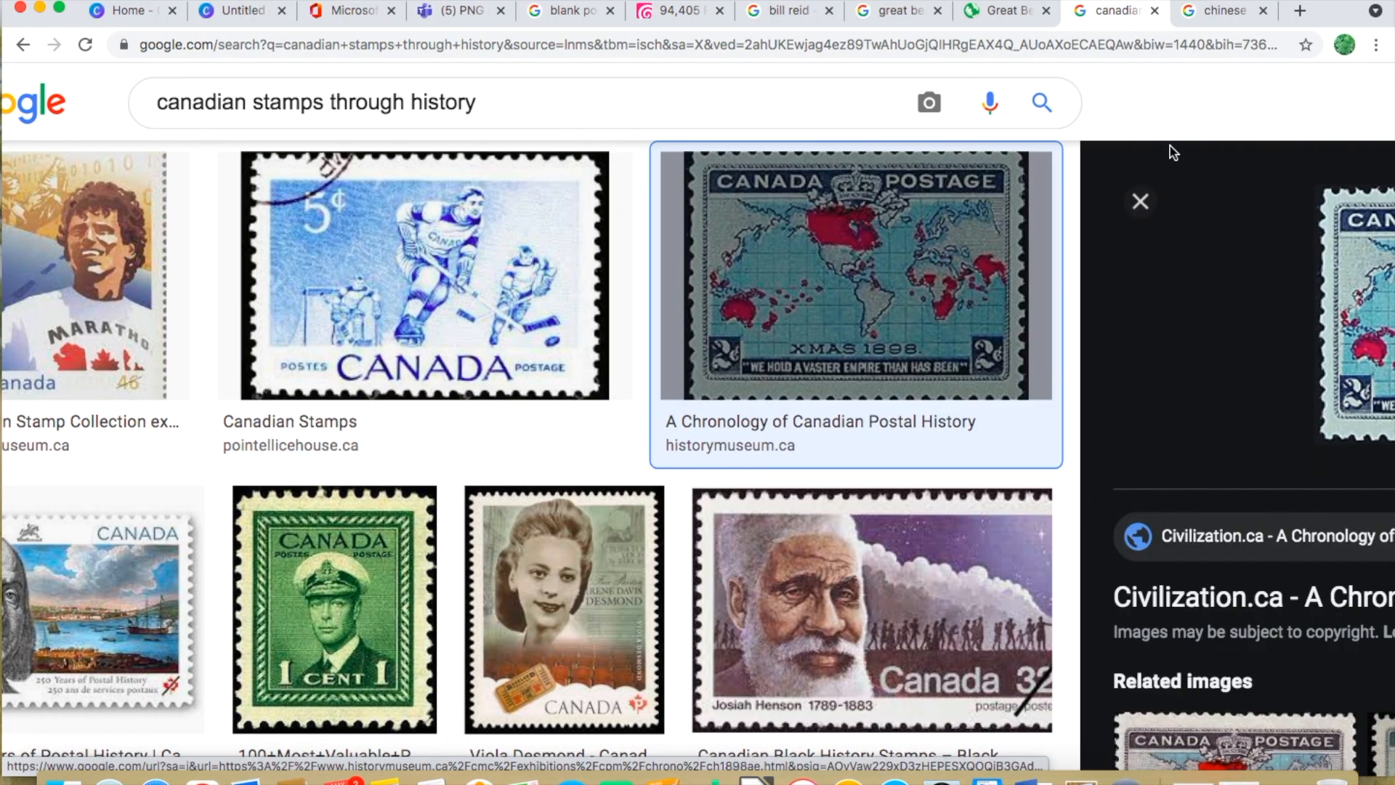
{"action": "left_click", "coordinate": [423, 274]}
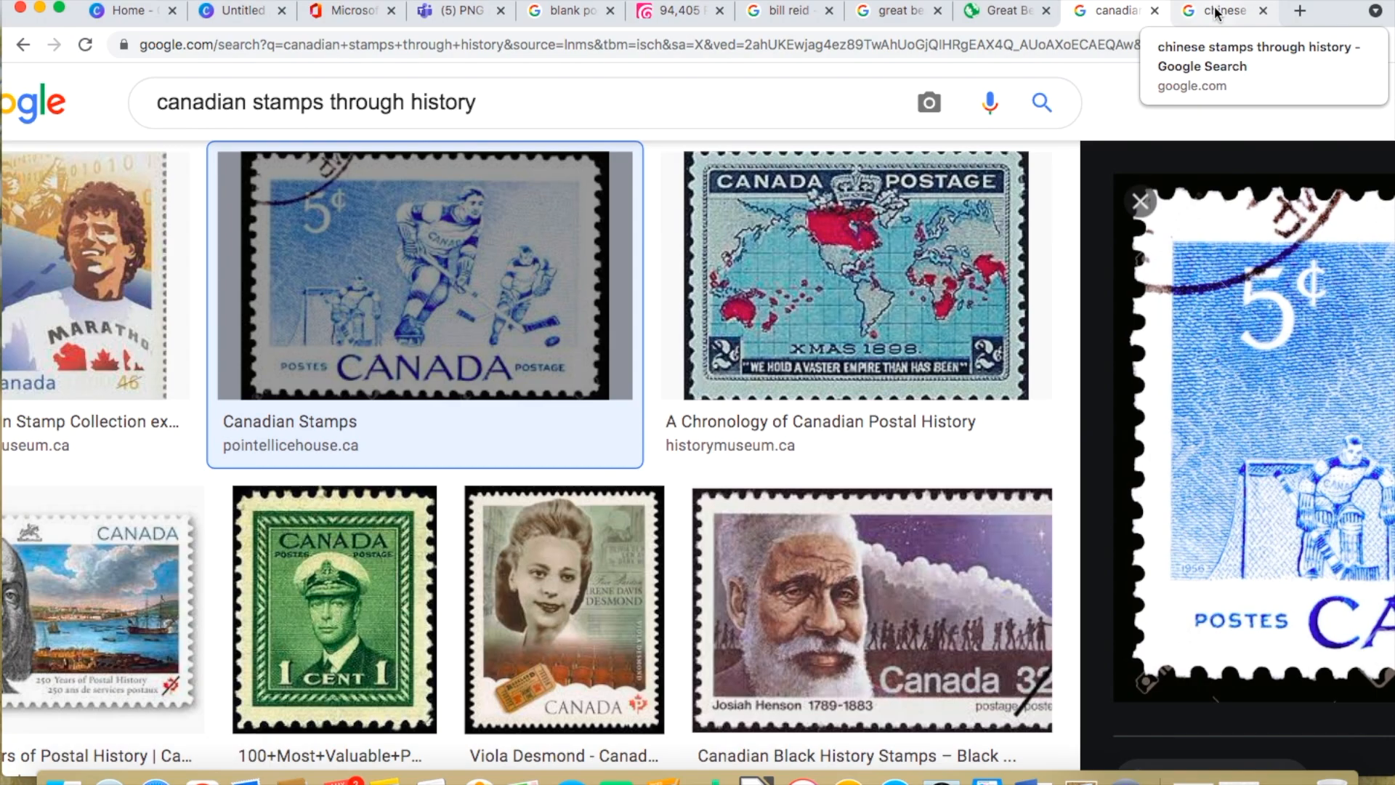
Switch to the 'chinese stamps through history' image results tab
{"action": "left_click", "coordinate": [1224, 9]}
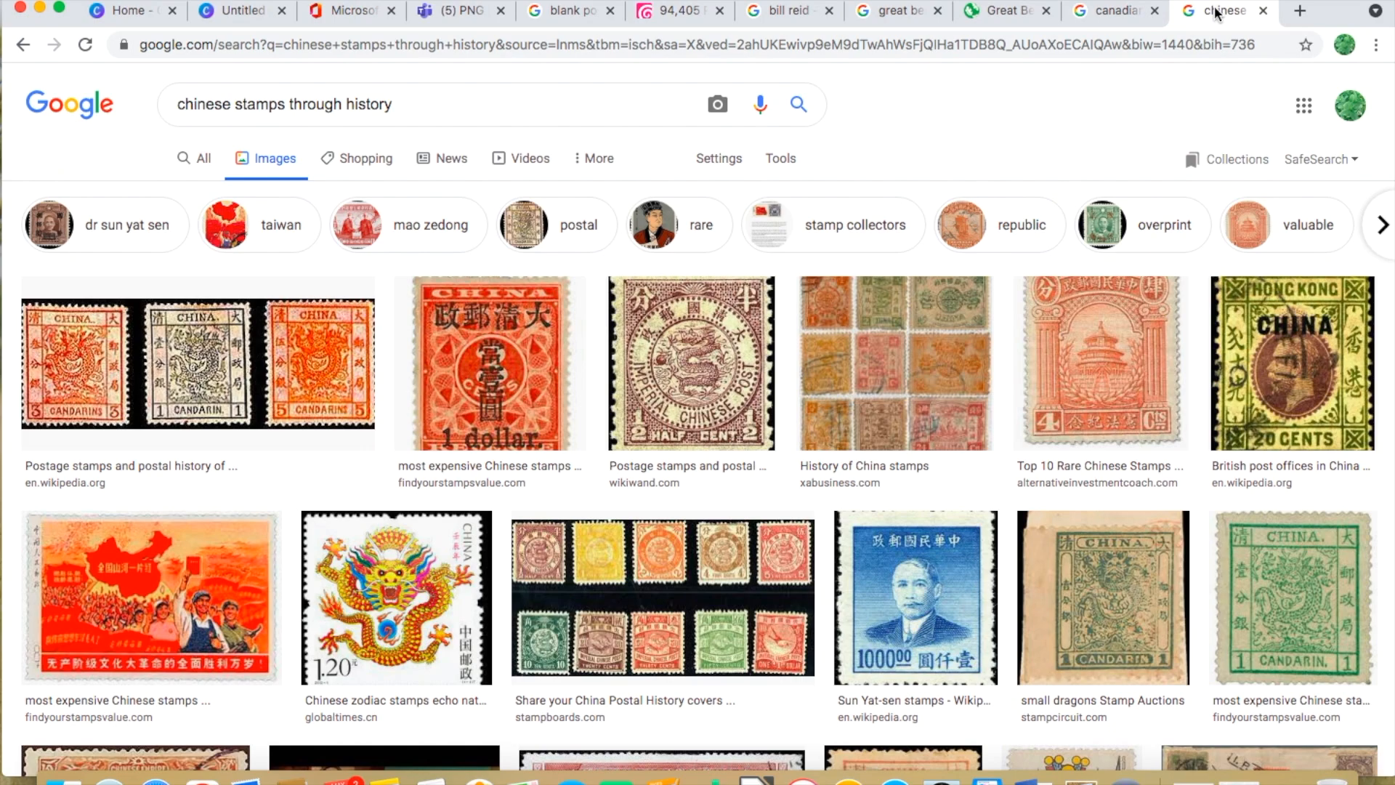
{"action": "mouse_move", "coordinate": [1004, 334]}
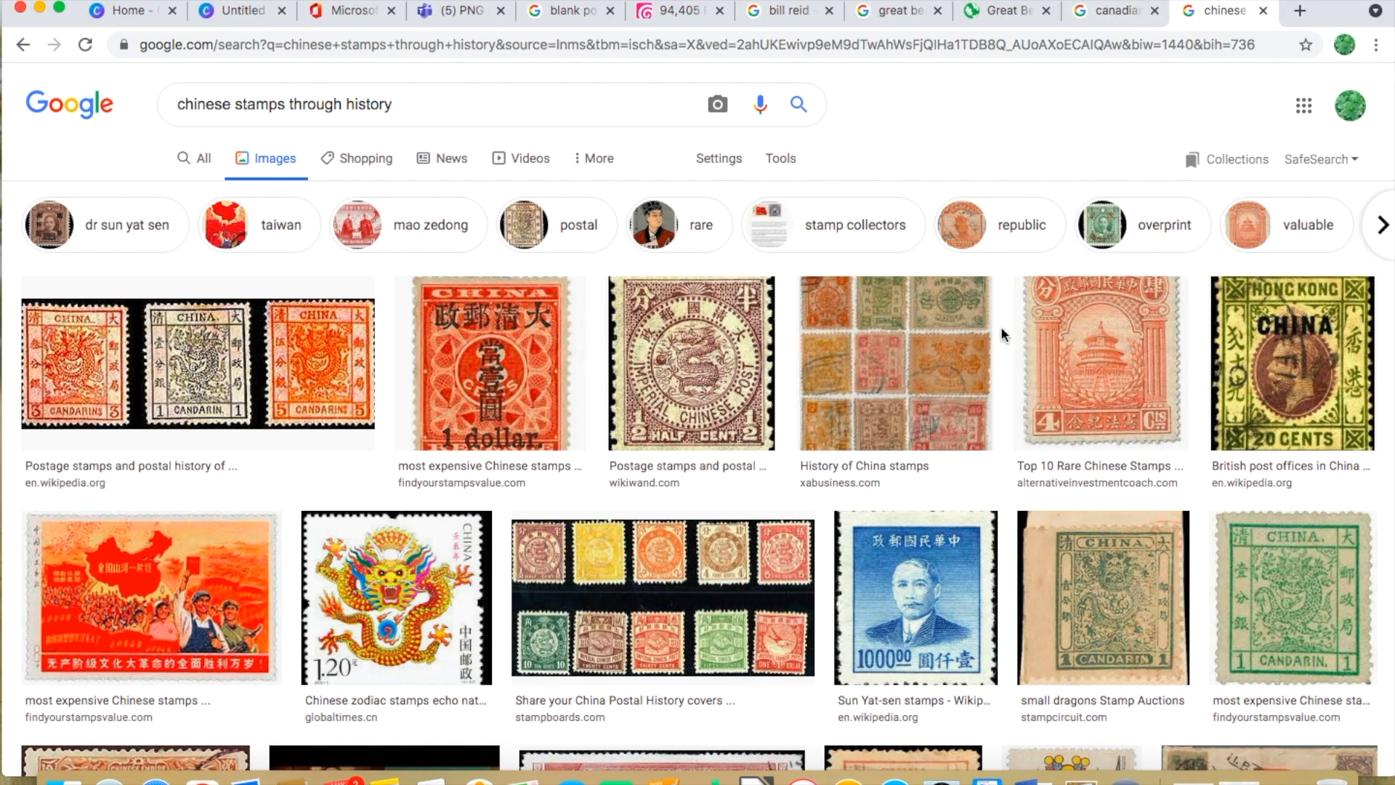
{"action": "mouse_move", "coordinate": [777, 367]}
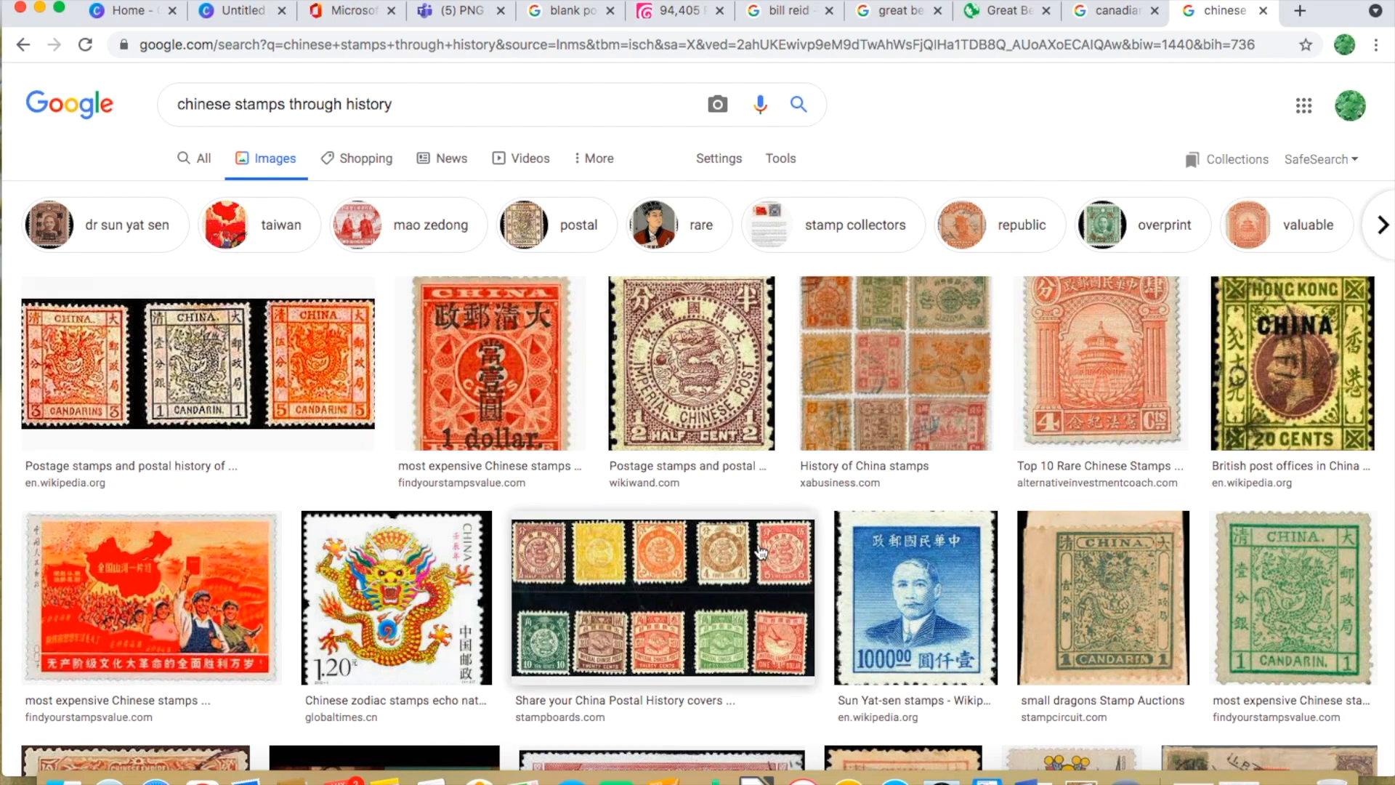
{"action": "mouse_move", "coordinate": [912, 443]}
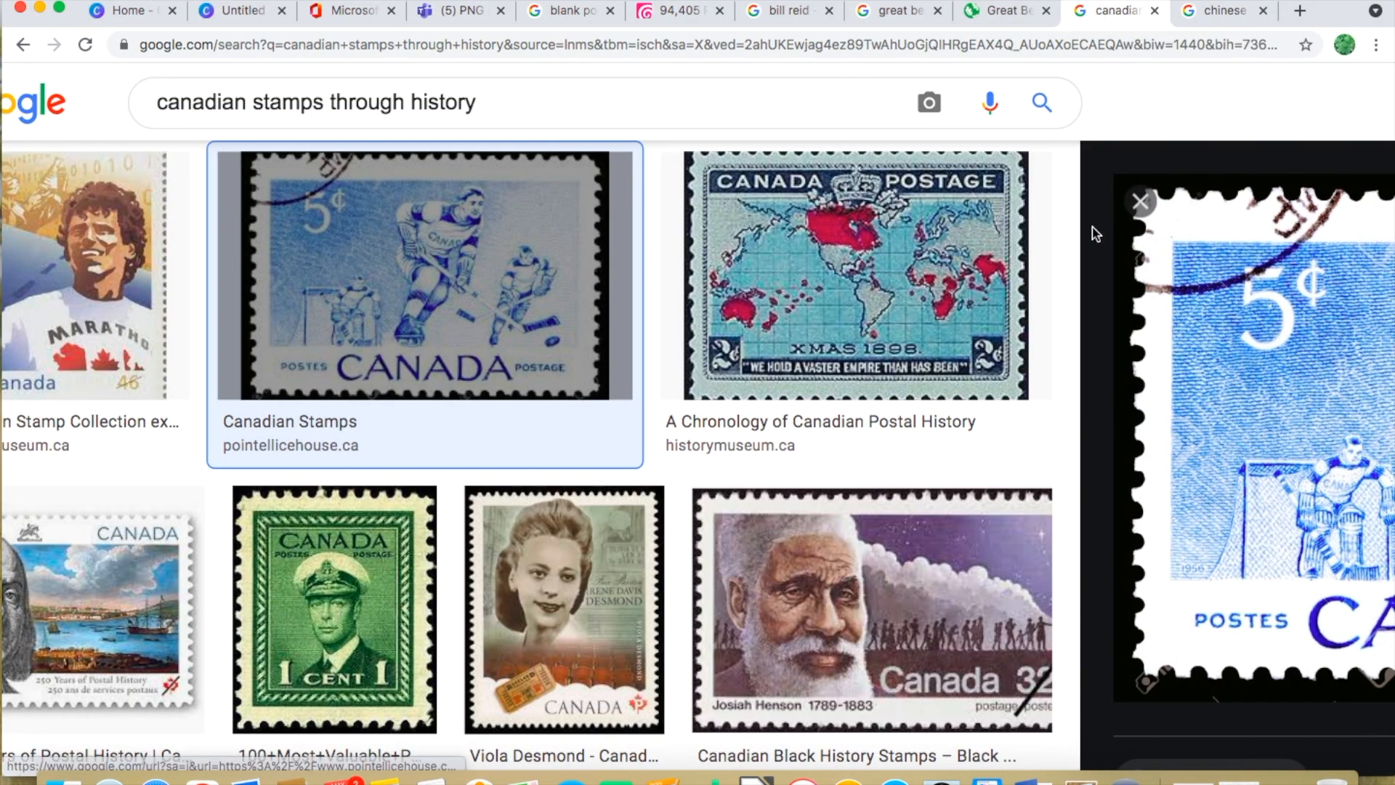
{"action": "mouse_move", "coordinate": [1130, 344]}
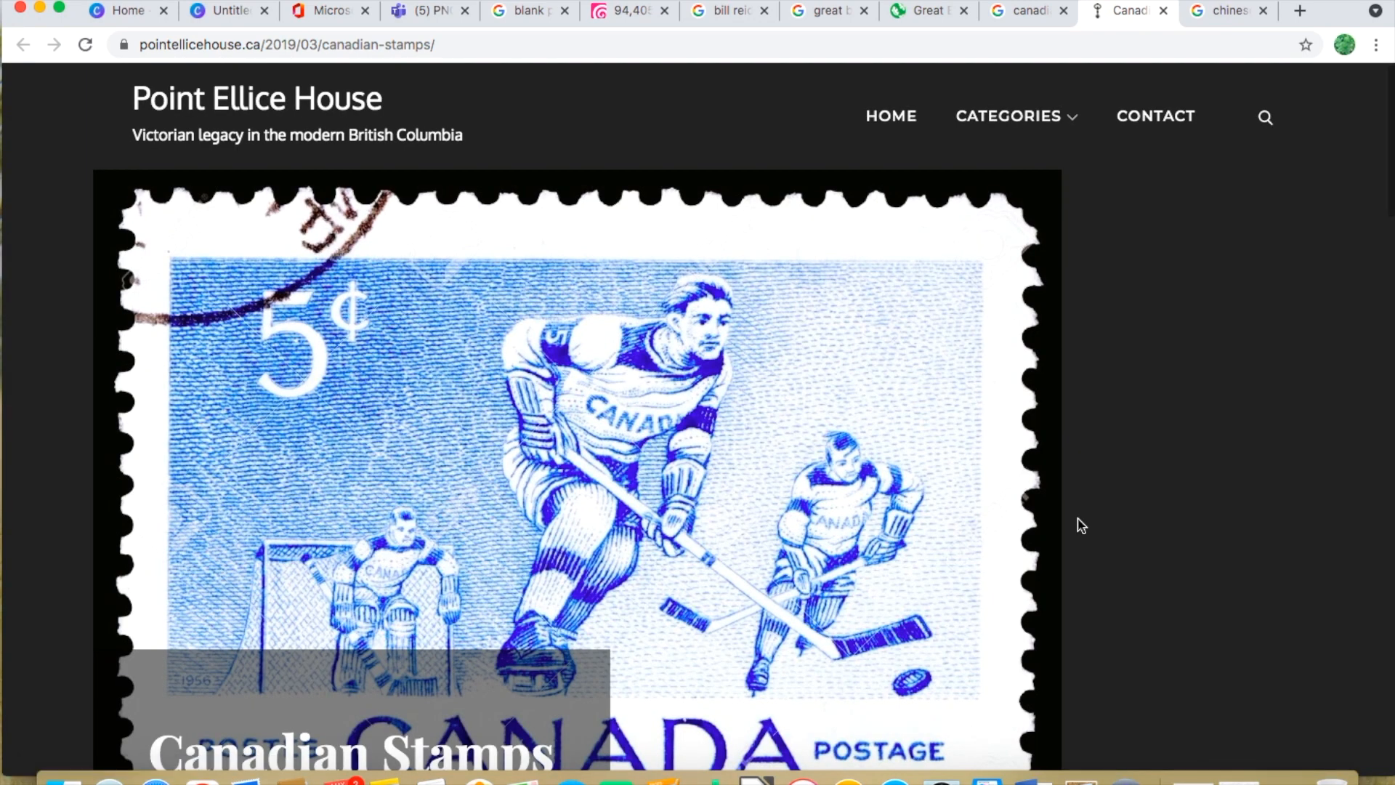
Scroll the Point Ellice House Canadian Stamps article, then return to the rainforest example in Teams
{"action": "scroll", "scroll_direction": "down", "scroll_amount": 3}
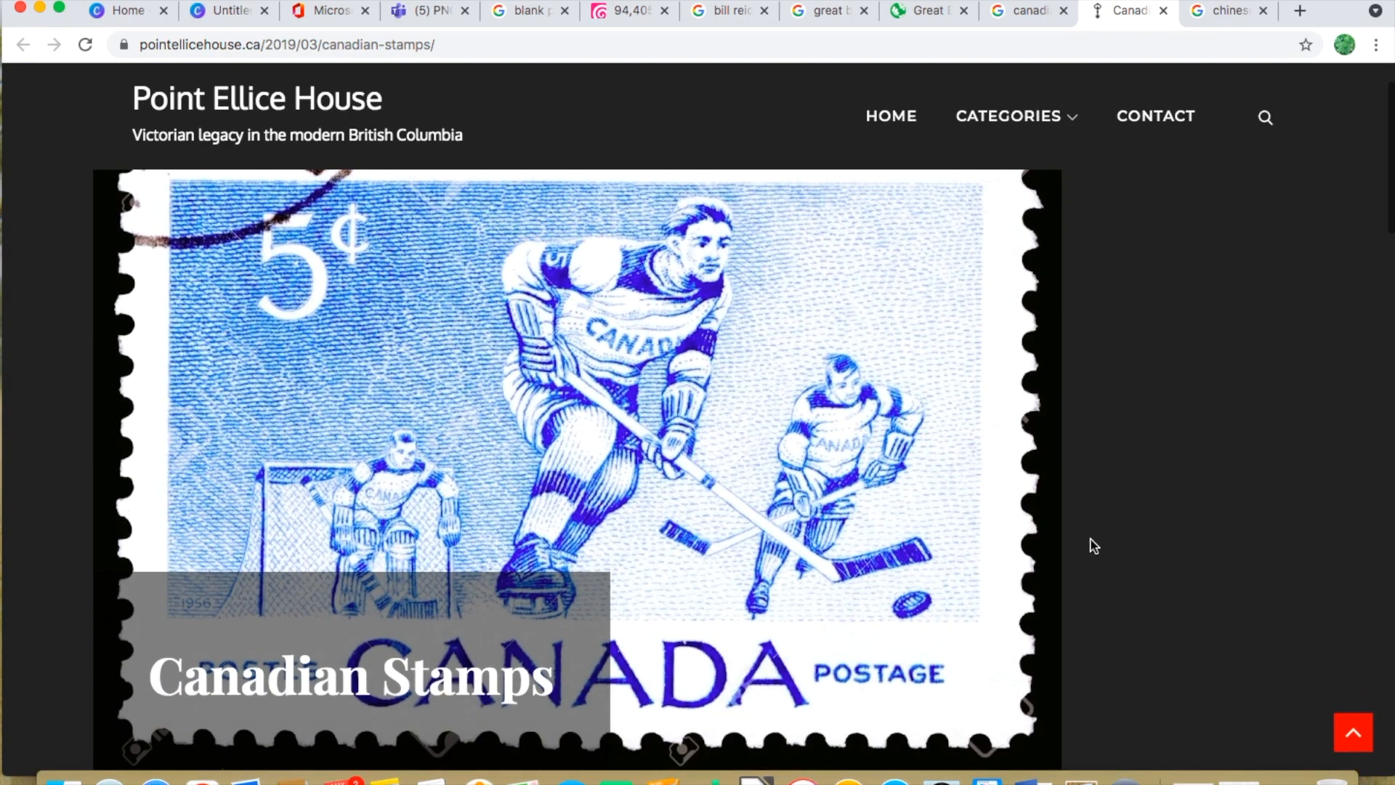
{"action": "mouse_move", "coordinate": [332, 543]}
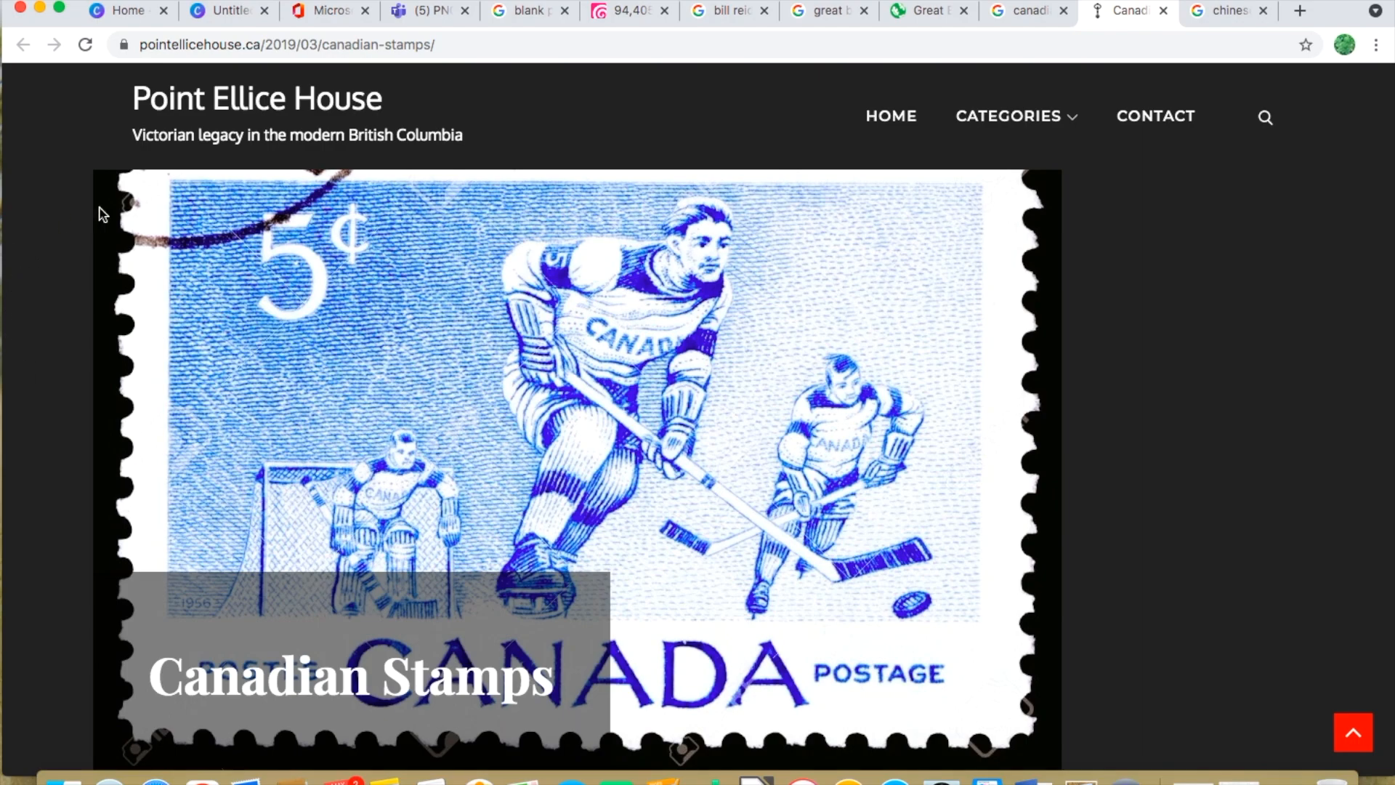
{"action": "mouse_move", "coordinate": [127, 374]}
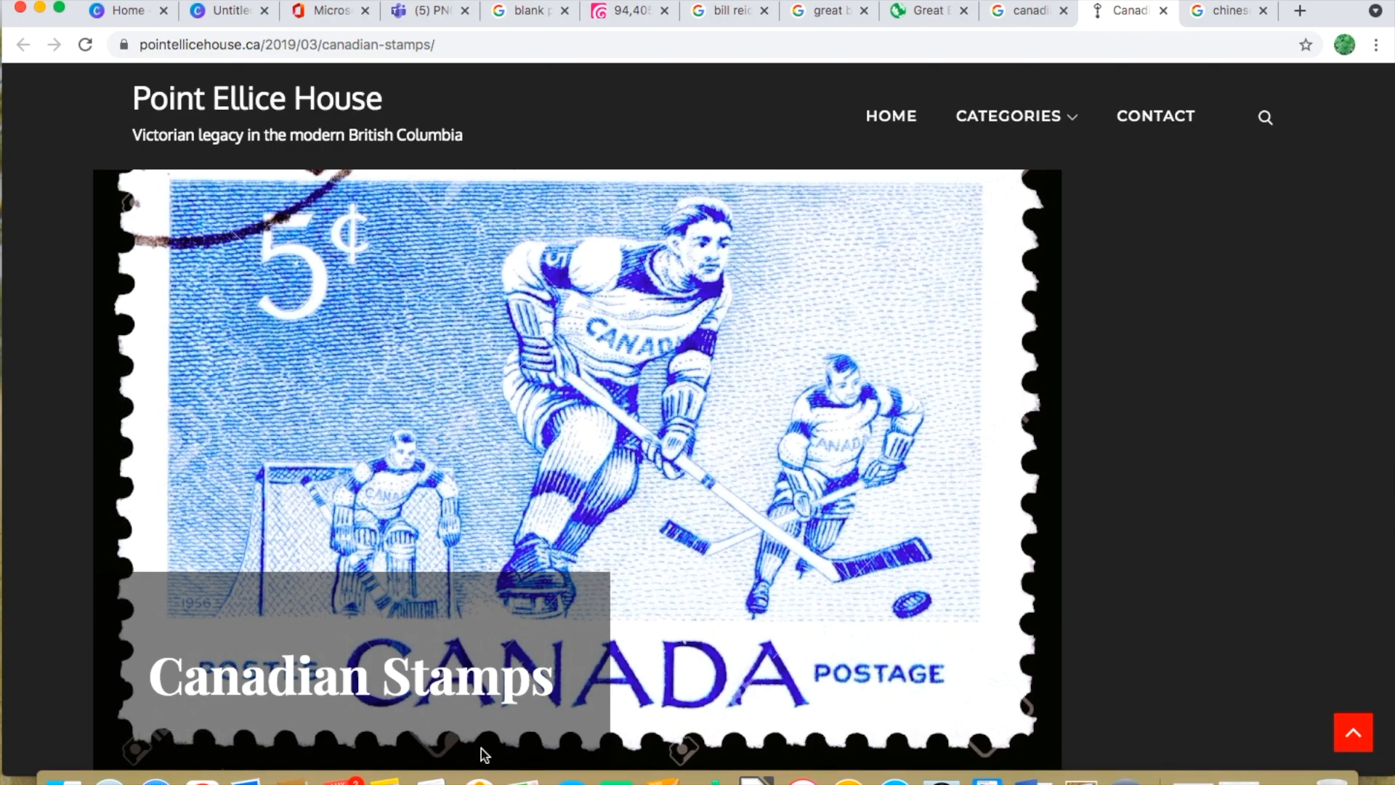
{"action": "mouse_move", "coordinate": [1067, 334]}
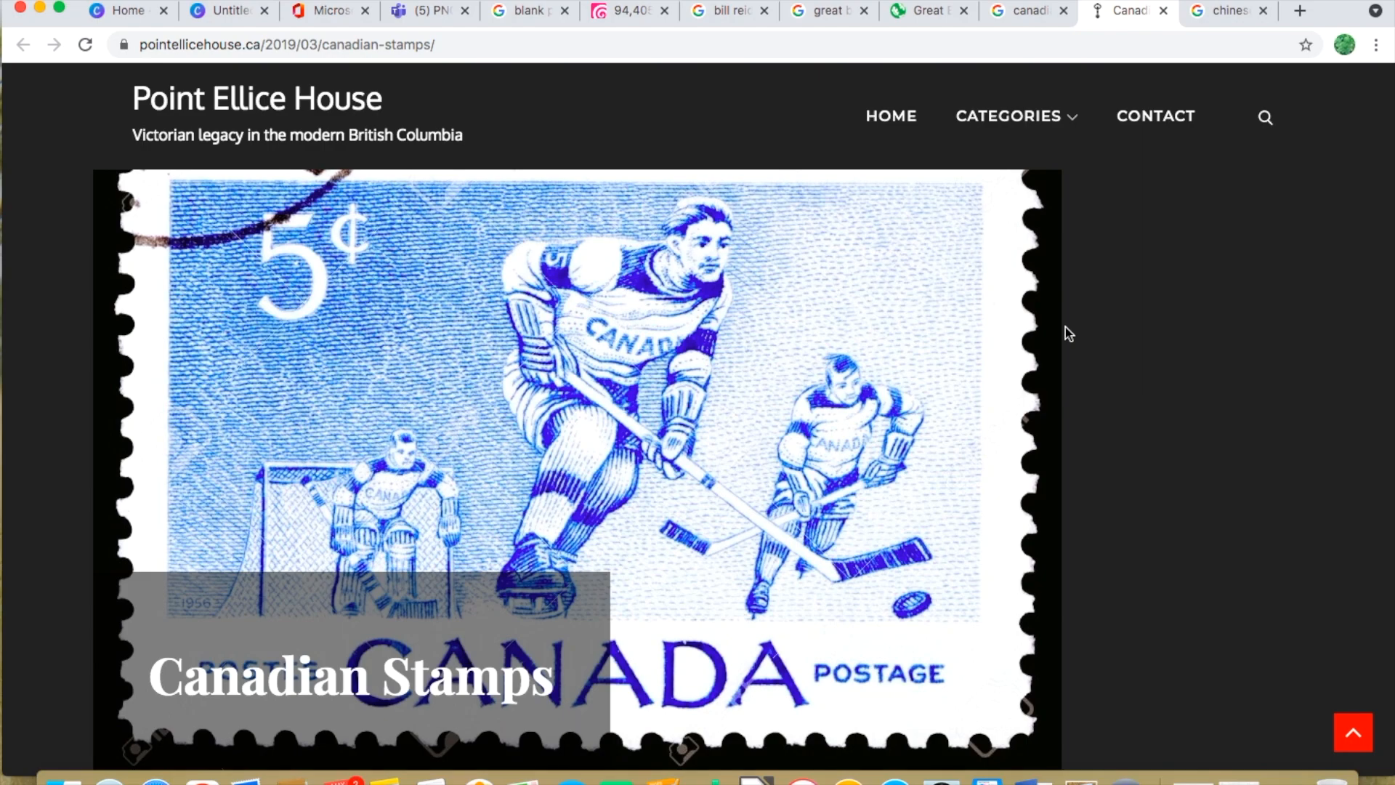
{"action": "mouse_move", "coordinate": [339, 240]}
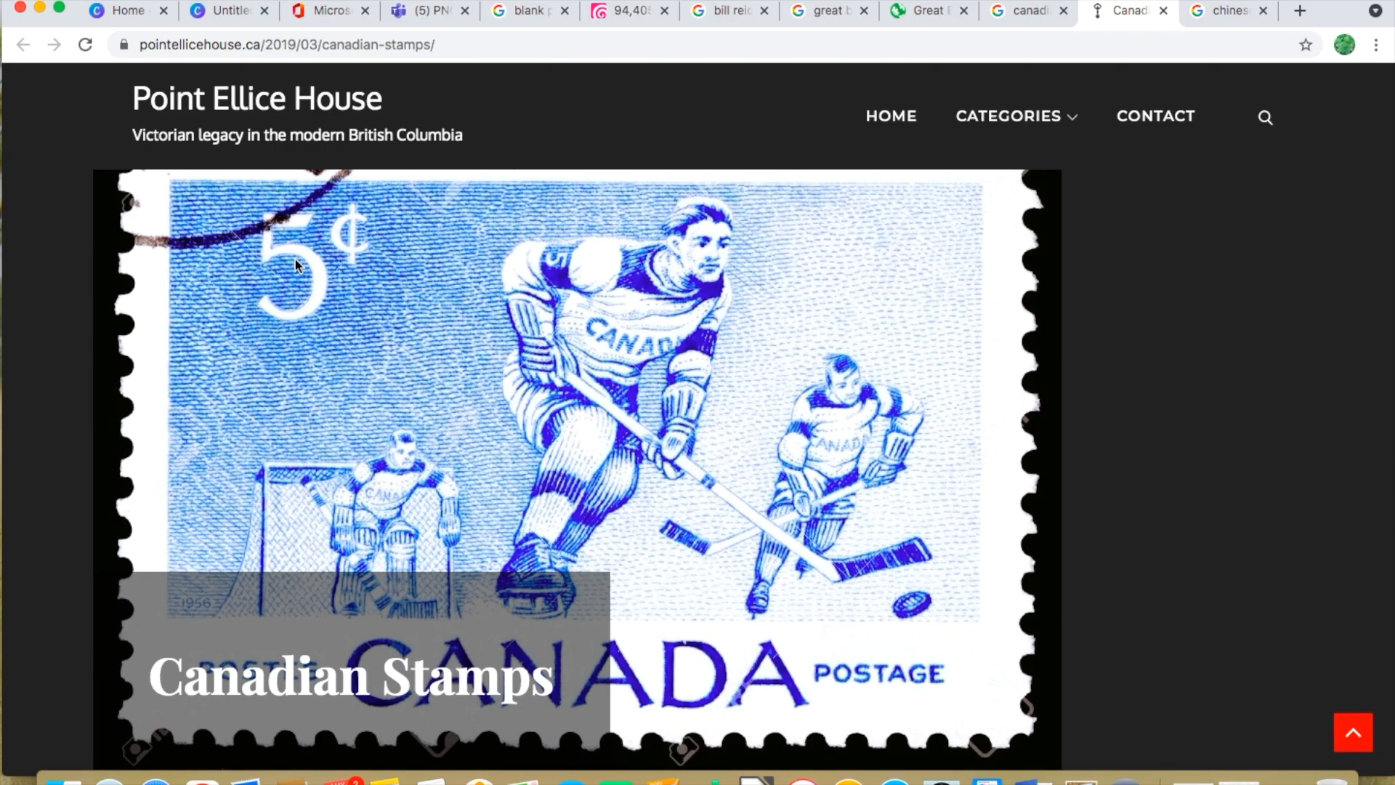
{"action": "mouse_move", "coordinate": [650, 457]}
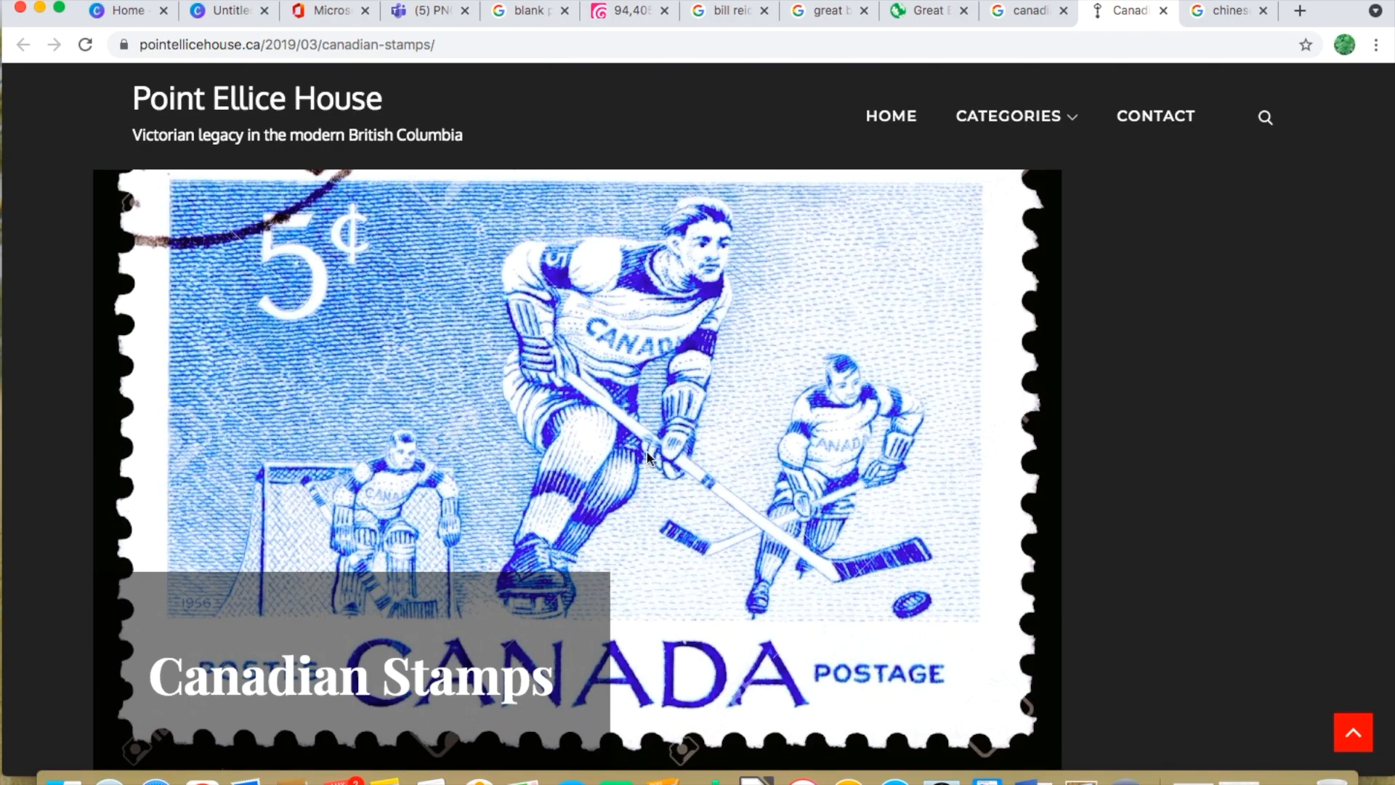
{"action": "mouse_move", "coordinate": [737, 661]}
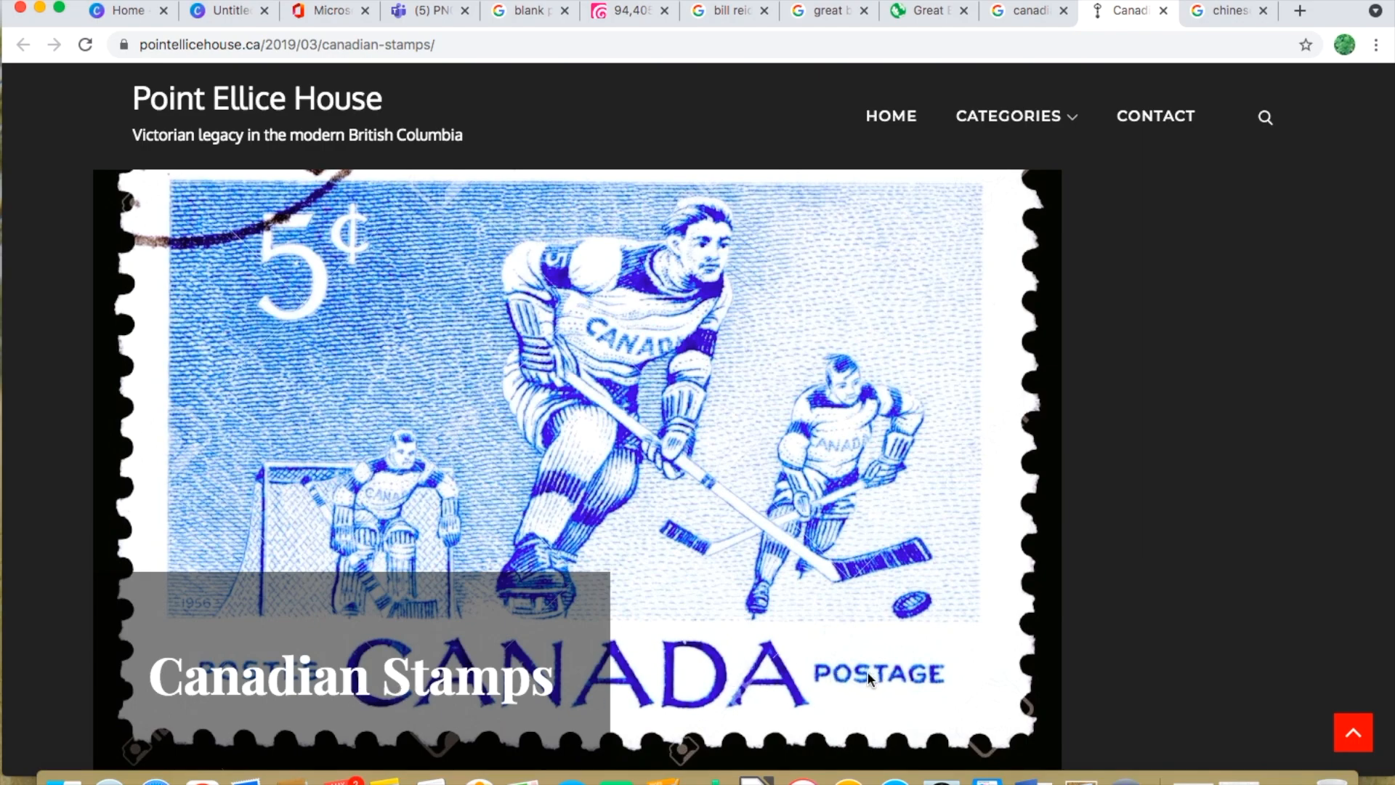
{"action": "mouse_move", "coordinate": [374, 221]}
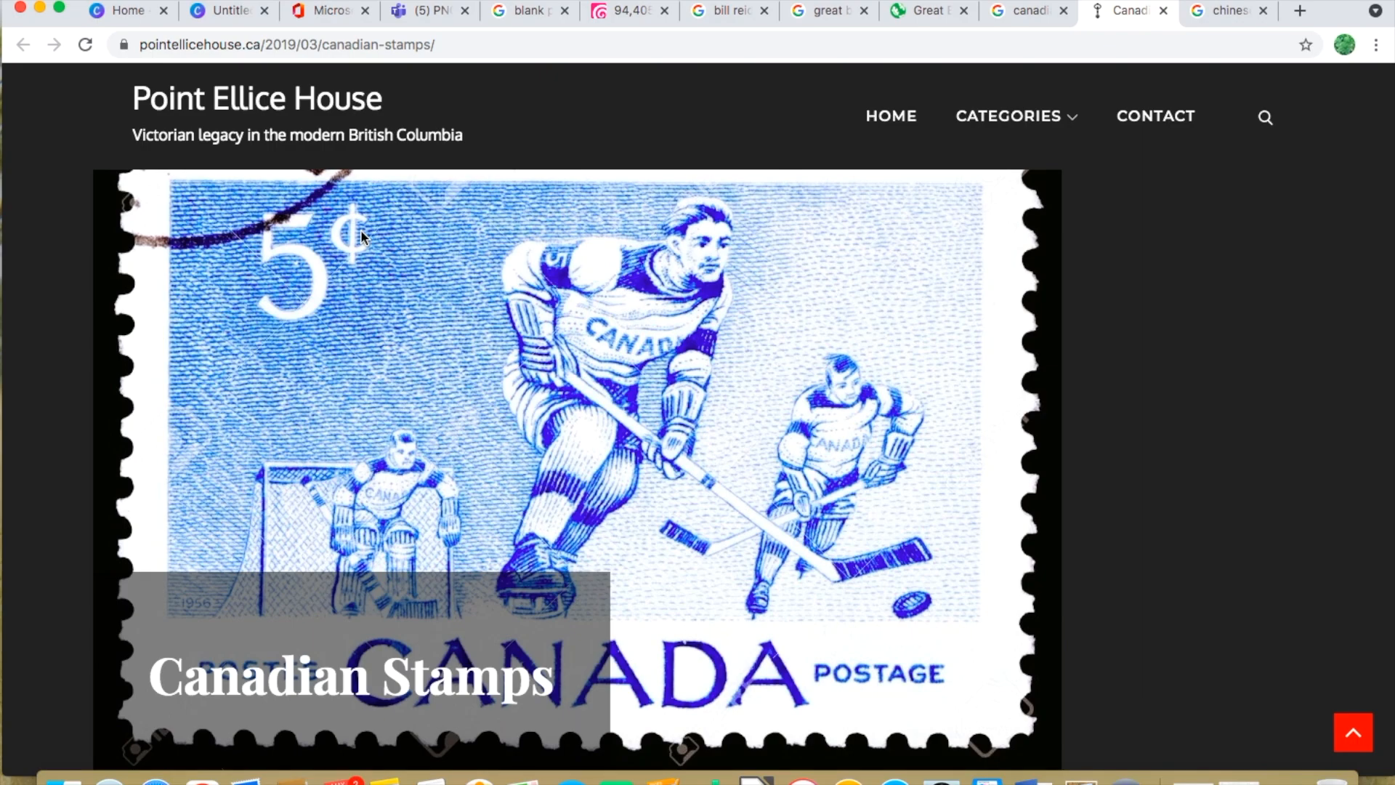
{"action": "mouse_move", "coordinate": [627, 478]}
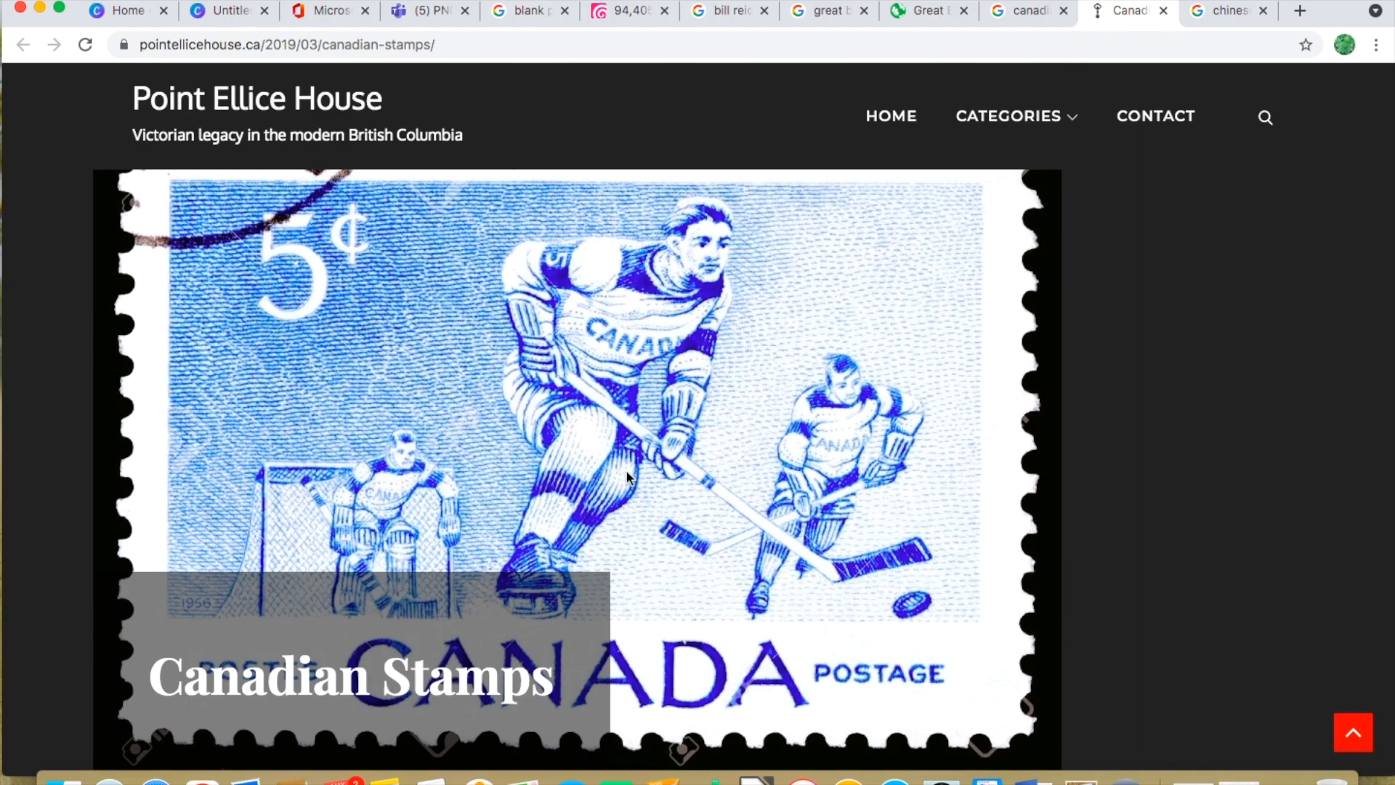
{"action": "mouse_move", "coordinate": [722, 692]}
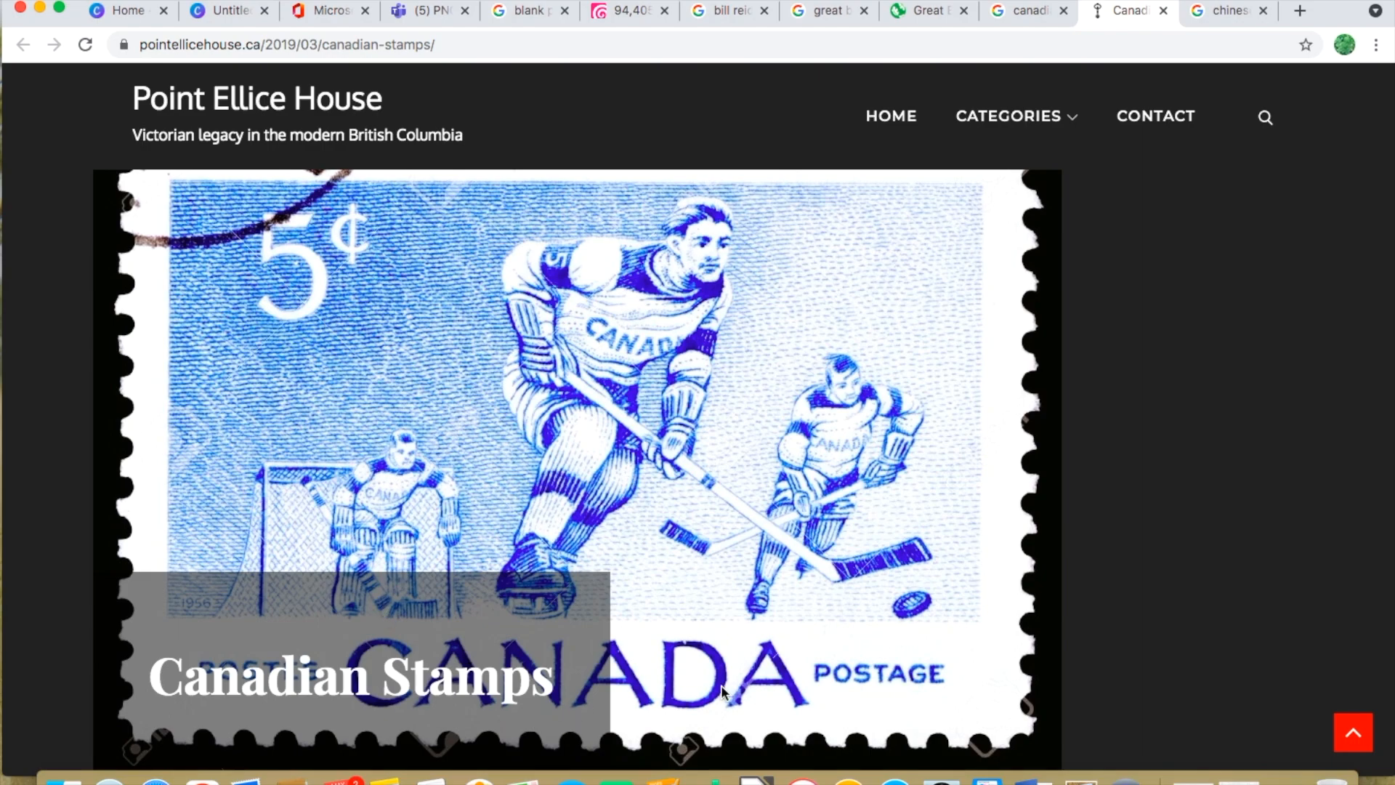
{"action": "mouse_move", "coordinate": [309, 279]}
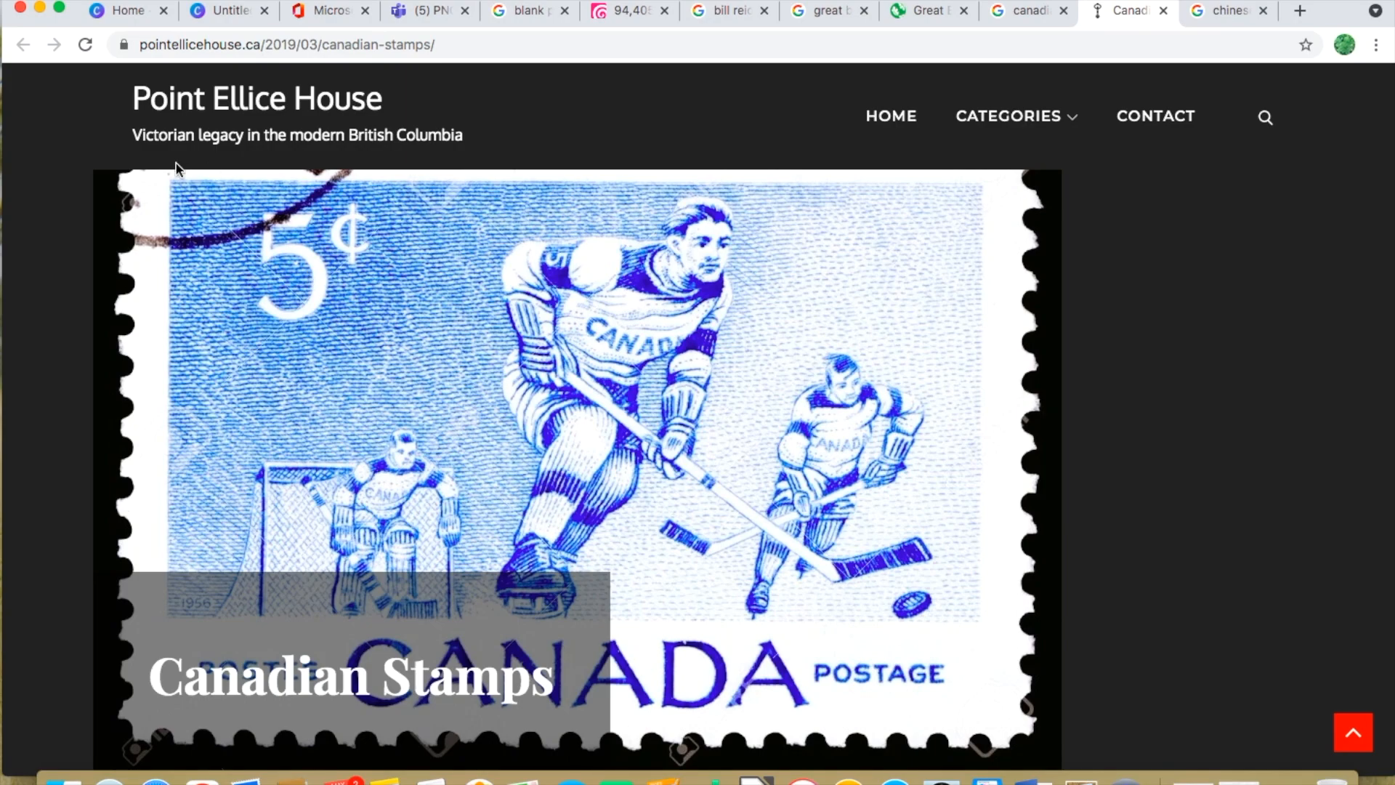
{"action": "mouse_move", "coordinate": [187, 203]}
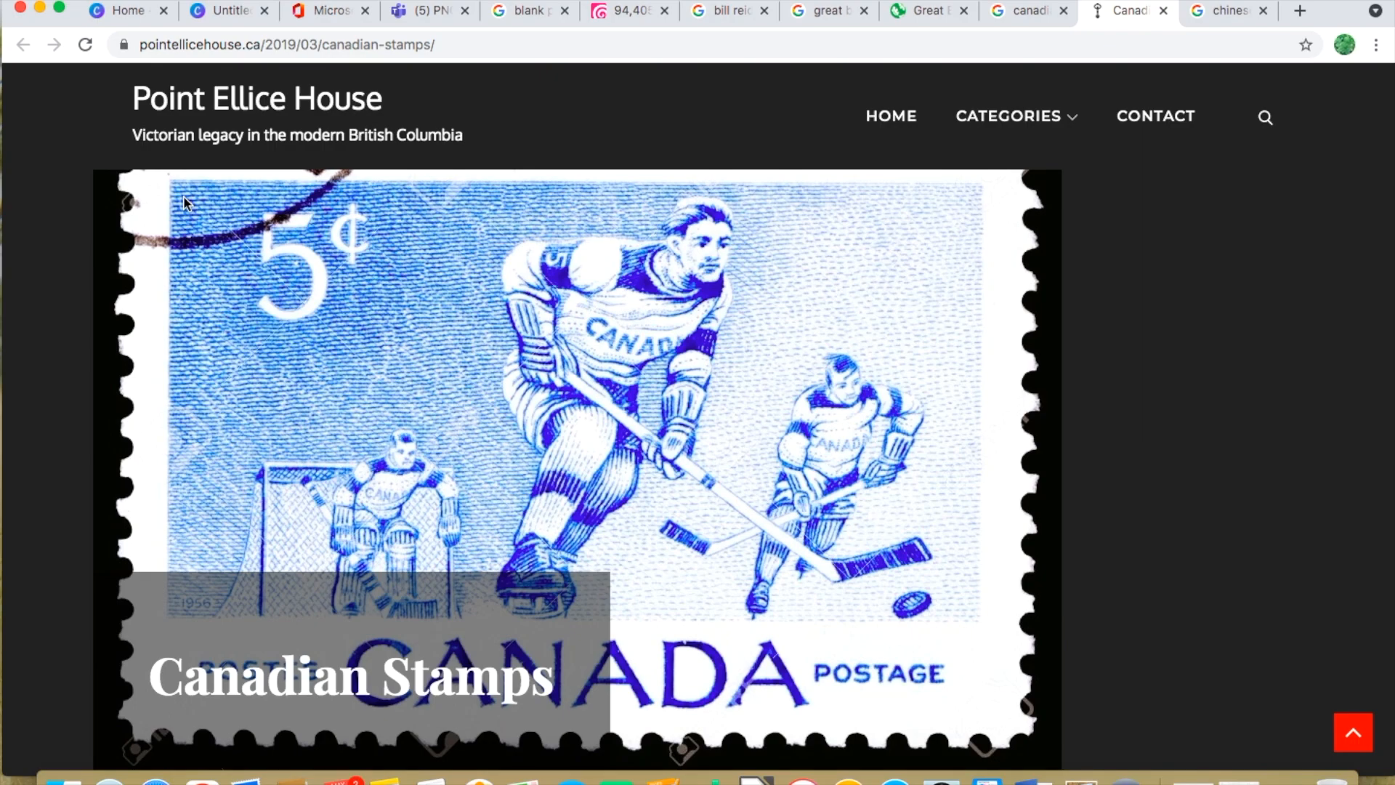
{"action": "mouse_move", "coordinate": [764, 445]}
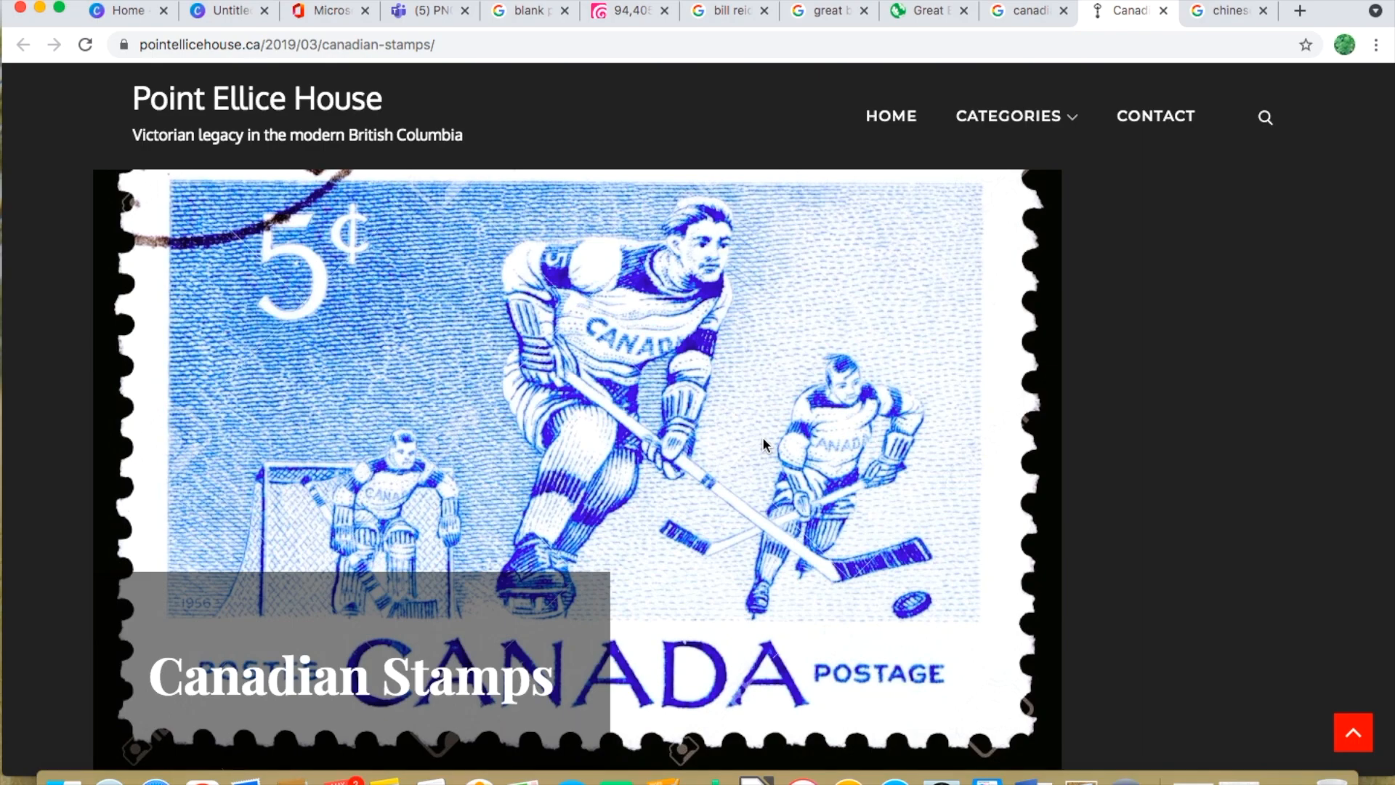
{"action": "left_click", "coordinate": [423, 9]}
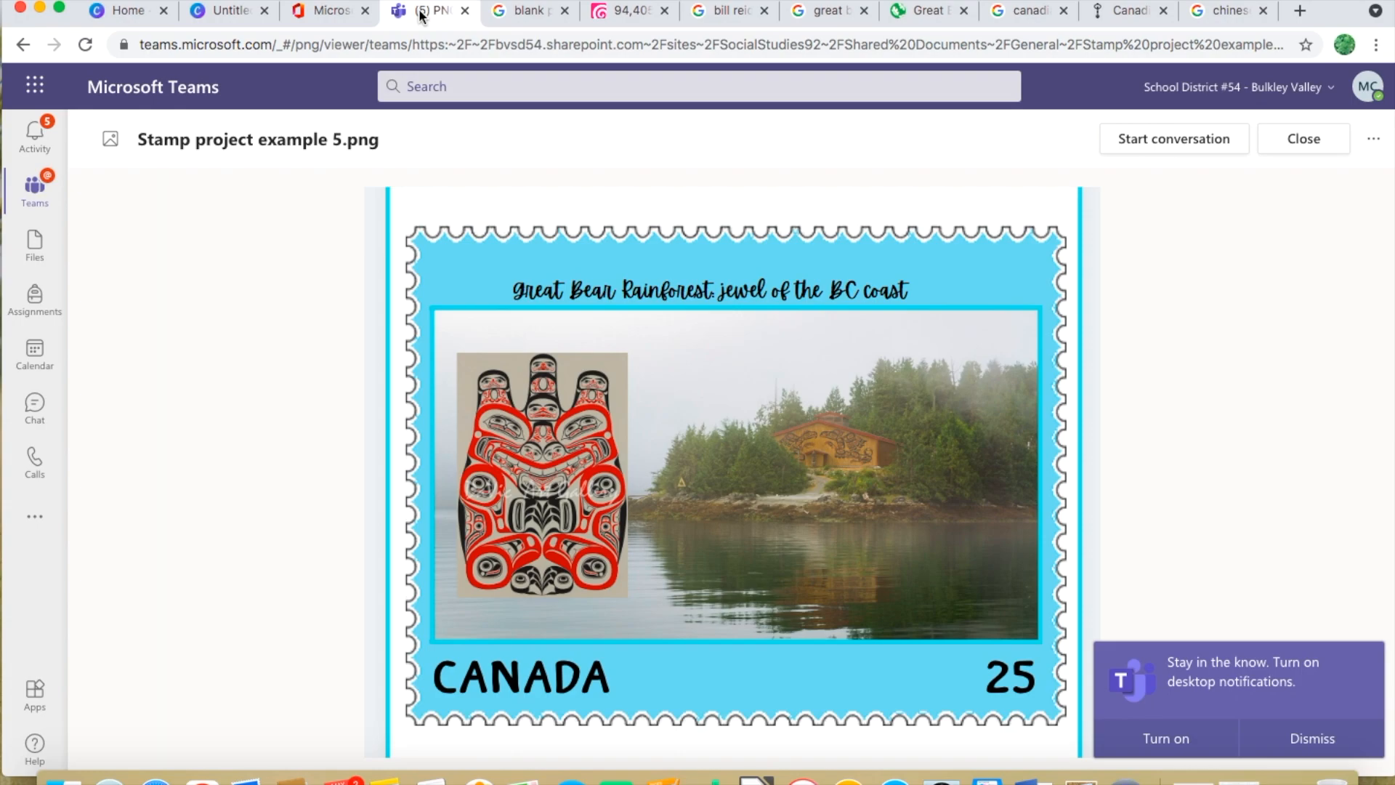
In Teams, go back from Stamp project example 5.png to kuhlo-Stamp-frame-1.png
{"action": "left_click", "coordinate": [324, 10]}
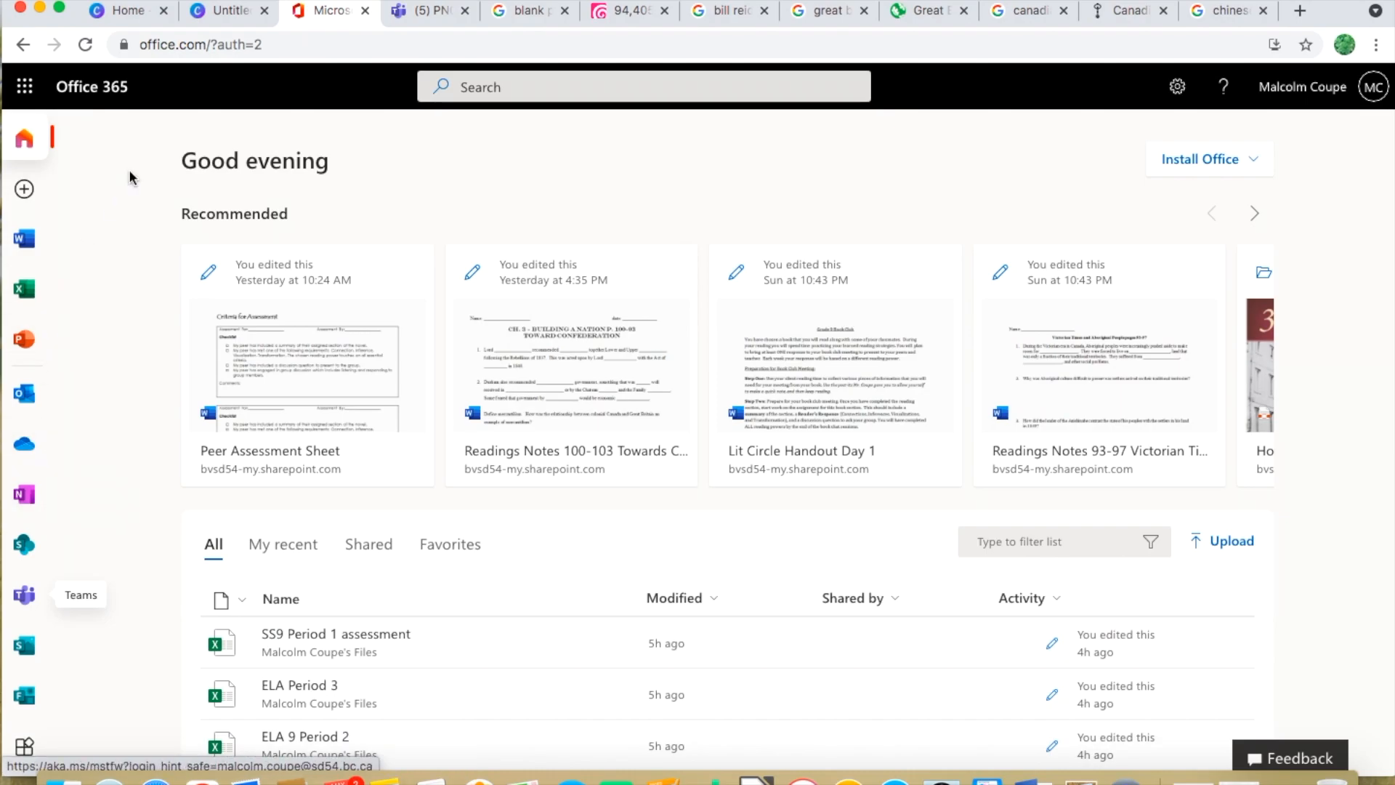
{"action": "left_click", "coordinate": [425, 9]}
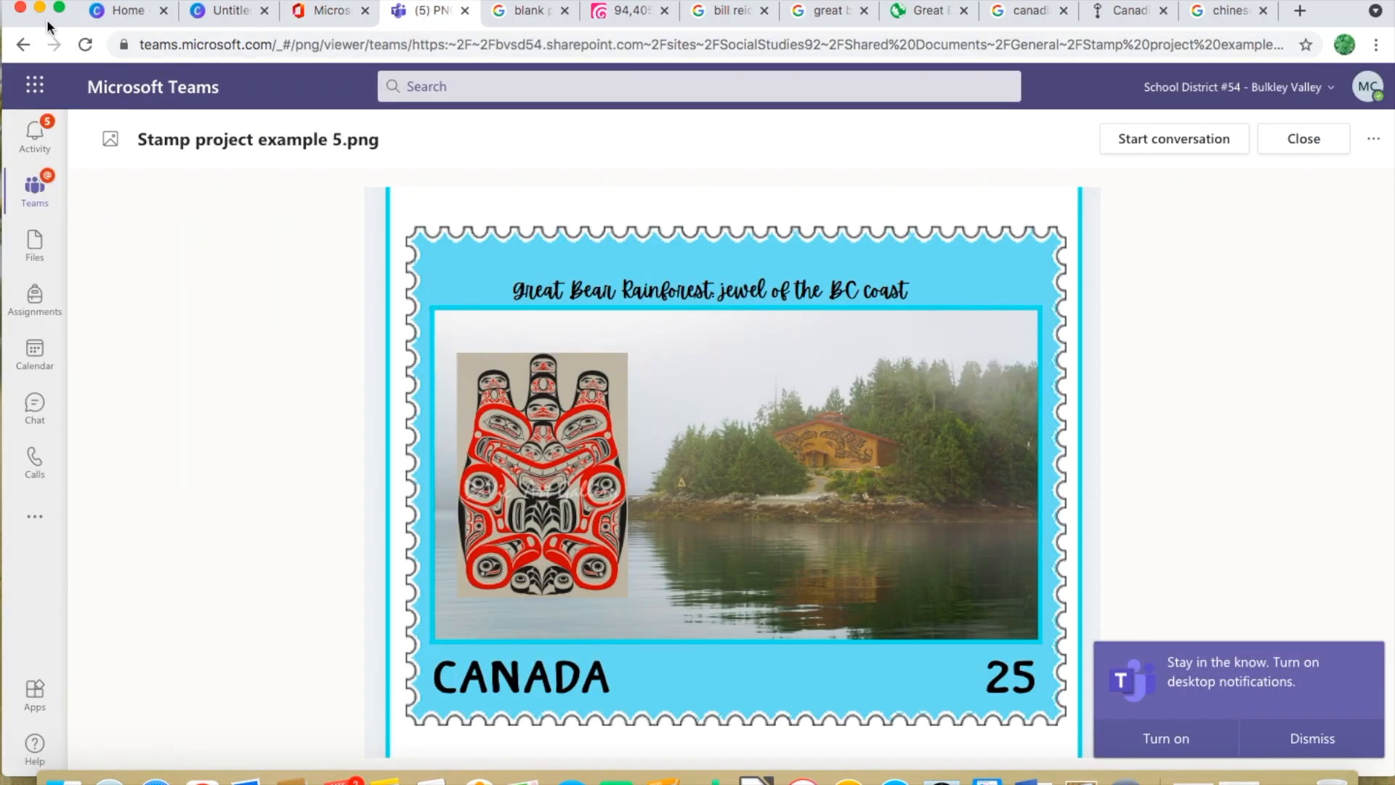
{"action": "left_click", "coordinate": [23, 44]}
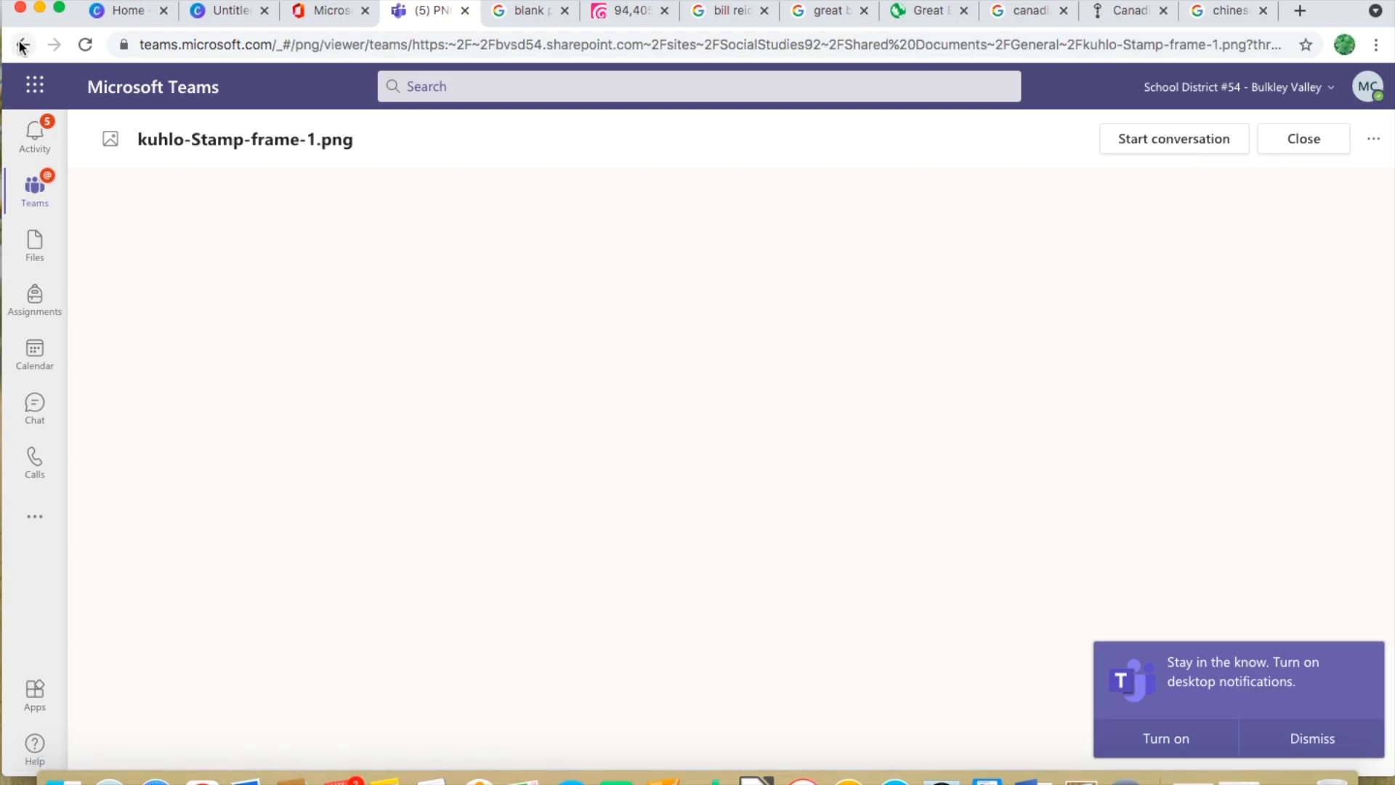
Step back through the Egypt pyramid and hockey stamp examples, then switch to Canva's home page
{"action": "left_click", "coordinate": [22, 45]}
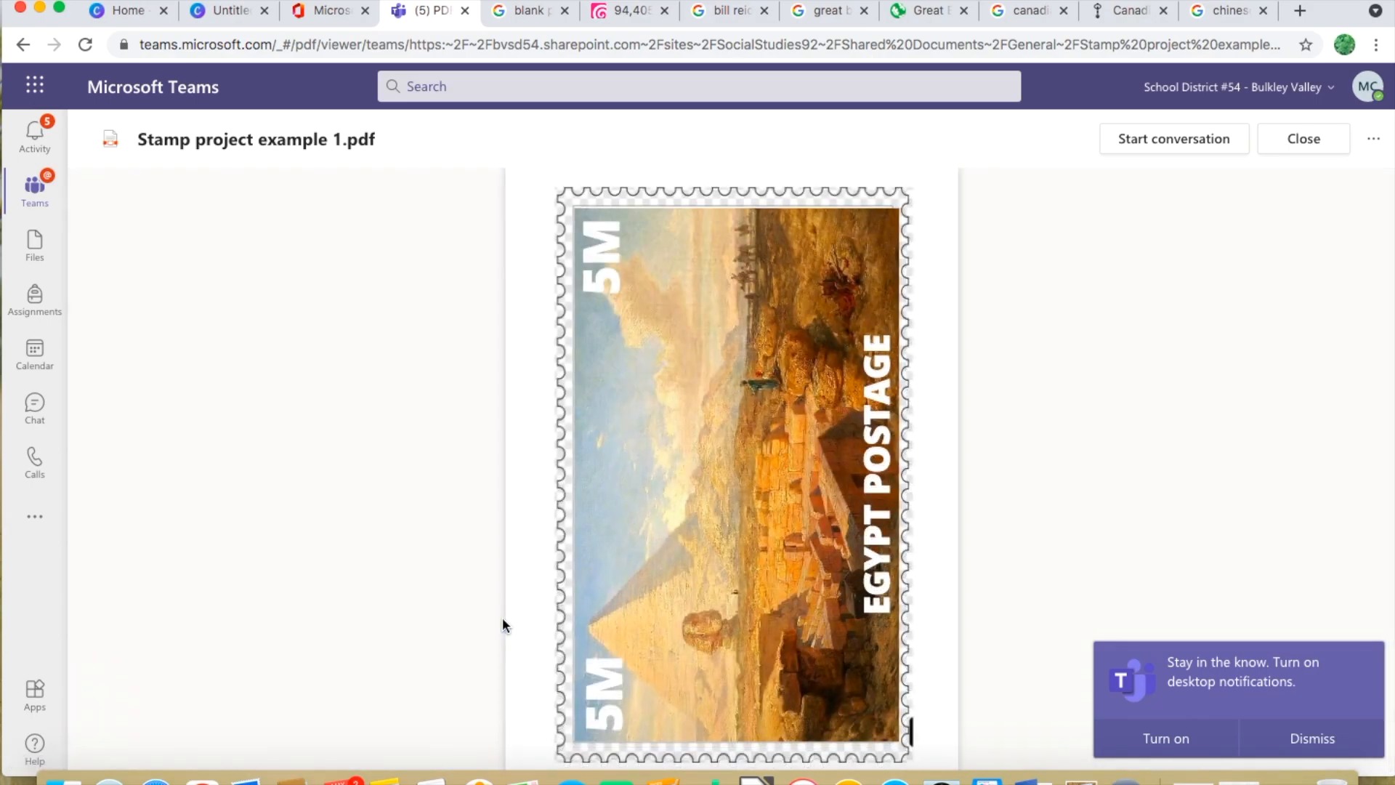
{"action": "left_click", "coordinate": [24, 44]}
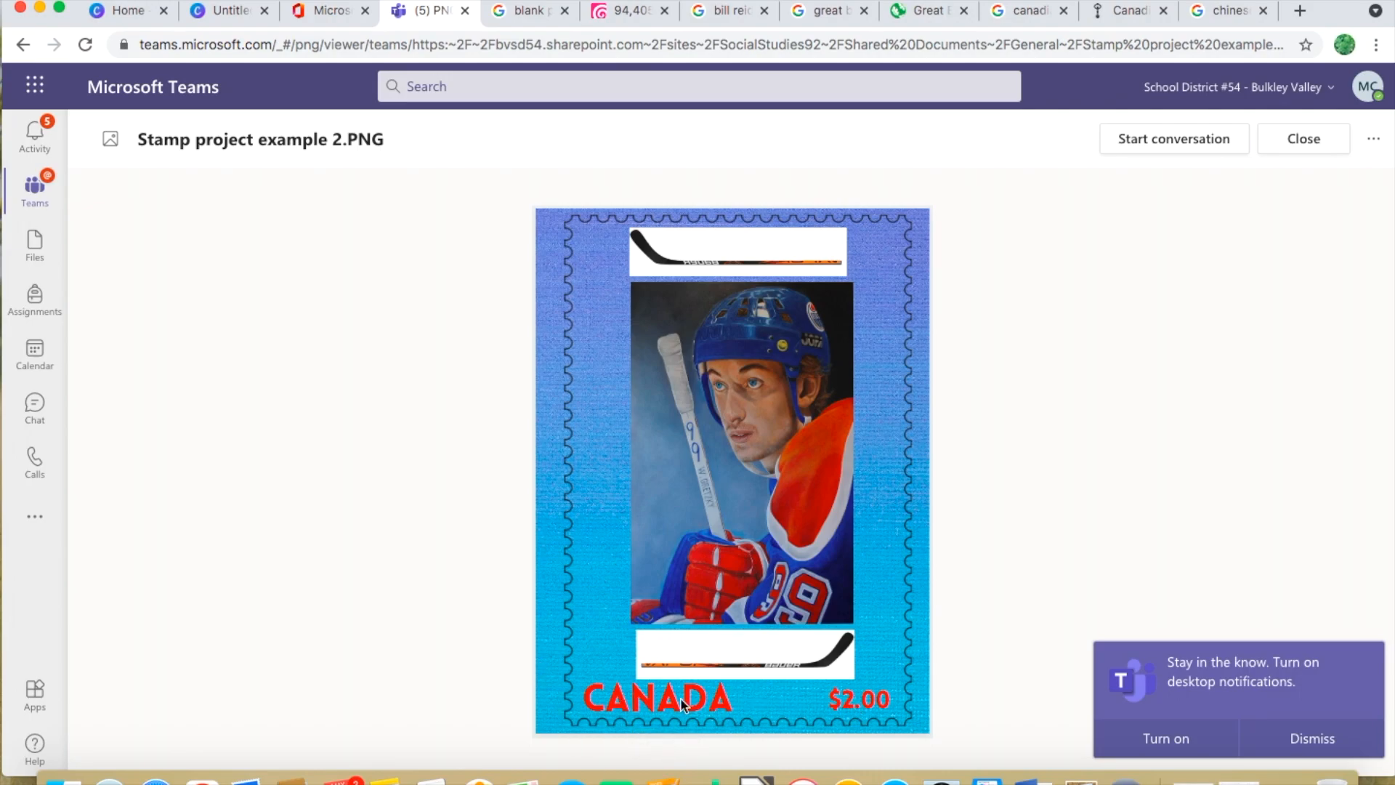
{"action": "mouse_move", "coordinate": [702, 719]}
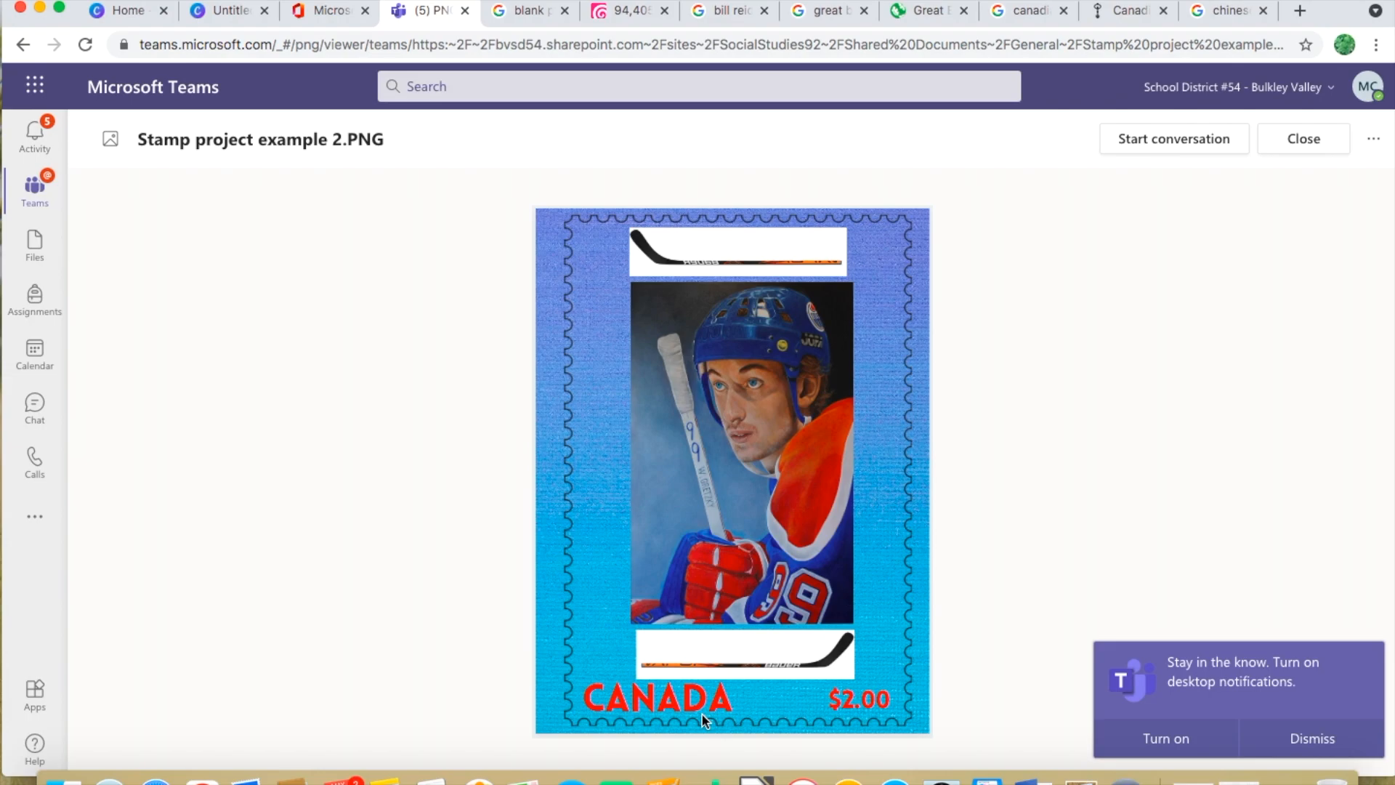
{"action": "mouse_move", "coordinate": [317, 187]}
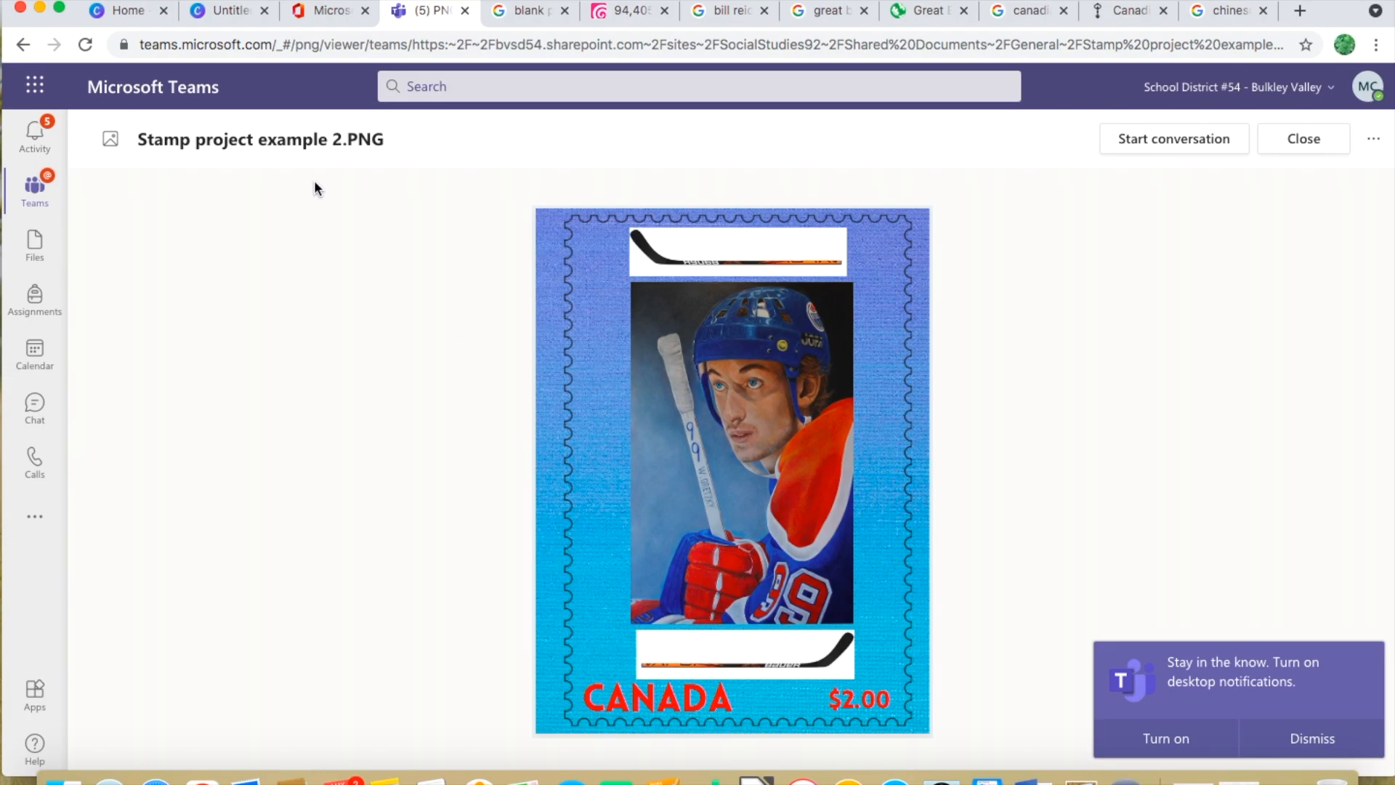
{"action": "left_click", "coordinate": [124, 11]}
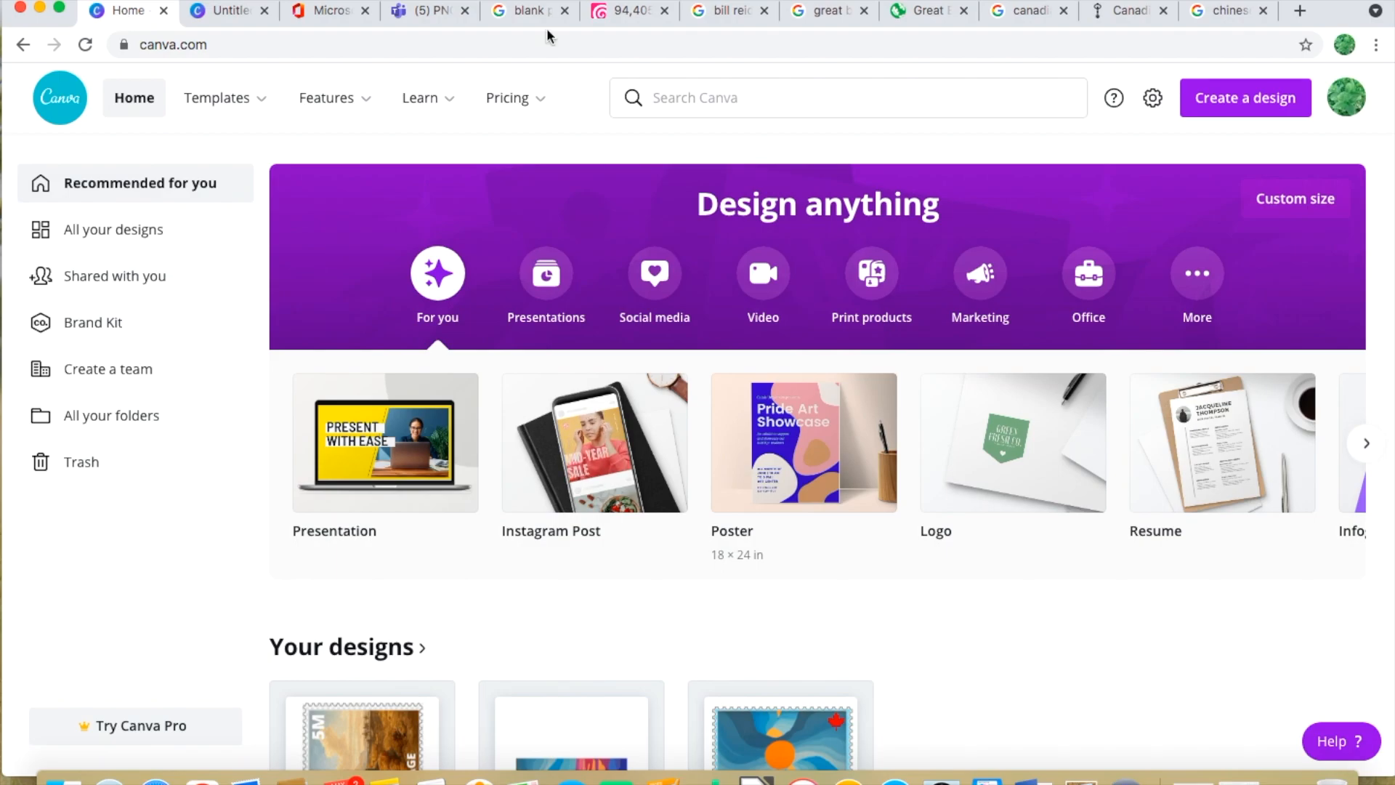
Create a blank US Poster design and show the uploaded stamp frames and artwork
{"action": "left_click", "coordinate": [802, 442]}
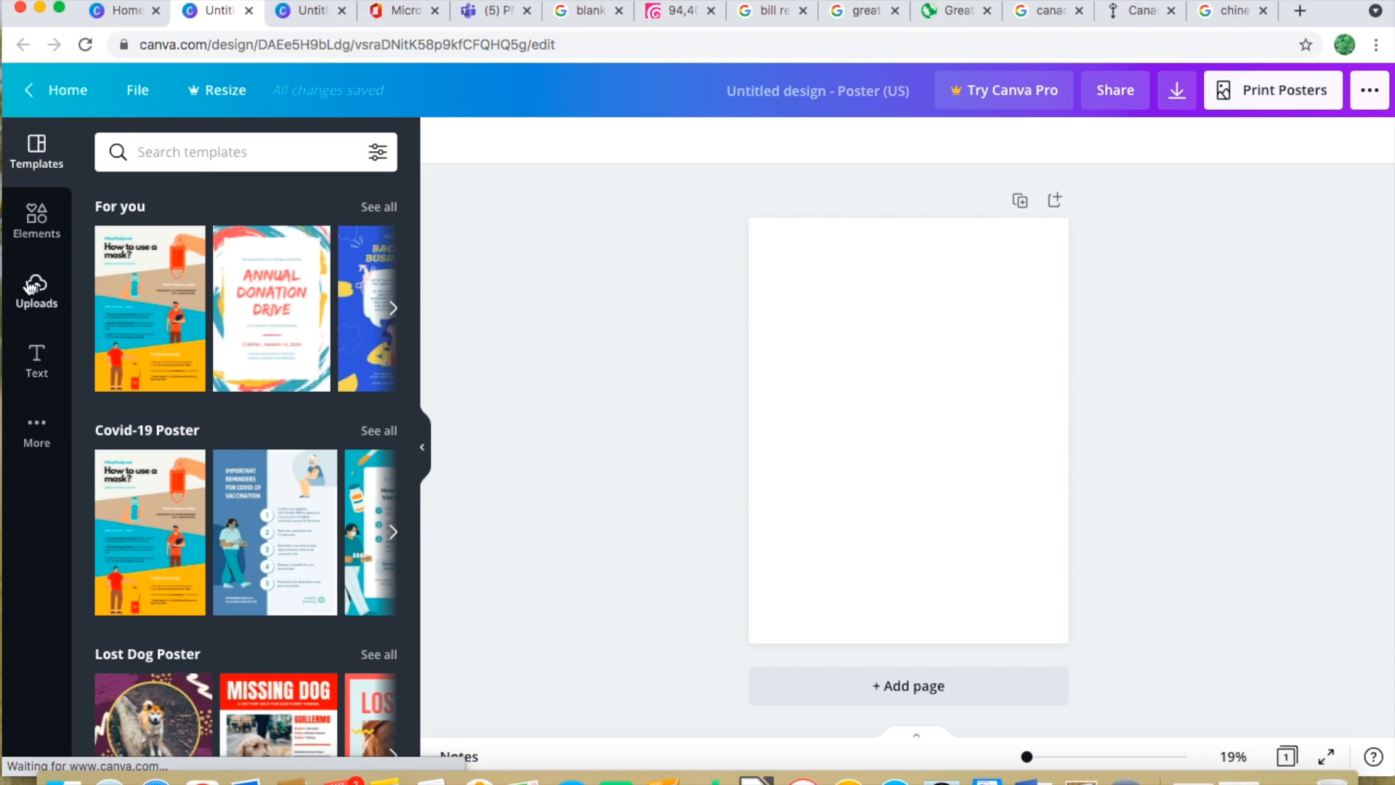
{"action": "mouse_move", "coordinate": [36, 361]}
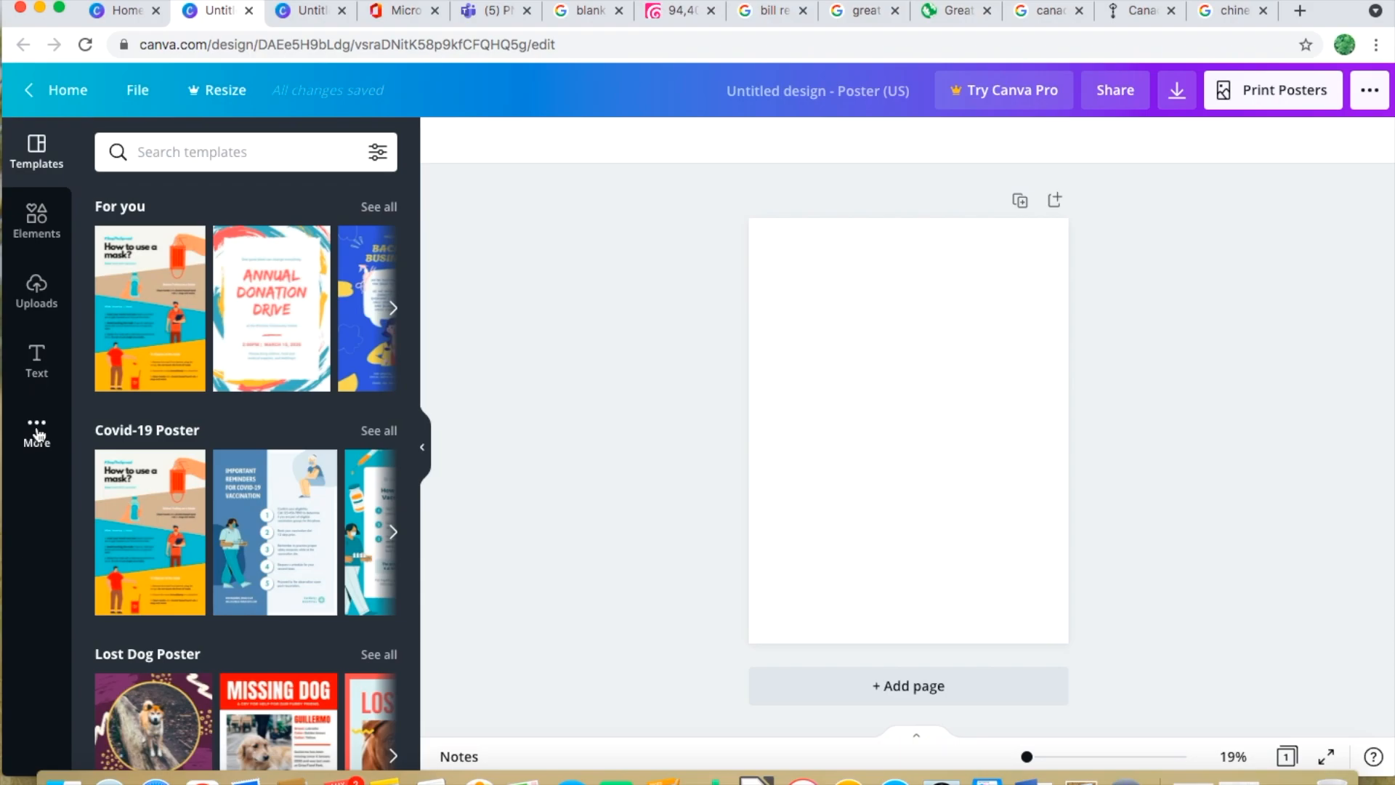
{"action": "left_click", "coordinate": [37, 431]}
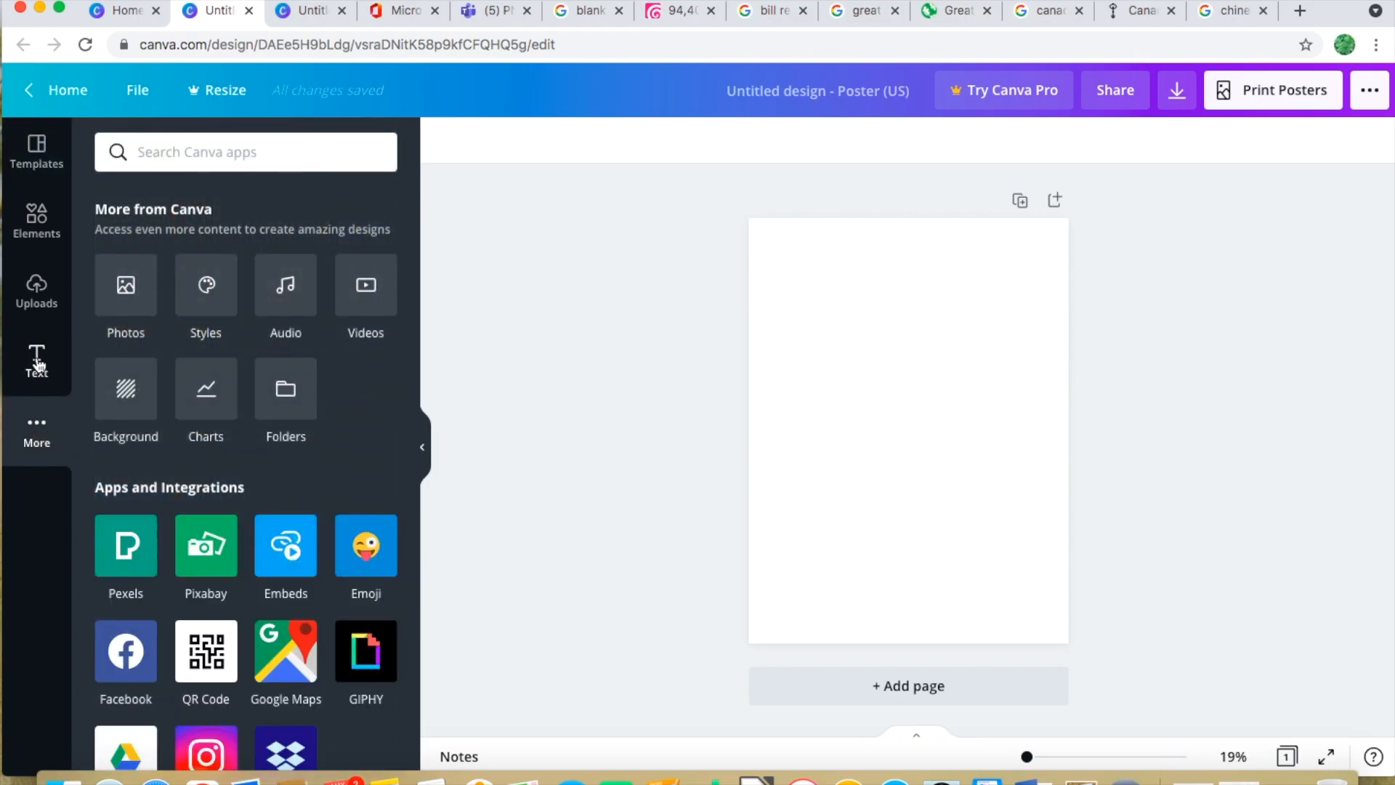
{"action": "mouse_move", "coordinate": [37, 363]}
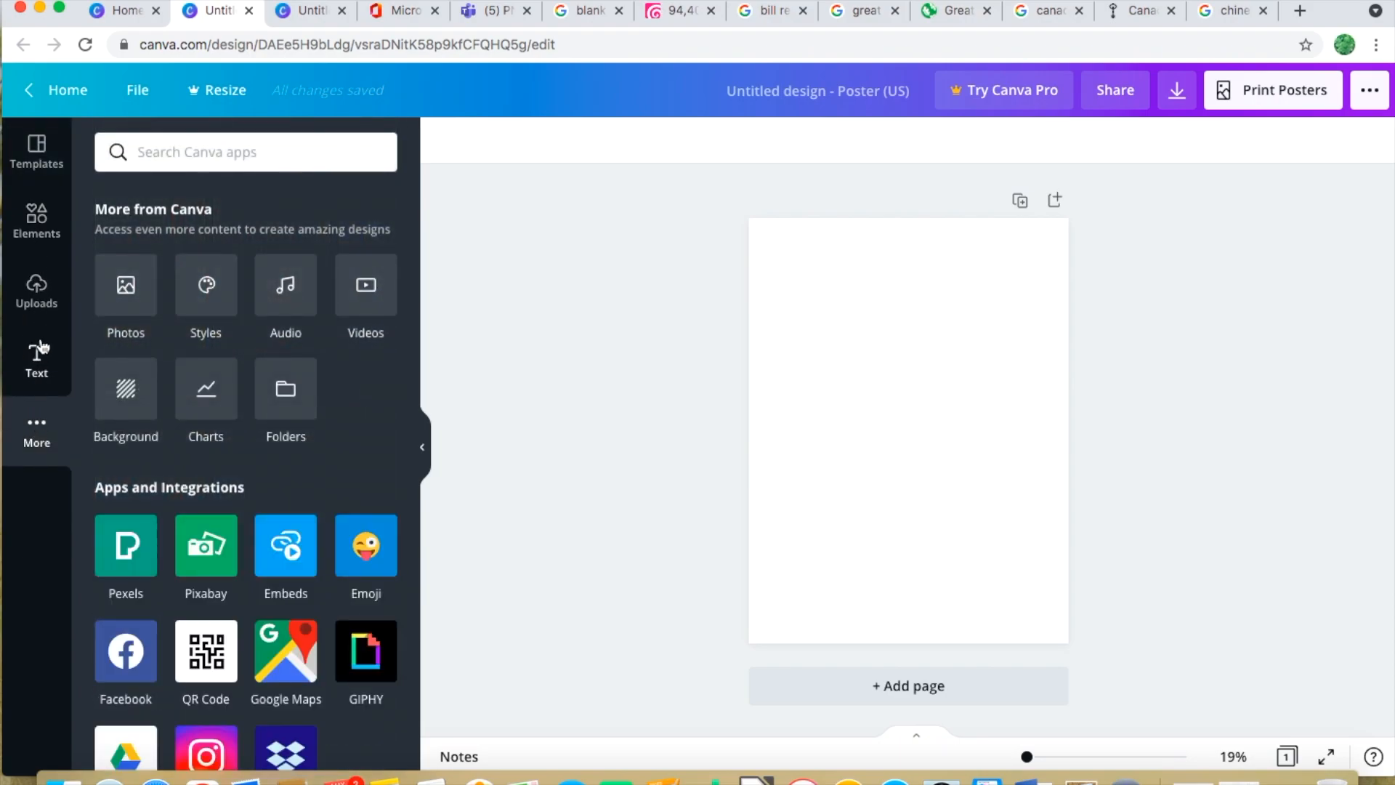
{"action": "left_click", "coordinate": [36, 360]}
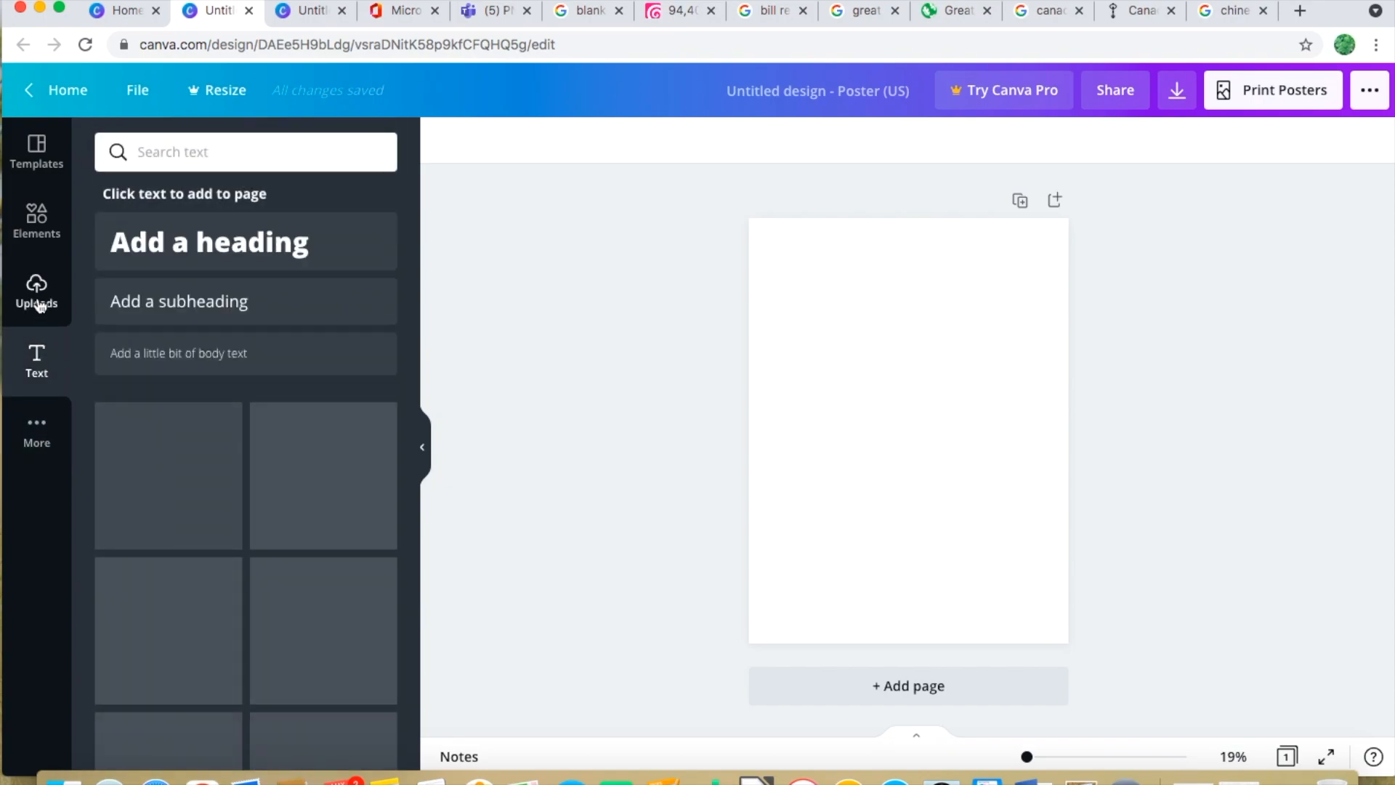
{"action": "left_click", "coordinate": [37, 293]}
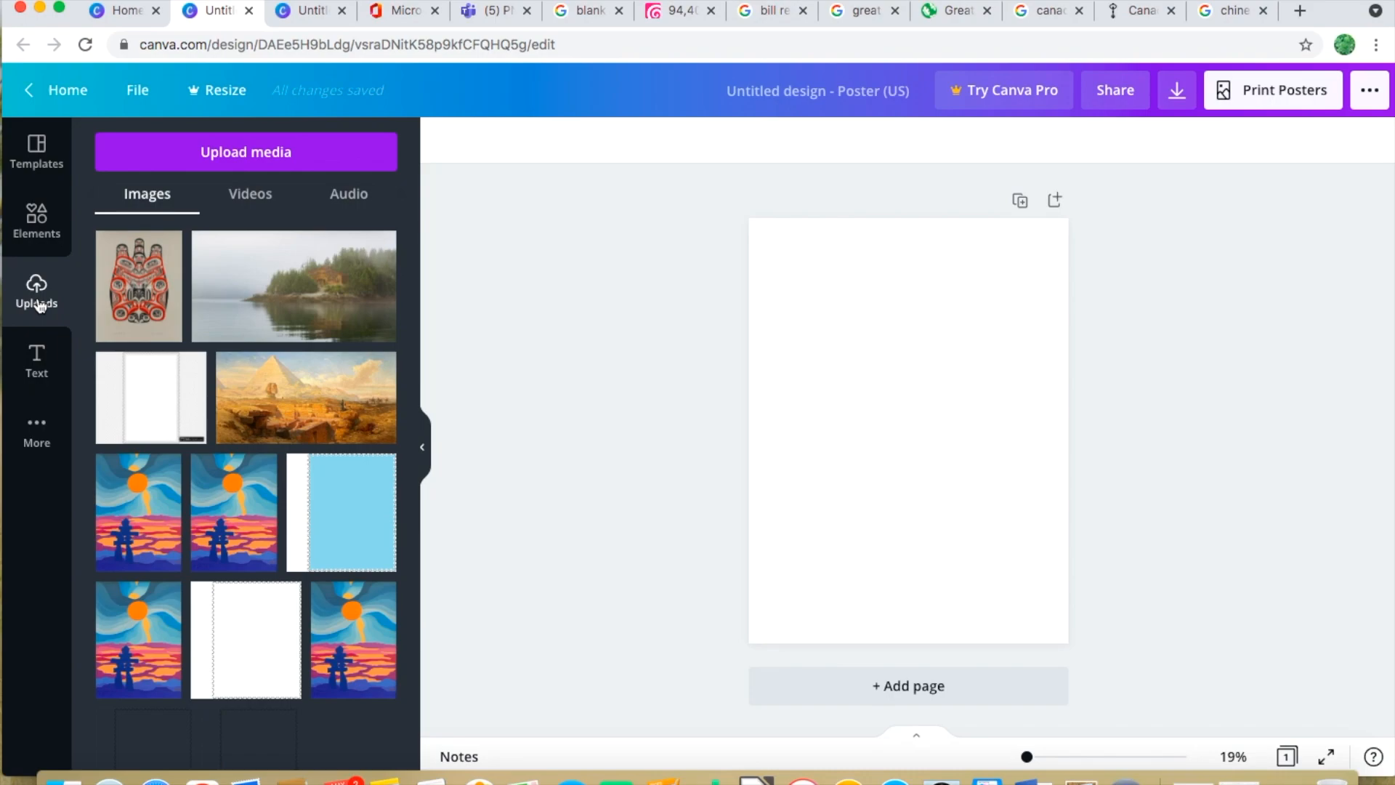
{"action": "mouse_move", "coordinate": [37, 365]}
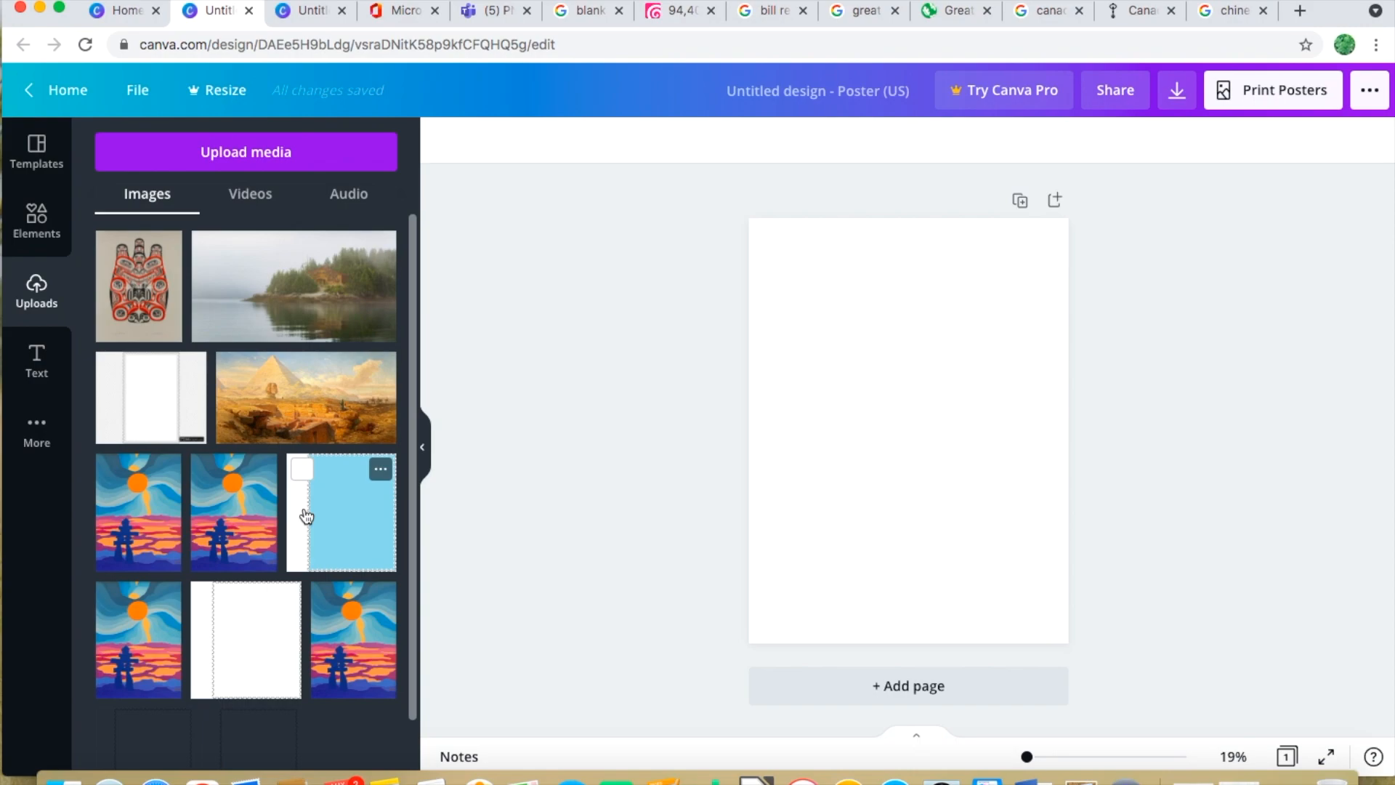
{"action": "mouse_move", "coordinate": [329, 521]}
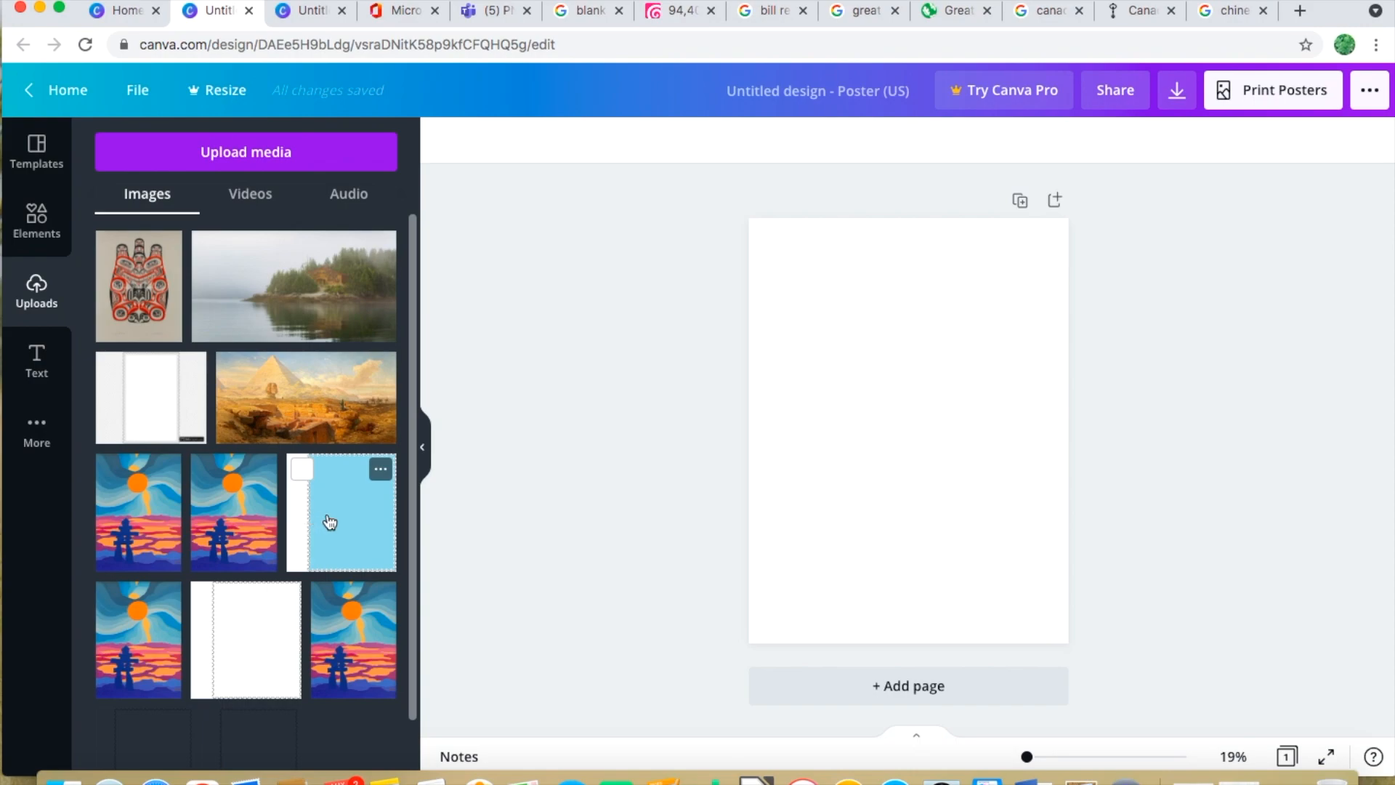
Add the blue perforated stamp frame from Uploads onto the poster page
{"action": "left_click", "coordinate": [341, 513]}
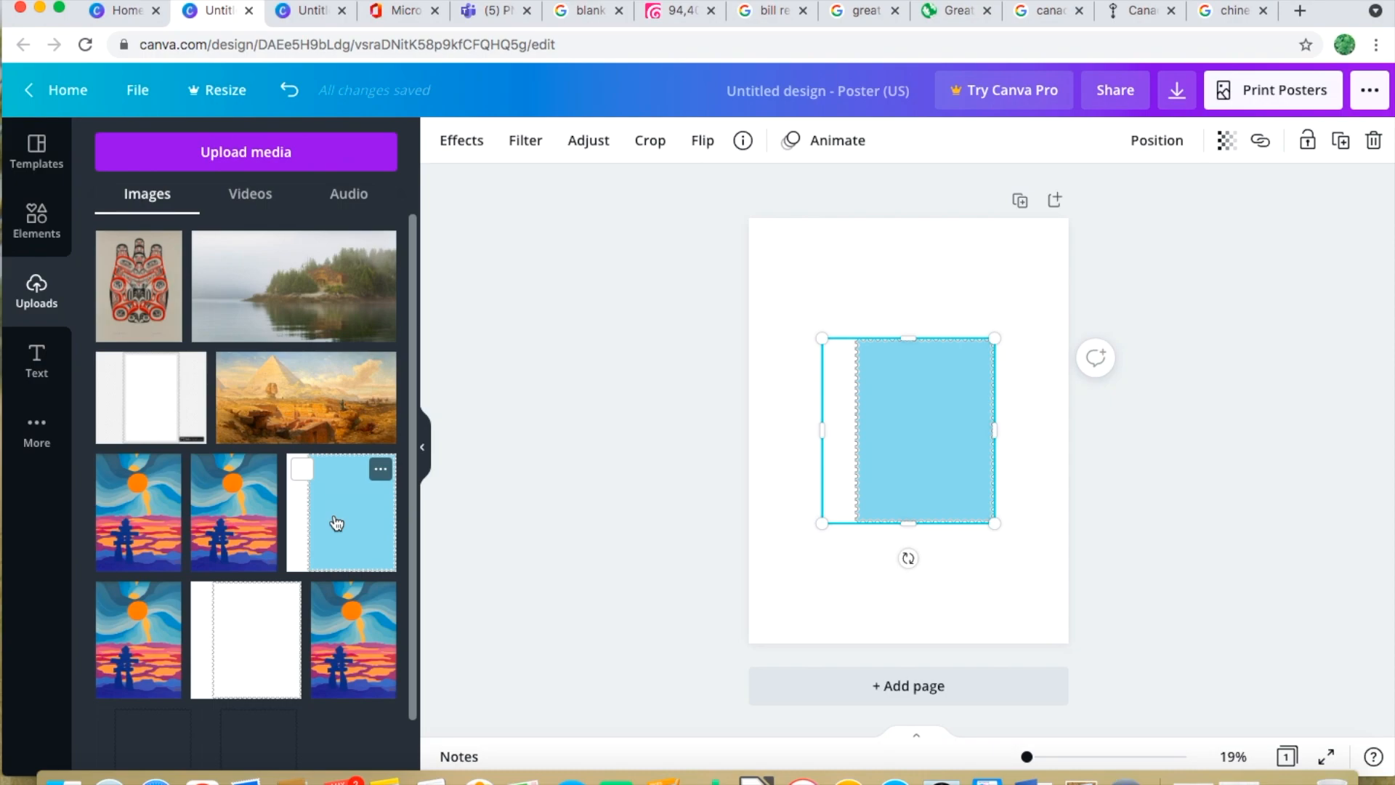
{"action": "mouse_move", "coordinate": [599, 173]}
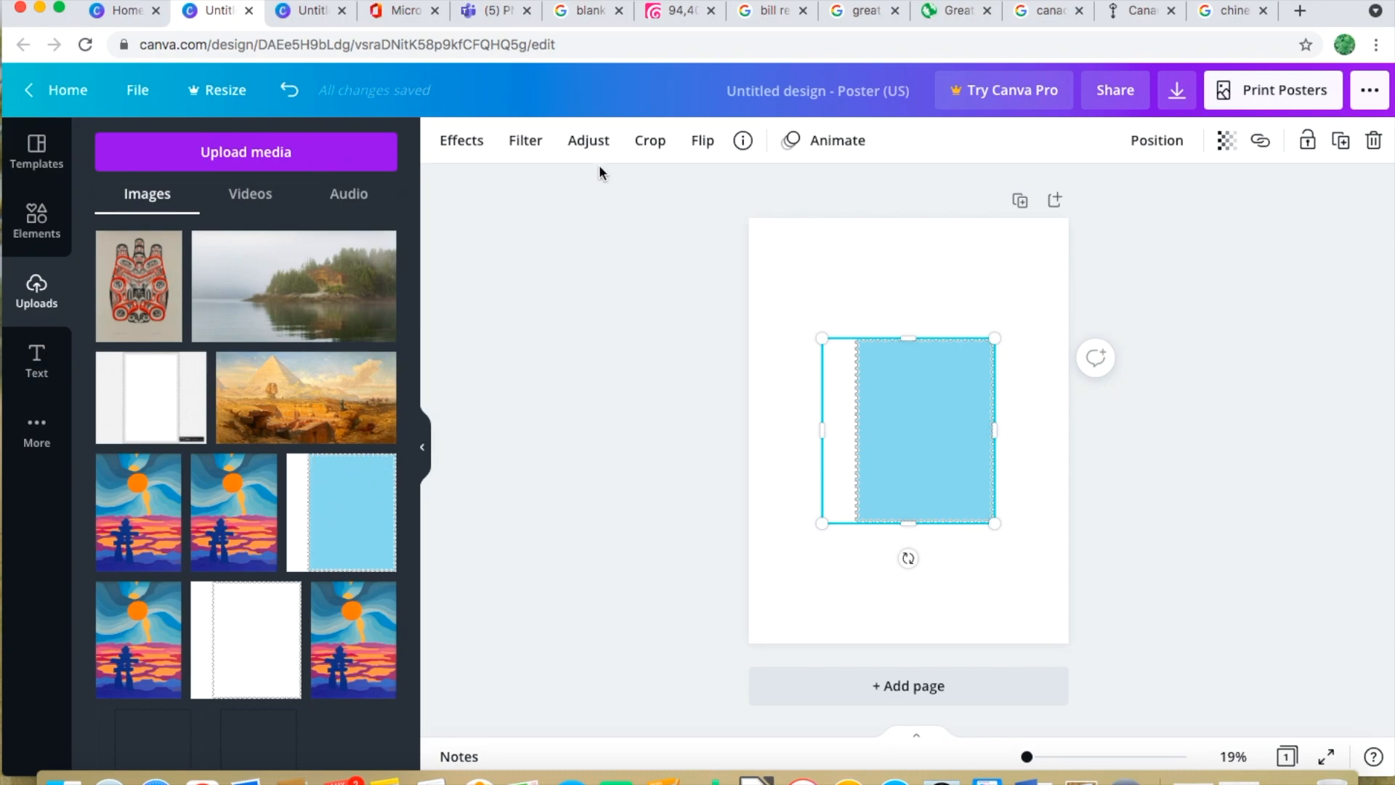
Crop the white strip off the blue stamp frame's left edge
{"action": "left_click", "coordinate": [650, 140]}
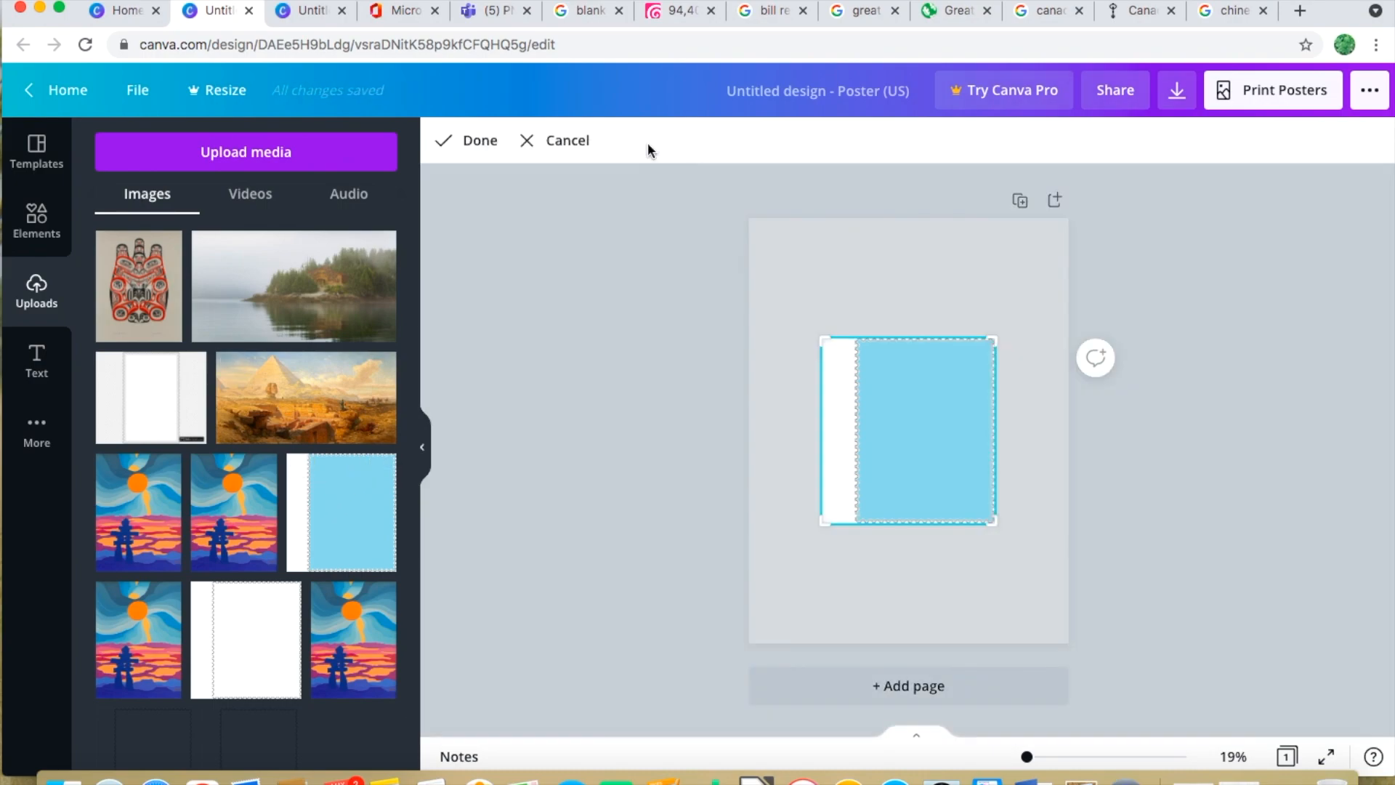
{"action": "mouse_move", "coordinate": [825, 517]}
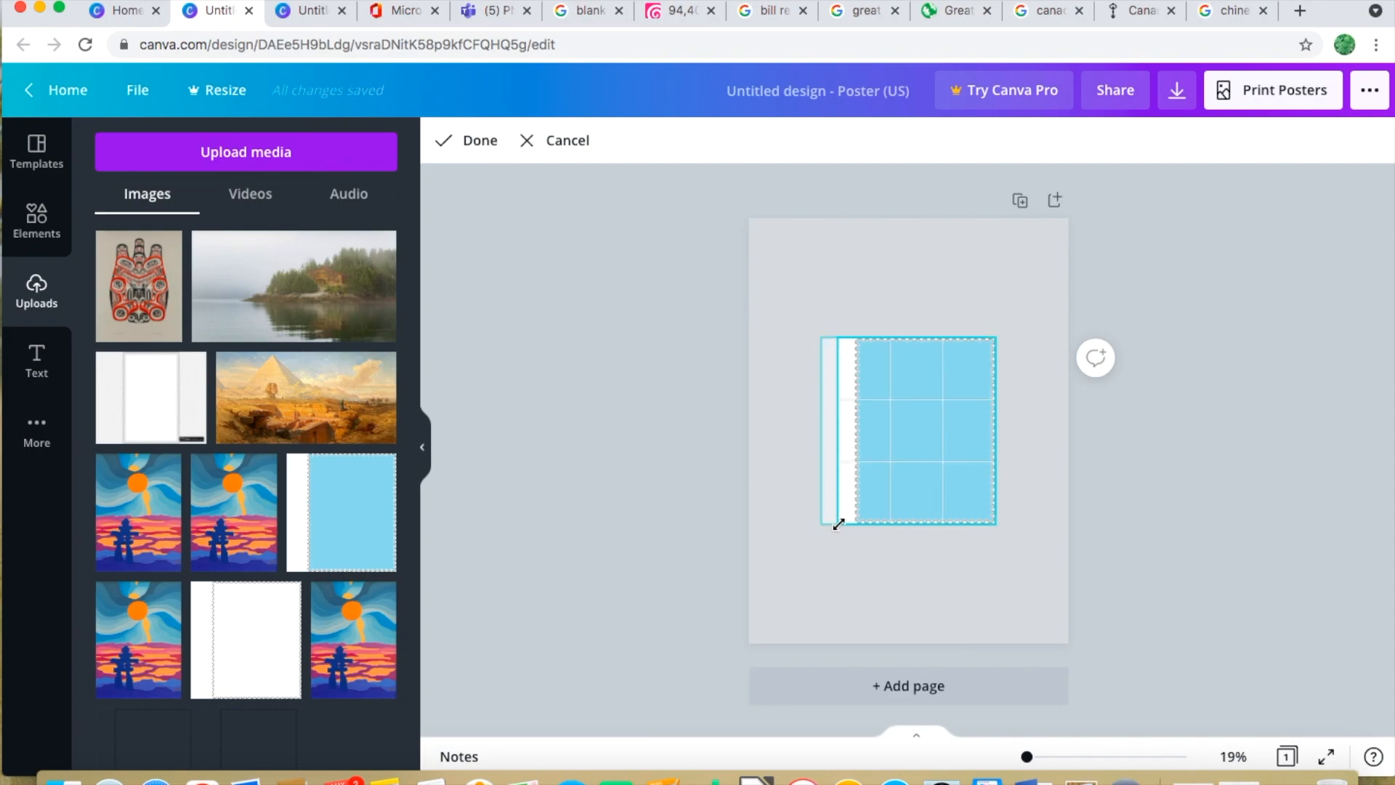
{"action": "left_click_drag", "start_coordinate": [836, 525], "coordinate": [849, 525]}
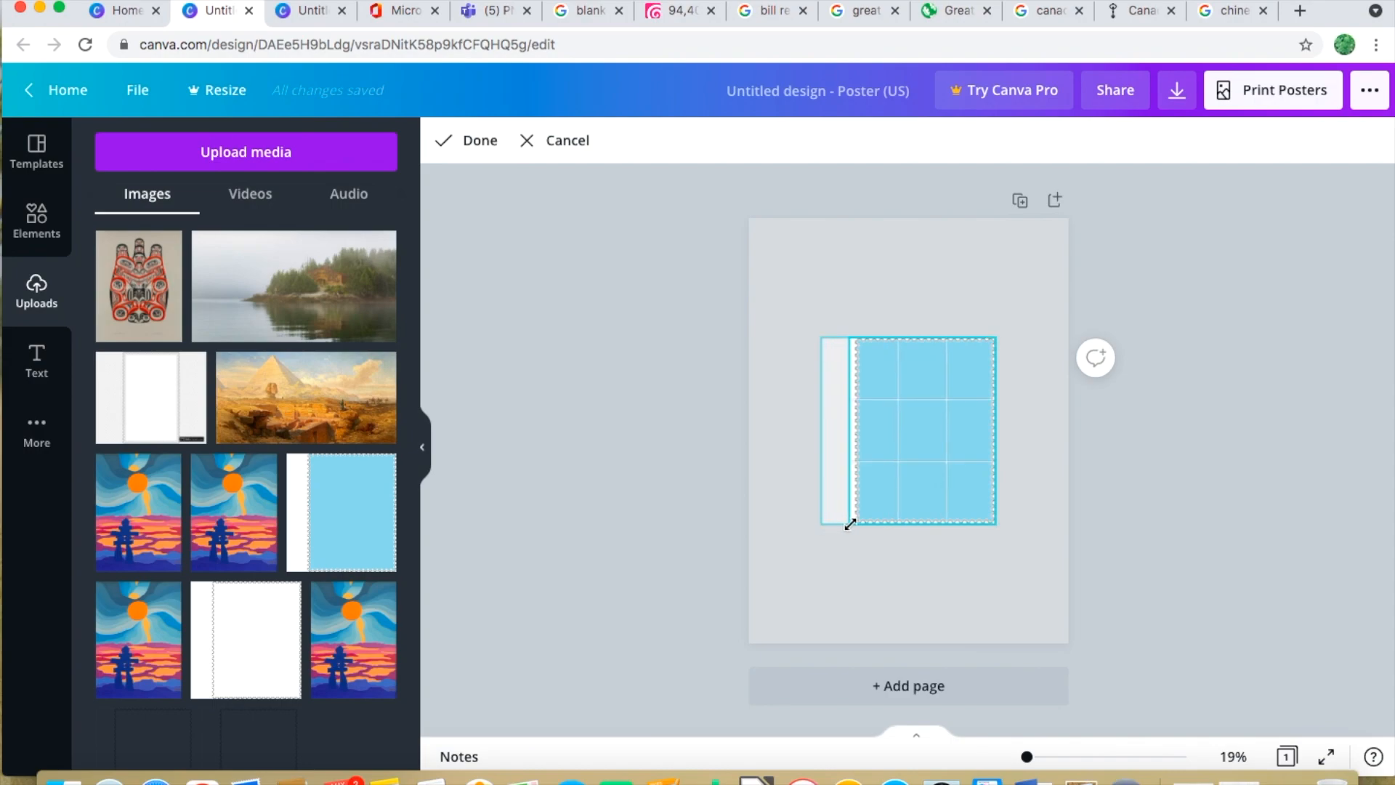
{"action": "left_click_drag", "start_coordinate": [849, 524], "coordinate": [823, 524]}
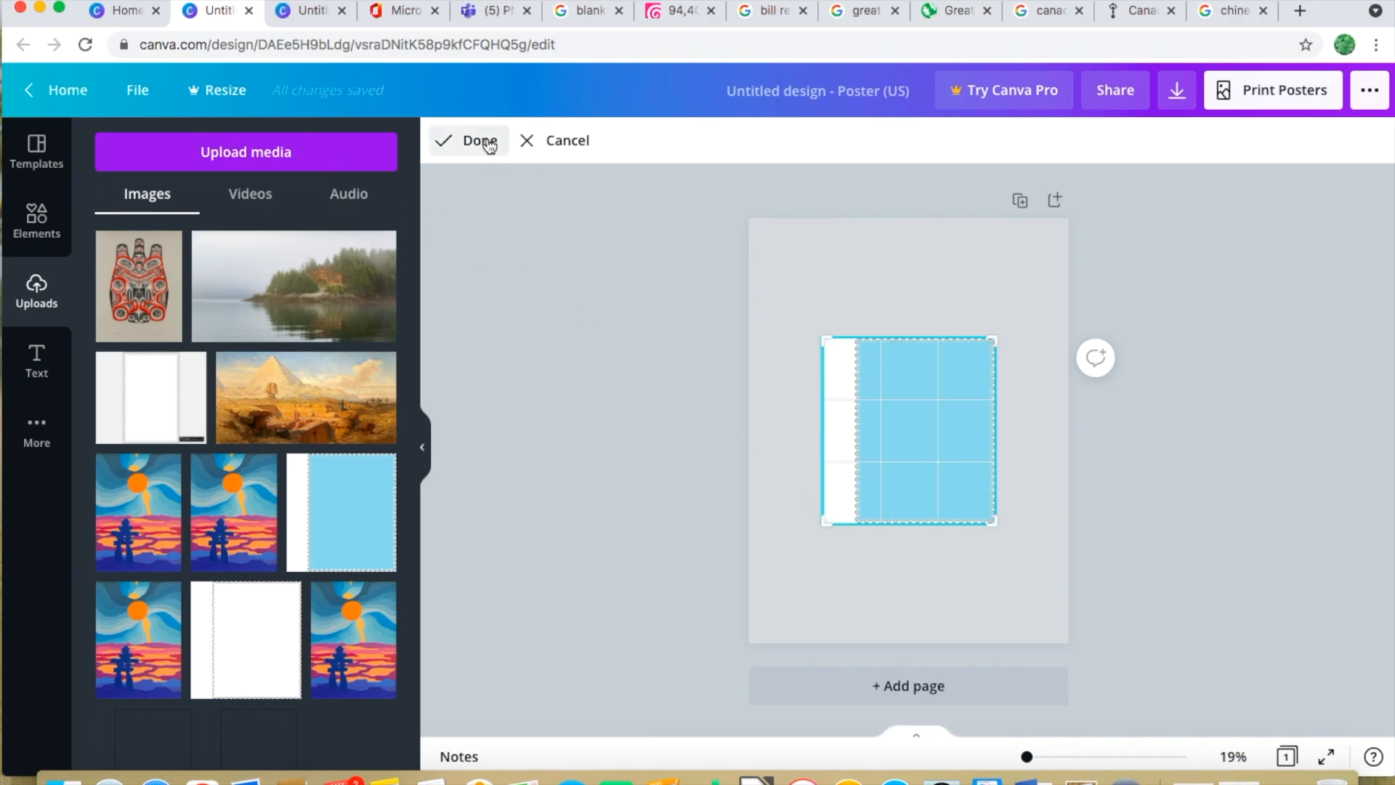
{"action": "left_click", "coordinate": [480, 140]}
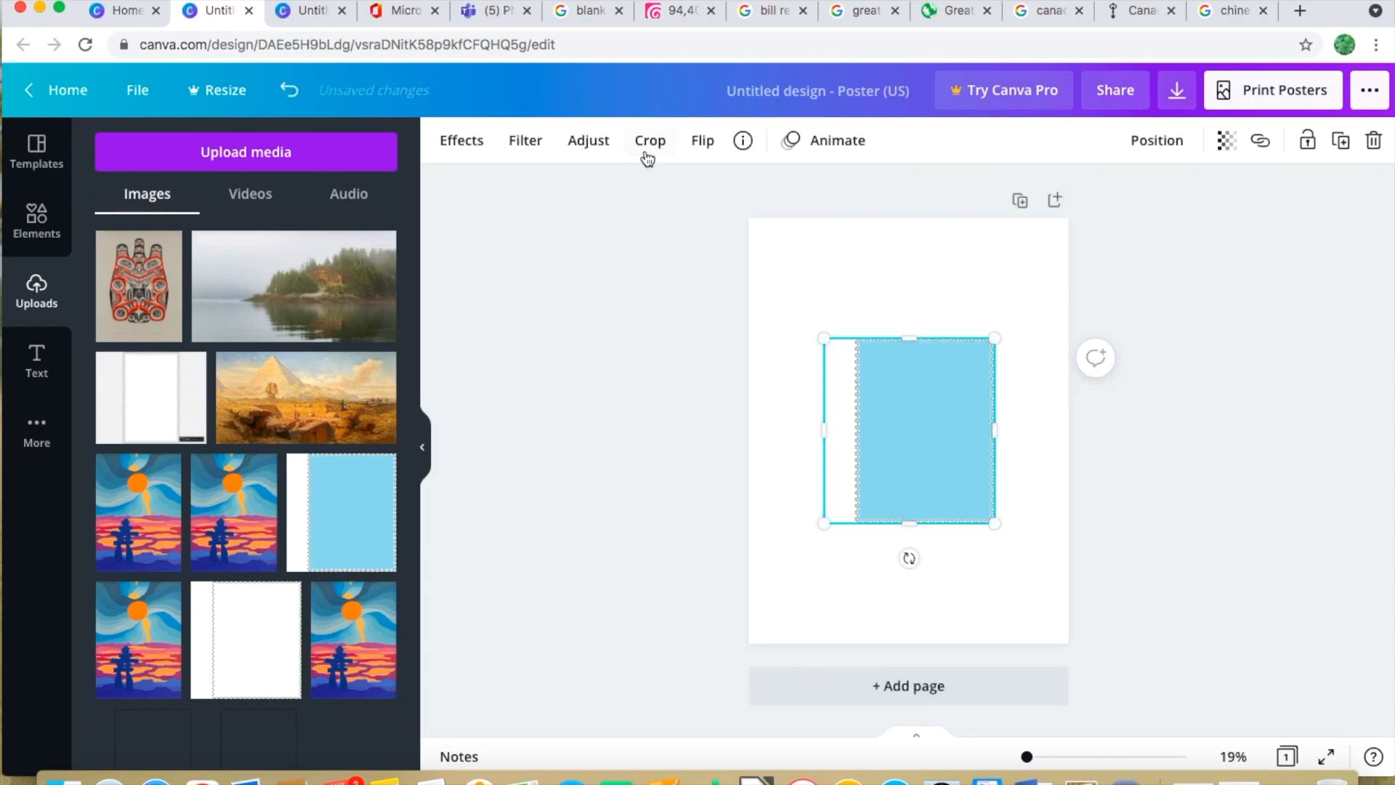
{"action": "left_click", "coordinate": [650, 140]}
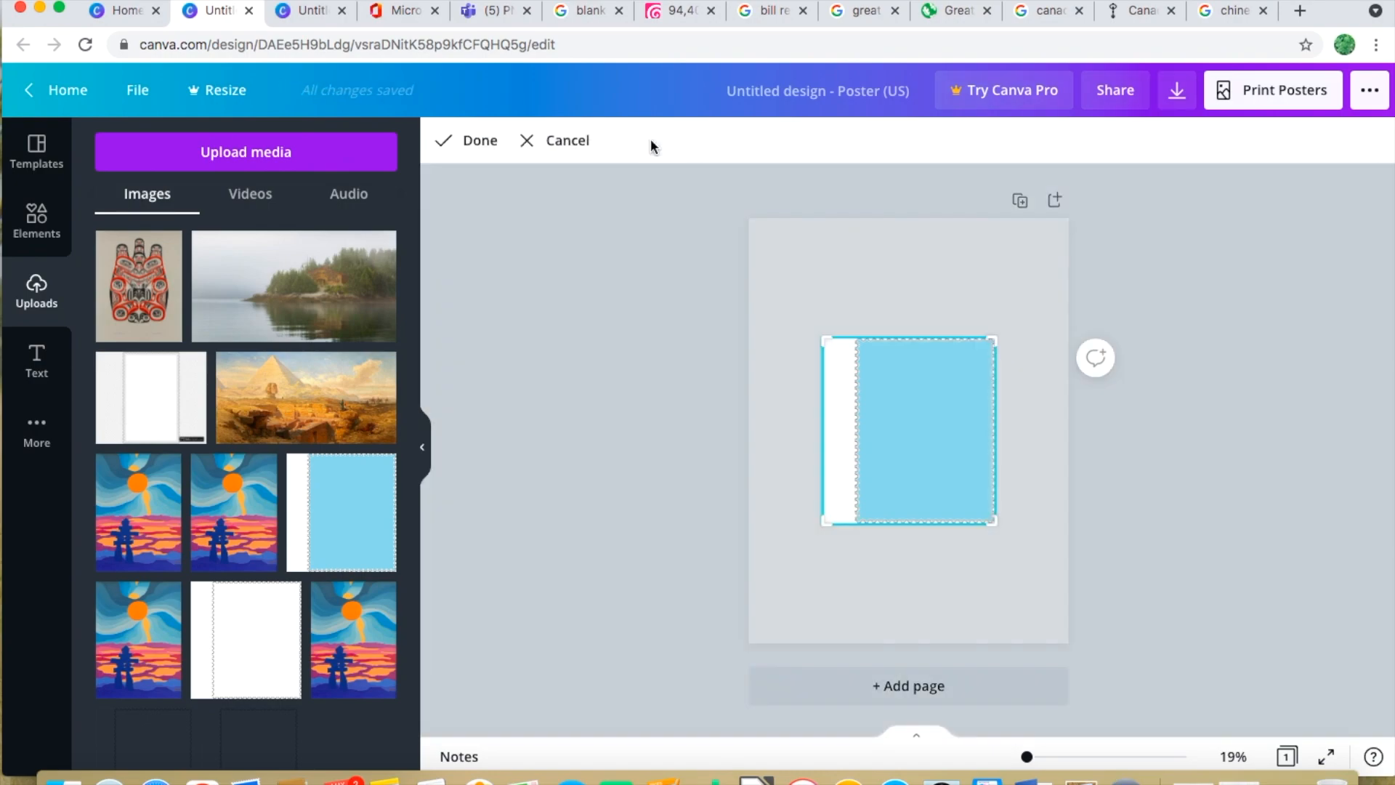
{"action": "mouse_move", "coordinate": [819, 527]}
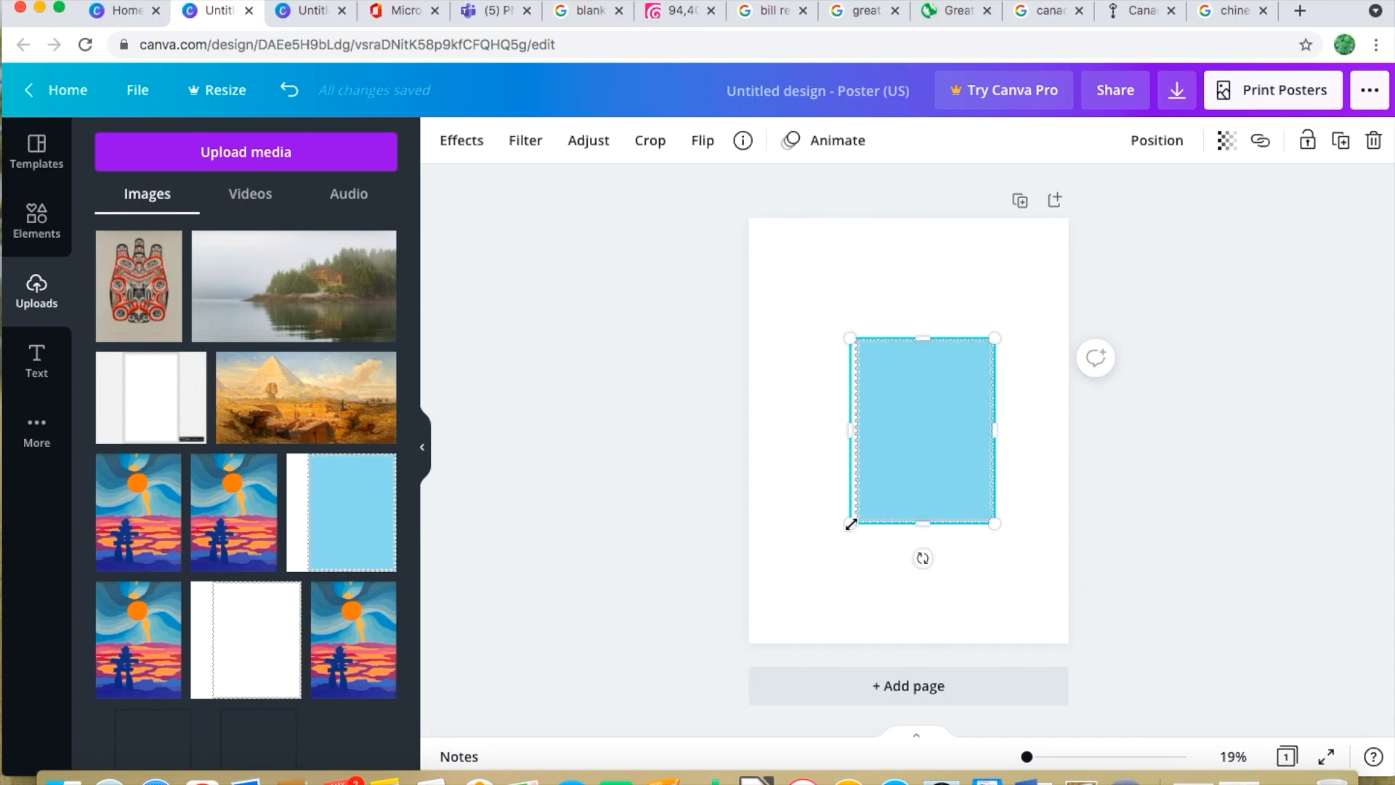
Enlarge the cropped stamp frame to about 10.3 by 13.1, toward the upper right
{"action": "left_click_drag", "start_coordinate": [849, 523], "coordinate": [797, 594]}
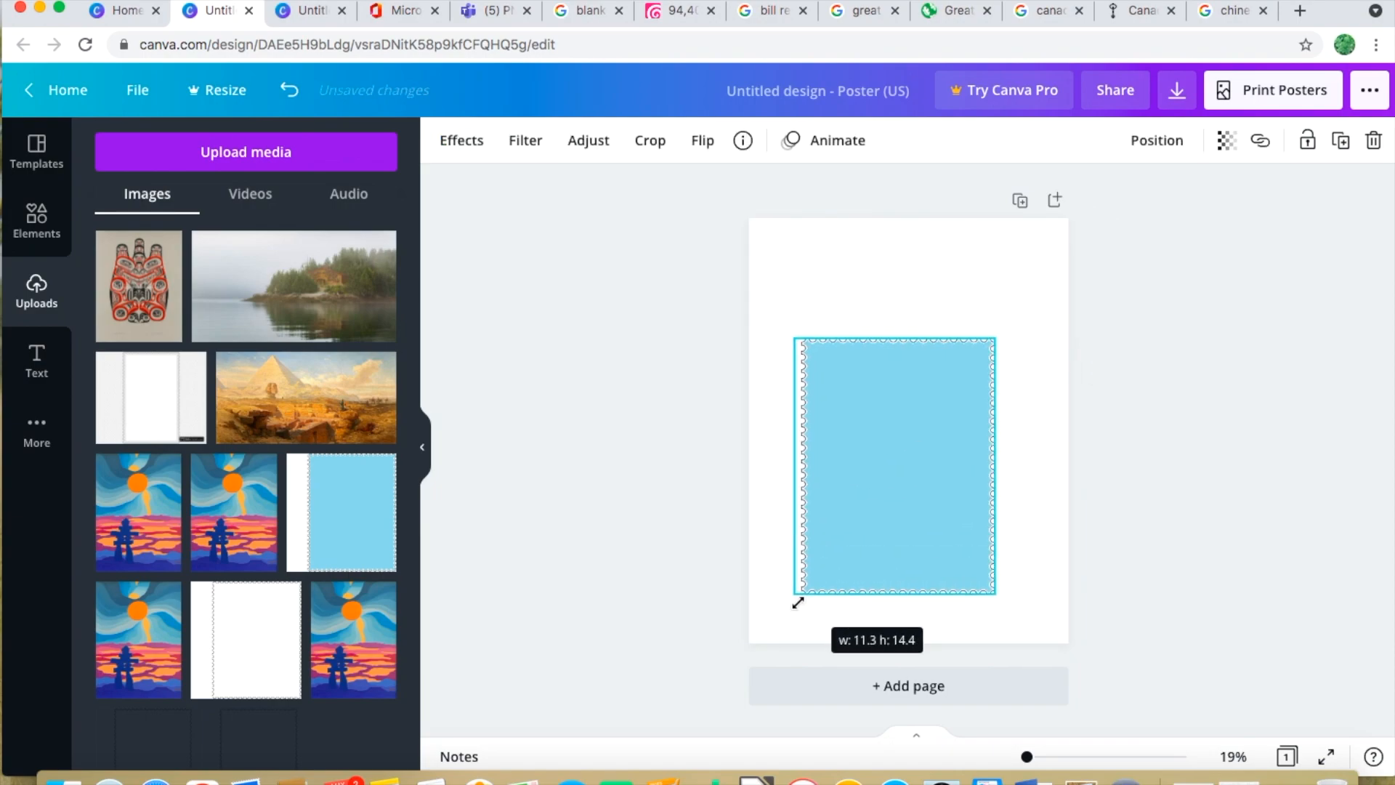
{"action": "left_click_drag", "start_coordinate": [796, 595], "coordinate": [769, 626]}
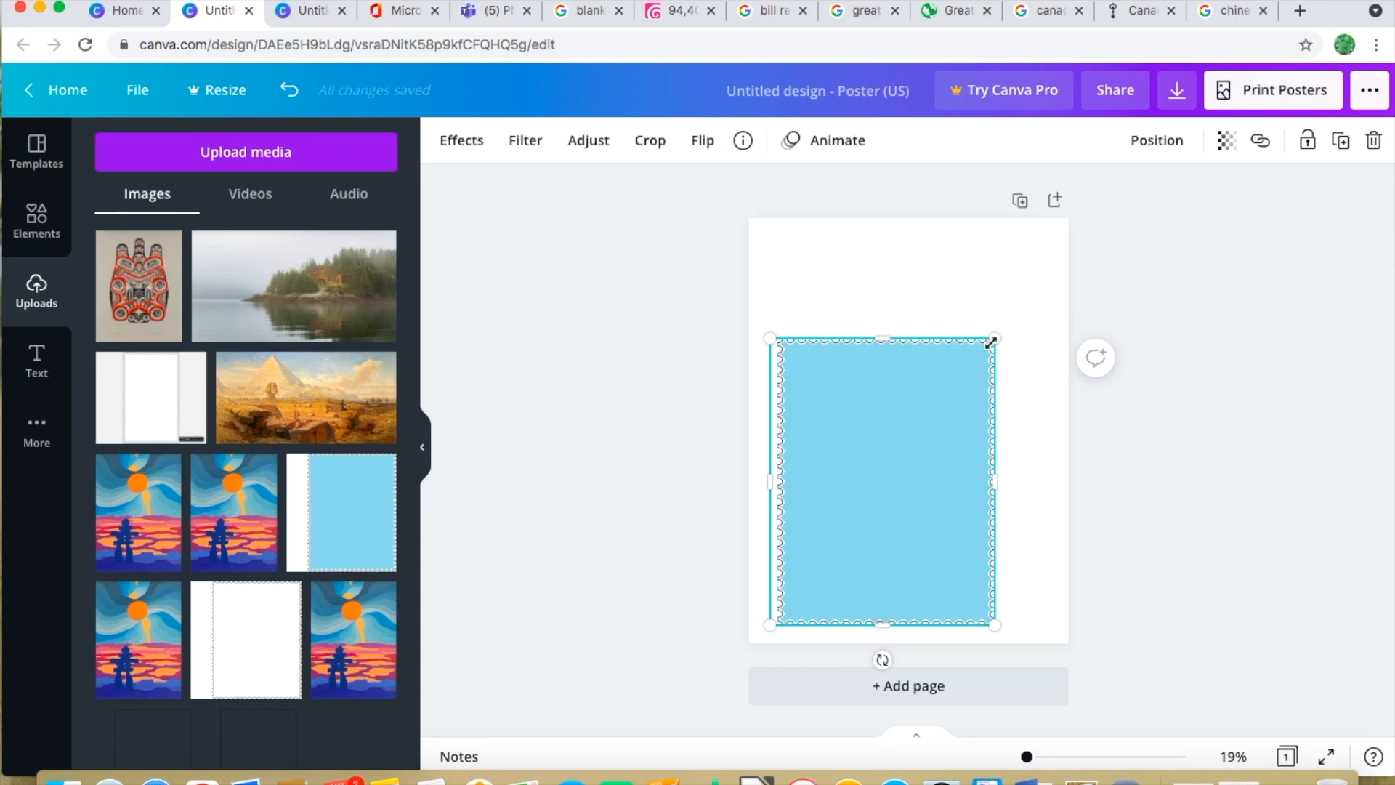
{"action": "left_click_drag", "start_coordinate": [992, 338], "coordinate": [1050, 263]}
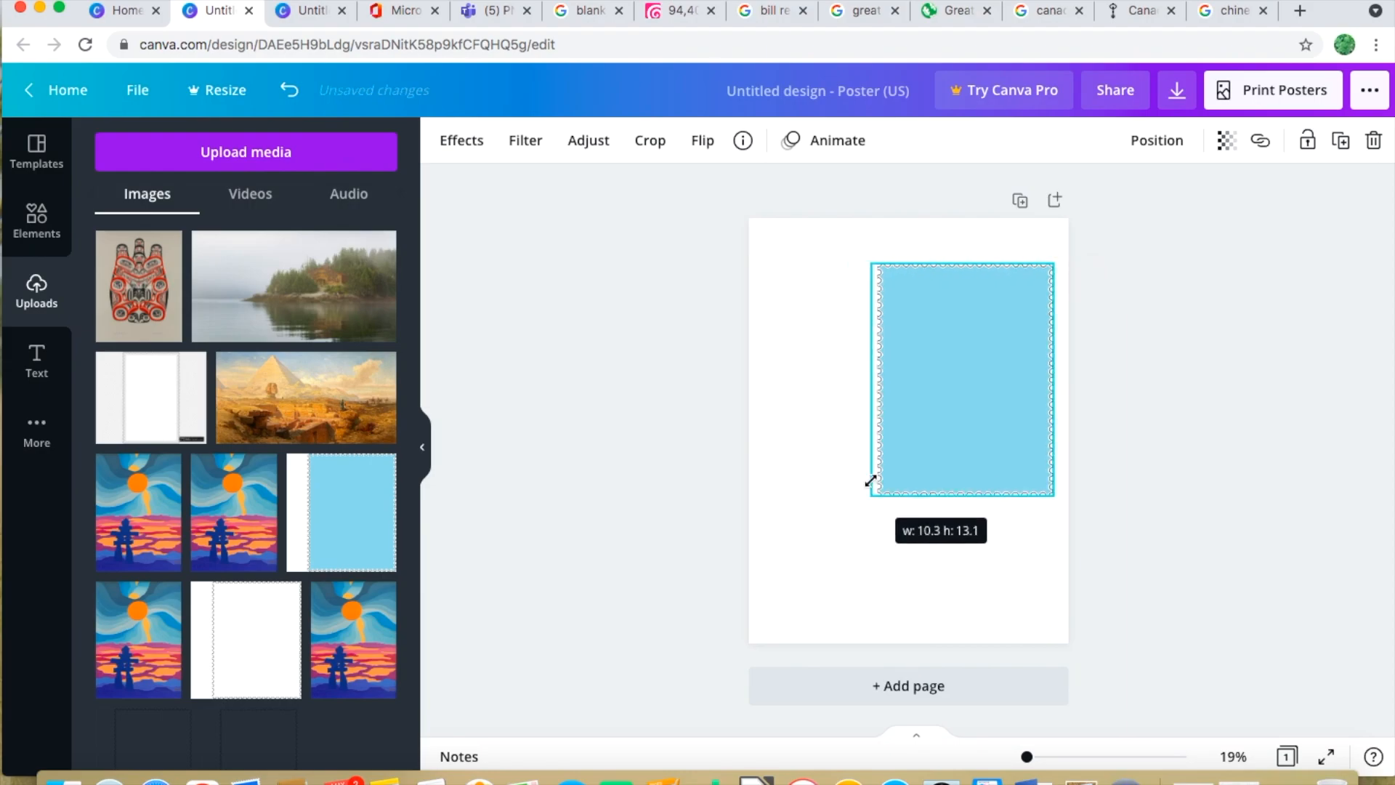
{"action": "left_click_drag", "start_coordinate": [870, 488], "coordinate": [877, 487]}
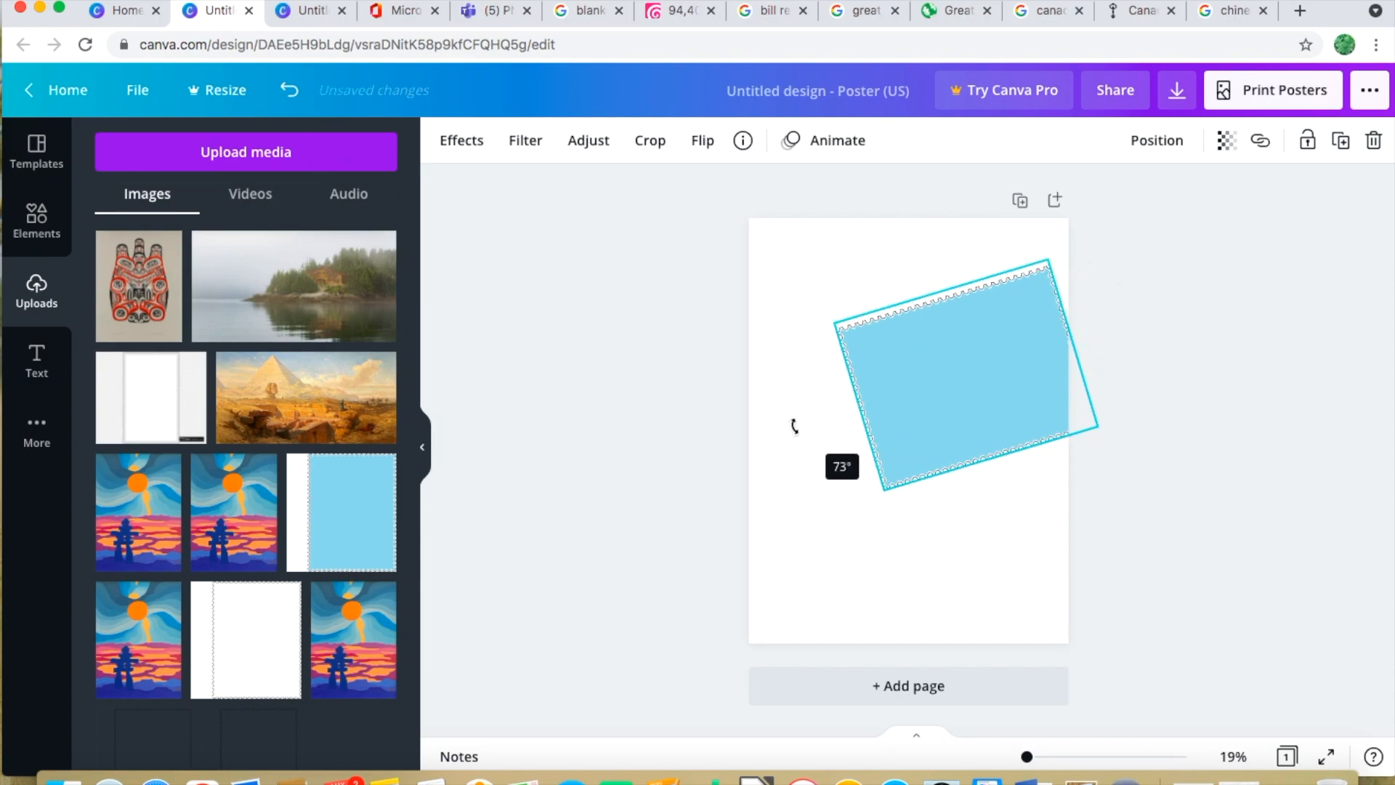
Rotate the stamp frame 90 degrees to landscape and centre it on the page
{"action": "left_click_drag", "start_coordinate": [794, 427], "coordinate": [792, 373]}
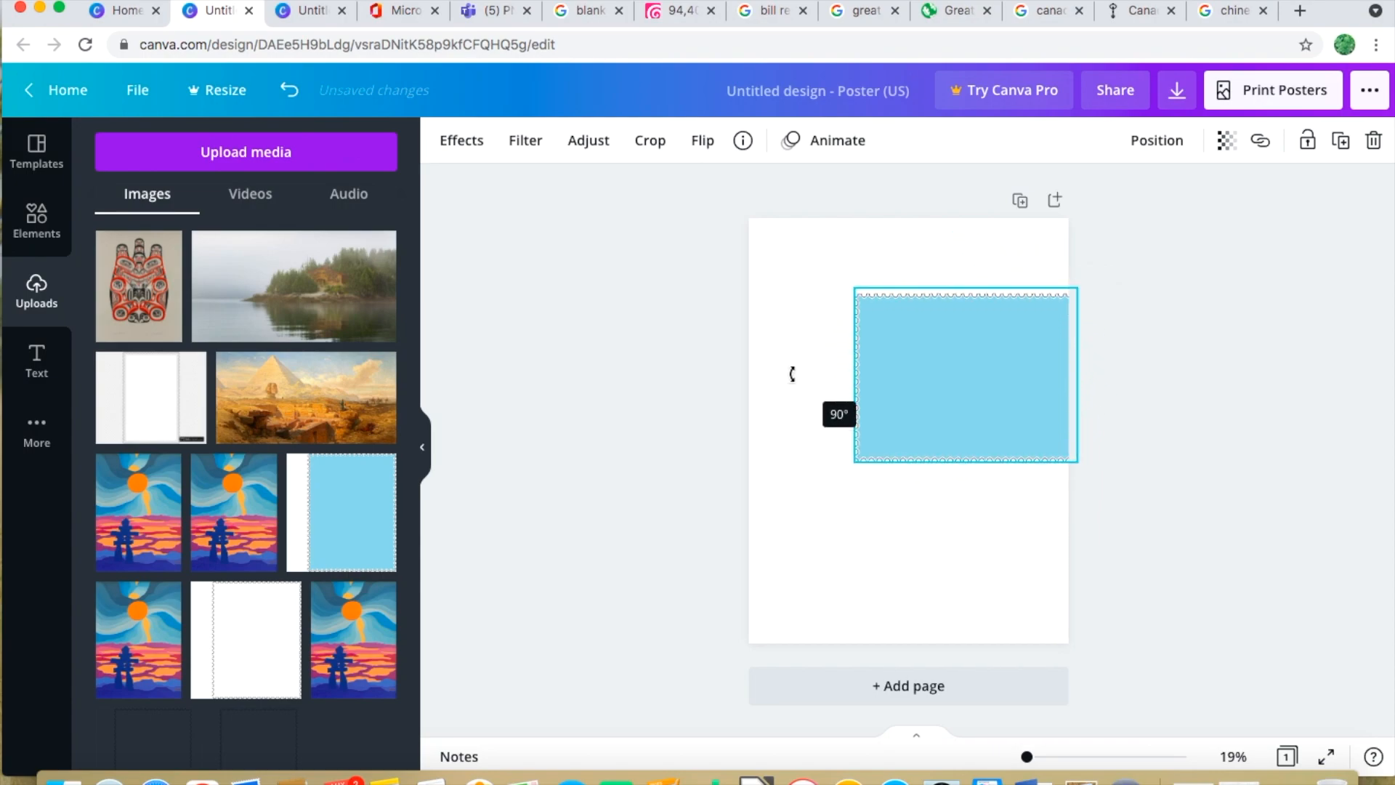
{"action": "left_click_drag", "start_coordinate": [964, 375], "coordinate": [931, 416]}
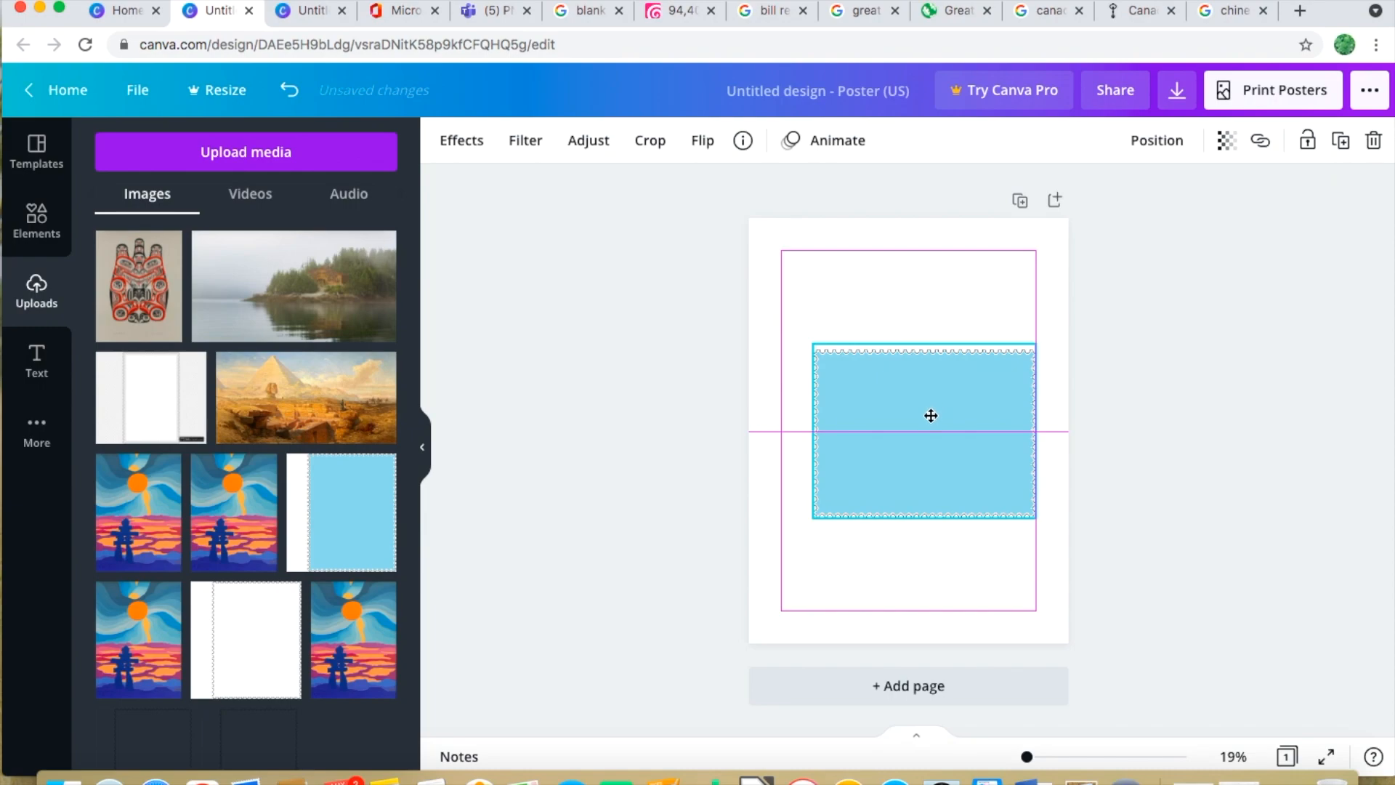
{"action": "left_click_drag", "start_coordinate": [931, 416], "coordinate": [920, 427]}
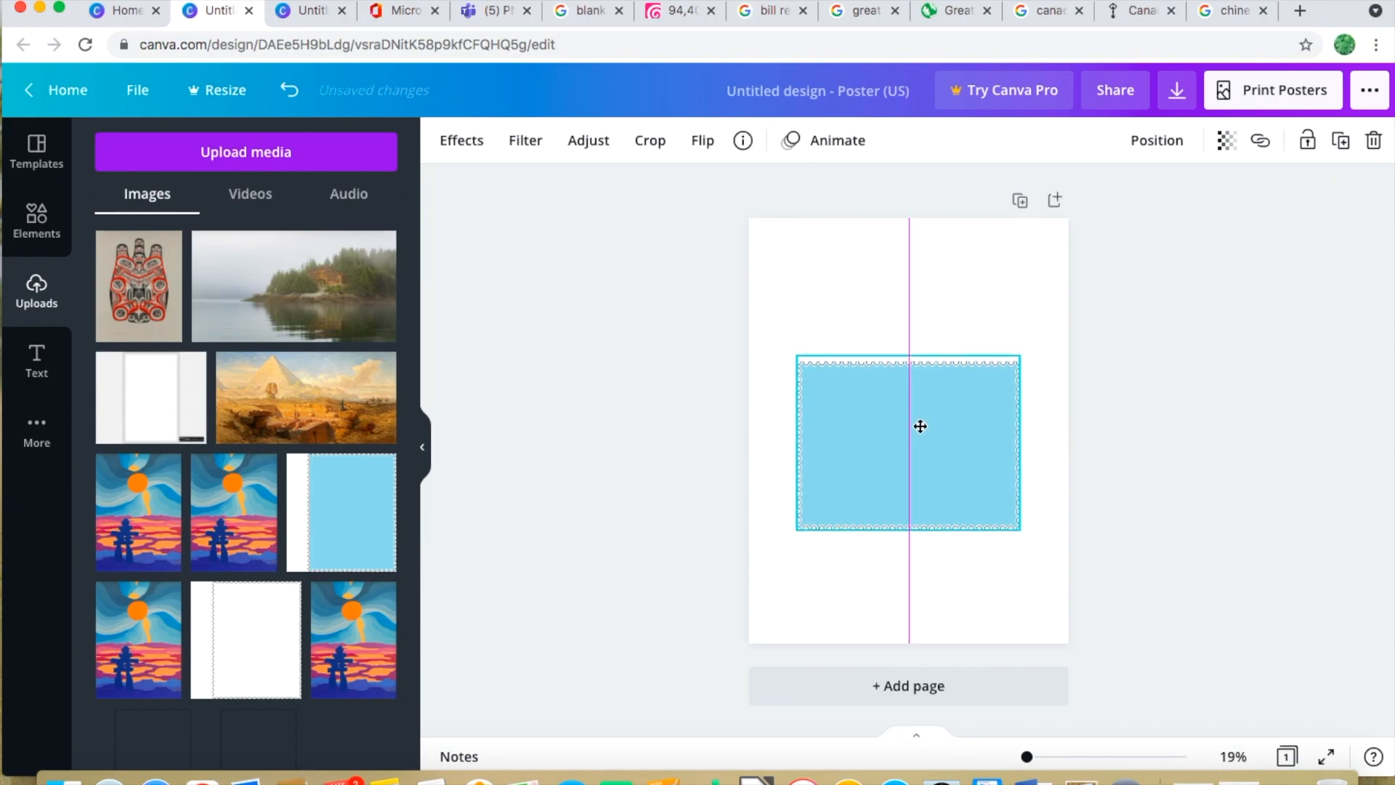
{"action": "left_click", "coordinate": [920, 427]}
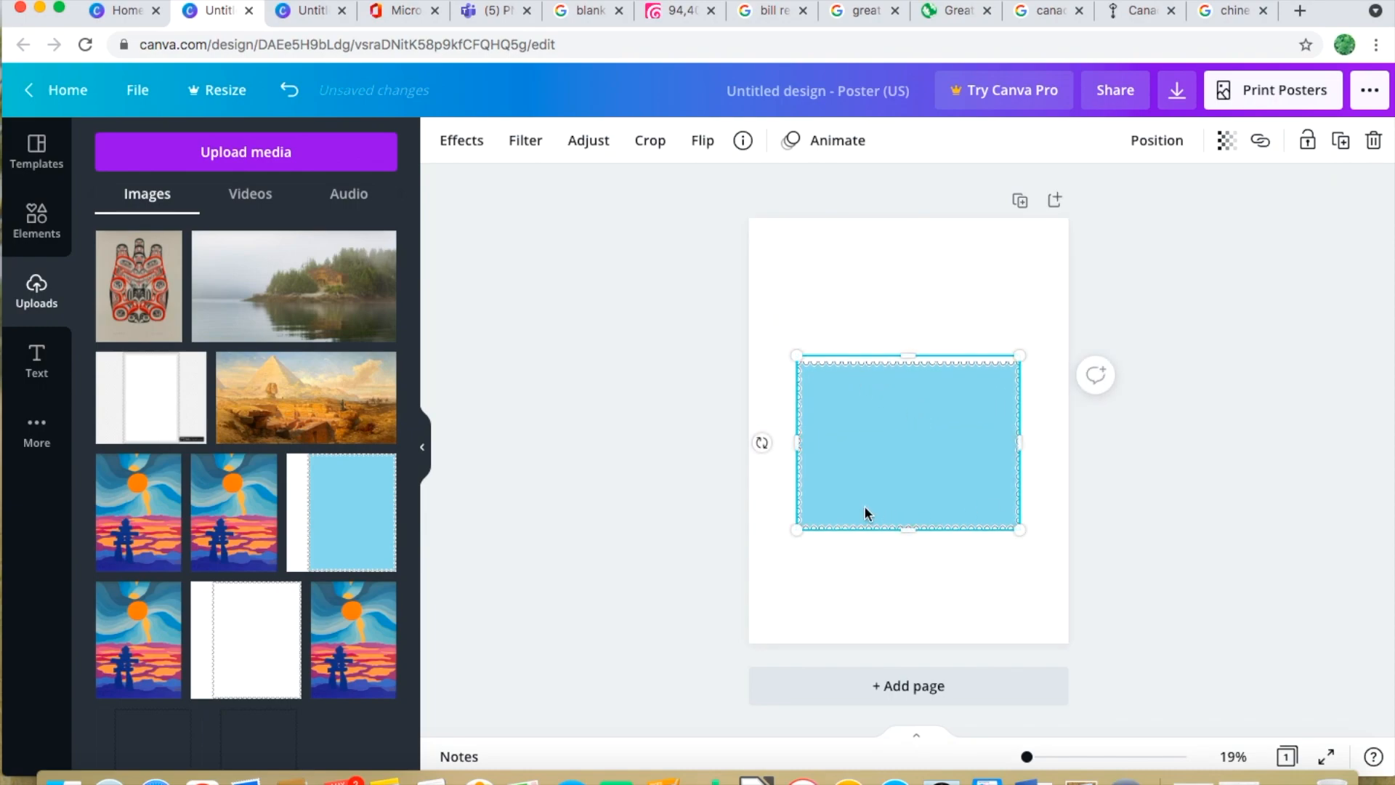
{"action": "mouse_move", "coordinate": [803, 357]}
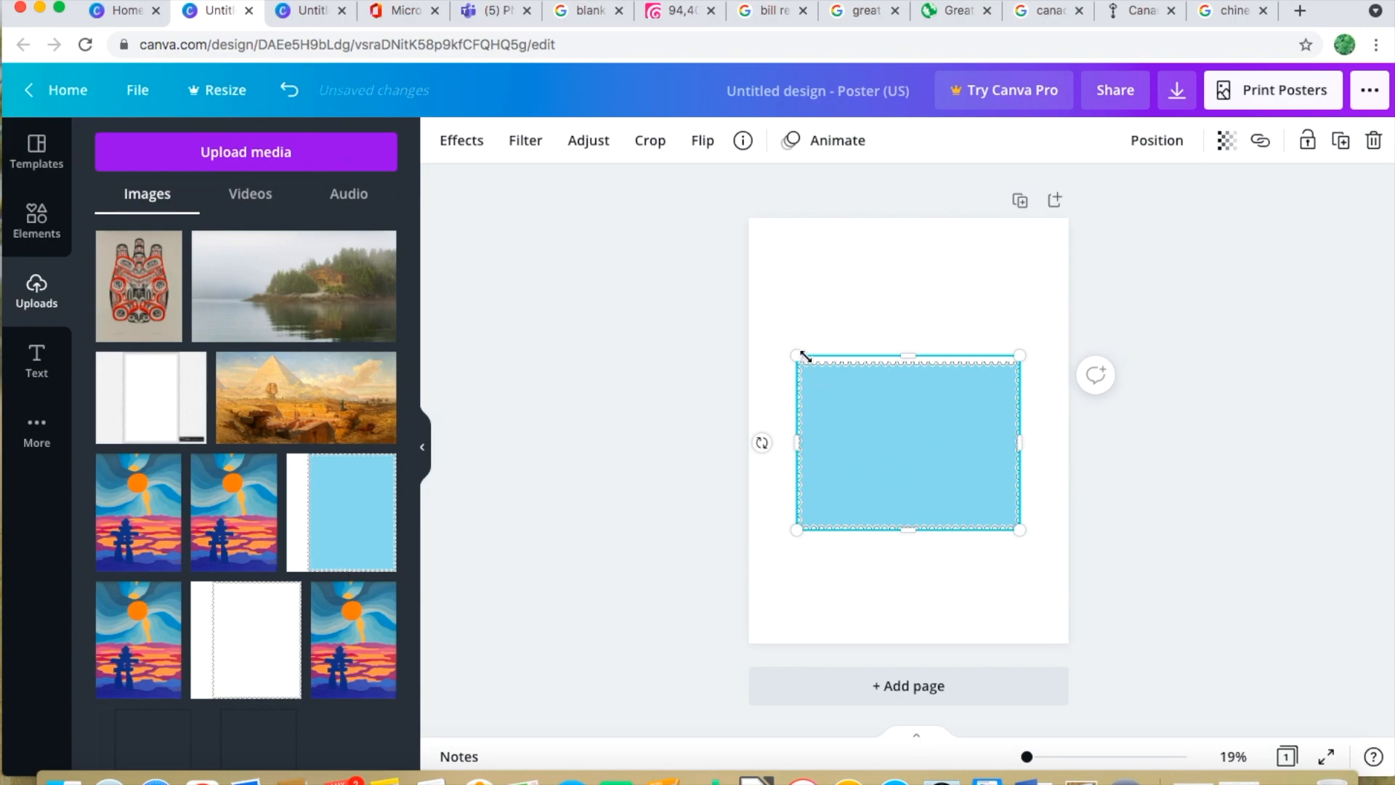
Stretch the stamp outward so it spans nearly the full page width
{"action": "left_click_drag", "start_coordinate": [798, 356], "coordinate": [767, 332]}
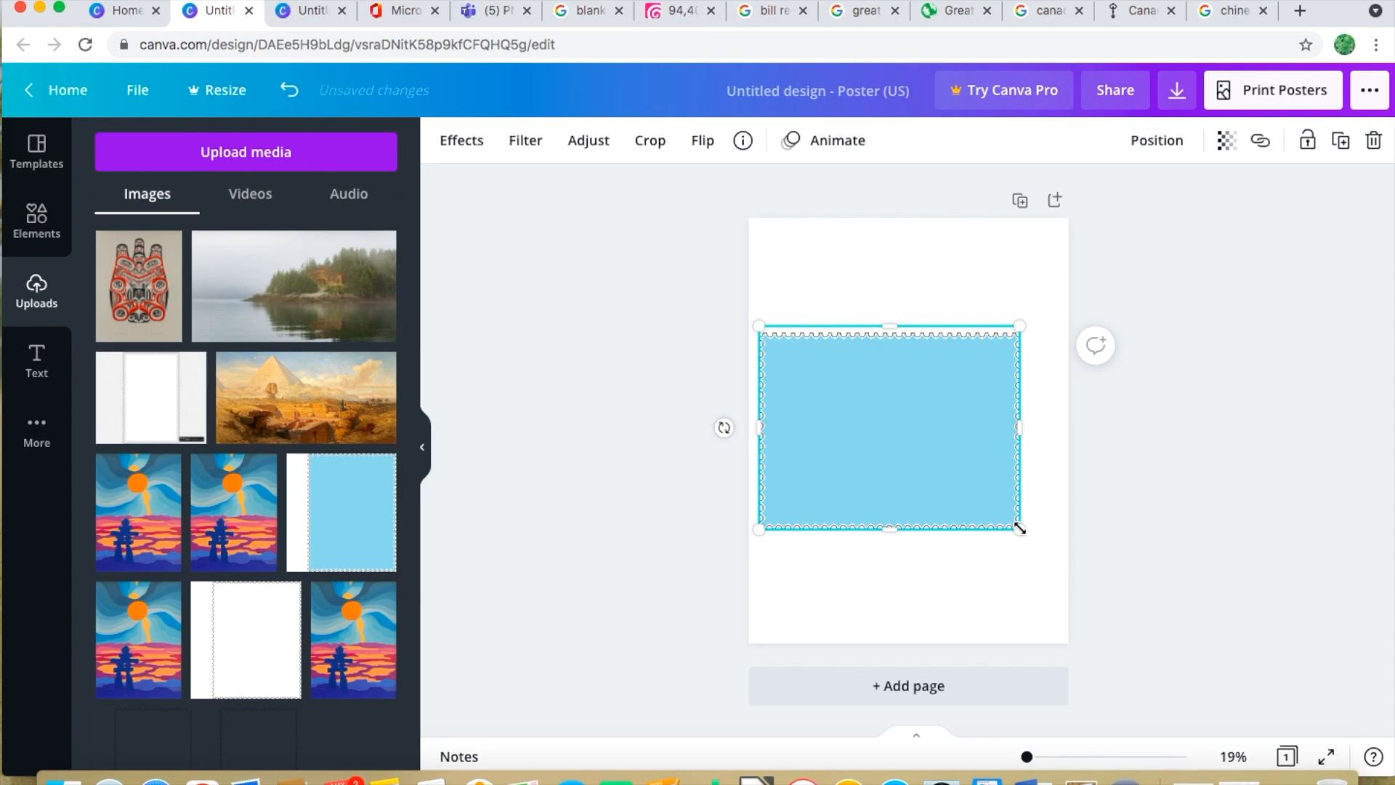
{"action": "left_click_drag", "start_coordinate": [1019, 528], "coordinate": [1054, 561]}
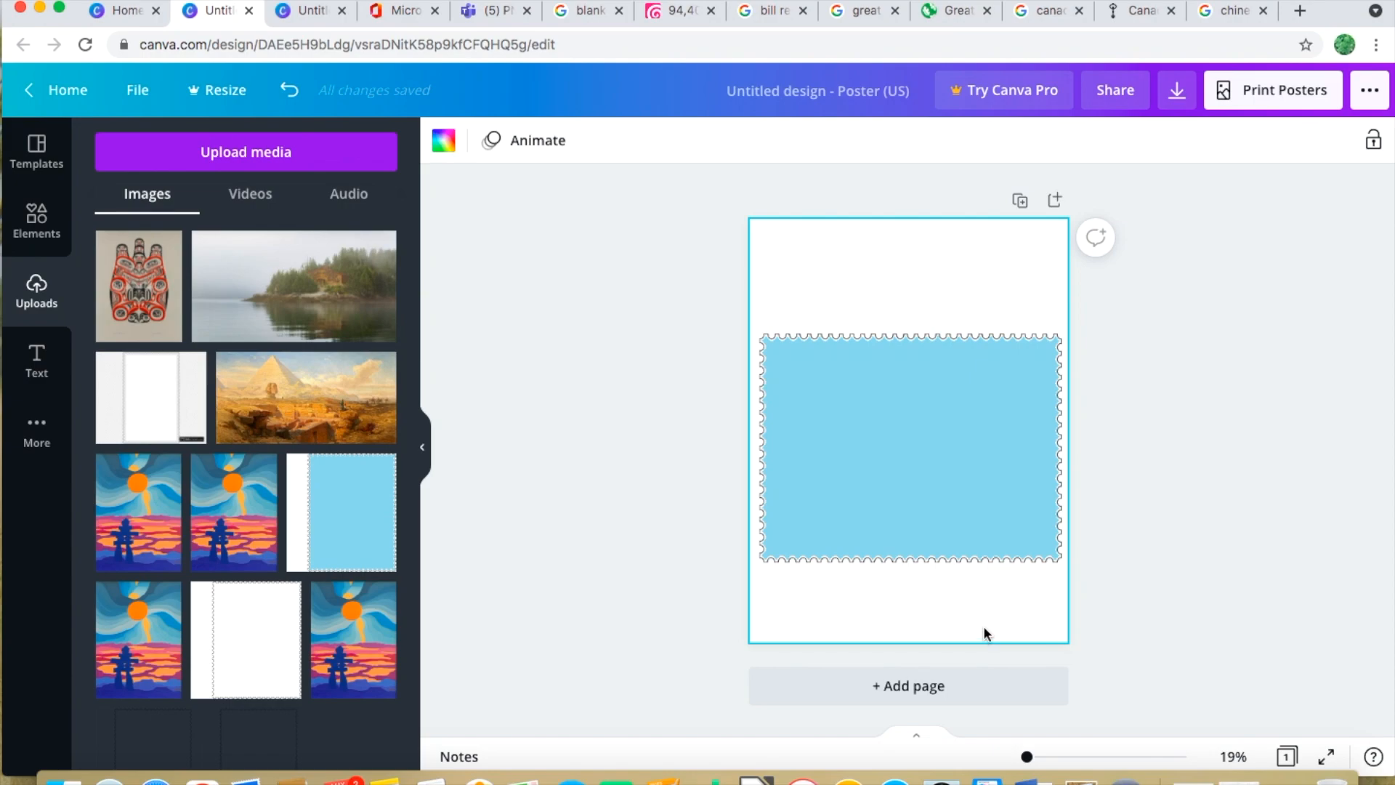
{"action": "left_click", "coordinate": [907, 445]}
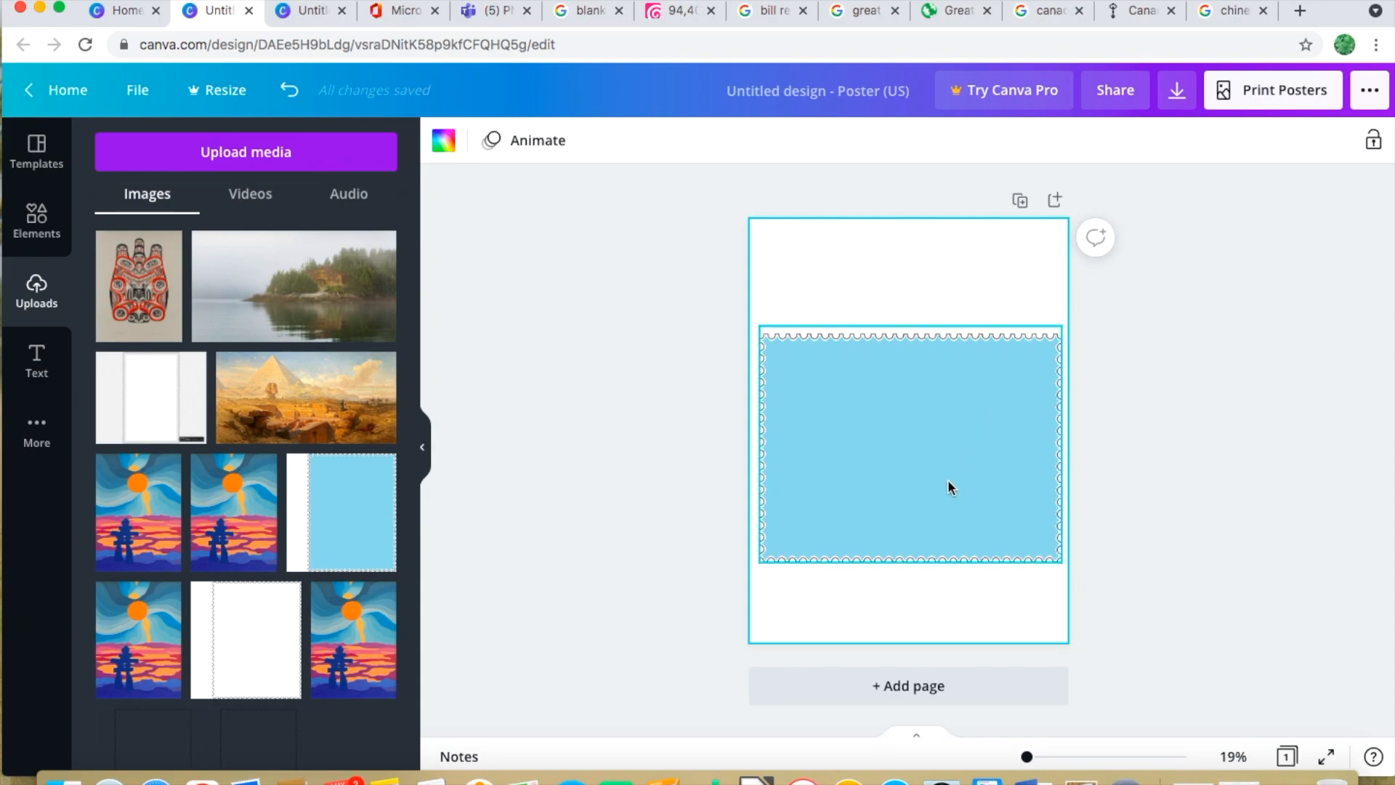
{"action": "left_click", "coordinate": [903, 241]}
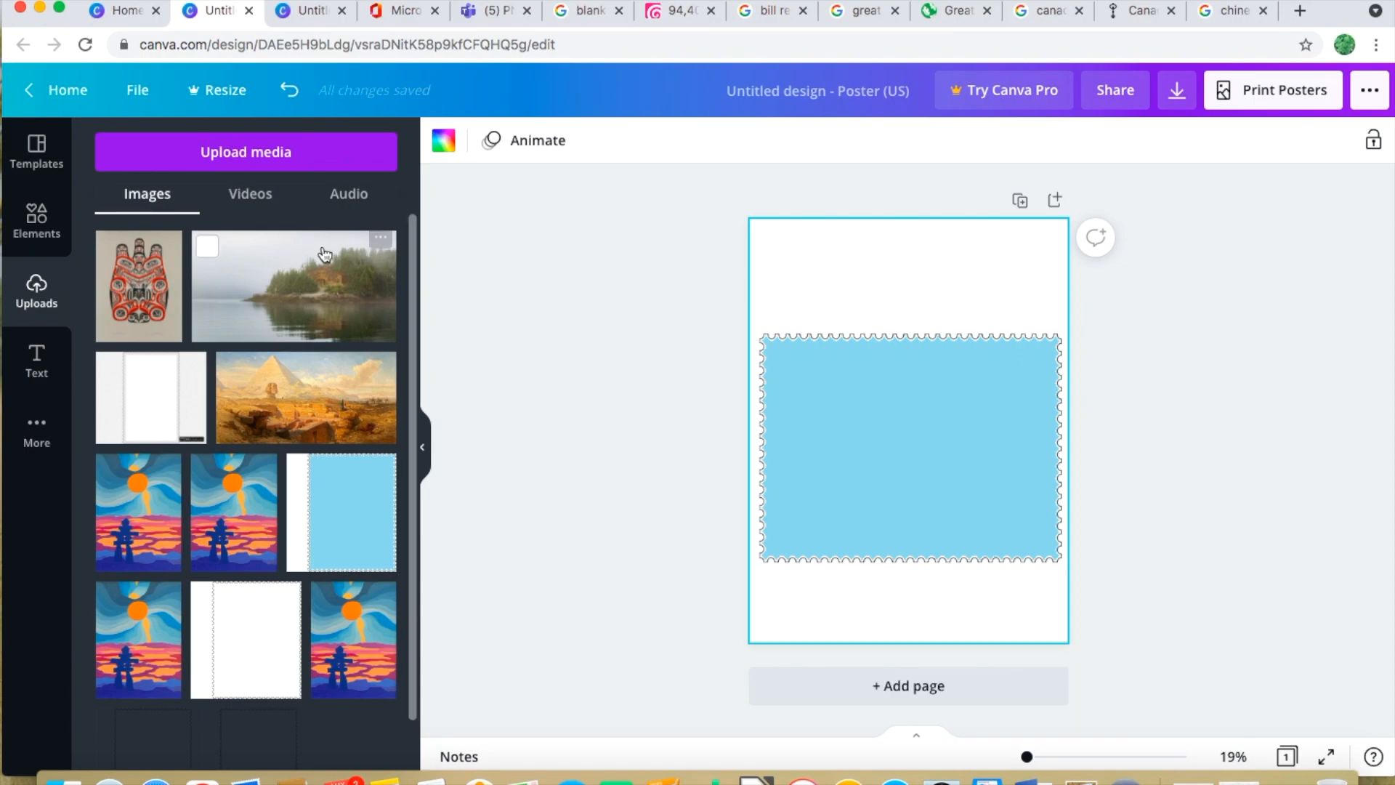
{"action": "mouse_move", "coordinate": [271, 308]}
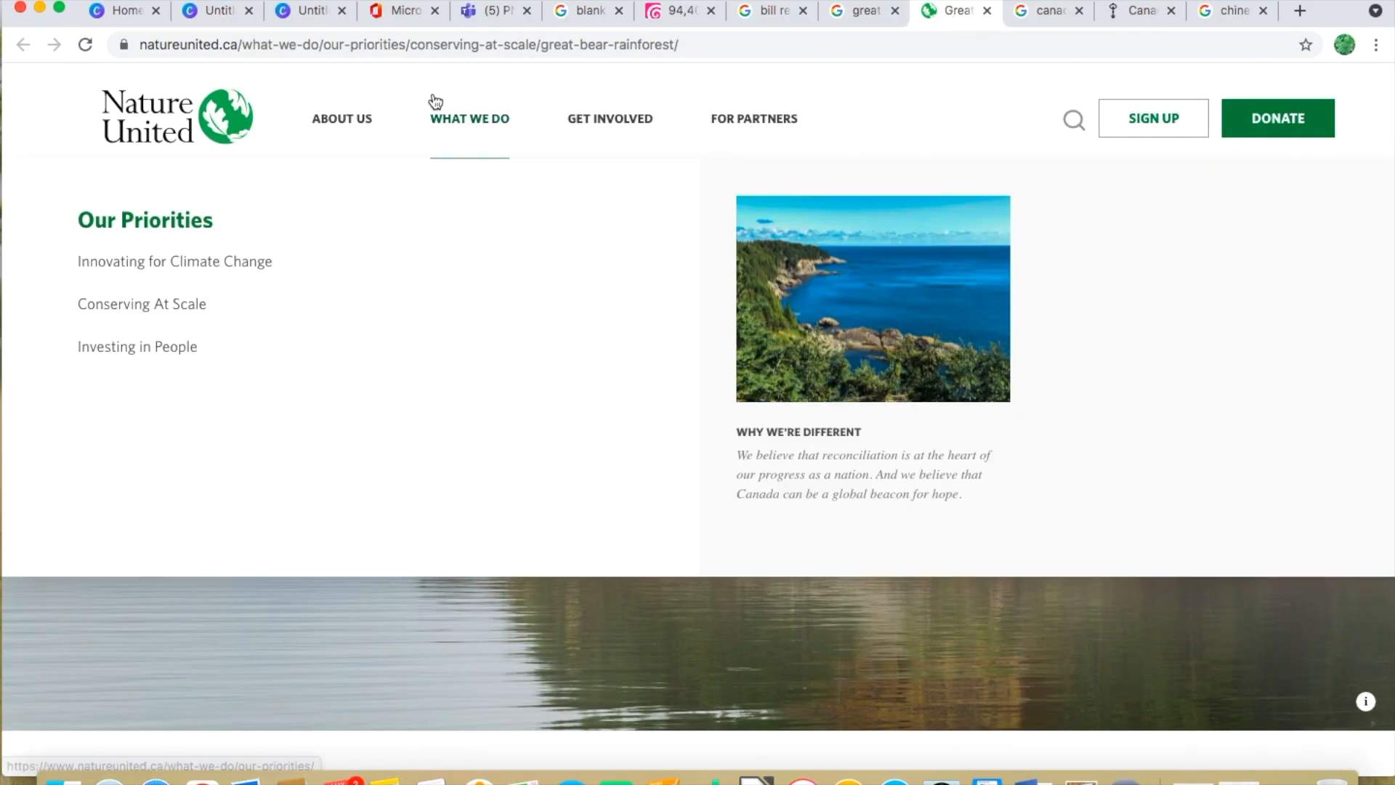
Replace the Nature United tab's address with gmail.com to reach a Google page
{"action": "left_click", "coordinate": [408, 44]}
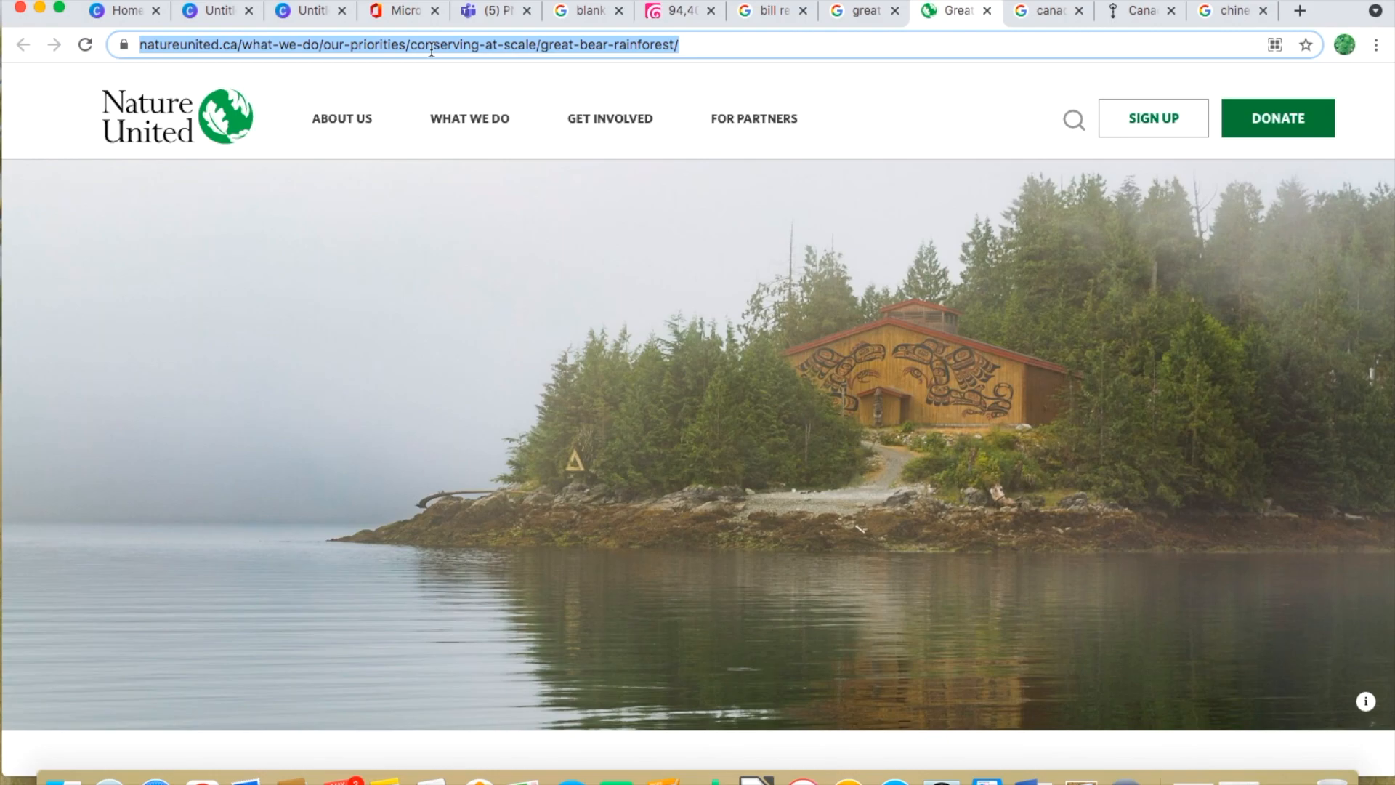
{"action": "type", "text": "gmail.com"}
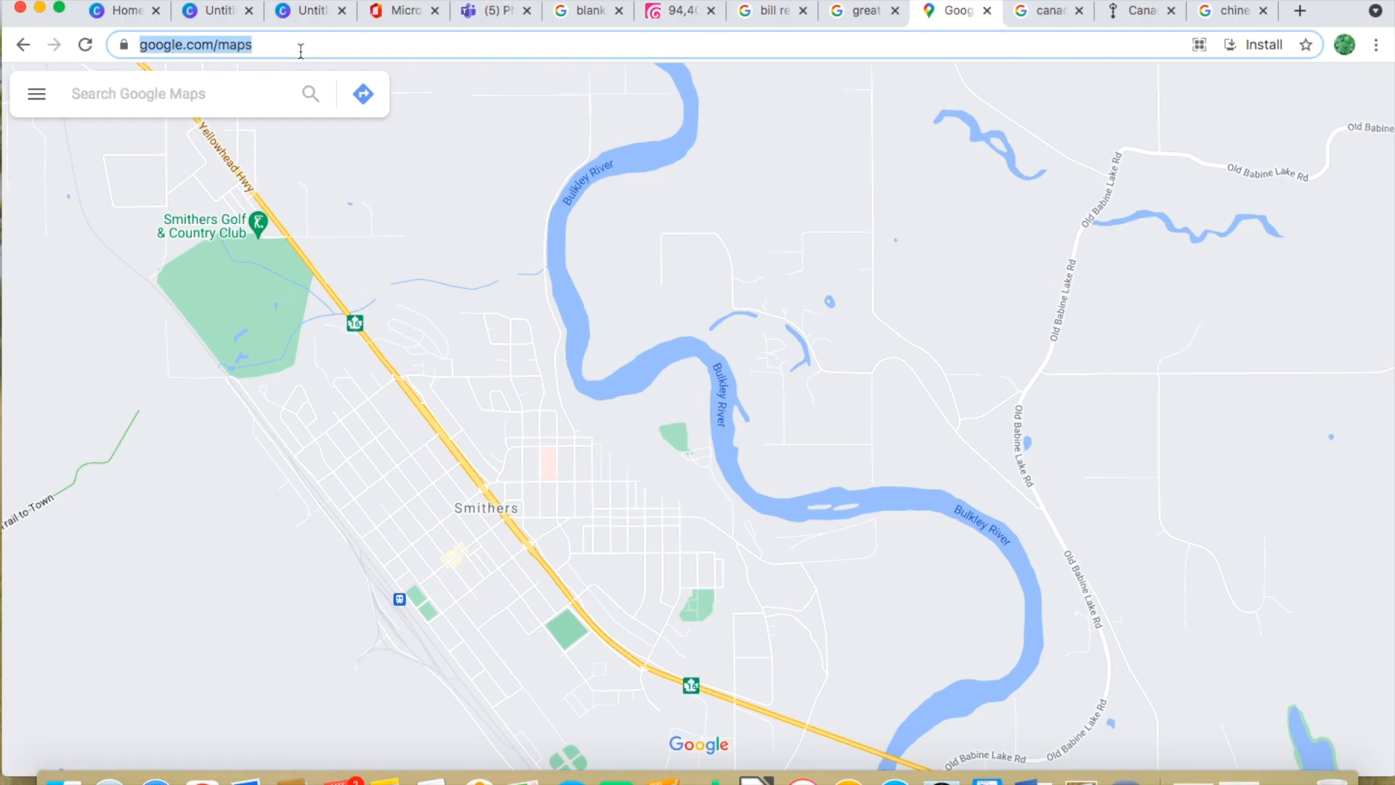
{"action": "left_click", "coordinate": [196, 45]}
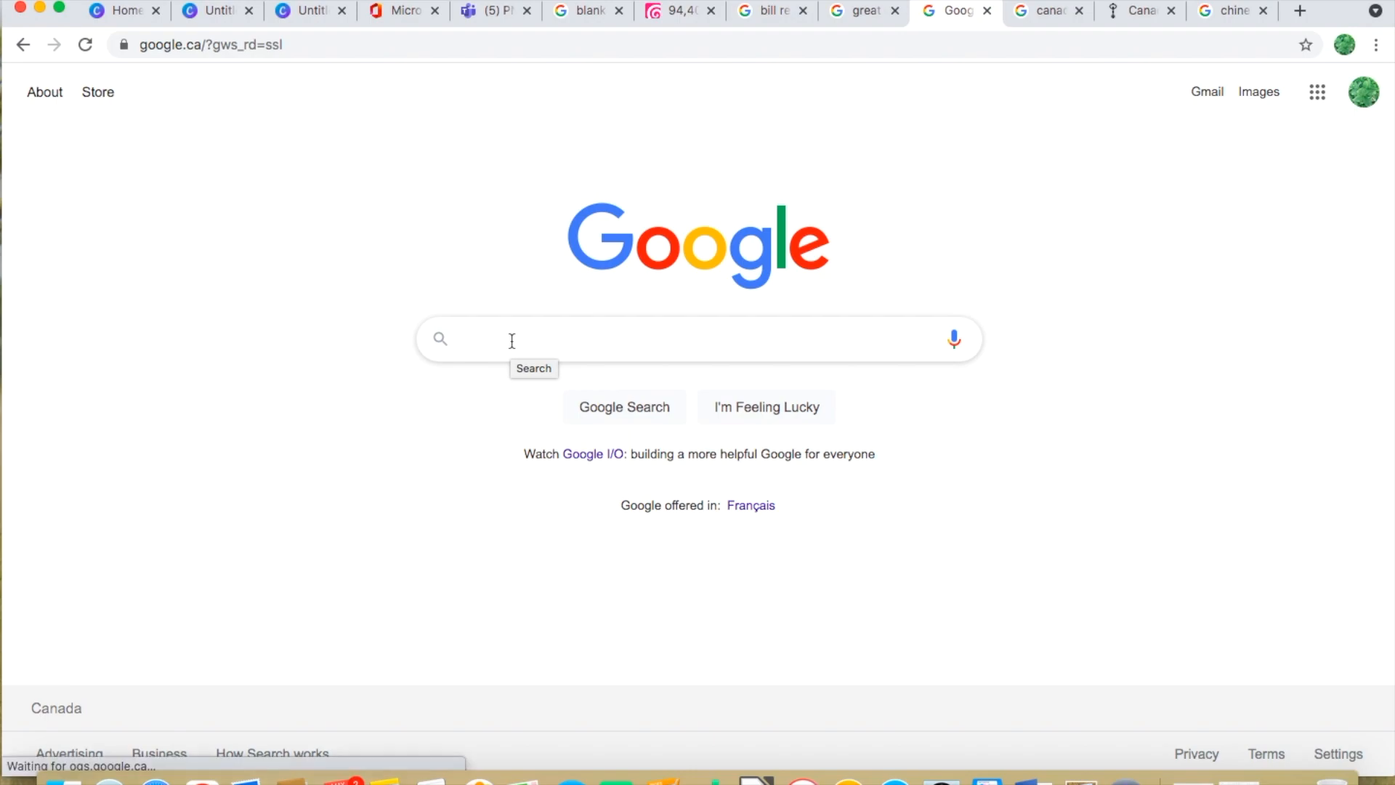
Search Google for 'haida gwaii' and view the Wikipedia photo among image results
{"action": "type", "text": "haida ga"}
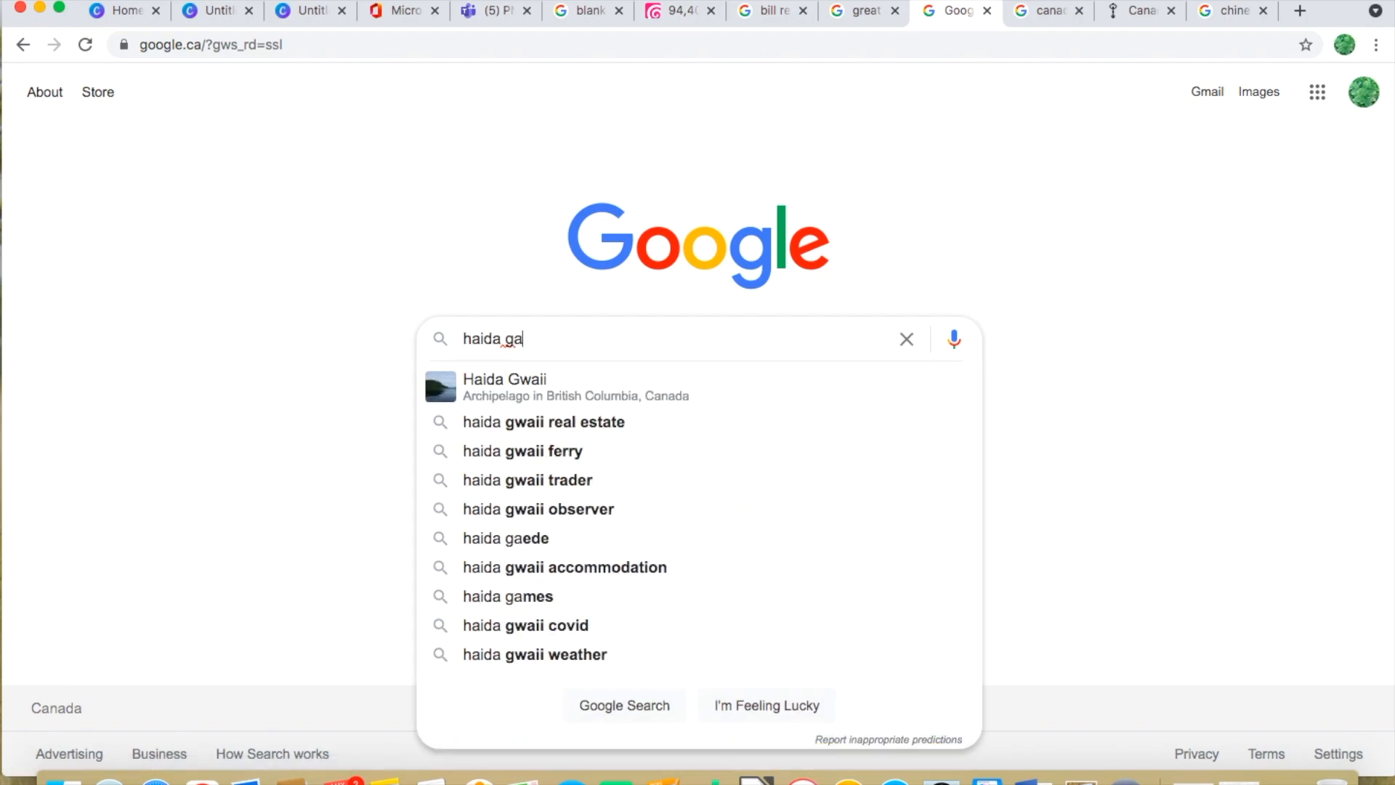
{"action": "left_click", "coordinate": [503, 387]}
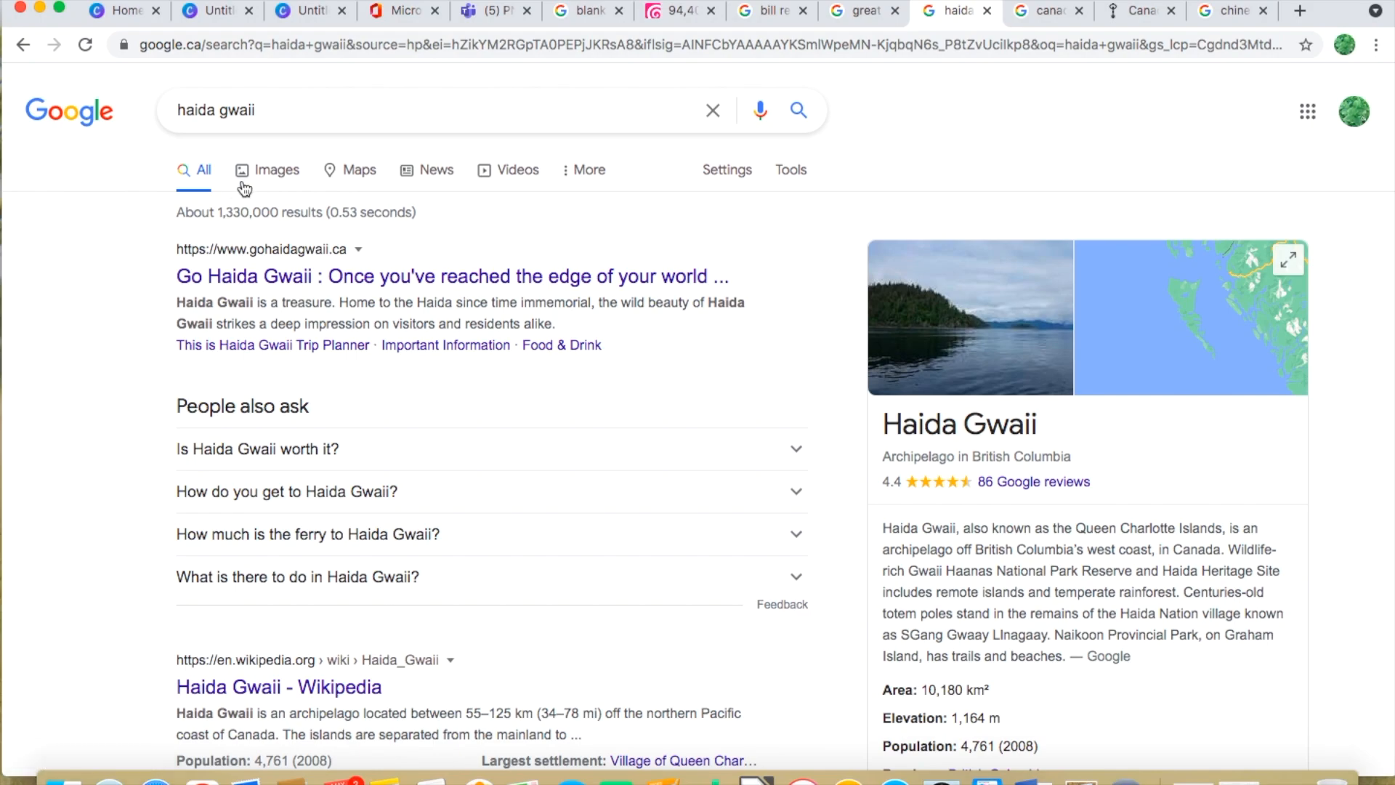
{"action": "left_click", "coordinate": [277, 170]}
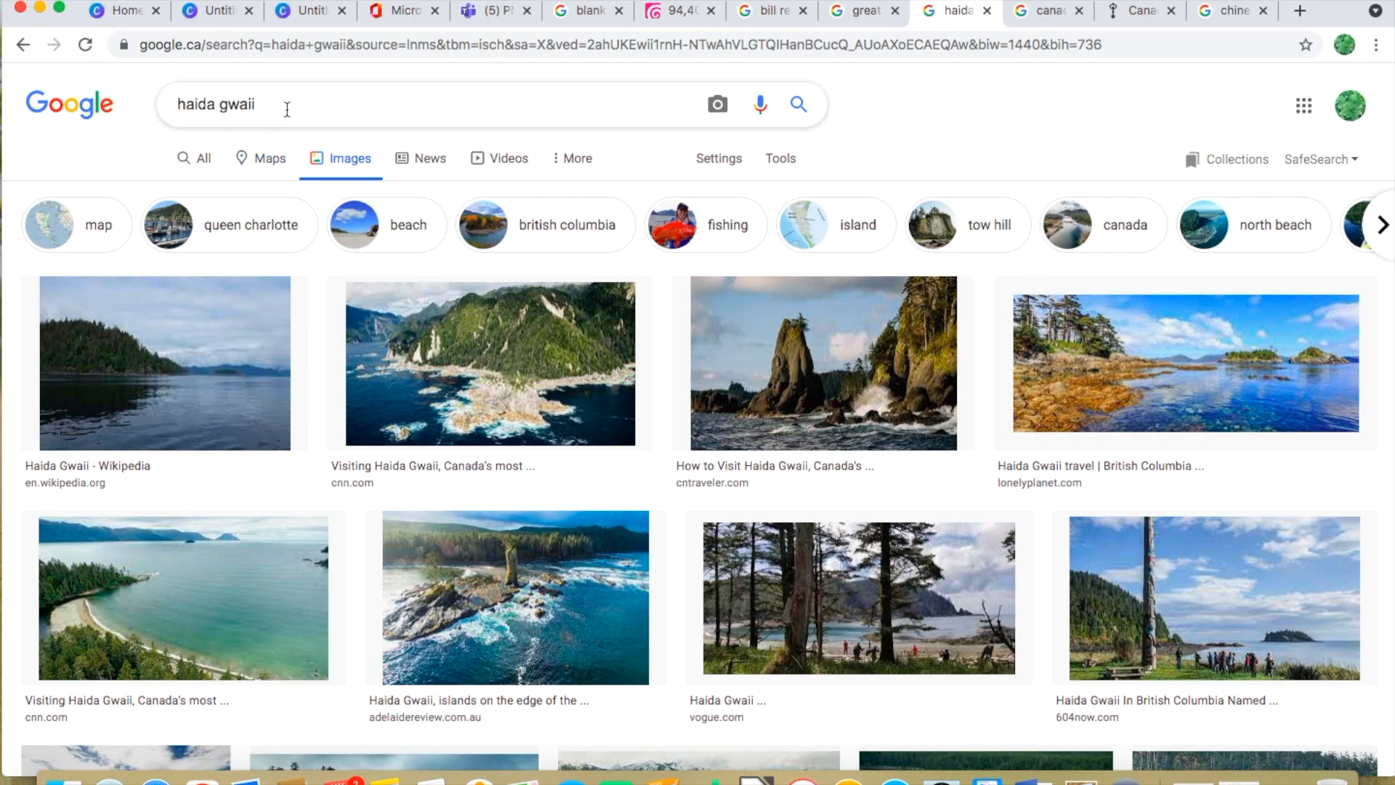
{"action": "mouse_move", "coordinate": [138, 396]}
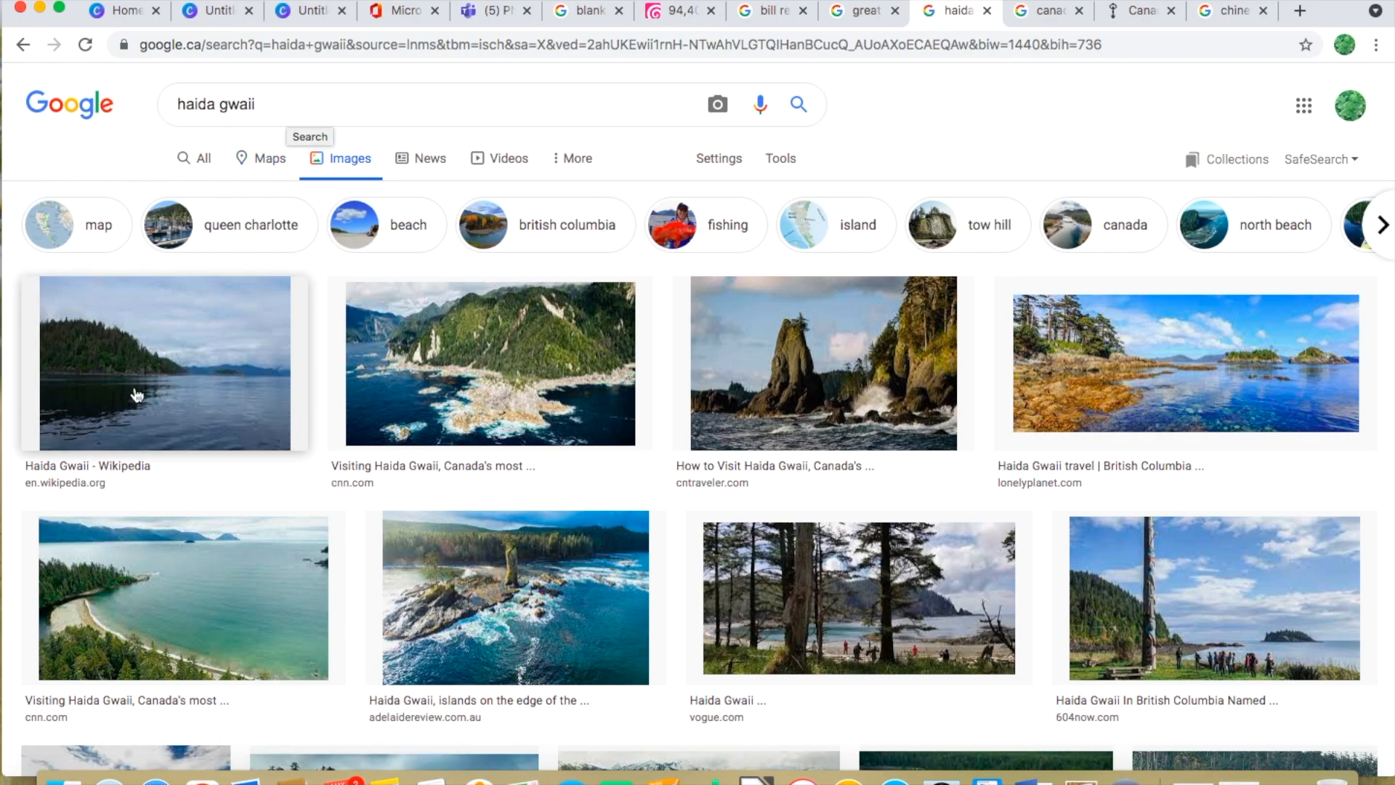
{"action": "left_click", "coordinate": [165, 362]}
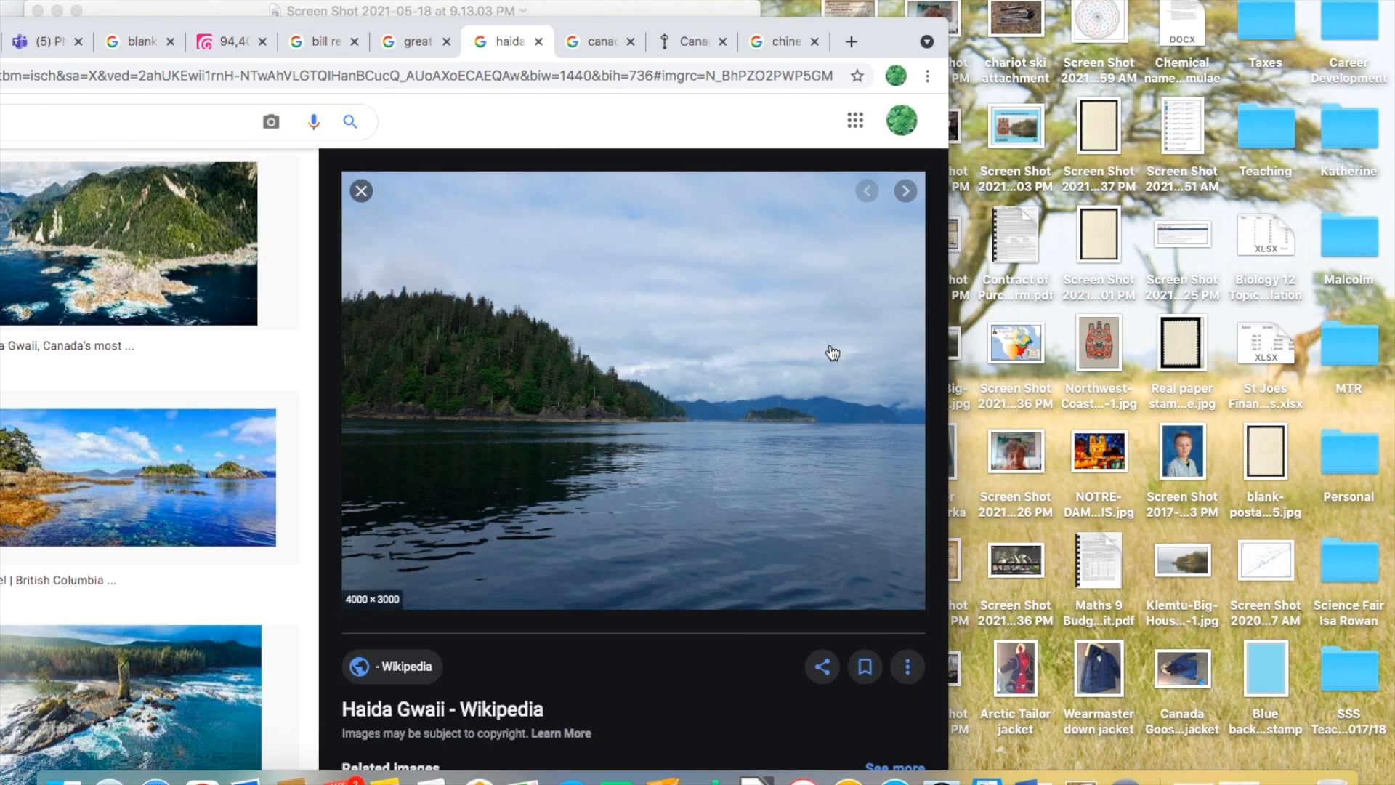
Dismiss the search-by-image prompt, then browse image results for 'haida gwaii painting'
{"action": "left_click", "coordinate": [271, 121]}
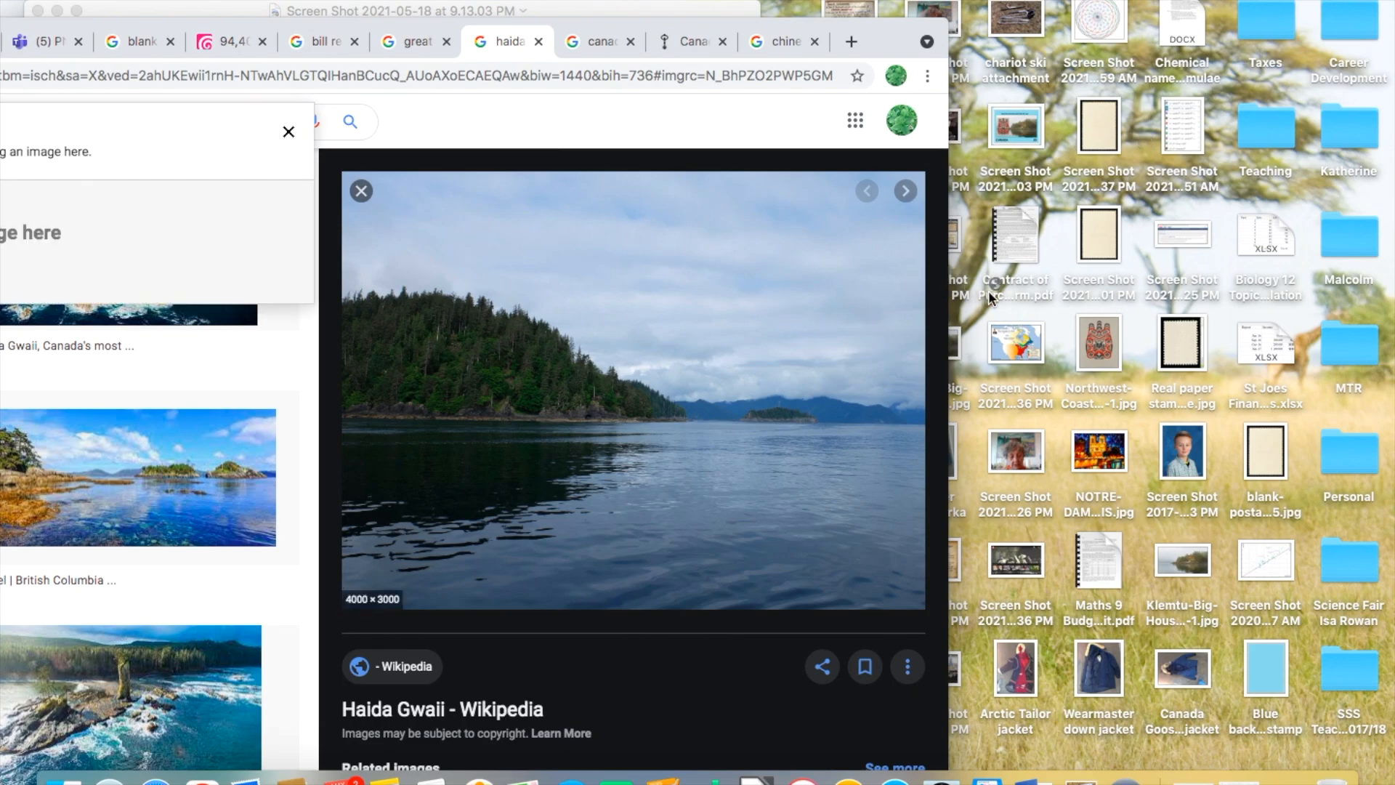
{"action": "left_click", "coordinate": [289, 132]}
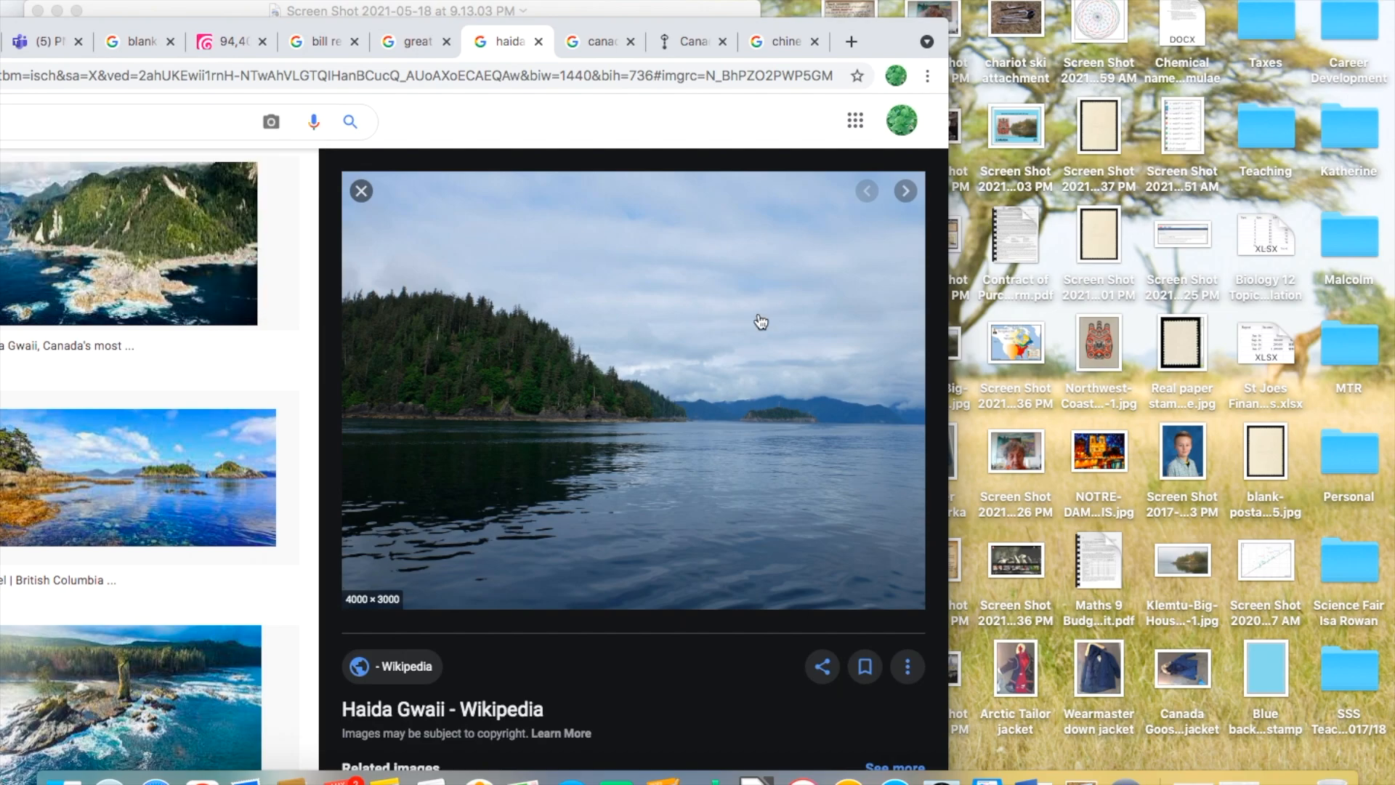
{"action": "mouse_move", "coordinate": [494, 29]}
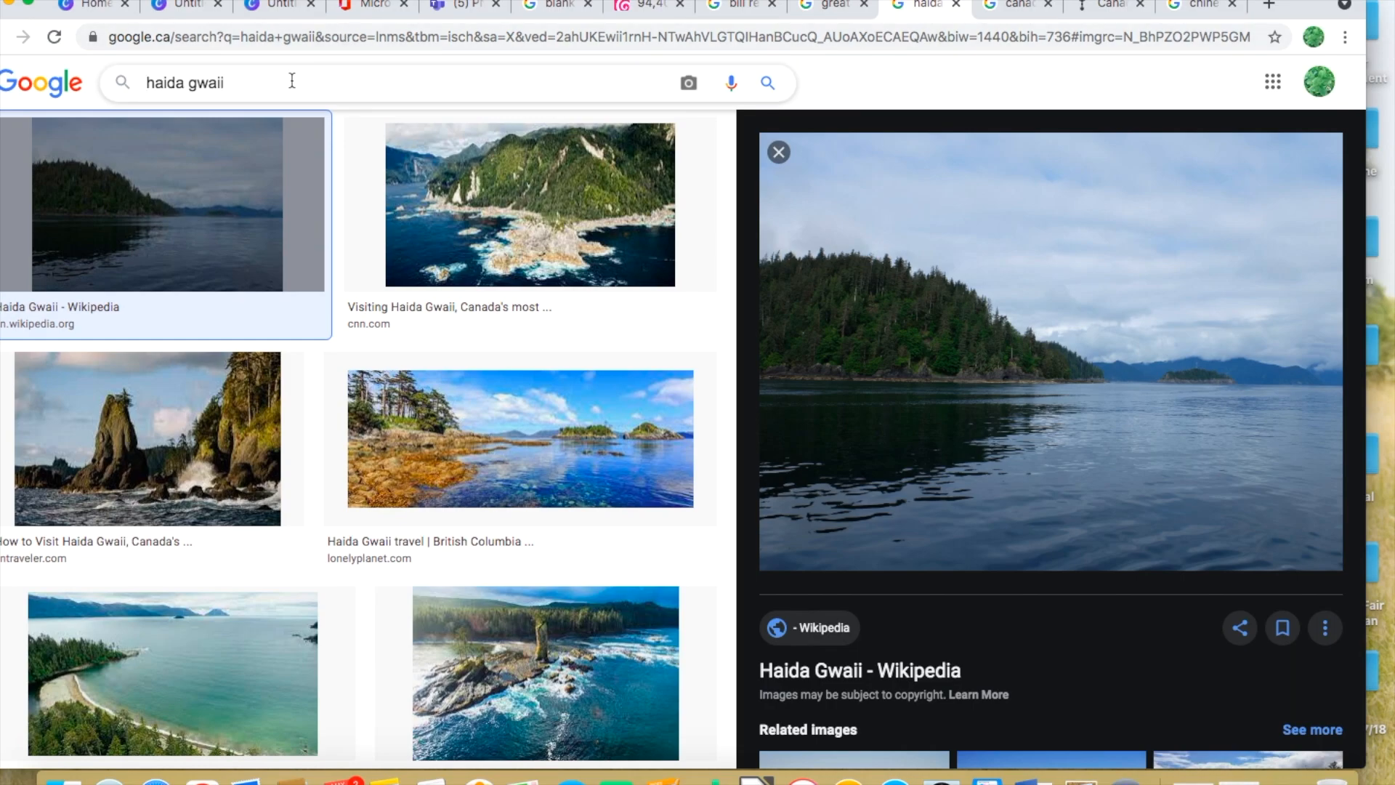
{"action": "type", "text": "painting"}
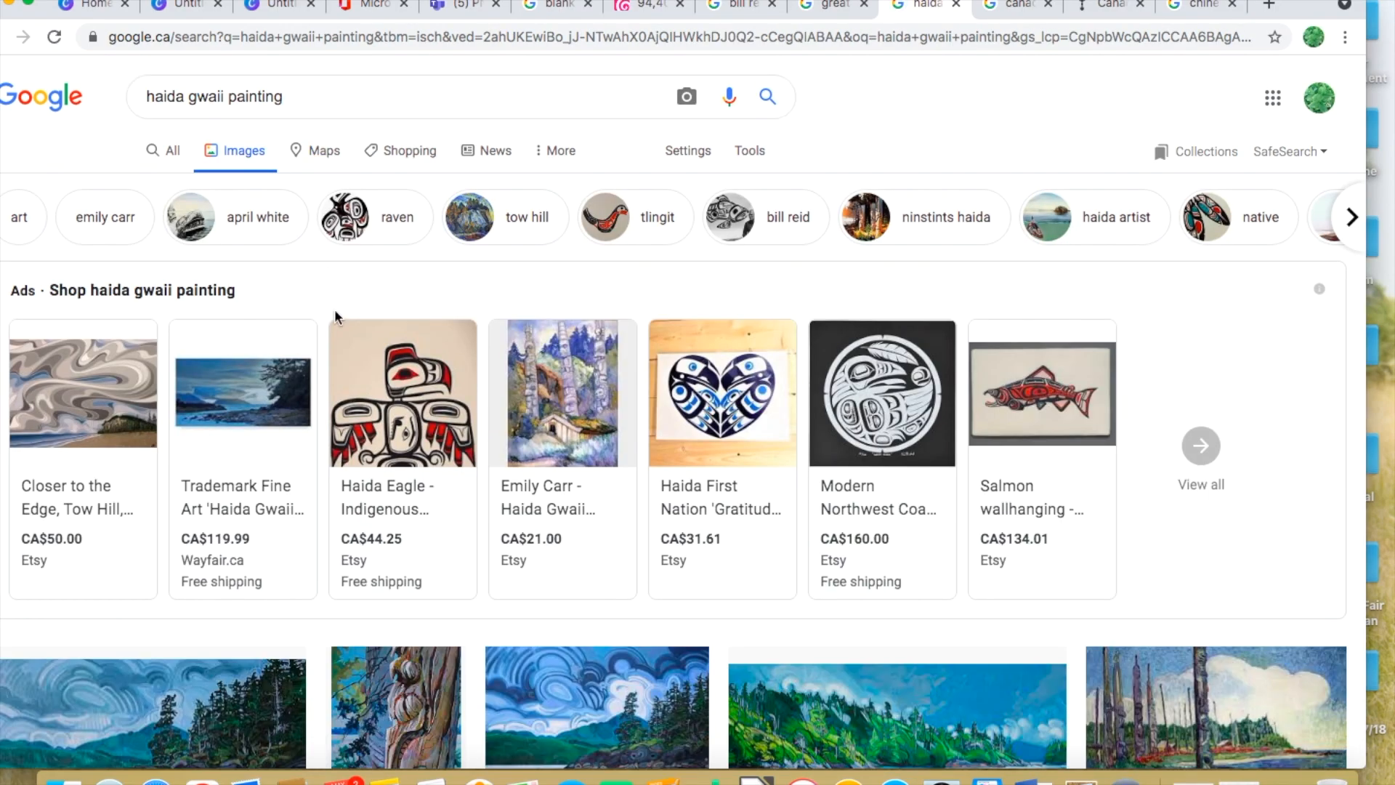
{"action": "mouse_move", "coordinate": [562, 392]}
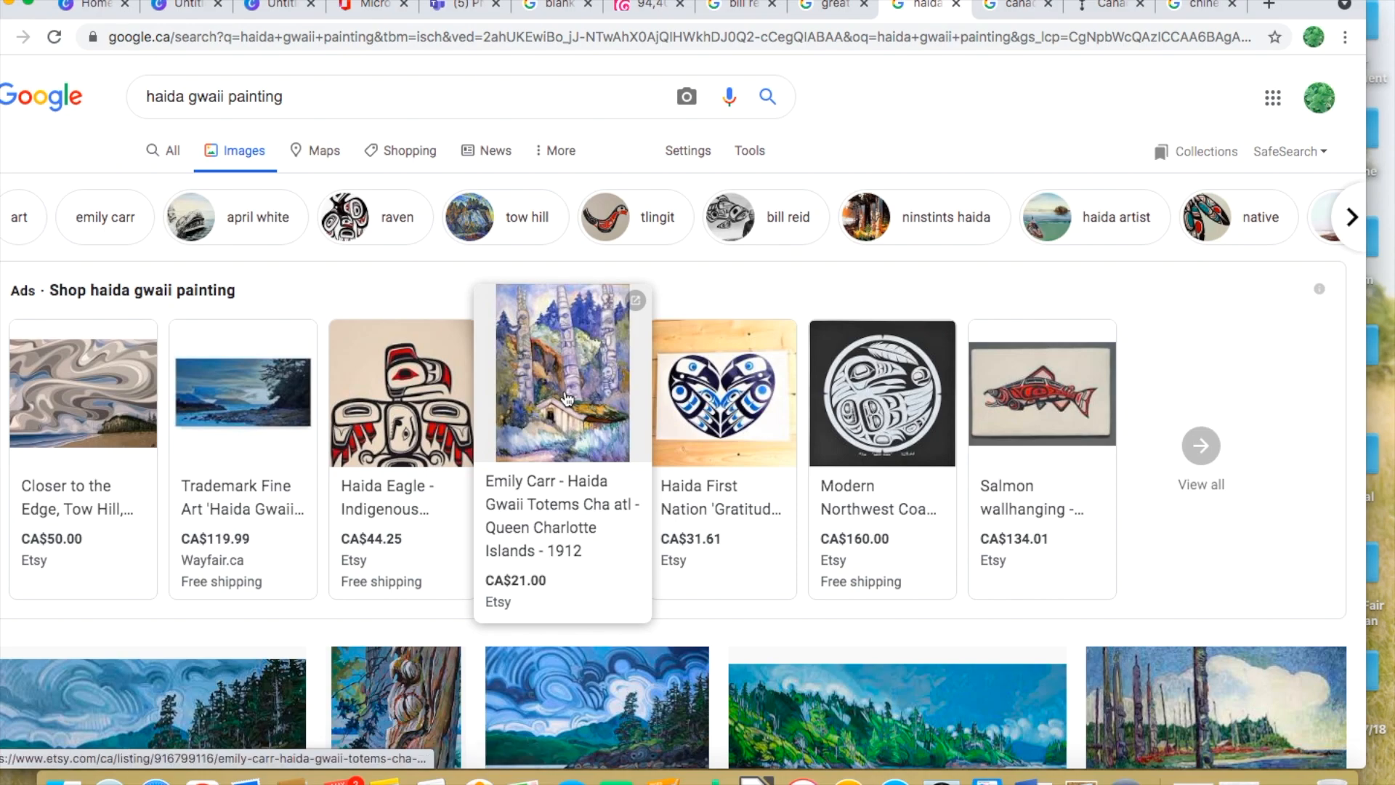
{"action": "mouse_move", "coordinate": [409, 301]}
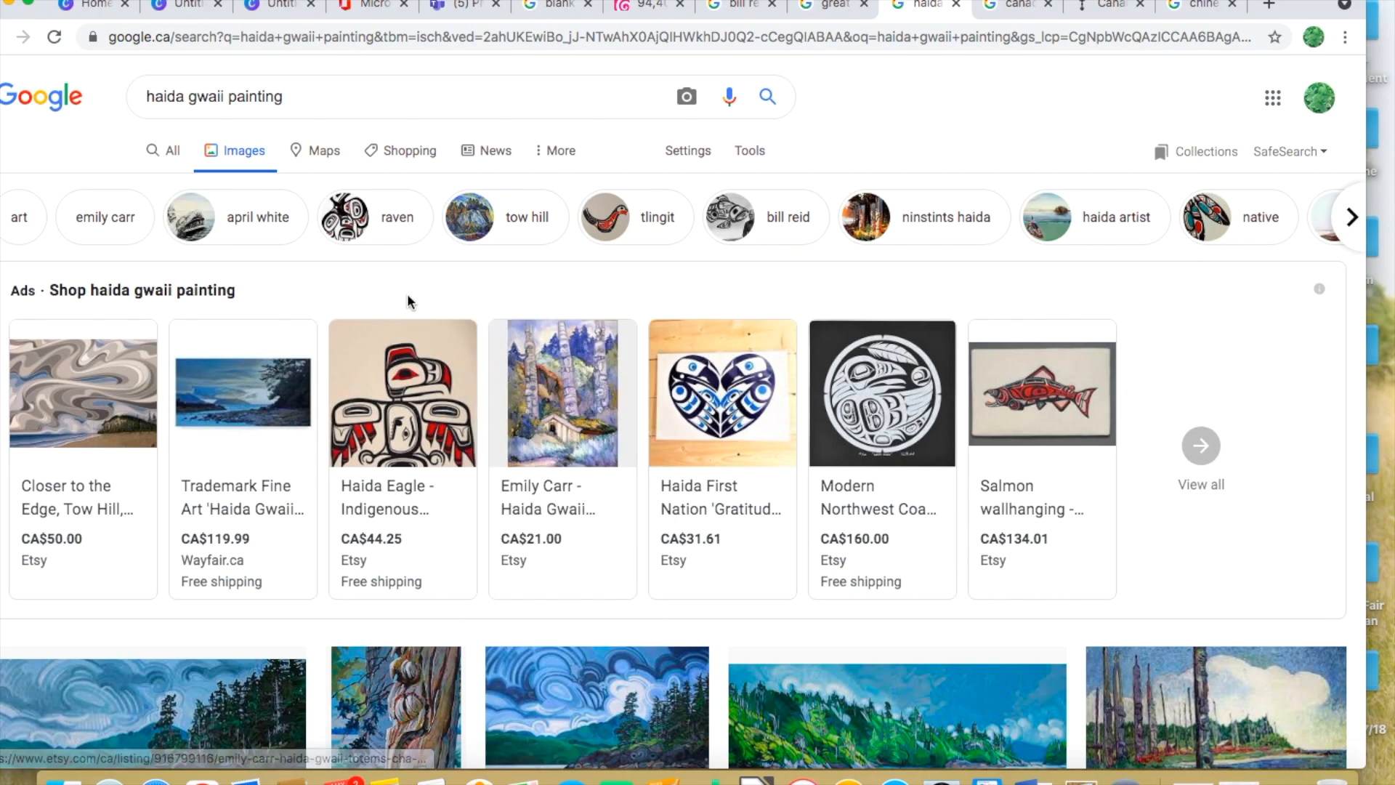
{"action": "scroll", "scroll_direction": "down", "scroll_amount": 3}
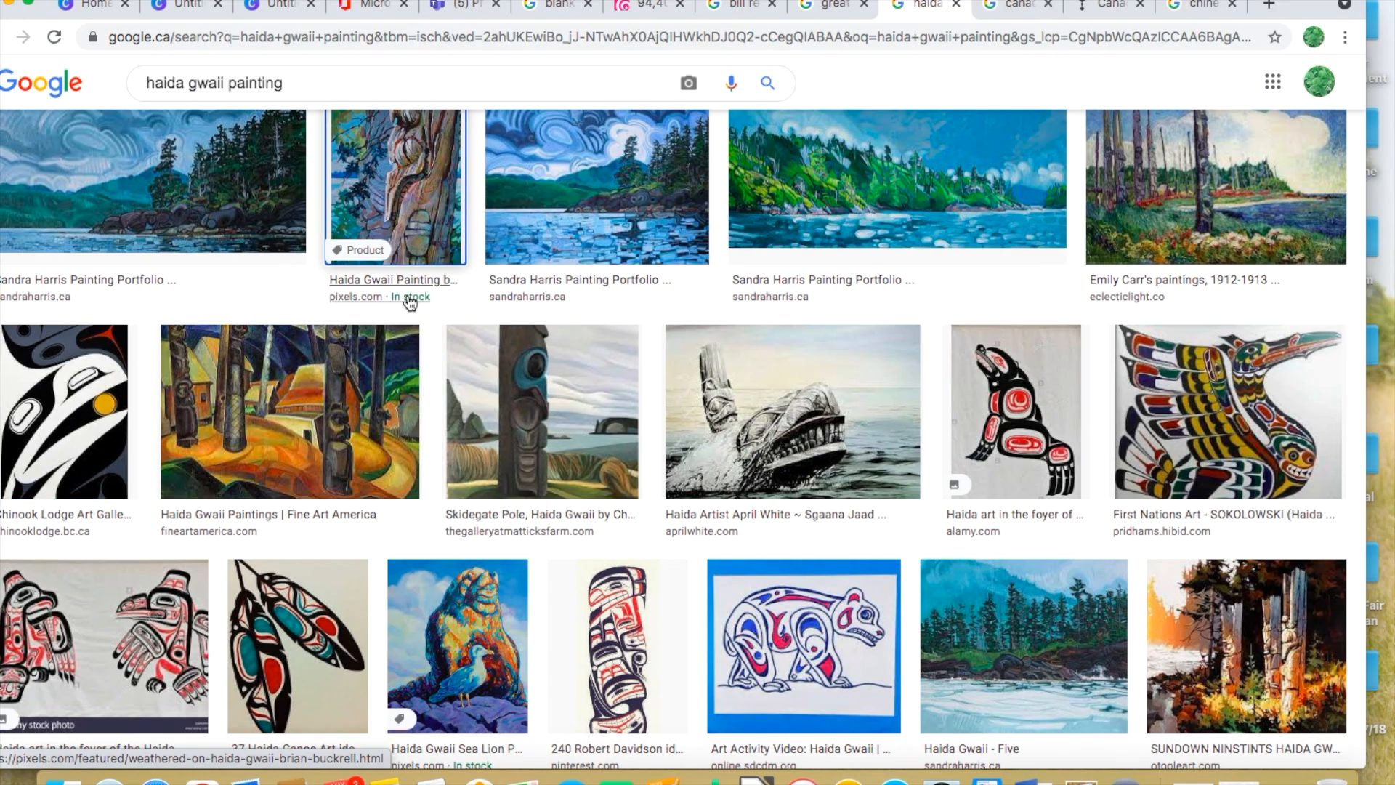
{"action": "mouse_move", "coordinate": [528, 22]}
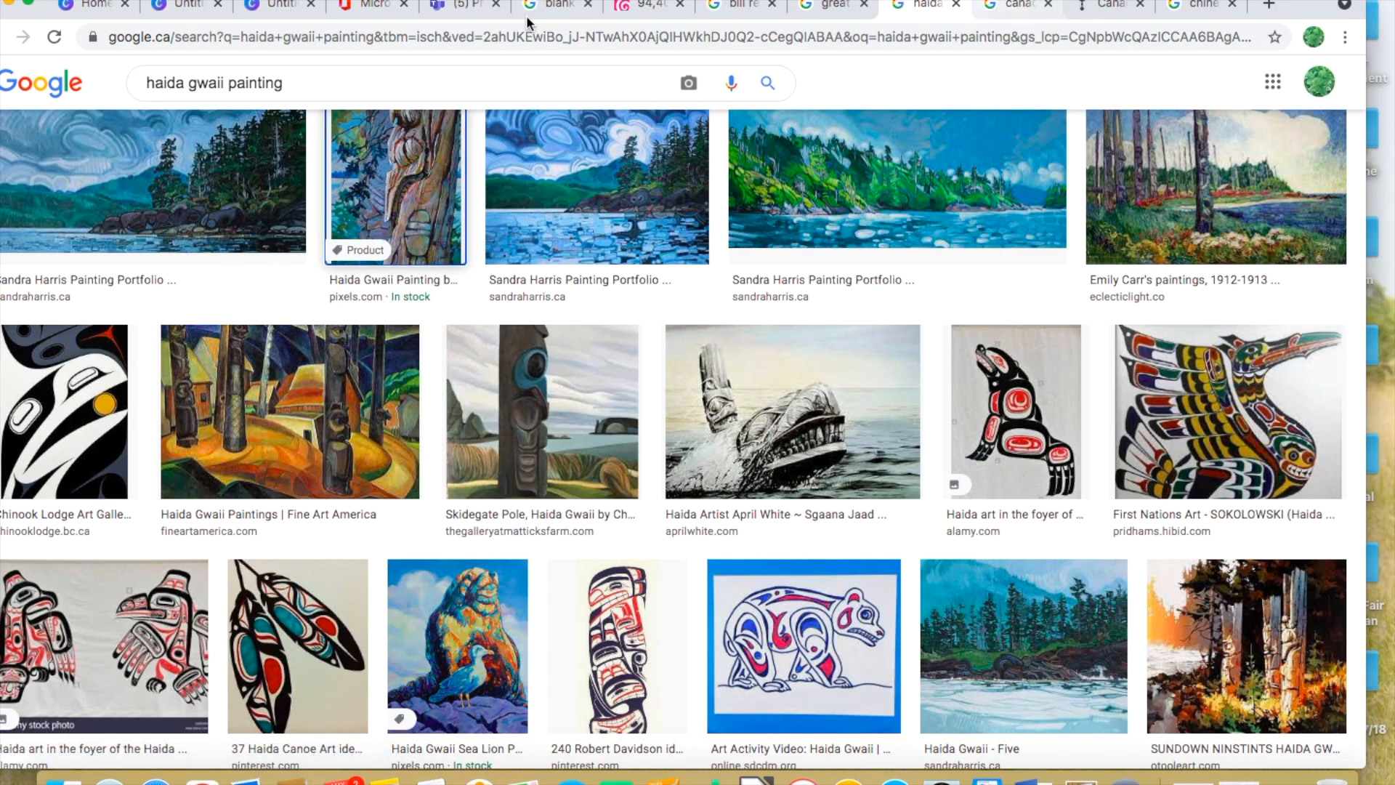
Widen the foggy island photo across most of the blue stamp and adjust its position
{"action": "left_click", "coordinate": [182, 5]}
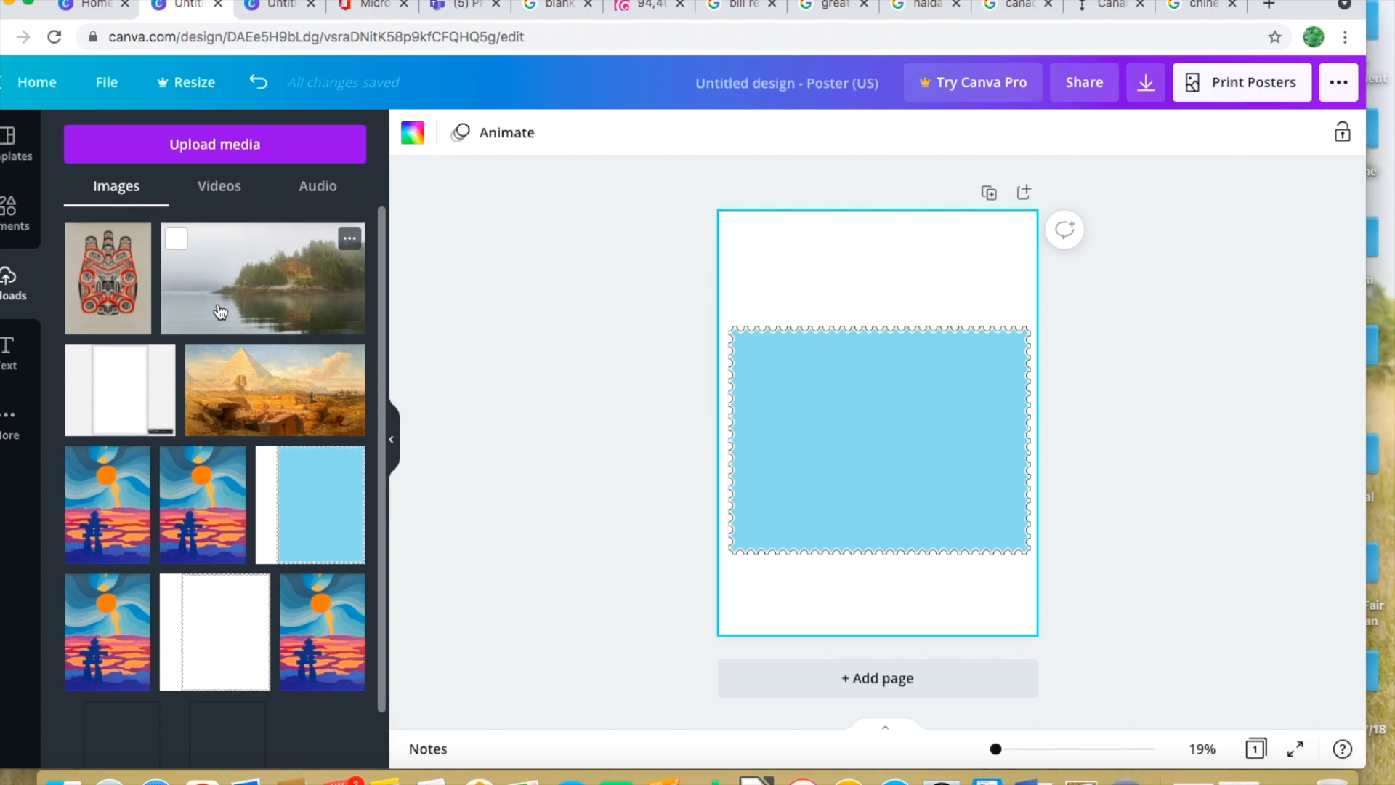
{"action": "mouse_move", "coordinate": [238, 296]}
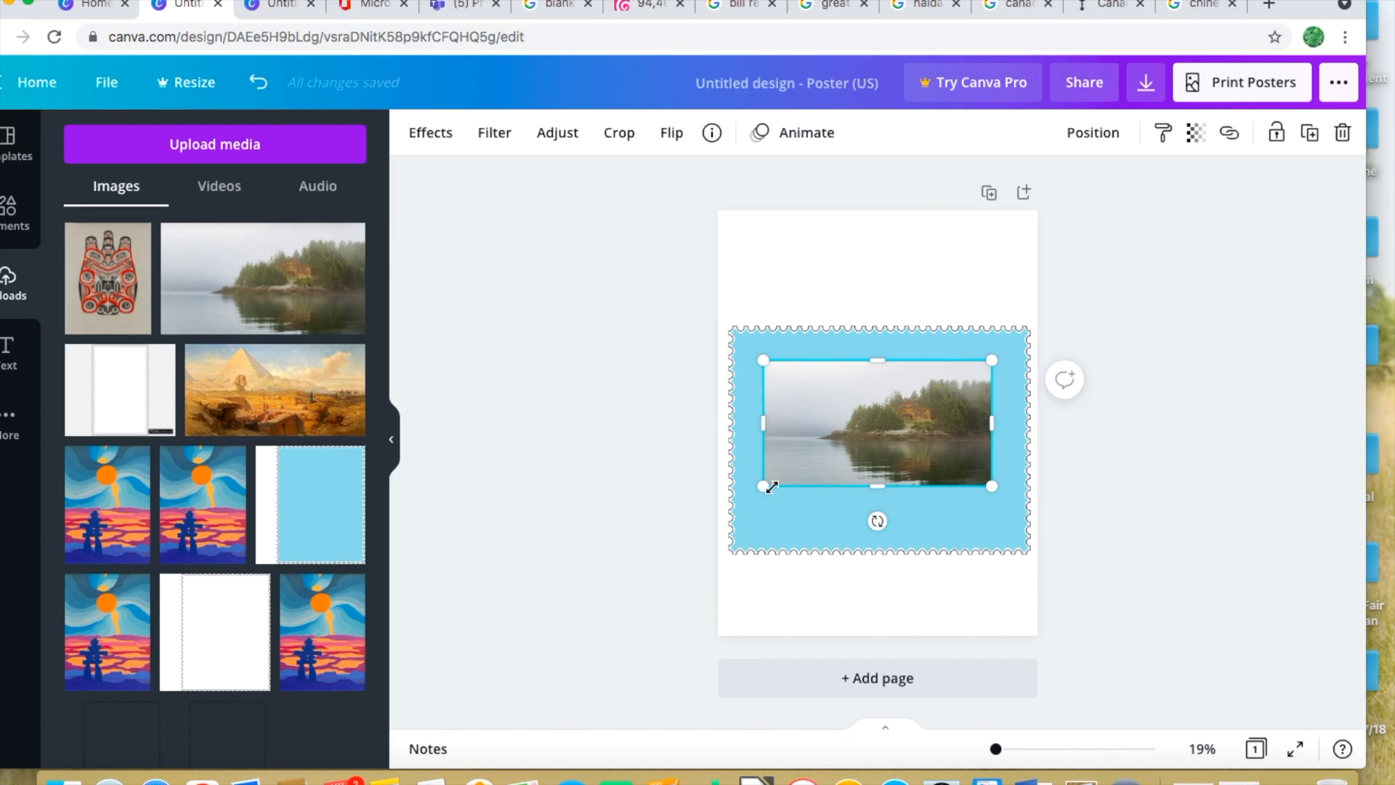
{"action": "left_click_drag", "start_coordinate": [762, 486], "coordinate": [750, 492]}
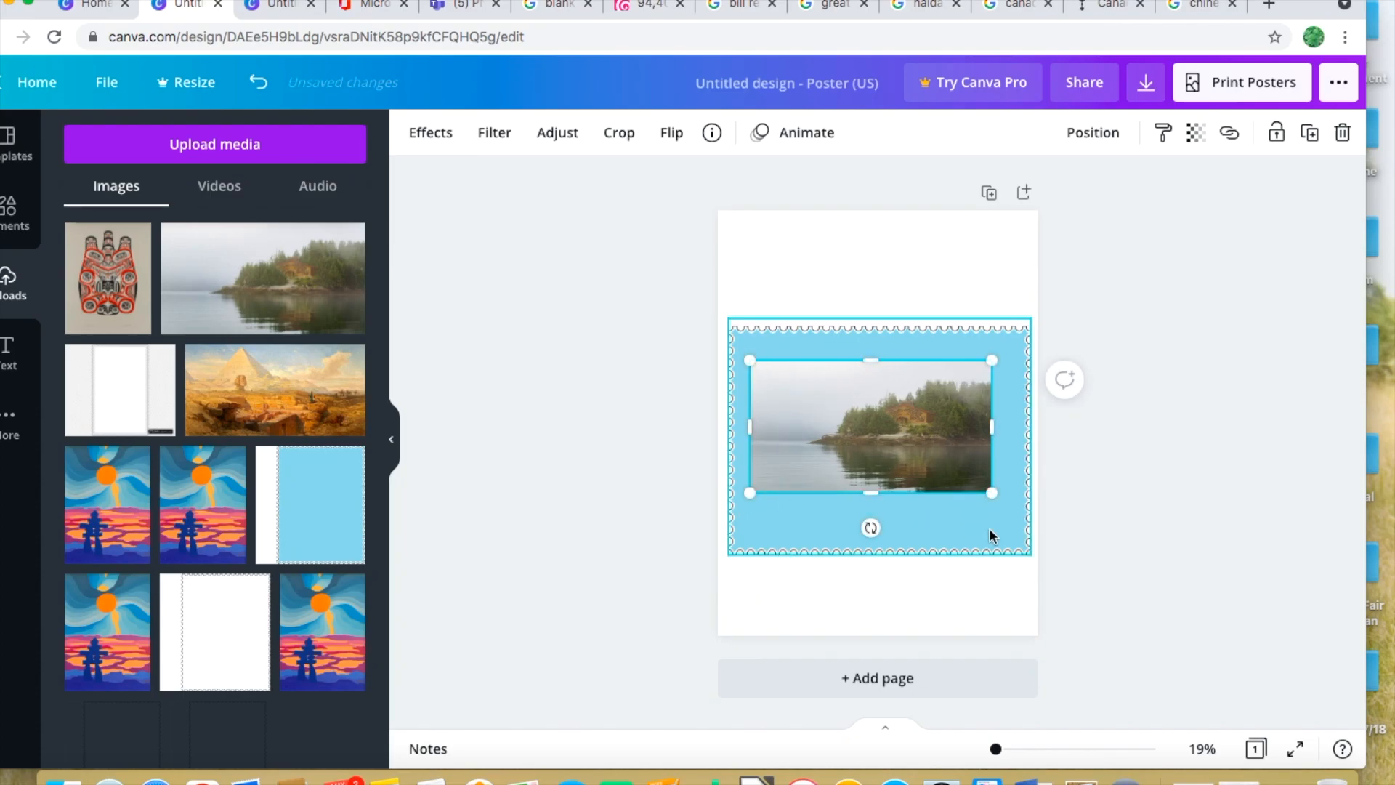
{"action": "left_click_drag", "start_coordinate": [991, 492], "coordinate": [1010, 504]}
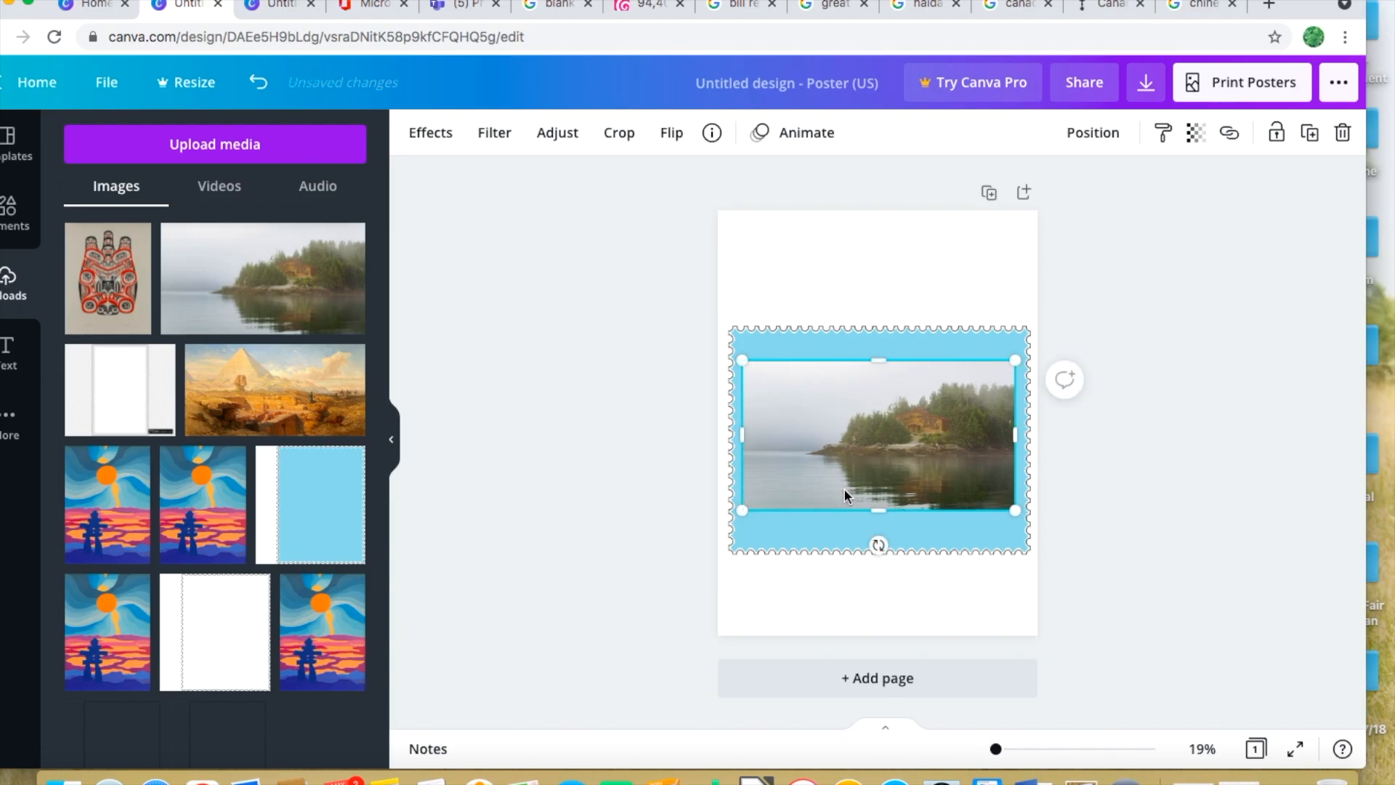
{"action": "left_click_drag", "start_coordinate": [845, 495], "coordinate": [876, 457]}
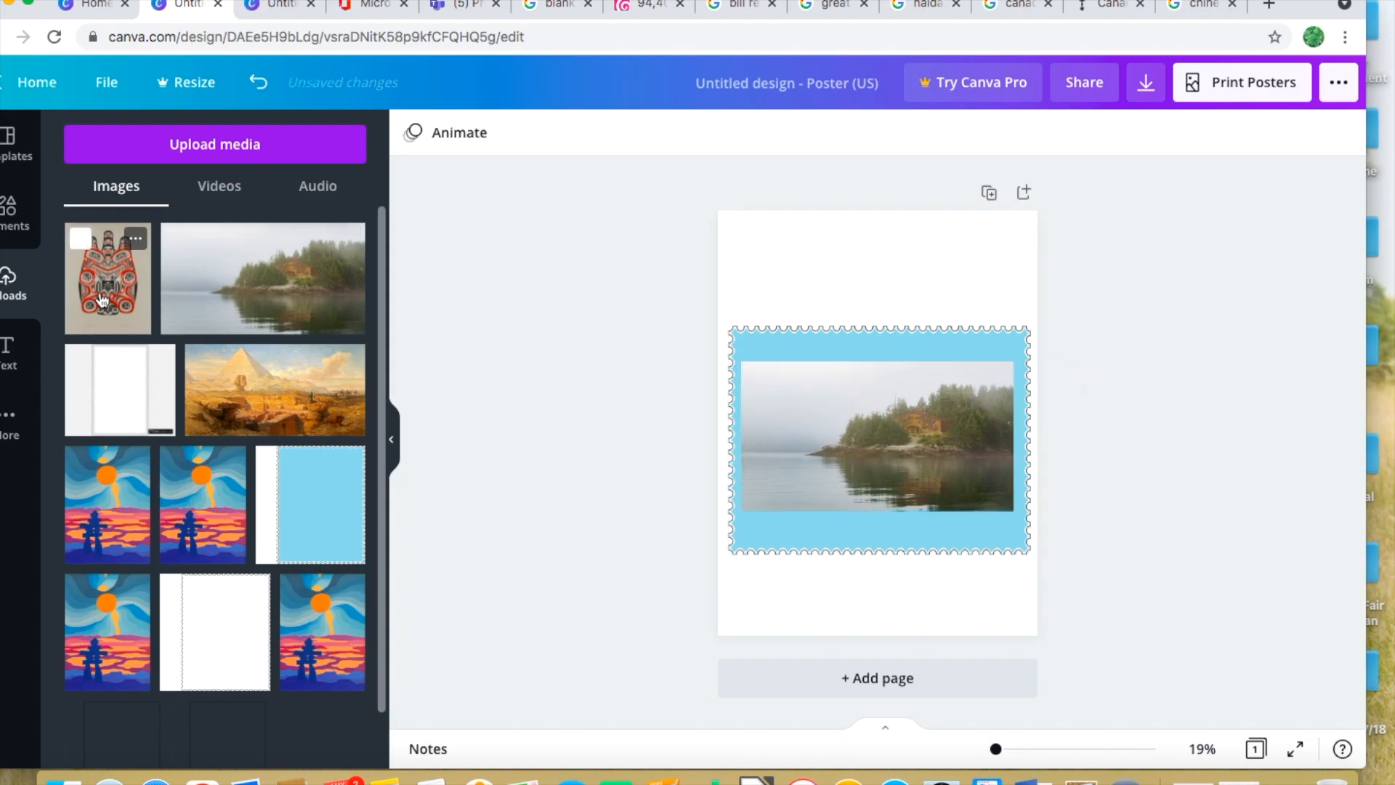
Add the Haida bear artwork and crop it from the bottom-left and top-right corners
{"action": "left_click", "coordinate": [107, 278]}
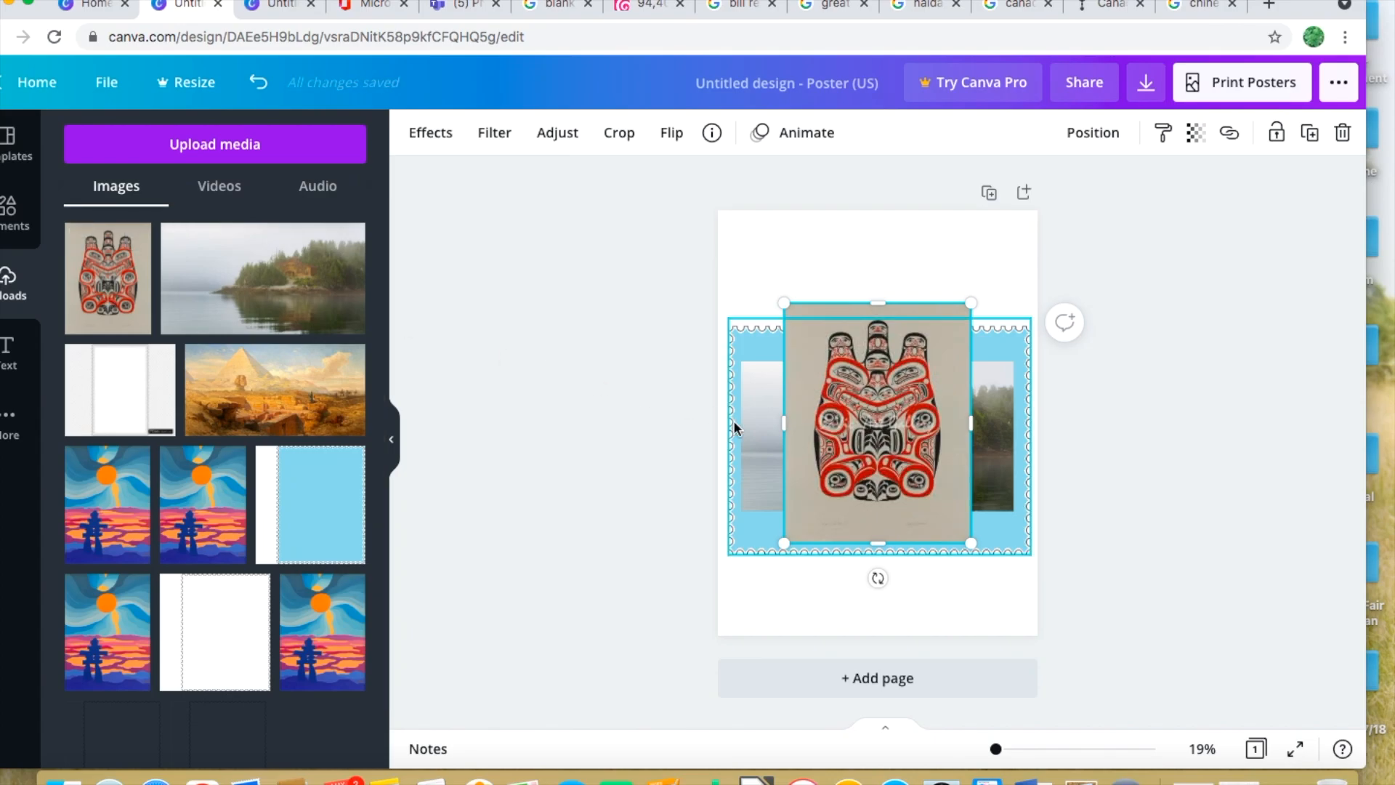
{"action": "mouse_move", "coordinate": [759, 363]}
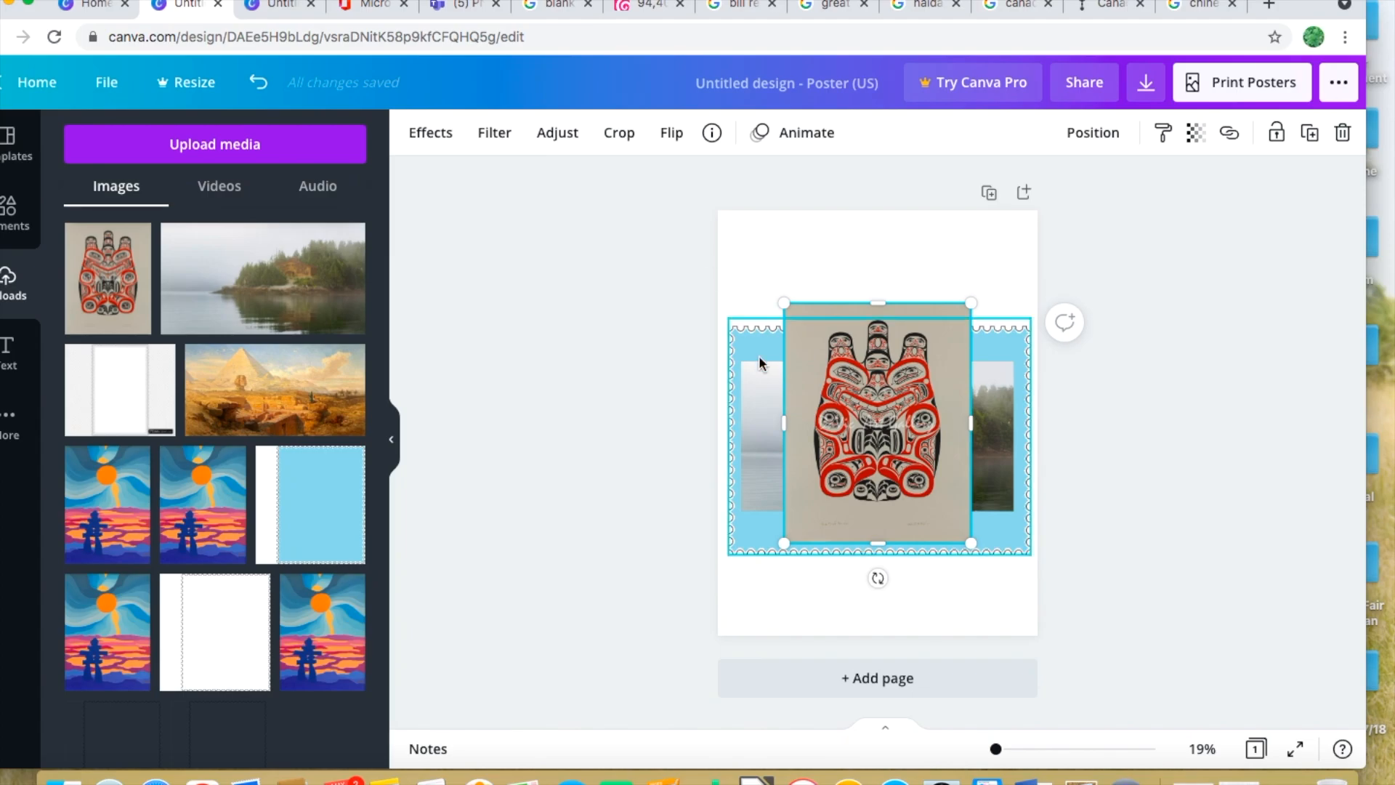
{"action": "left_click", "coordinate": [618, 133]}
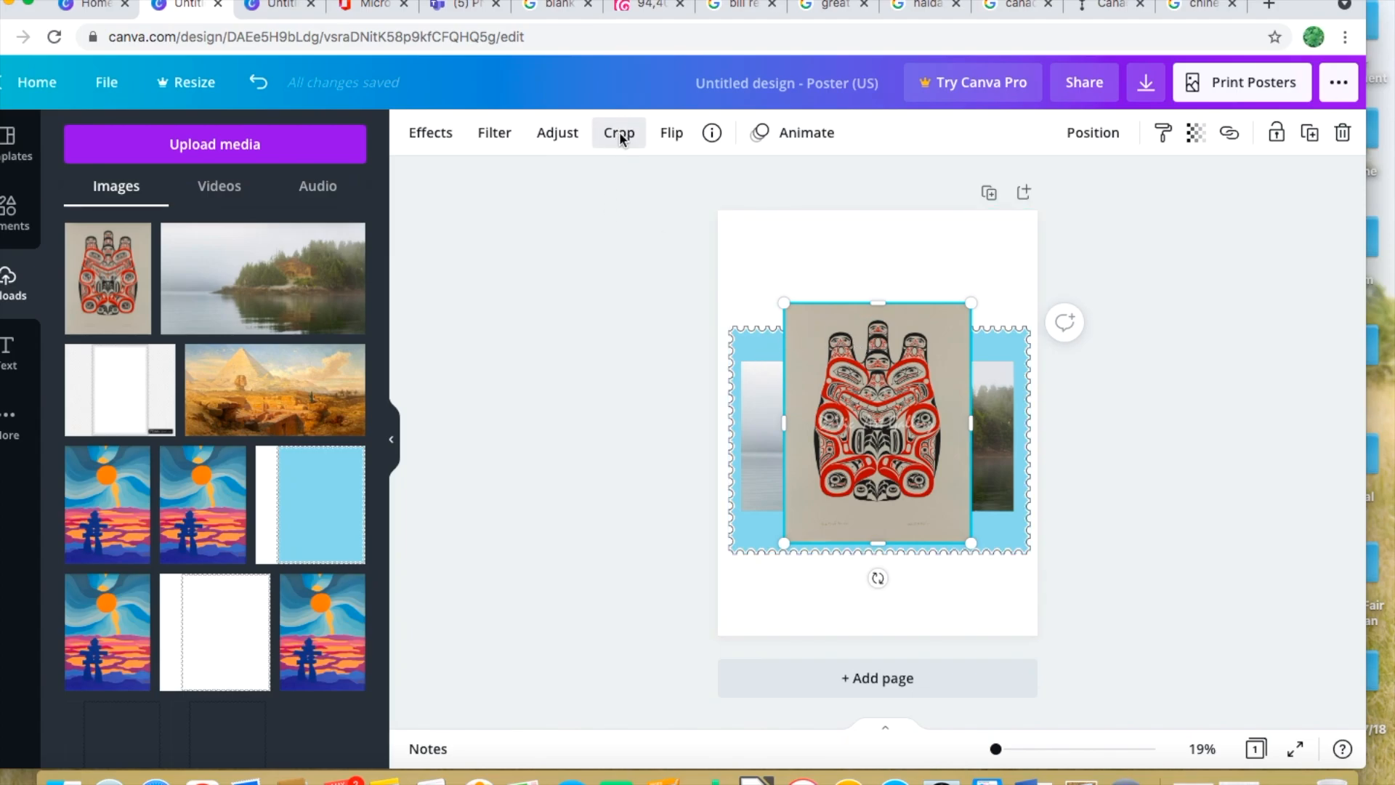
{"action": "left_click", "coordinate": [617, 132]}
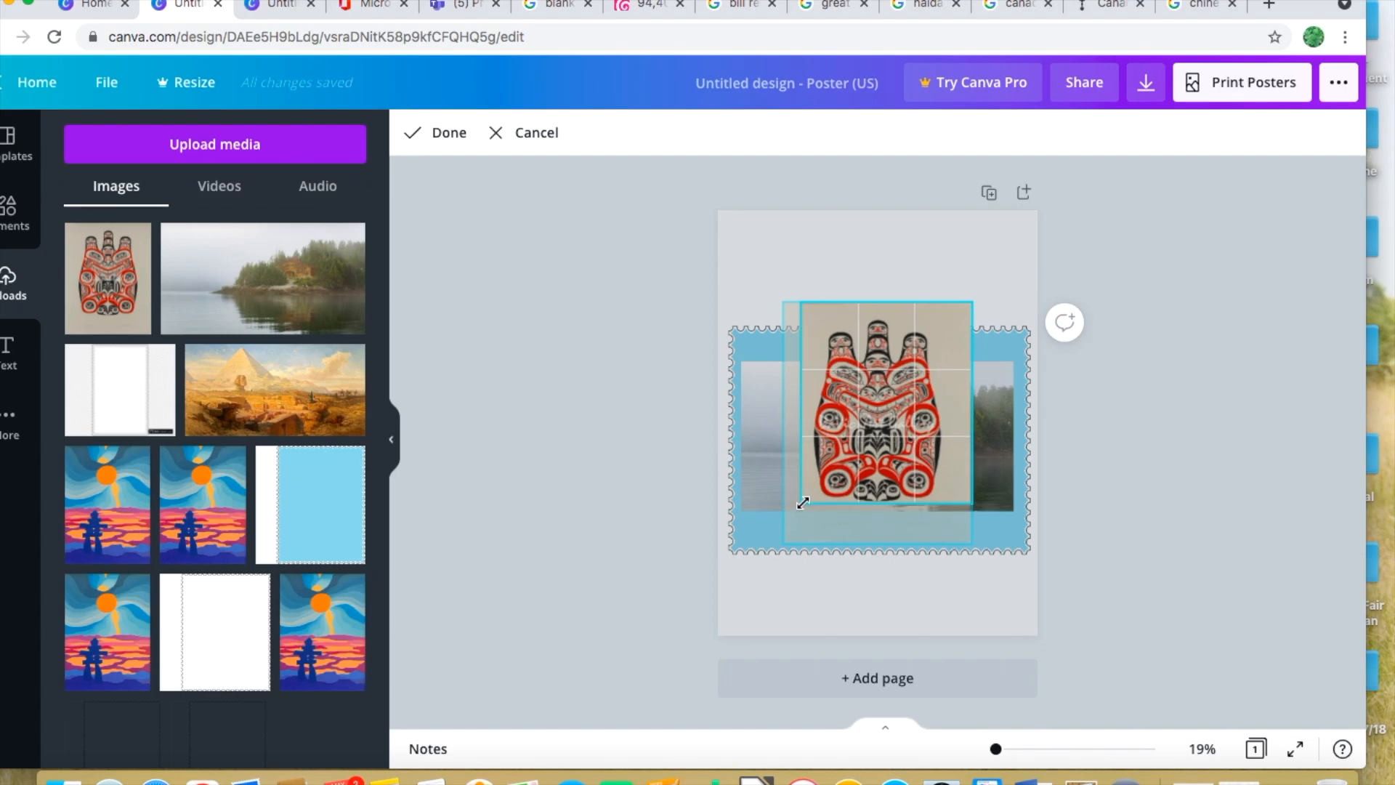
{"action": "left_click_drag", "start_coordinate": [801, 503], "coordinate": [810, 508]}
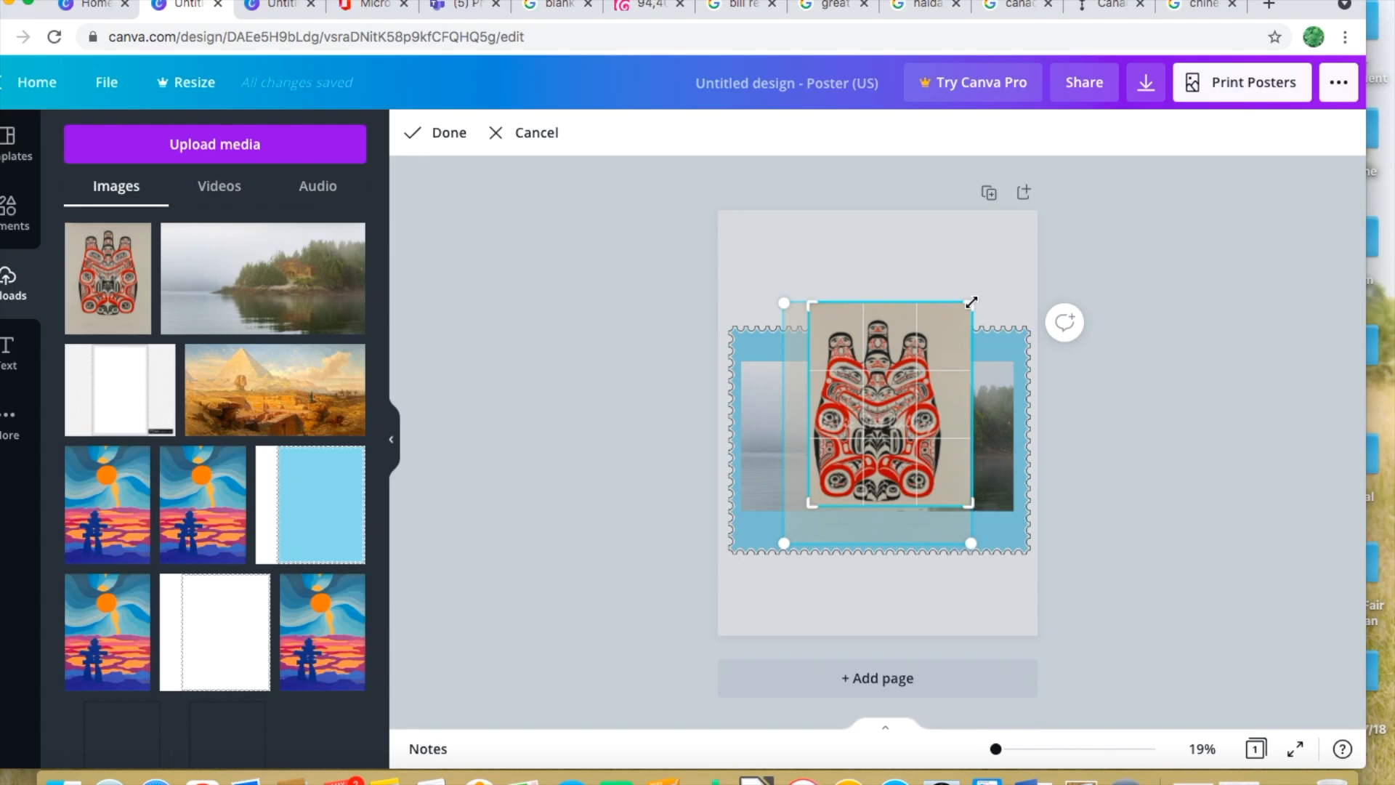
{"action": "left_click_drag", "start_coordinate": [972, 301], "coordinate": [941, 316]}
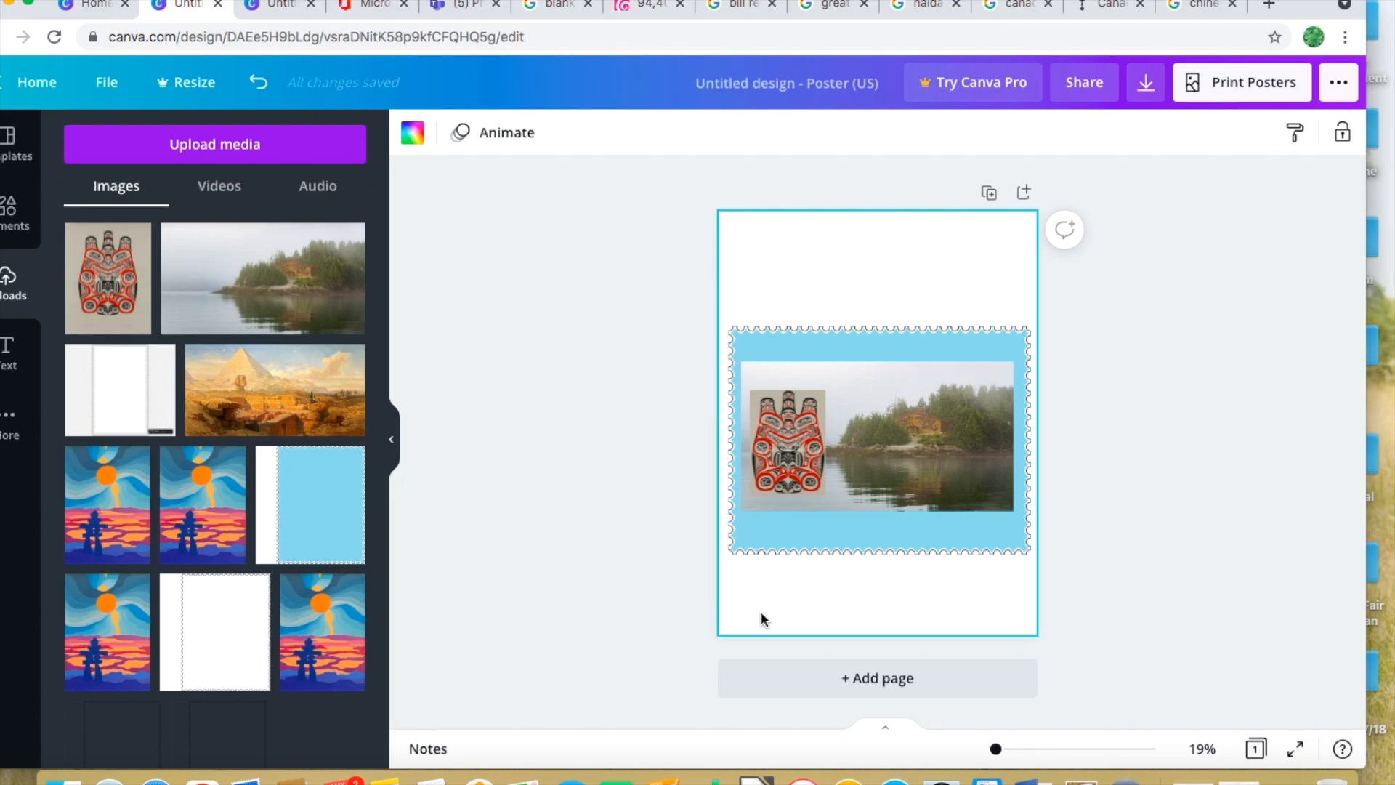
{"action": "left_click", "coordinate": [789, 443]}
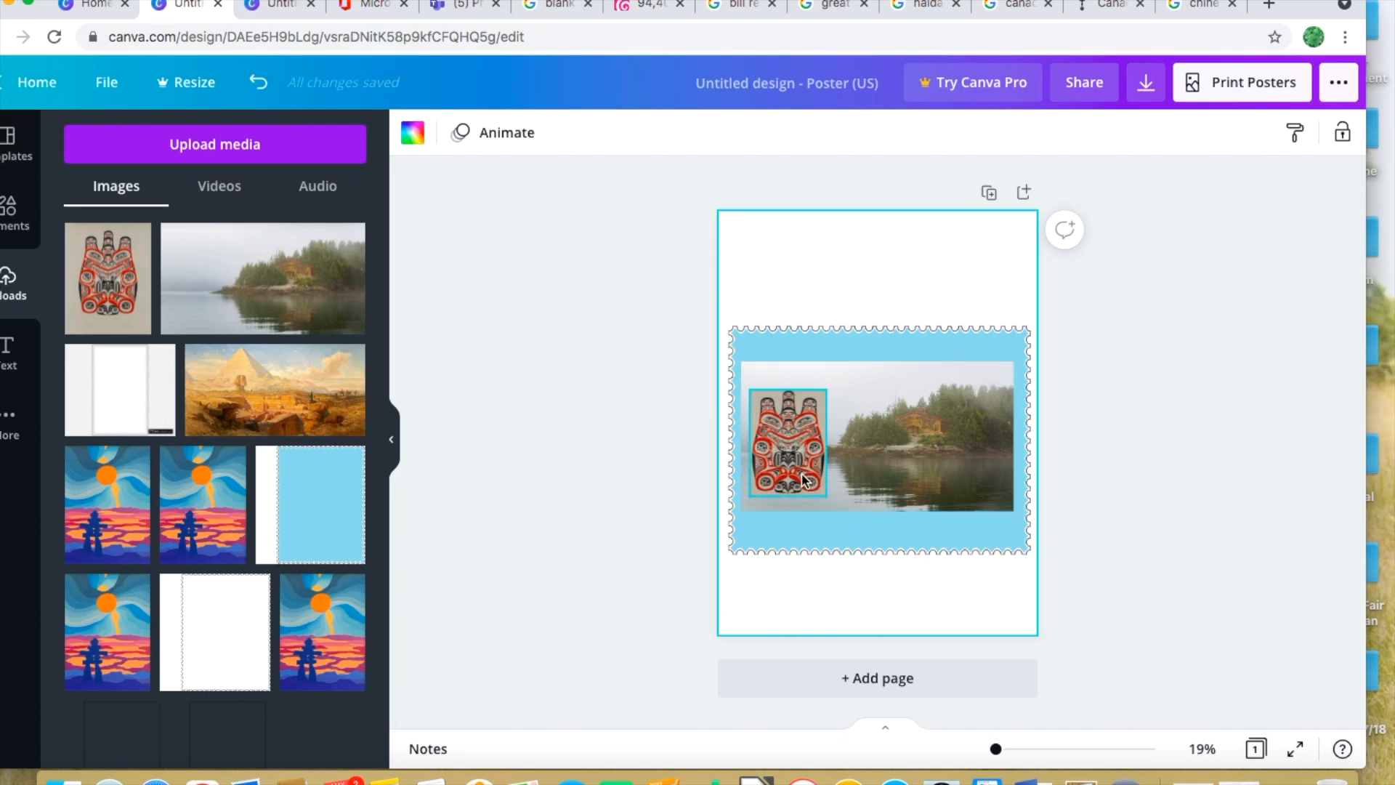
{"action": "left_click", "coordinate": [788, 441]}
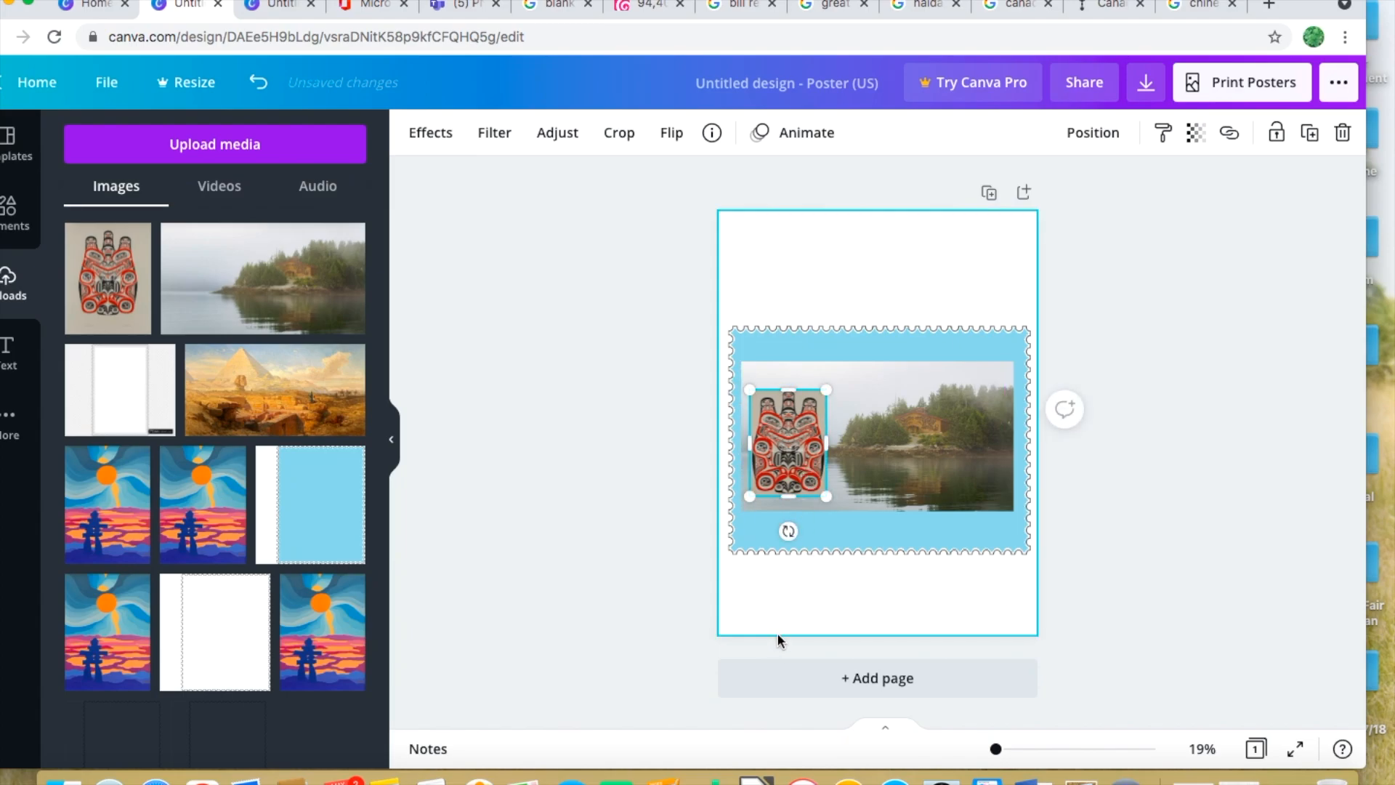
{"action": "left_click", "coordinate": [626, 576]}
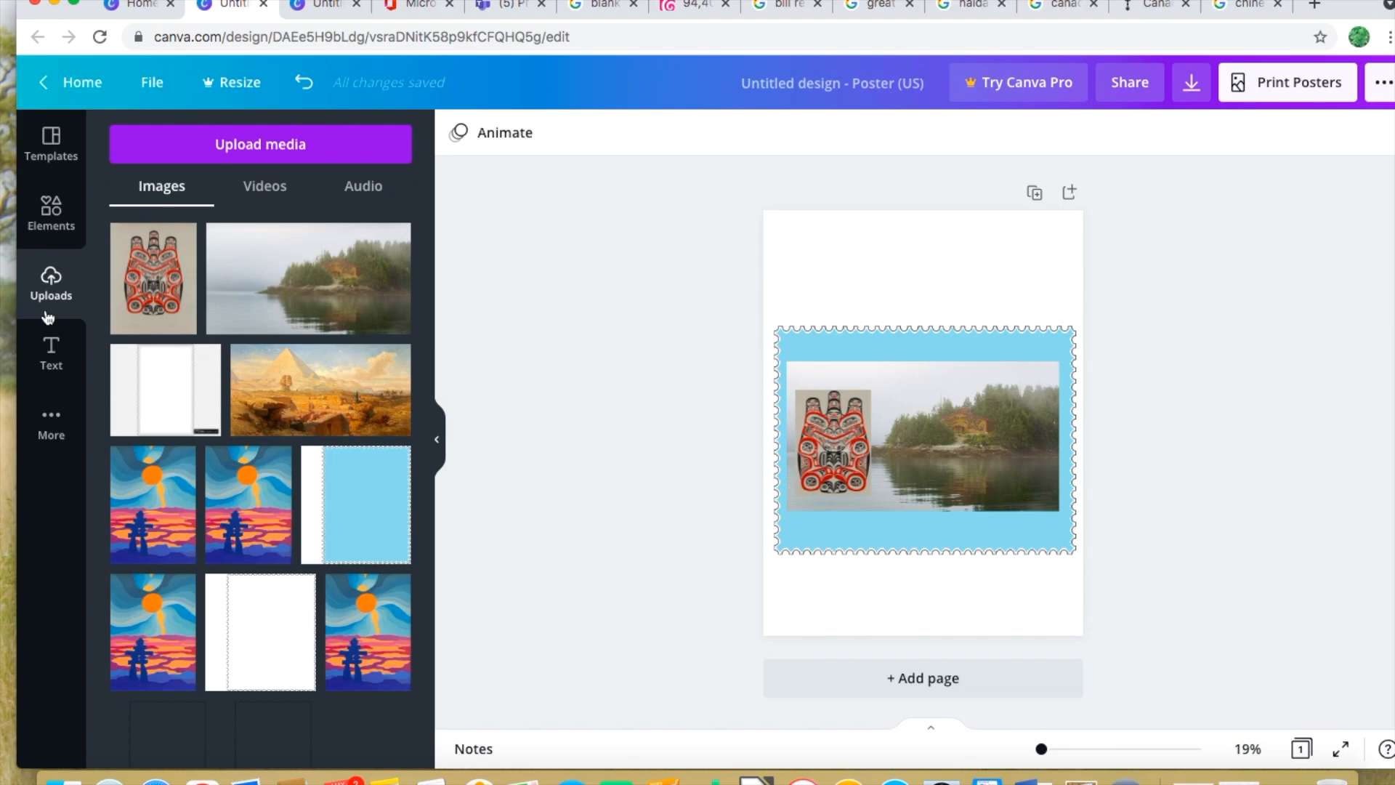
Add body text 'Great Bear Rainforest: Jewel of the BC Coast' at font size 32
{"action": "left_click", "coordinate": [51, 354]}
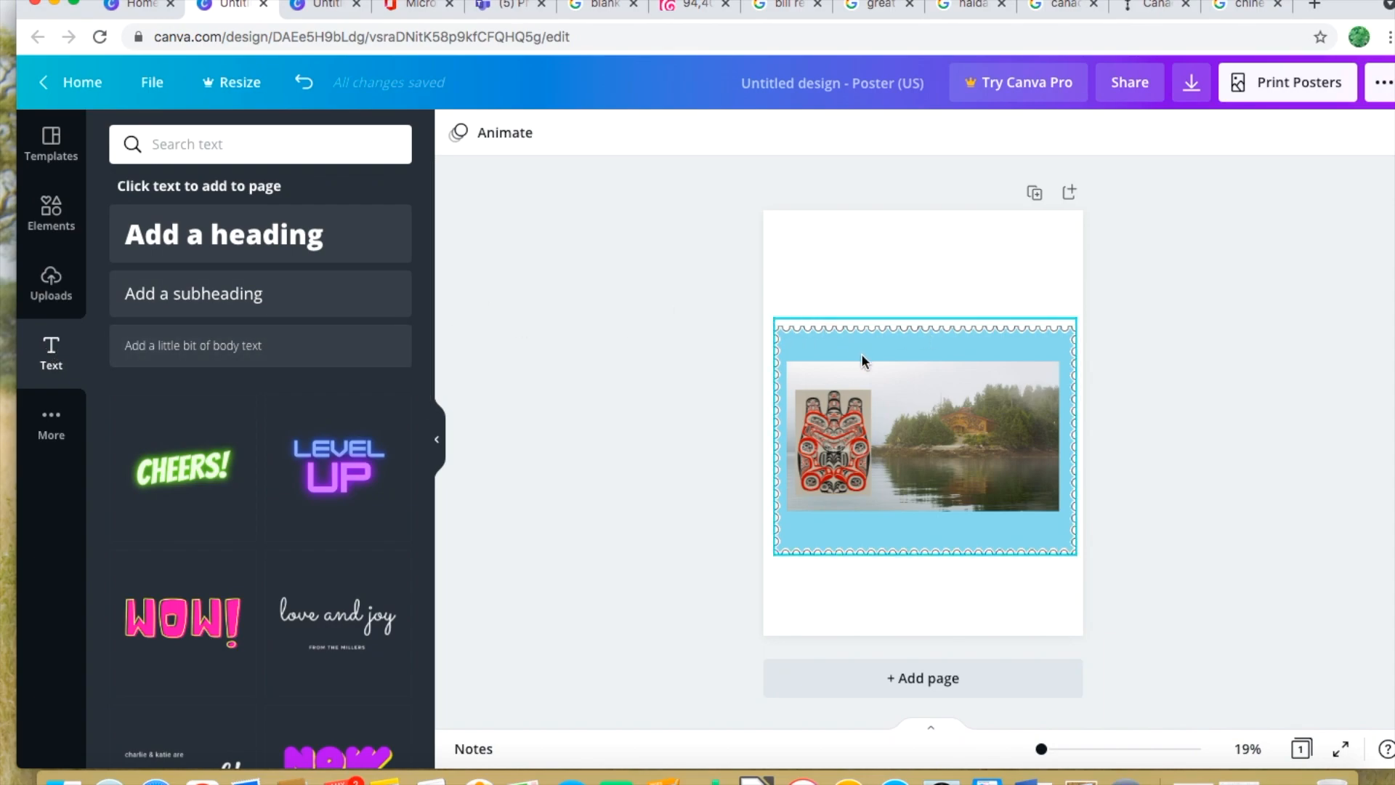
{"action": "left_click", "coordinate": [923, 436]}
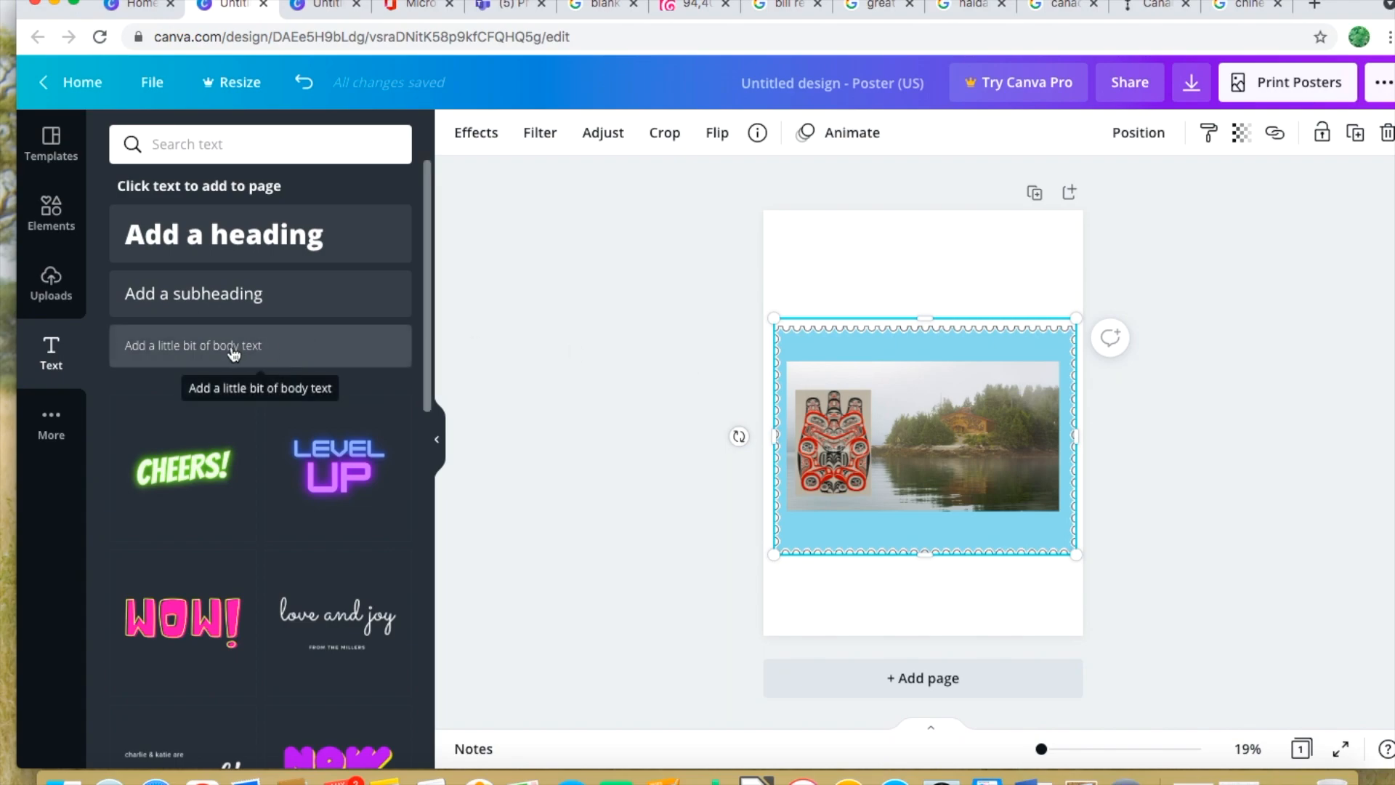
{"action": "left_click", "coordinate": [194, 293]}
{"action": "type", "text": "Great Bear"}
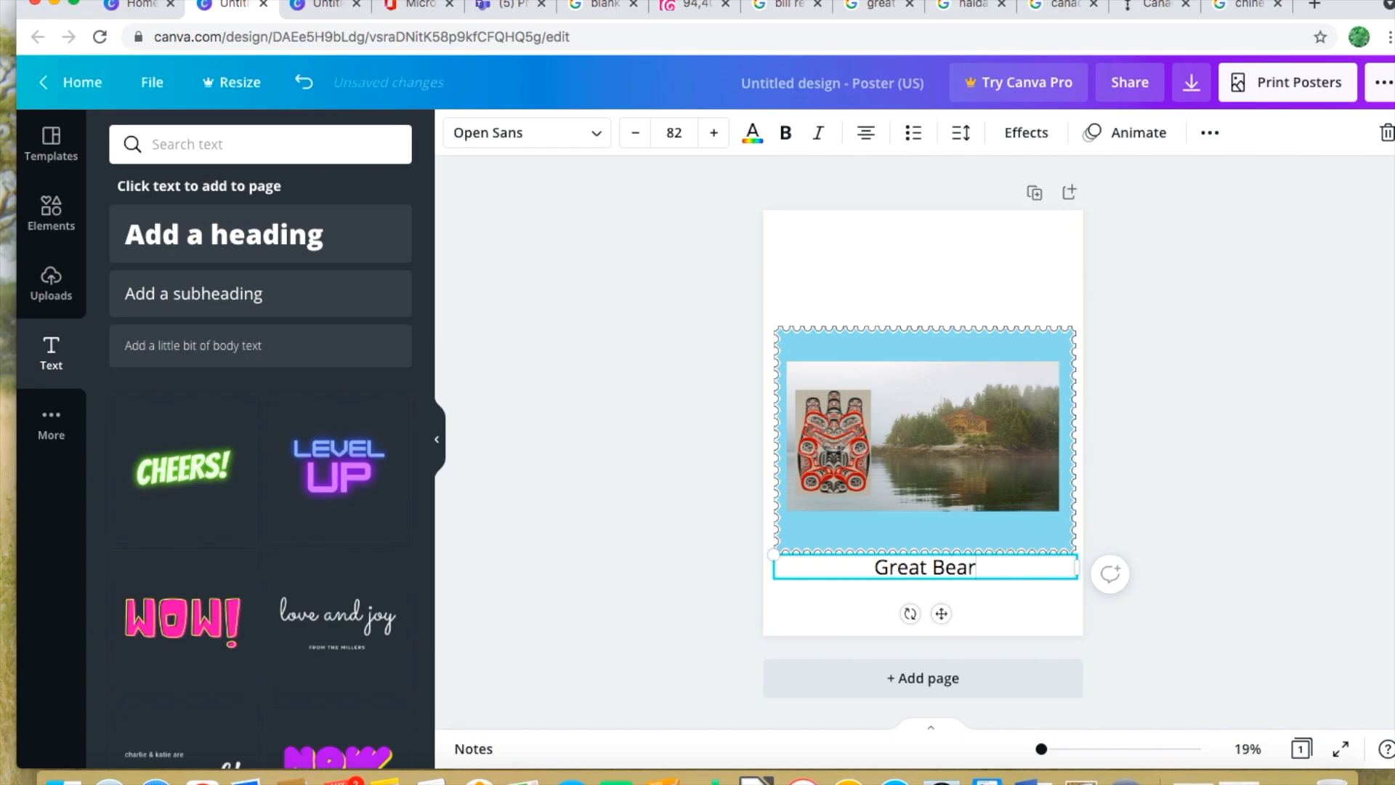
{"action": "type", "text": "Rainforest:"}
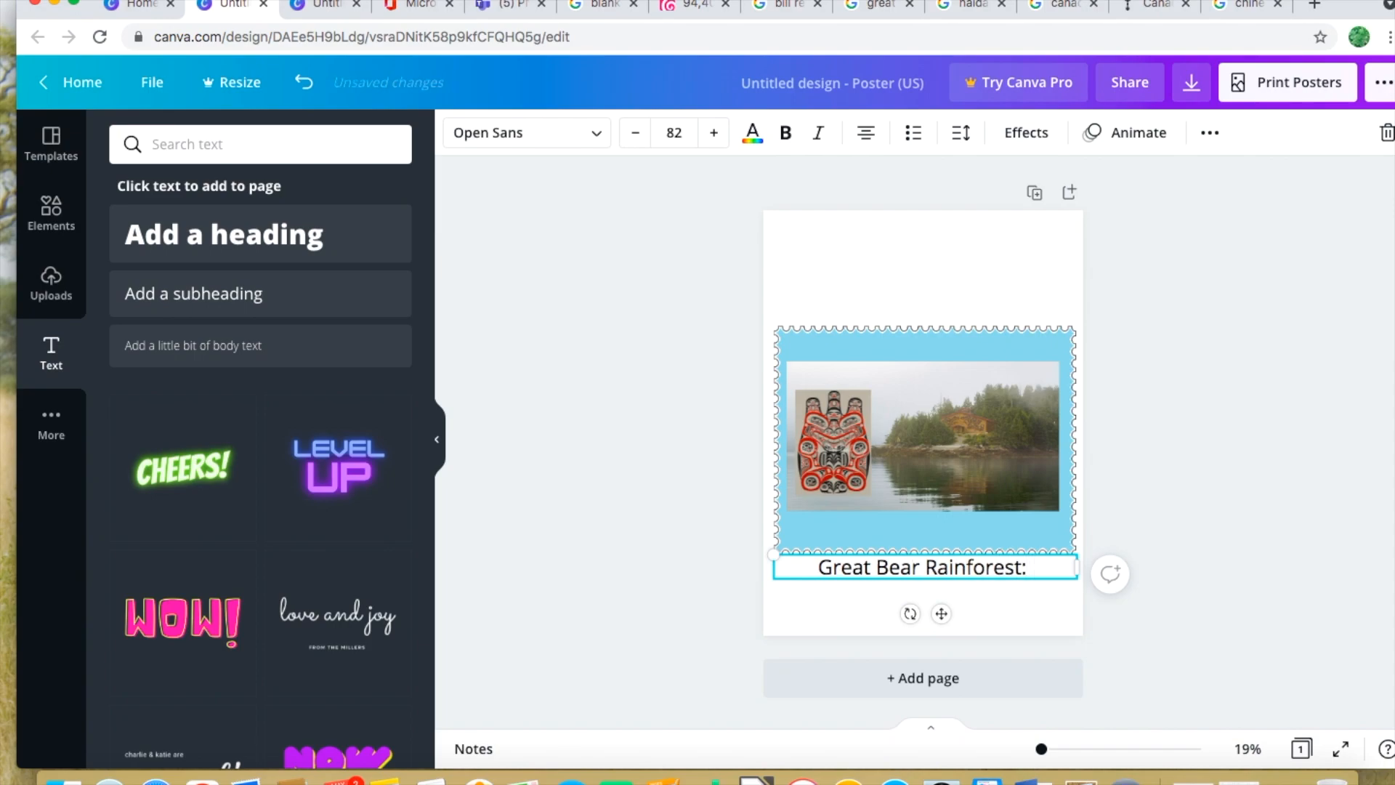
{"action": "type", "text": "Jewel of the B"}
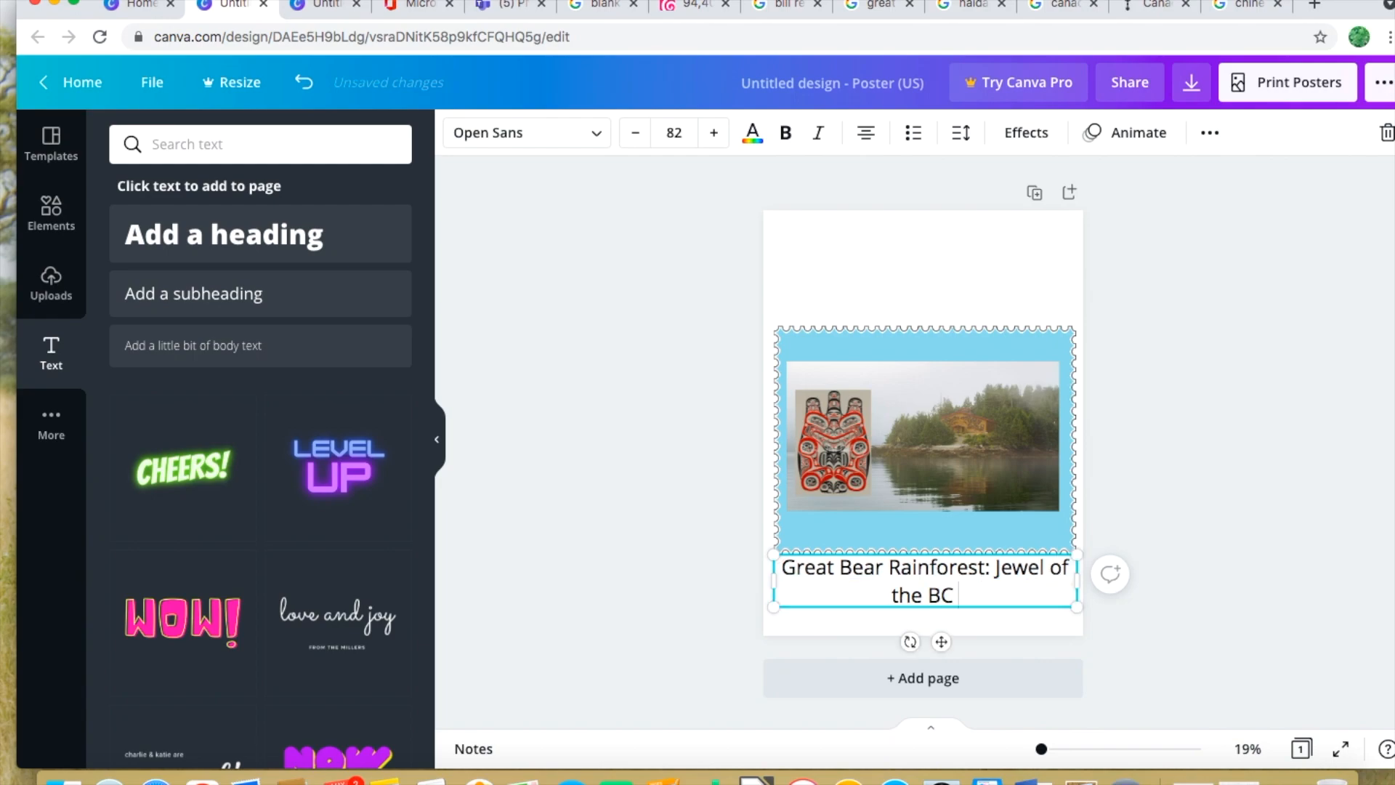
{"action": "type", "text": "Coast"}
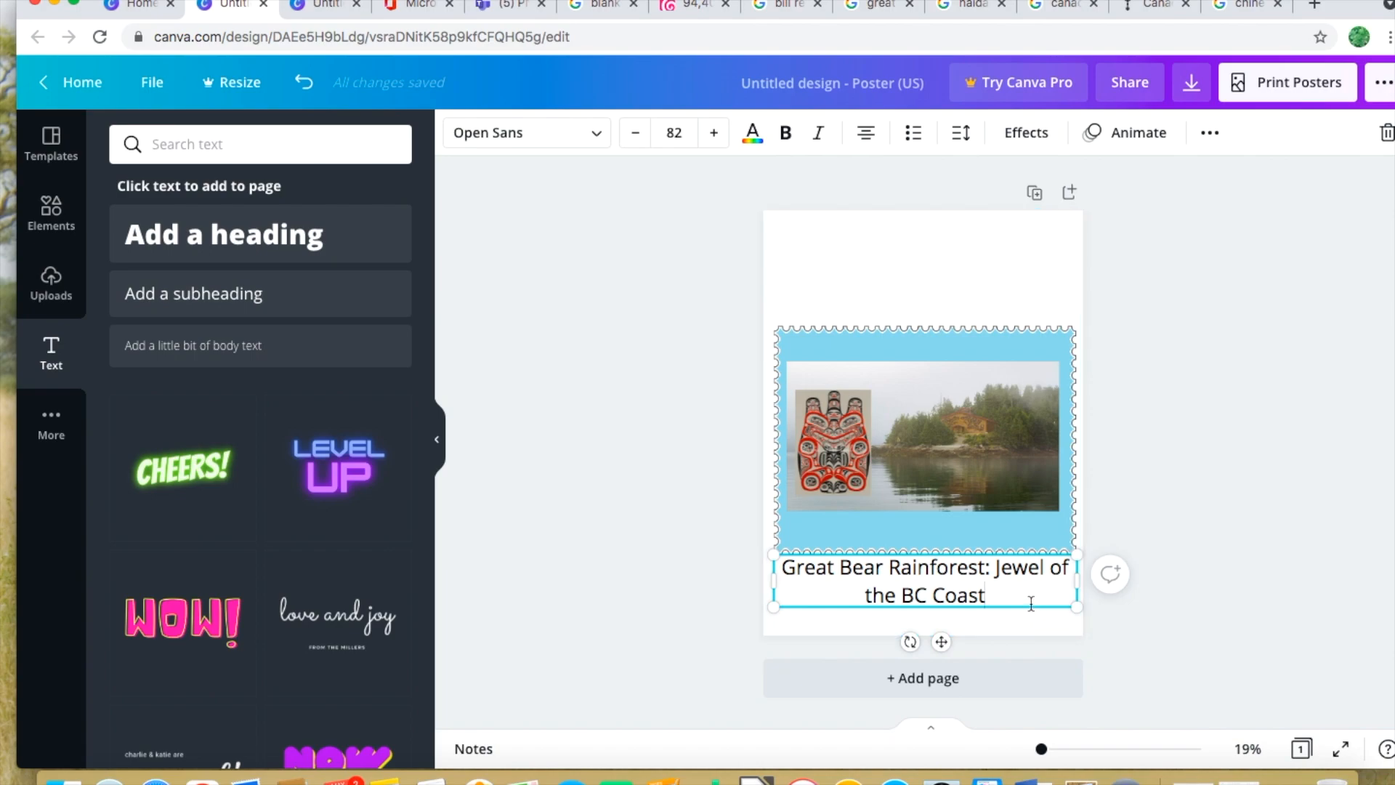
{"action": "left_click", "coordinate": [674, 132]}
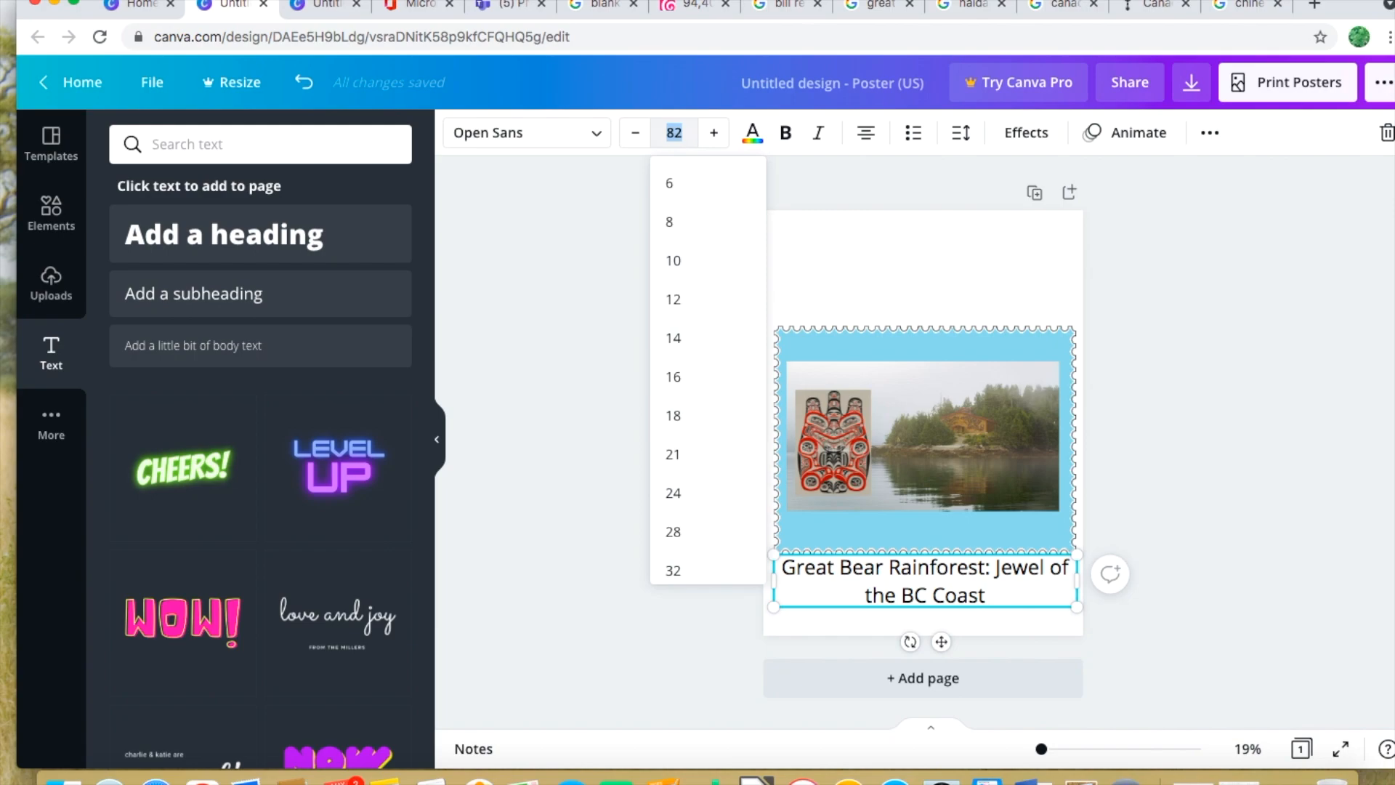
{"action": "left_click", "coordinate": [673, 570]}
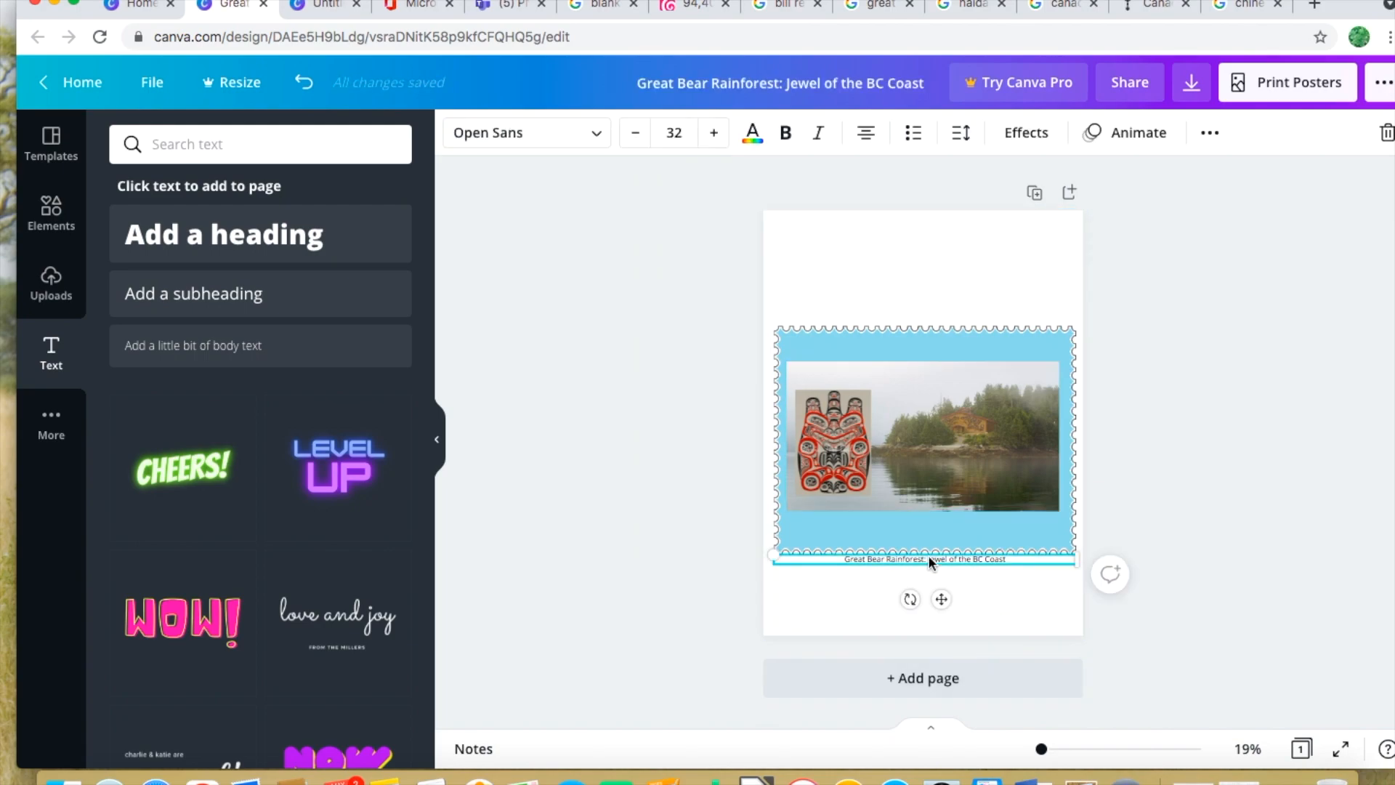
Drag the caption up along the top edge of the rainforest photo
{"action": "left_click_drag", "start_coordinate": [925, 559], "coordinate": [936, 436]}
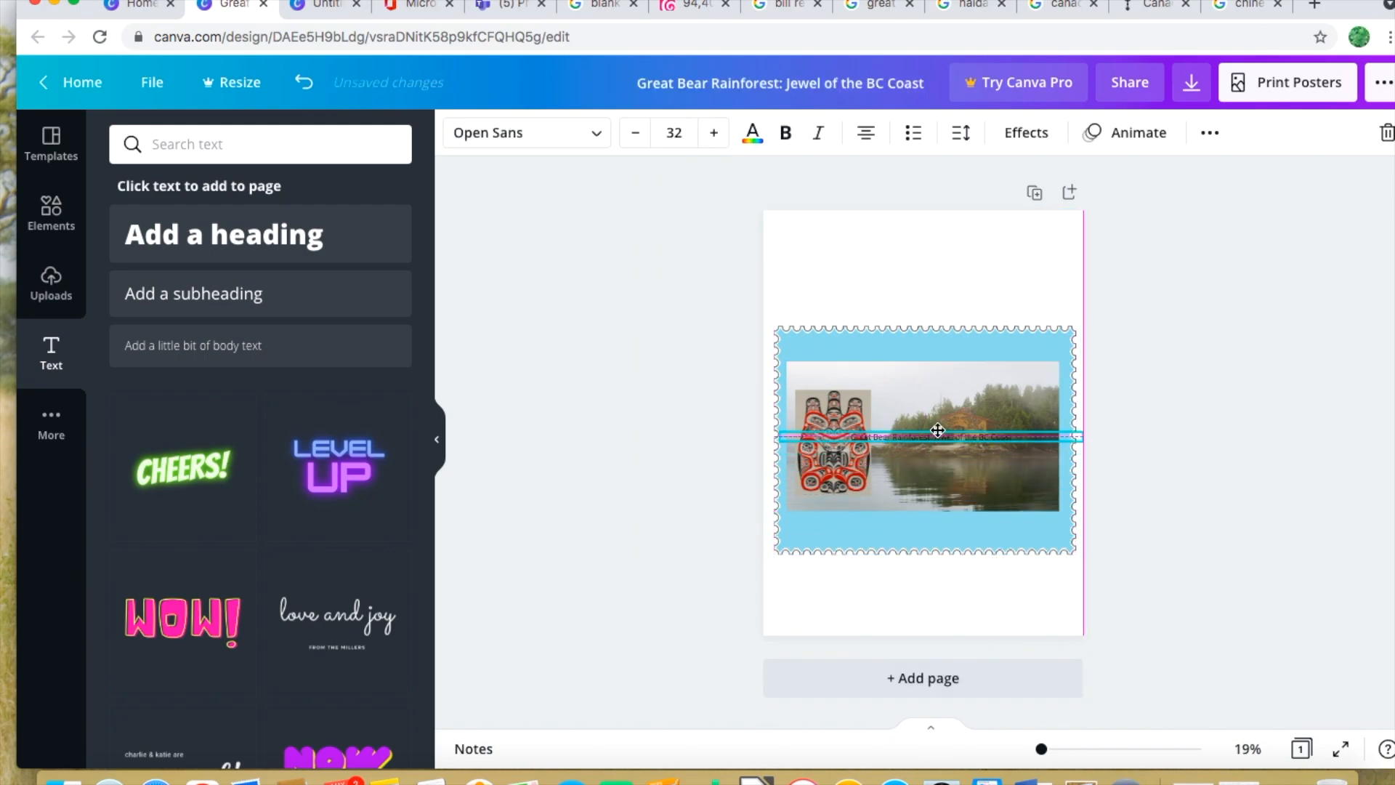
{"action": "left_click_drag", "start_coordinate": [922, 436], "coordinate": [930, 357]}
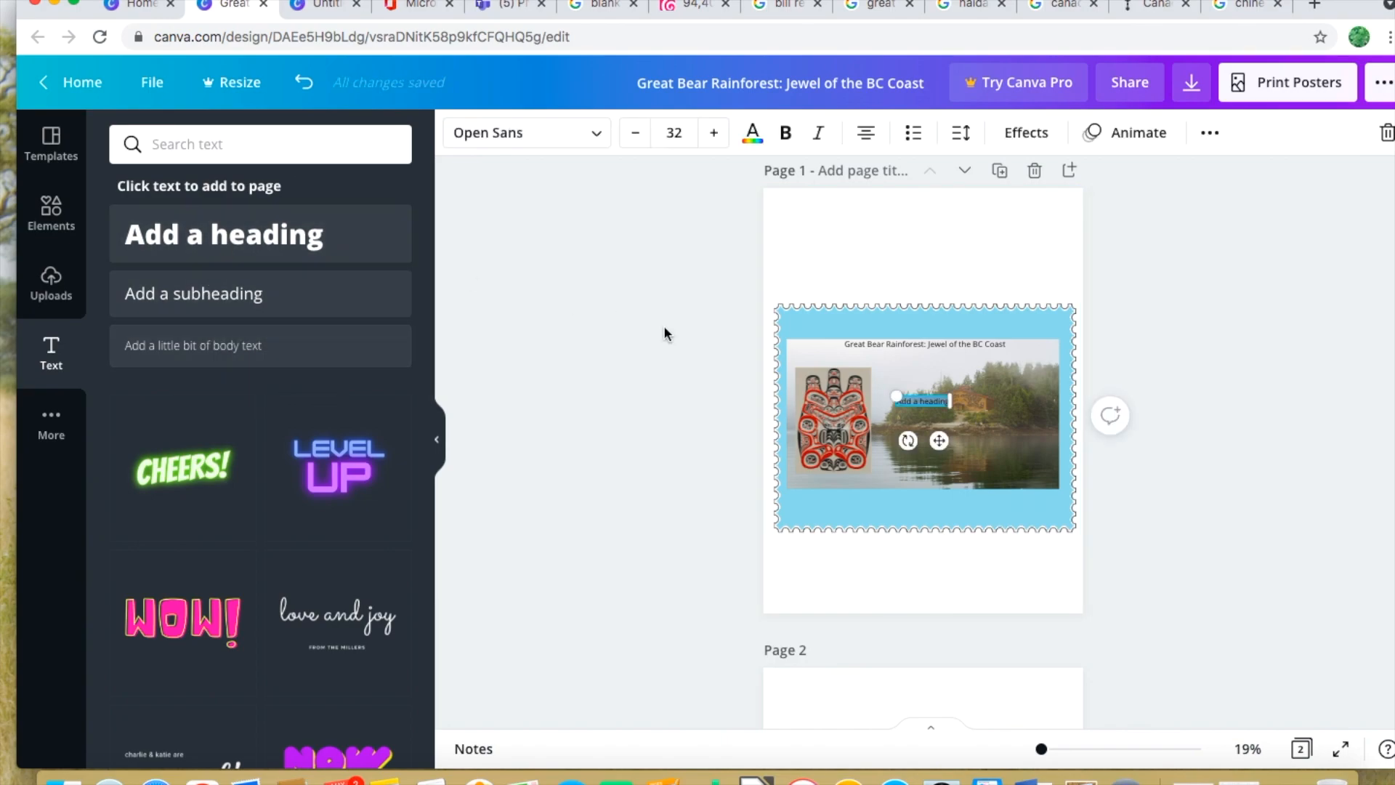
{"action": "mouse_move", "coordinate": [719, 383]}
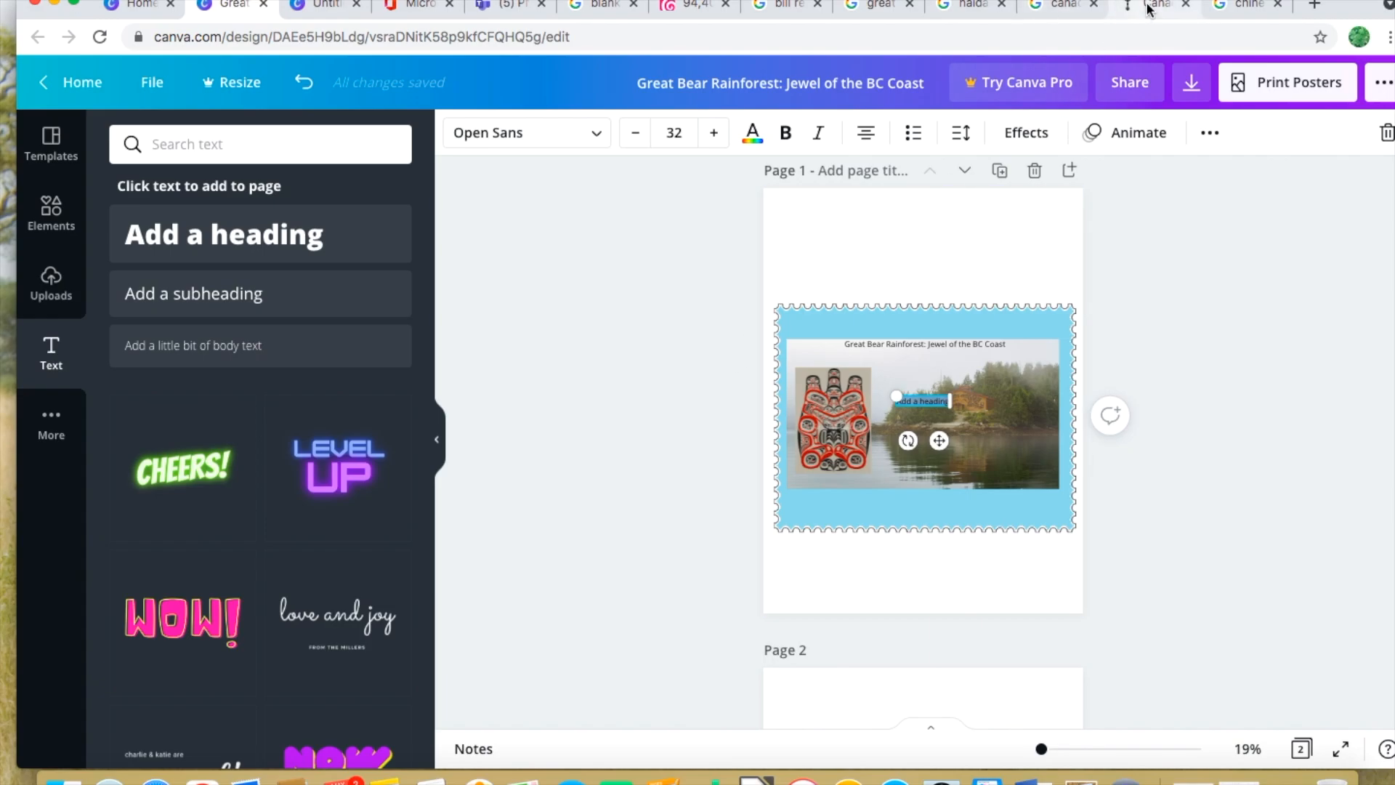
Recheck the blue 5¢ Canada hockey stamp in Google Images, then return to Canva
{"action": "left_click", "coordinate": [1157, 6]}
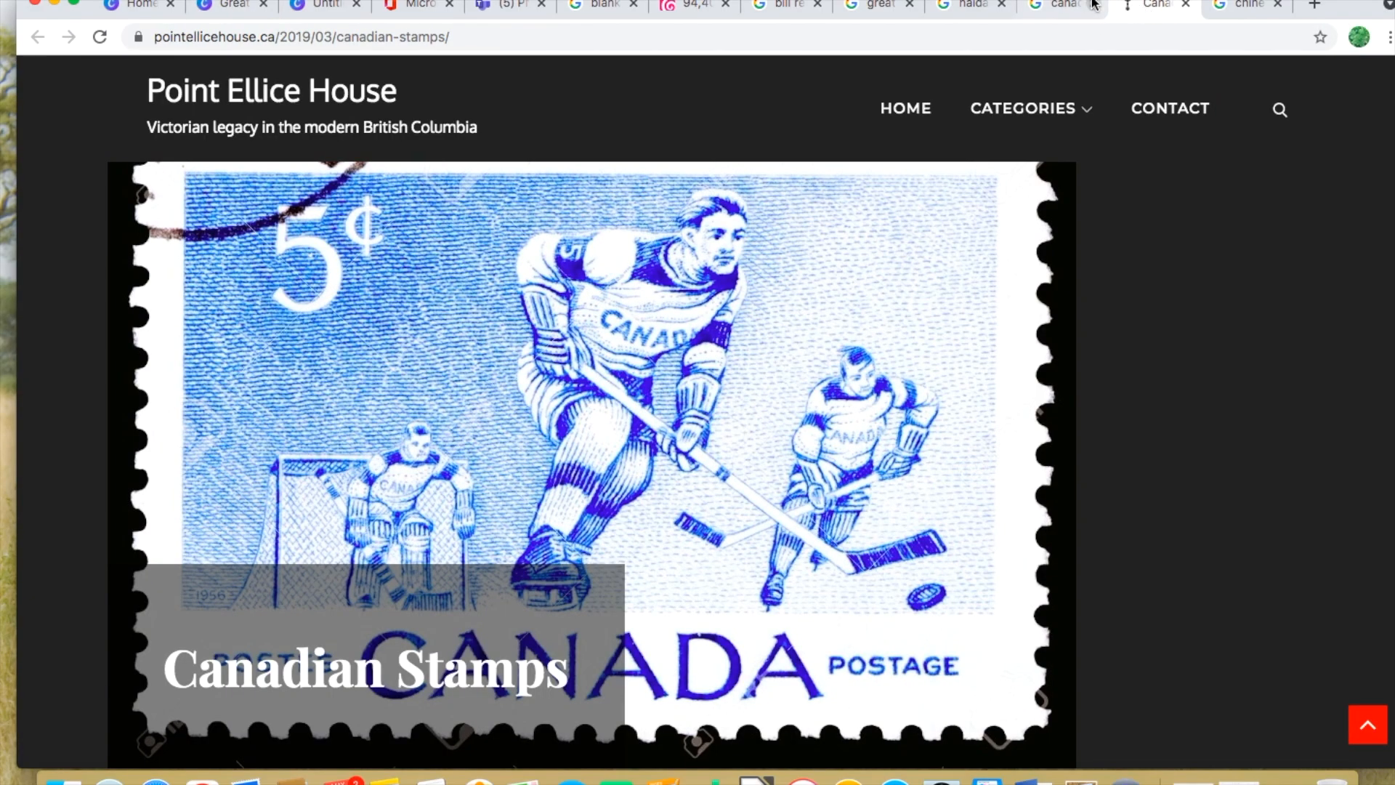
{"action": "left_click", "coordinate": [1059, 6]}
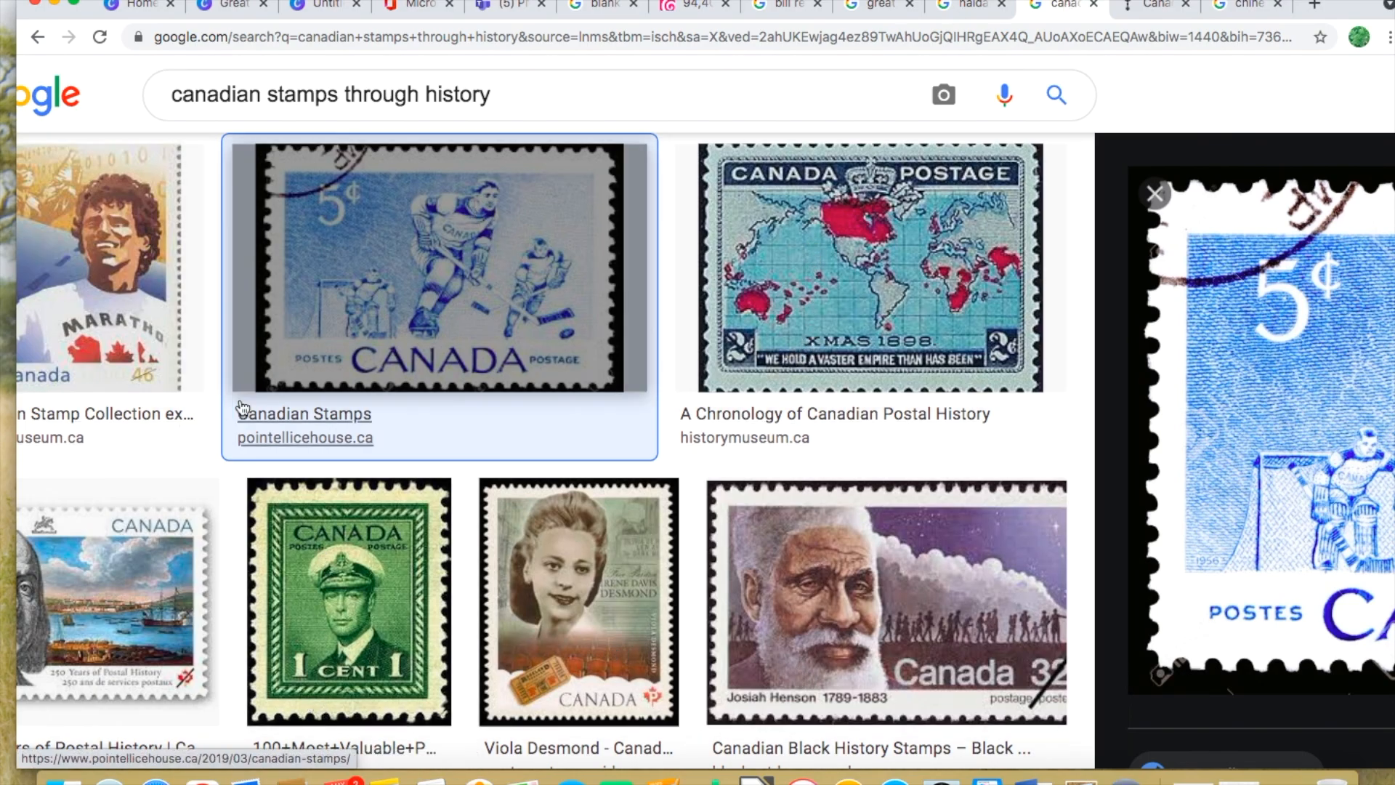
{"action": "mouse_move", "coordinate": [549, 360]}
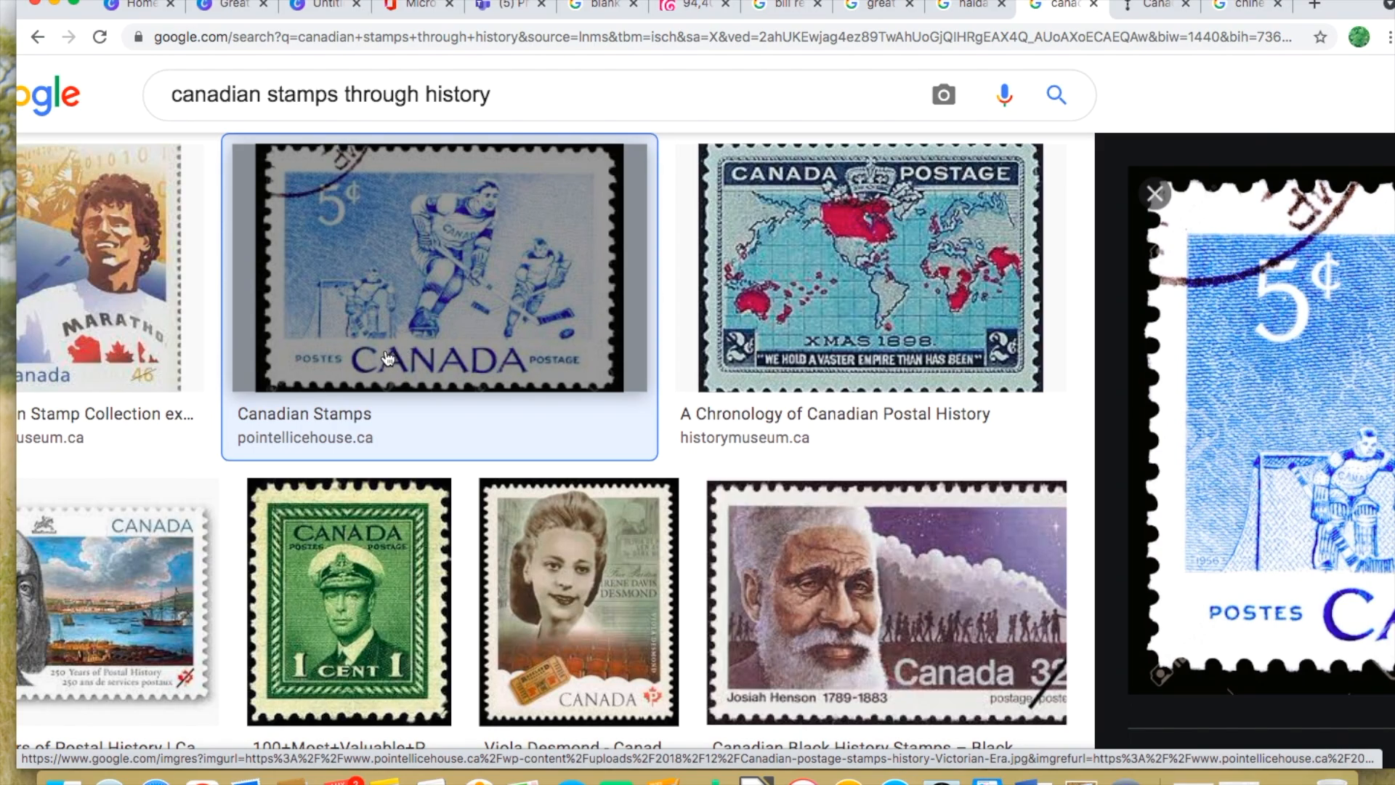
{"action": "mouse_move", "coordinate": [510, 381]}
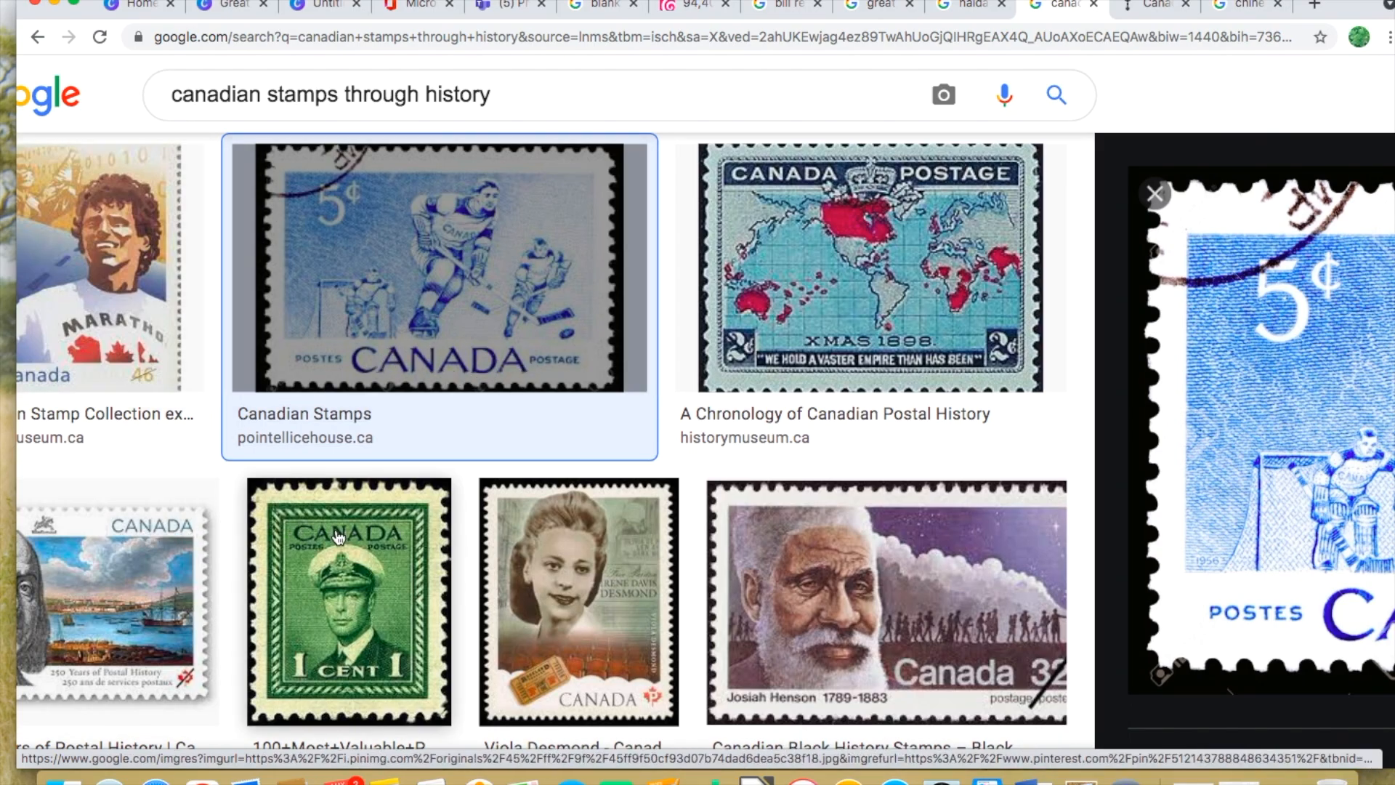
{"action": "mouse_move", "coordinate": [399, 558]}
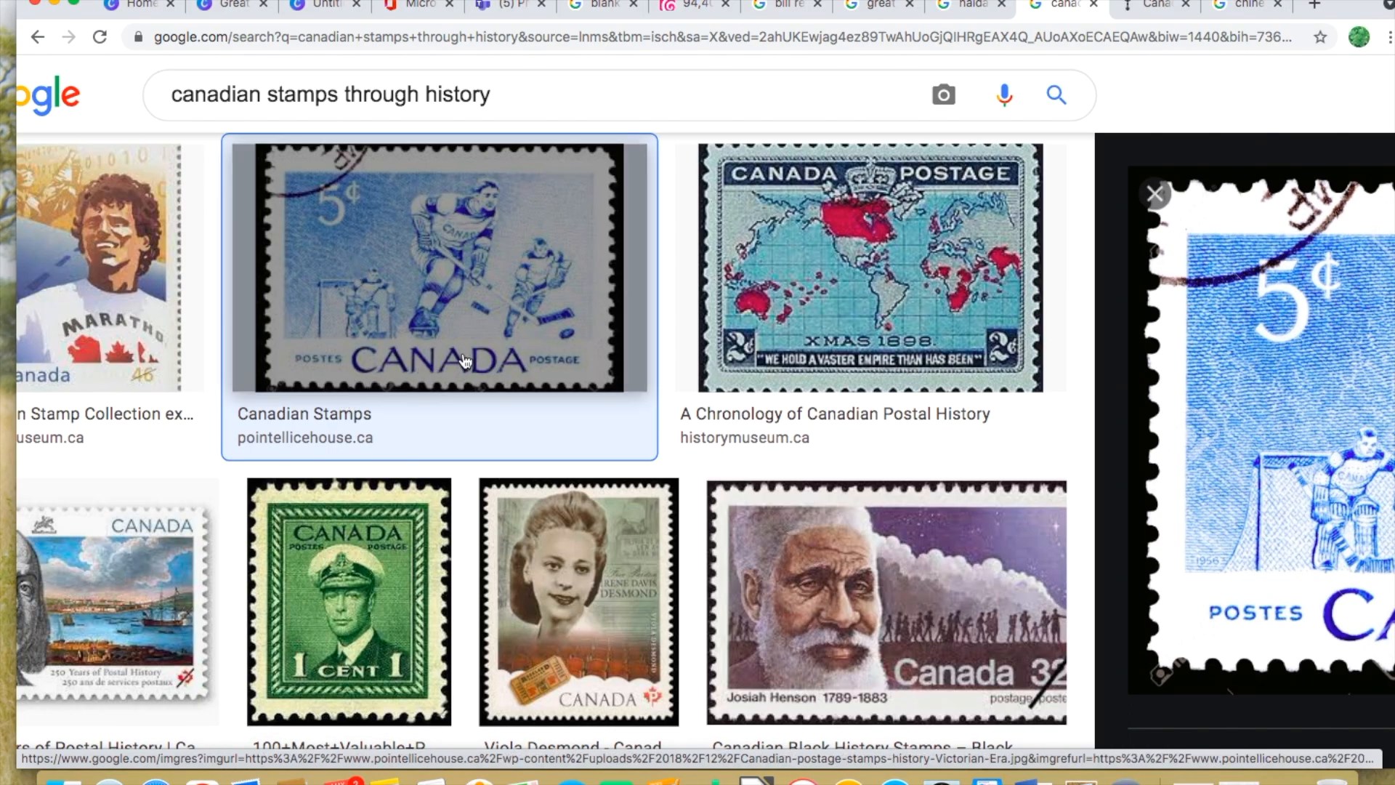
{"action": "mouse_move", "coordinate": [356, 200]}
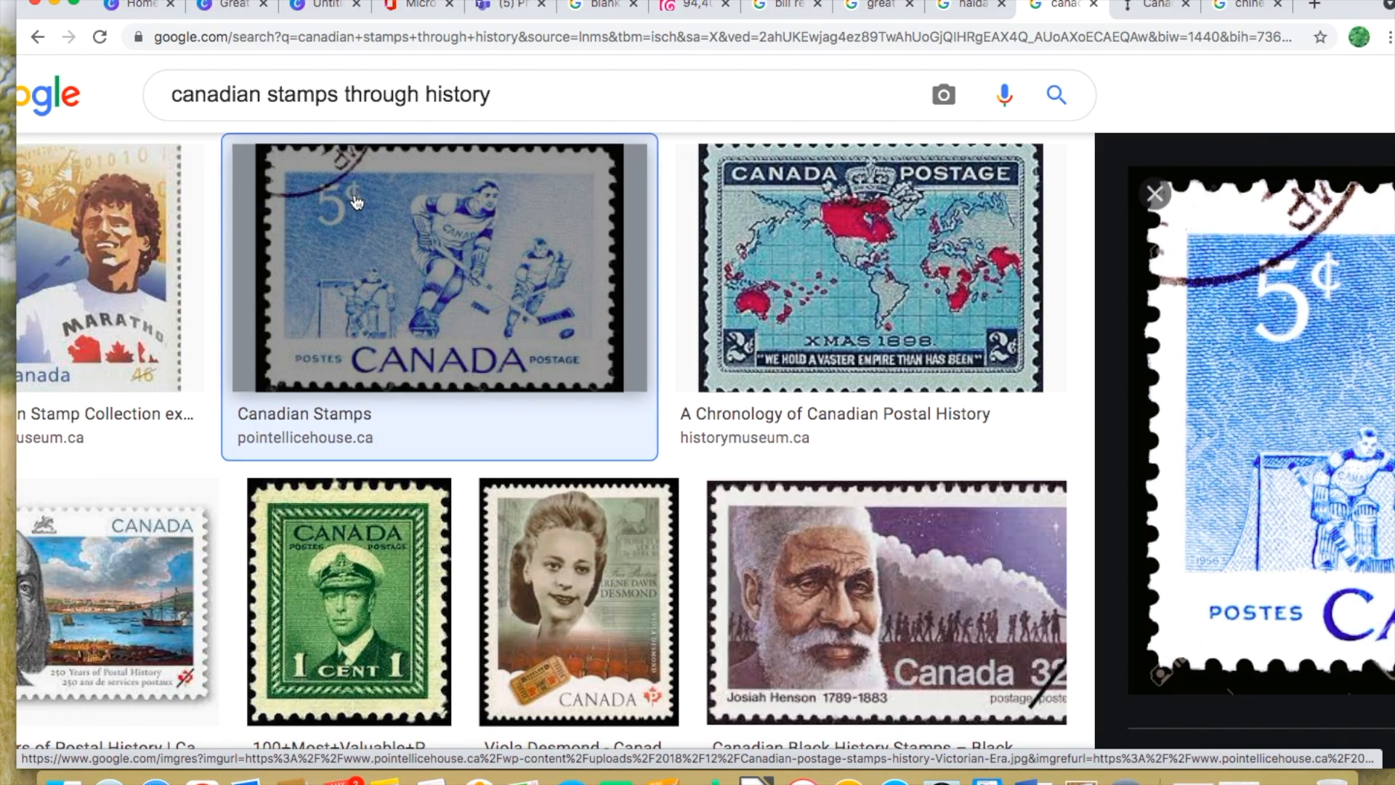
{"action": "mouse_move", "coordinate": [346, 681]}
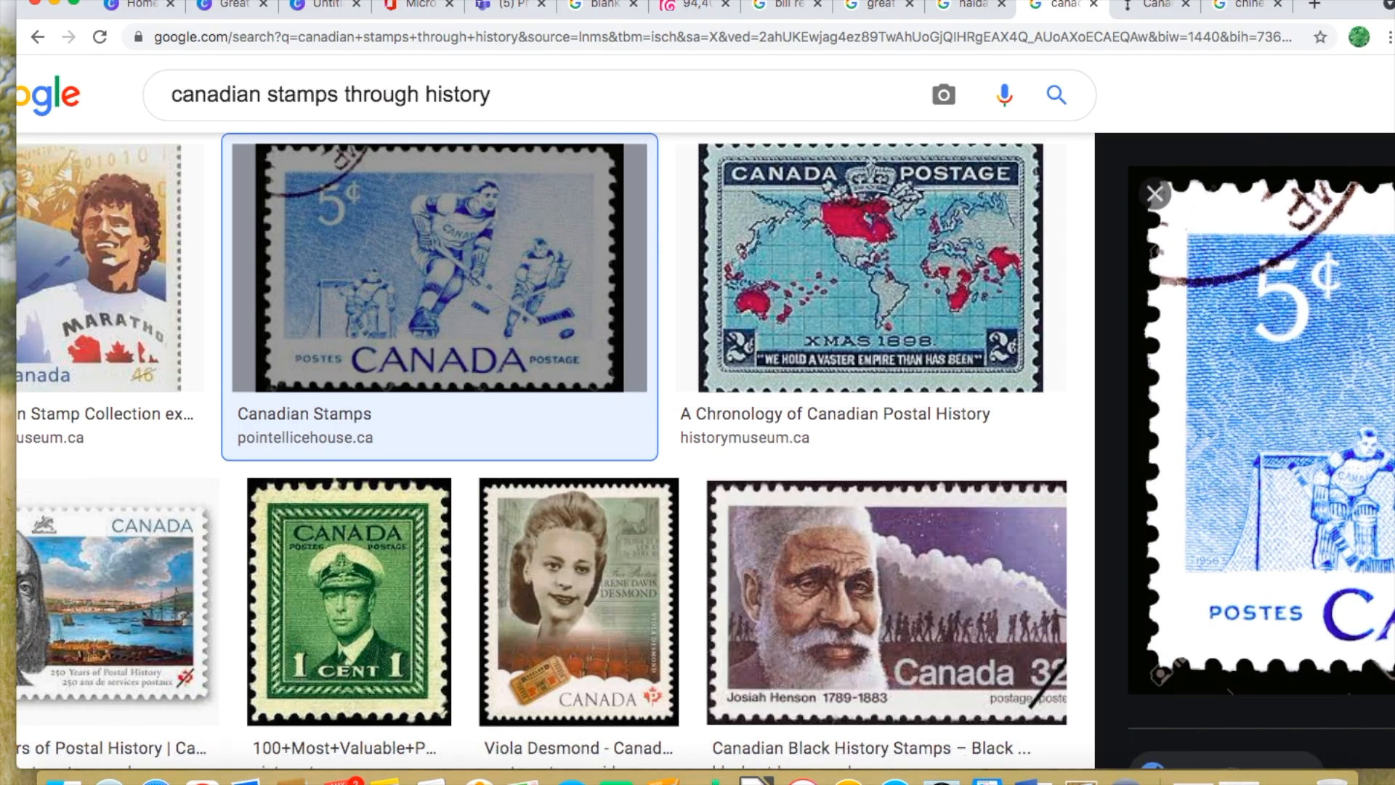
{"action": "left_click", "coordinate": [222, 5]}
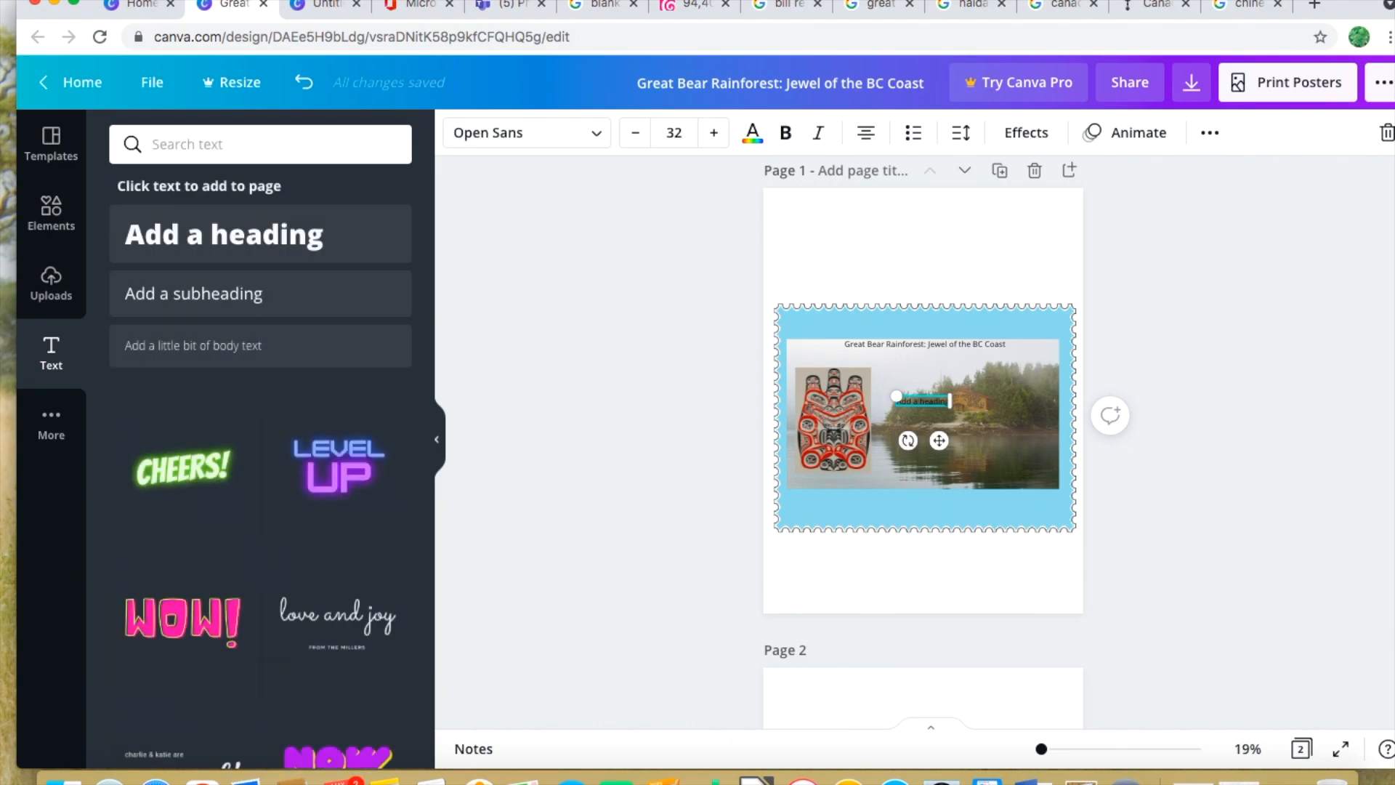
Search fonts for all-caps styles and apply Baron to the heading text box
{"action": "type", "text": "capitals"}
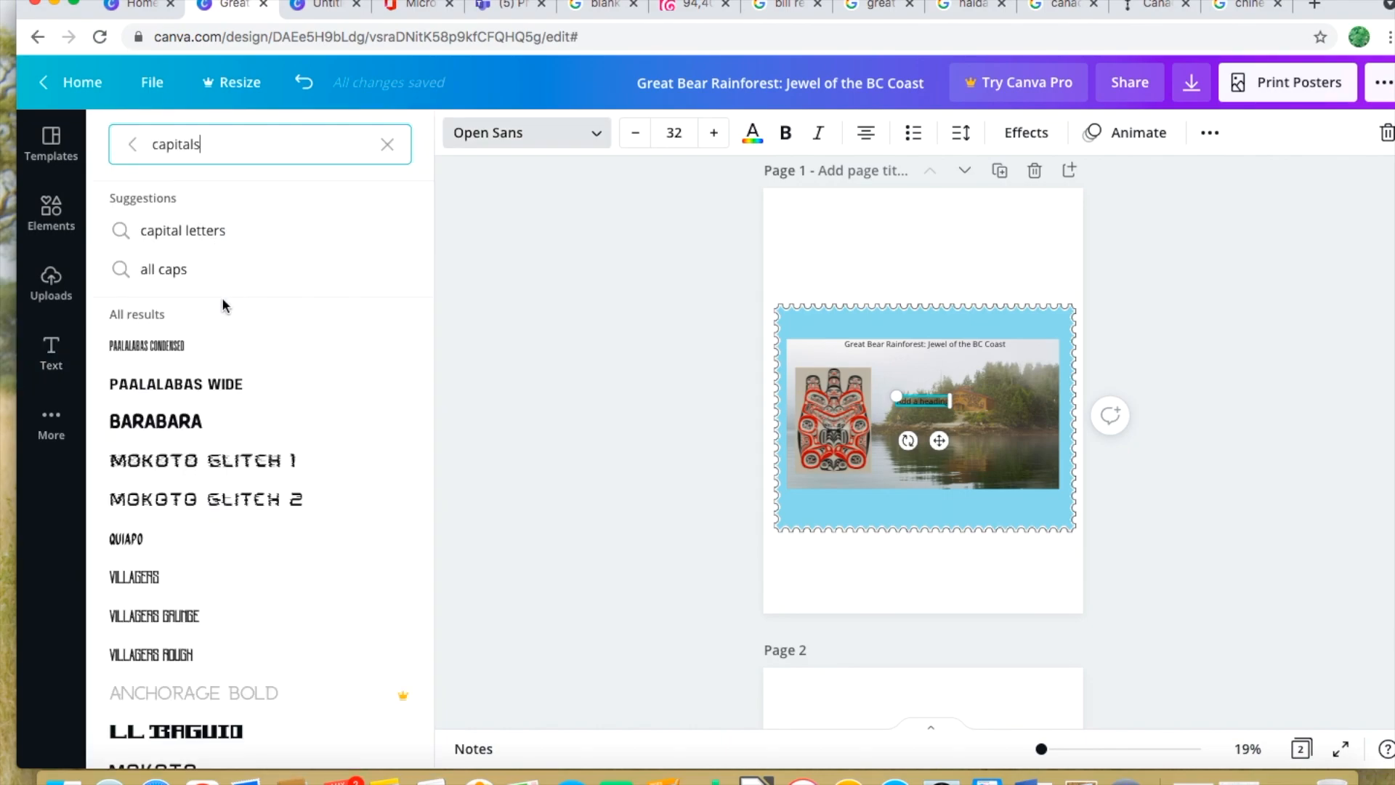
{"action": "mouse_move", "coordinate": [215, 281]}
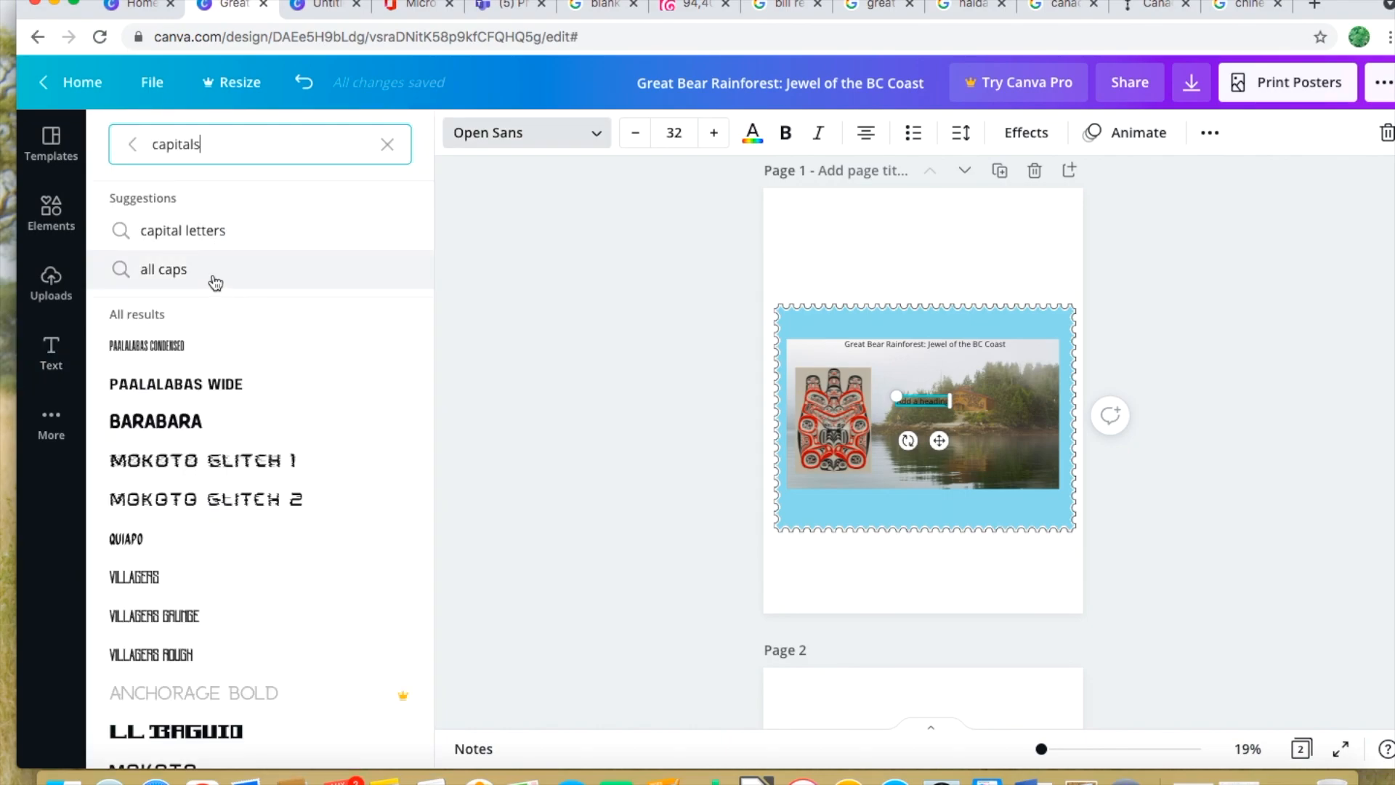
{"action": "left_click", "coordinate": [163, 268]}
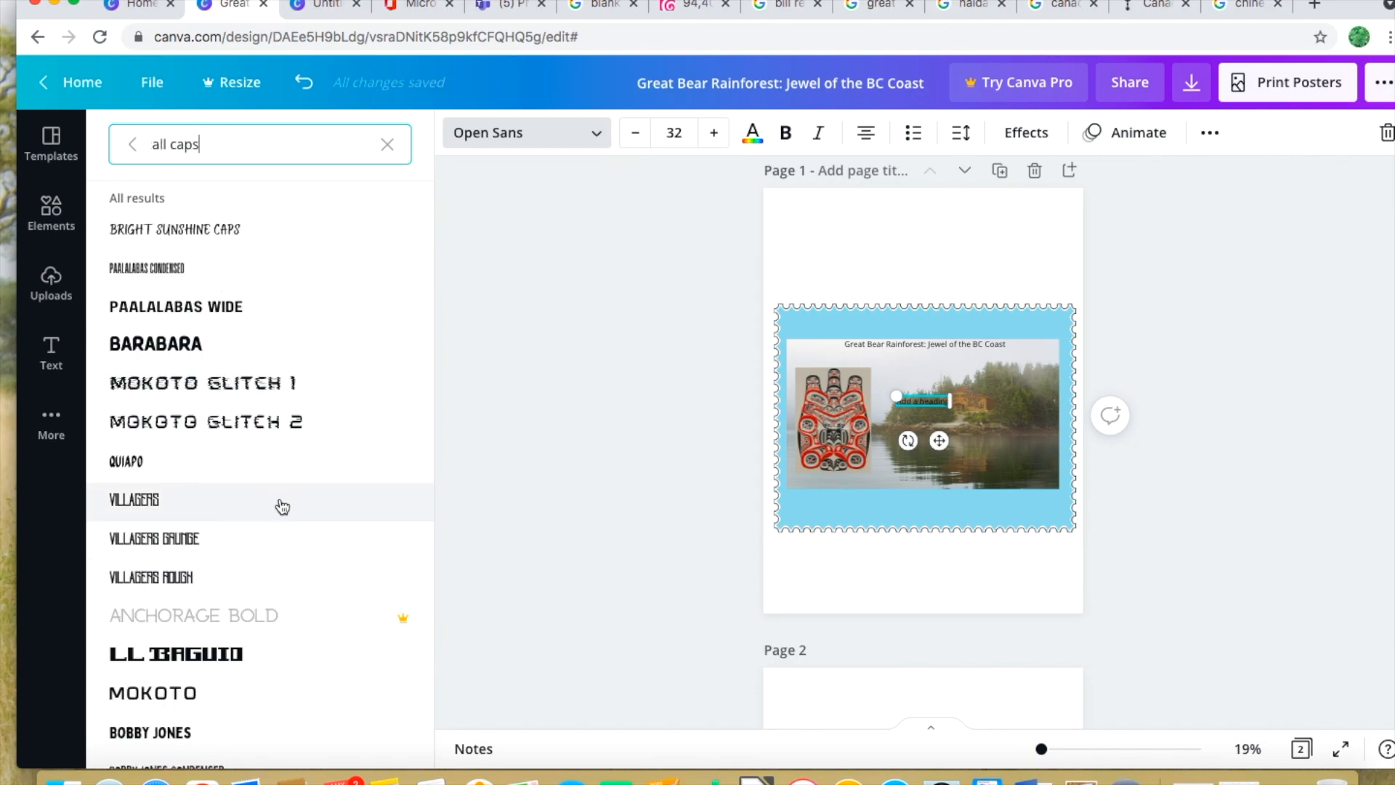
{"action": "scroll", "scroll_direction": "down", "scroll_amount": 3}
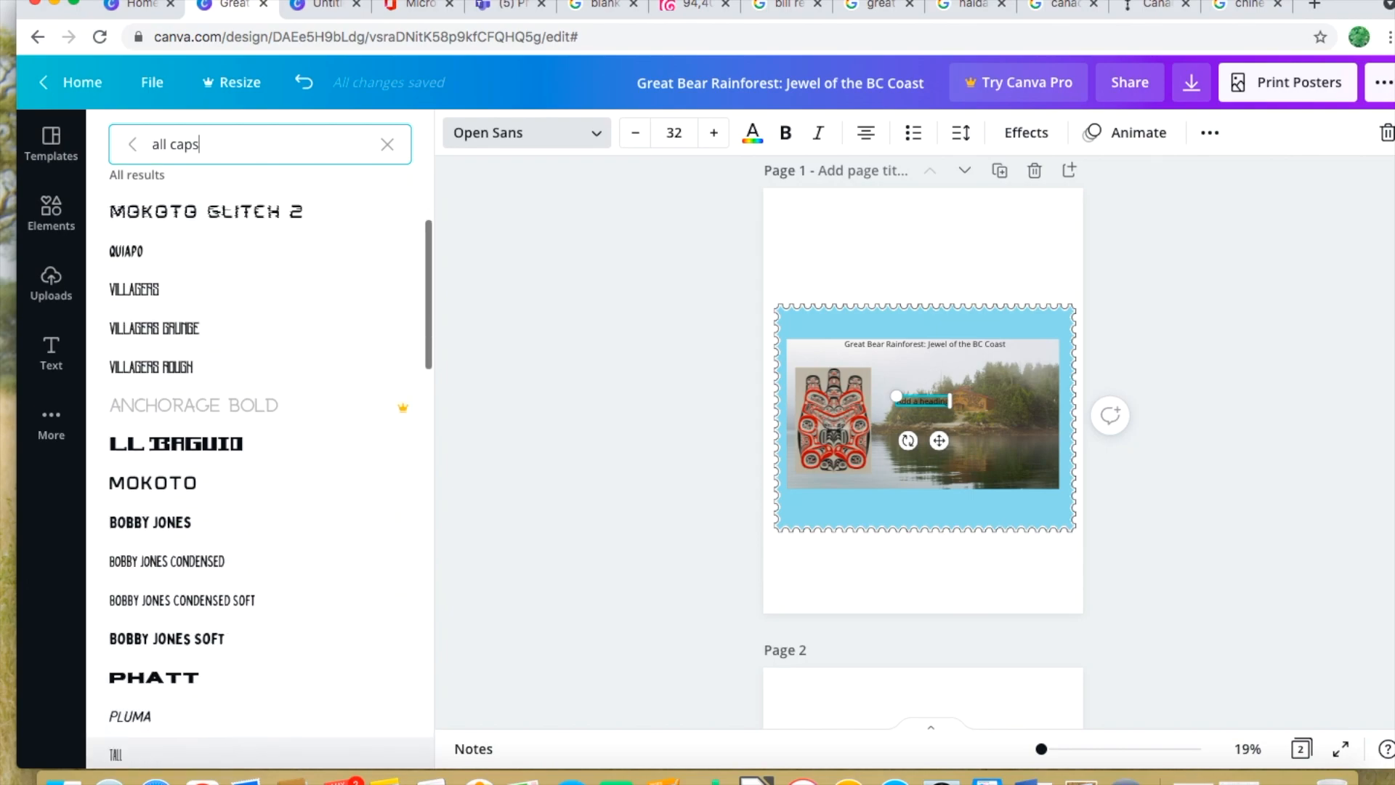
{"action": "scroll", "scroll_direction": "down", "scroll_amount": 3}
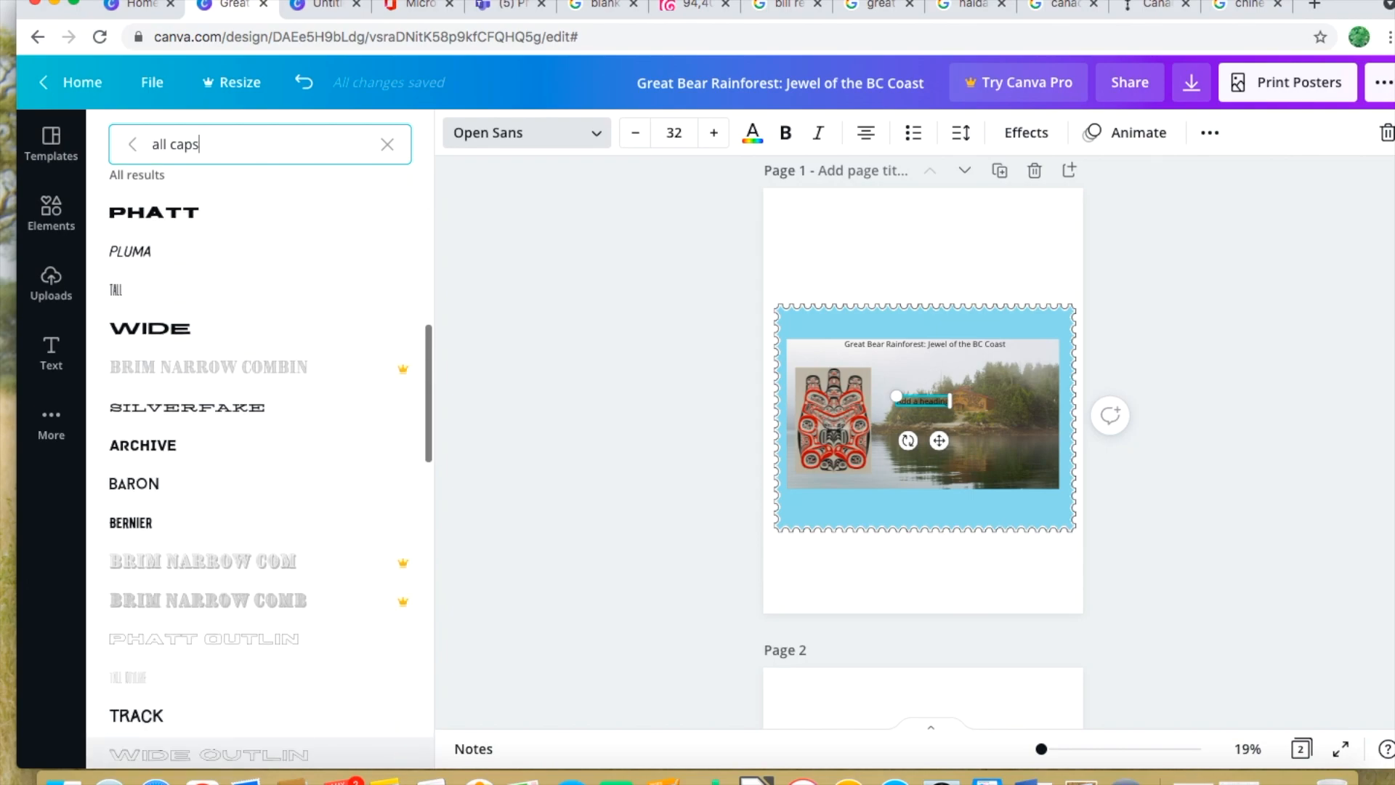
{"action": "scroll", "scroll_direction": "down", "scroll_amount": 3}
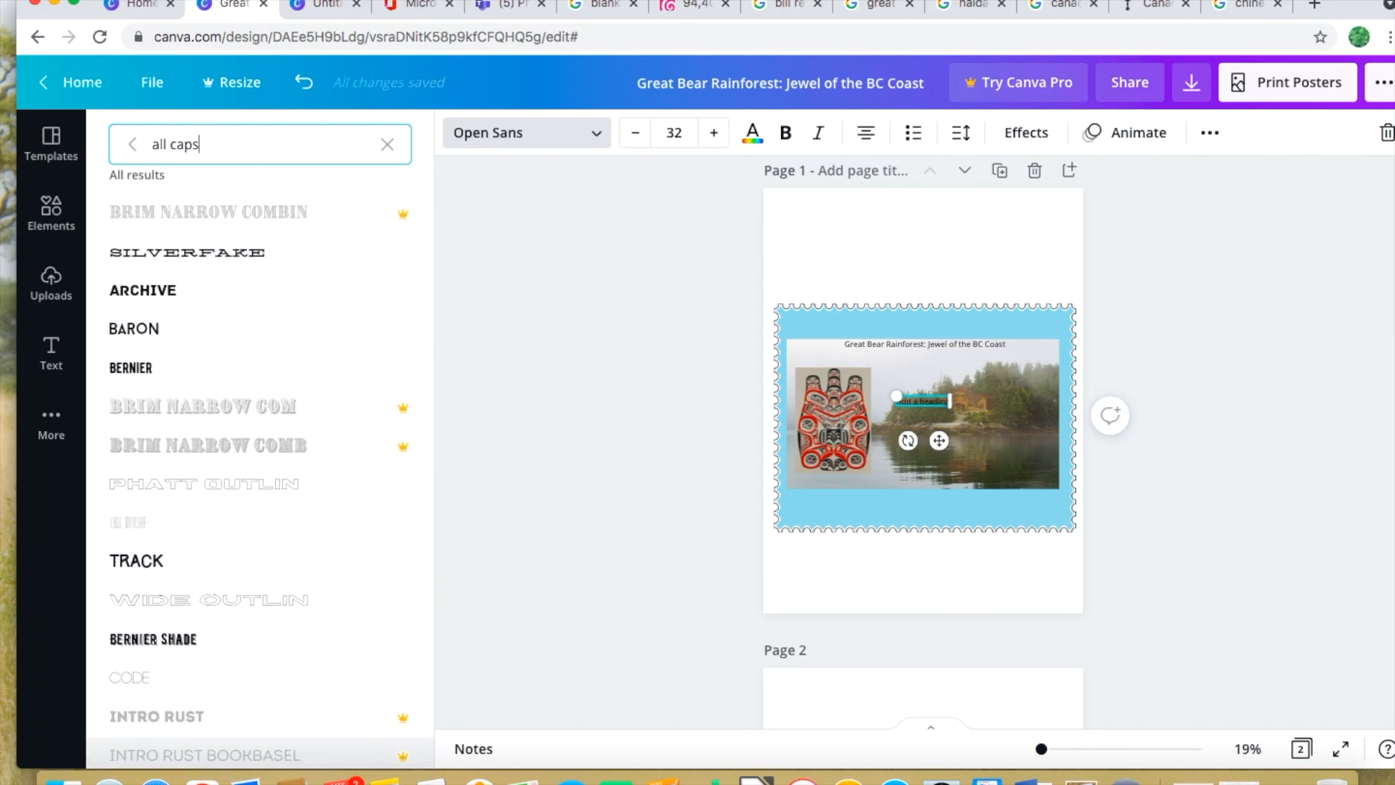
{"action": "left_click", "coordinate": [134, 328]}
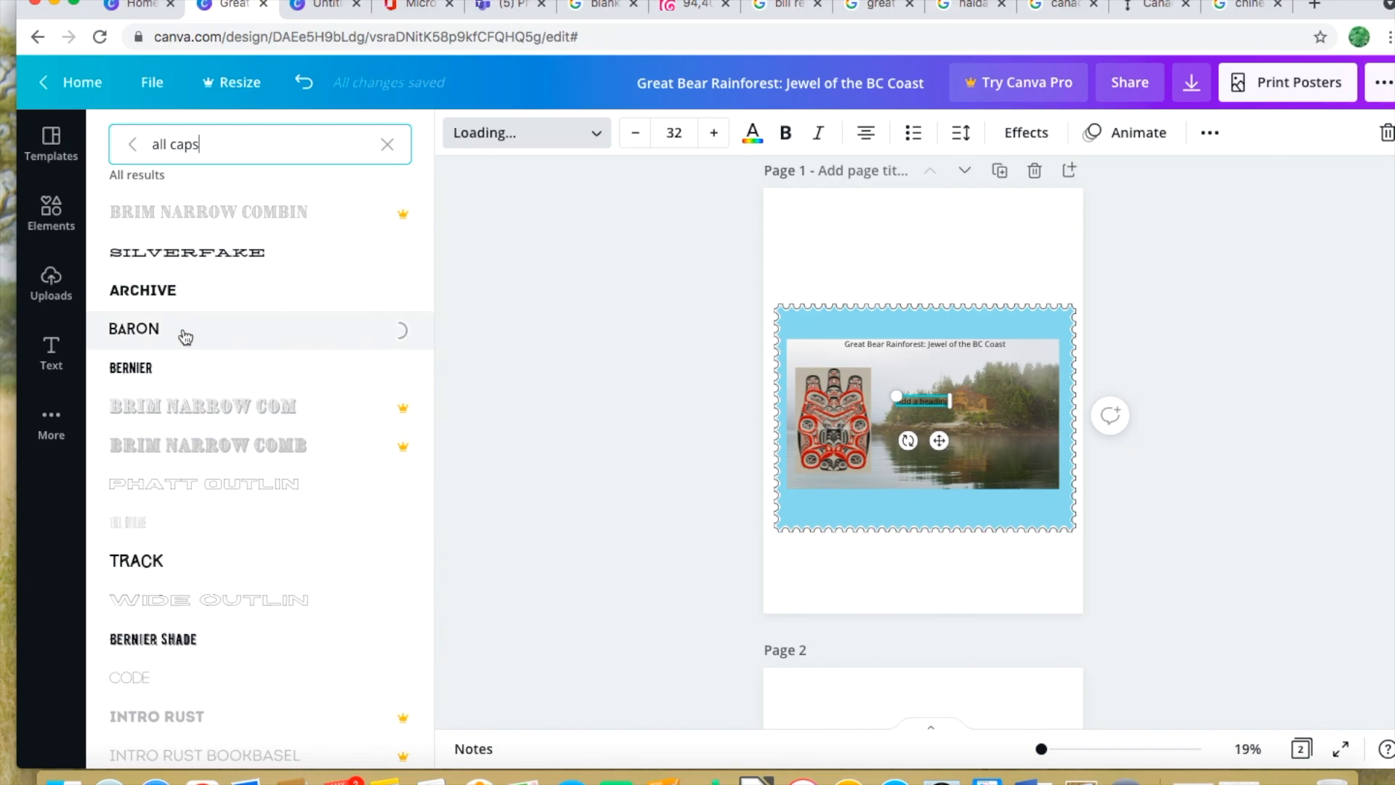
{"action": "left_click", "coordinate": [132, 328]}
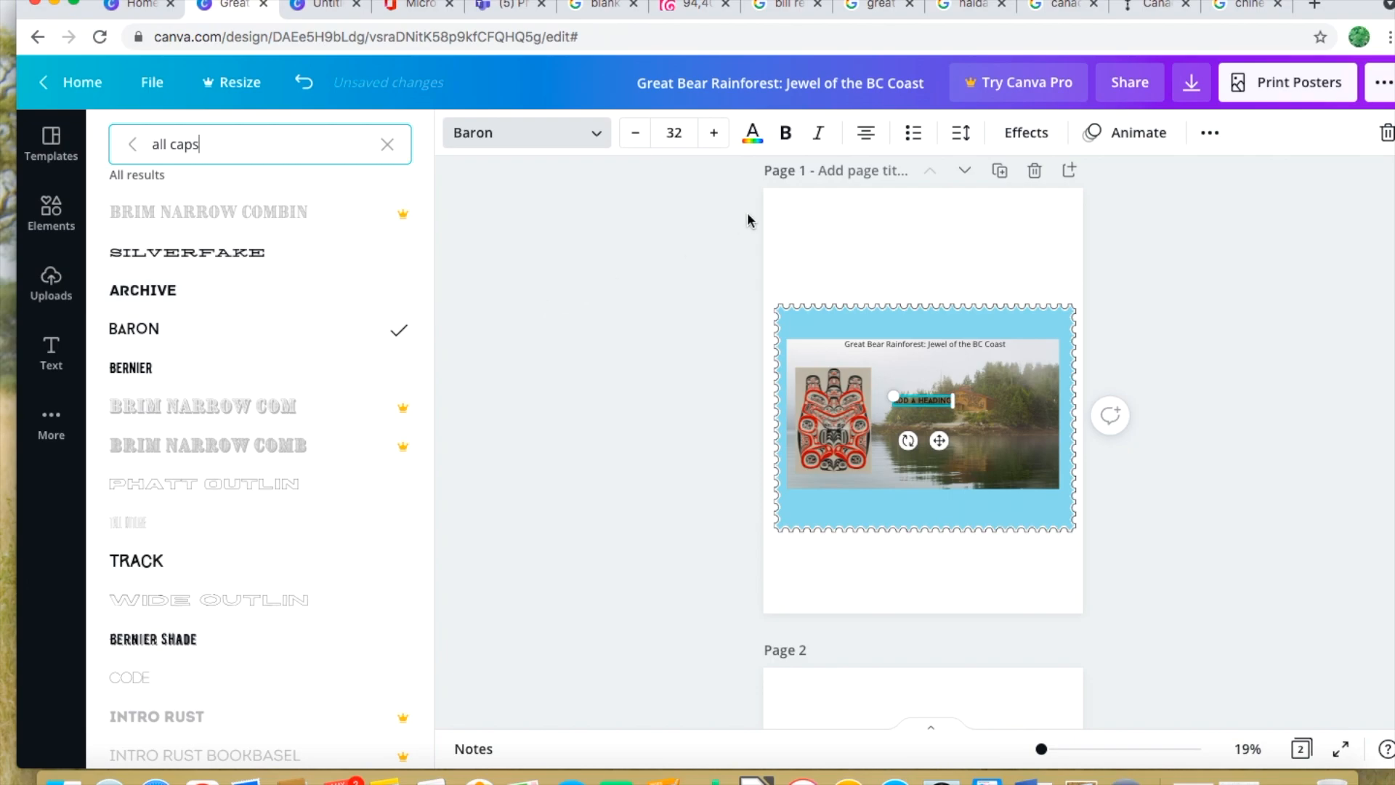
Make the heading 'CANADA' at size 82 and place it in the lower-left border
{"action": "left_click", "coordinate": [673, 132]}
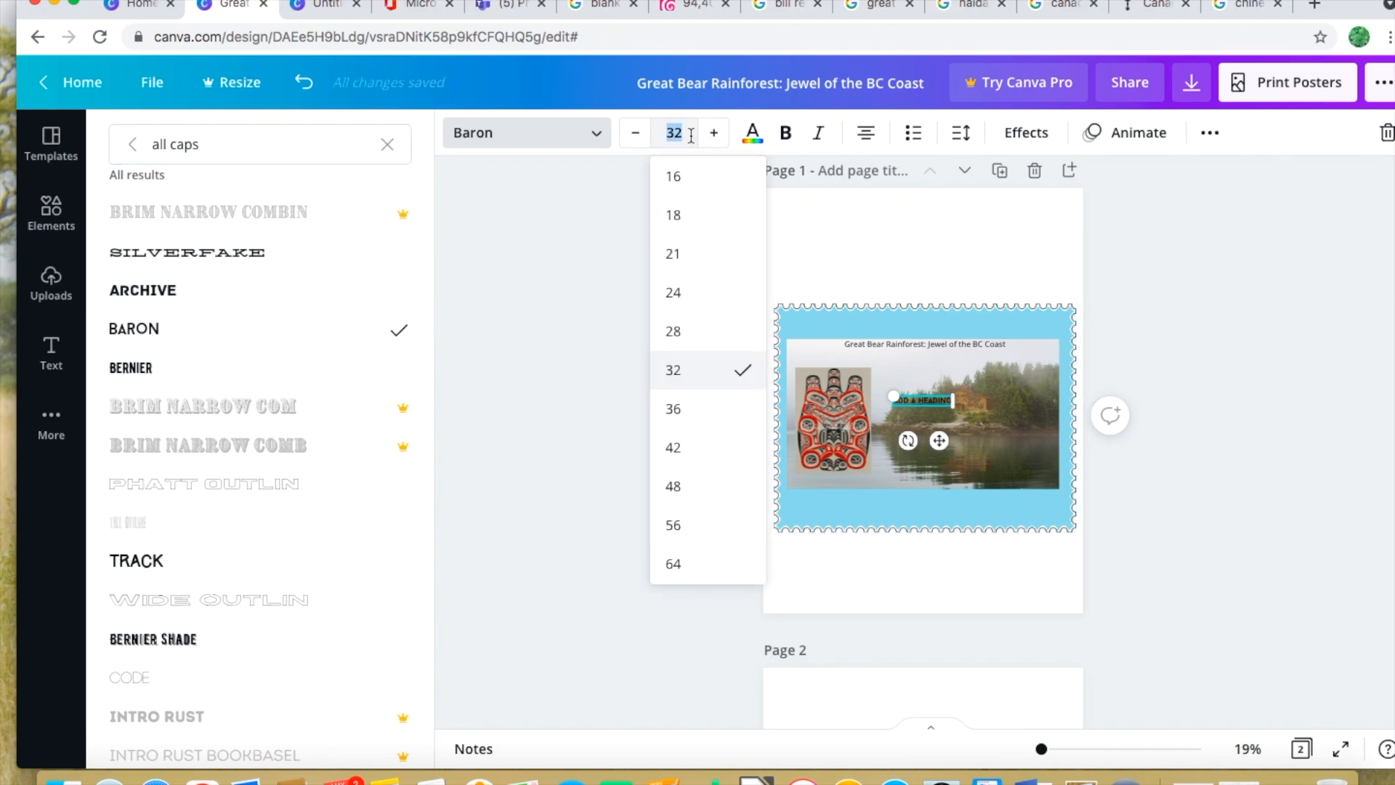
{"action": "type", "text": "82"}
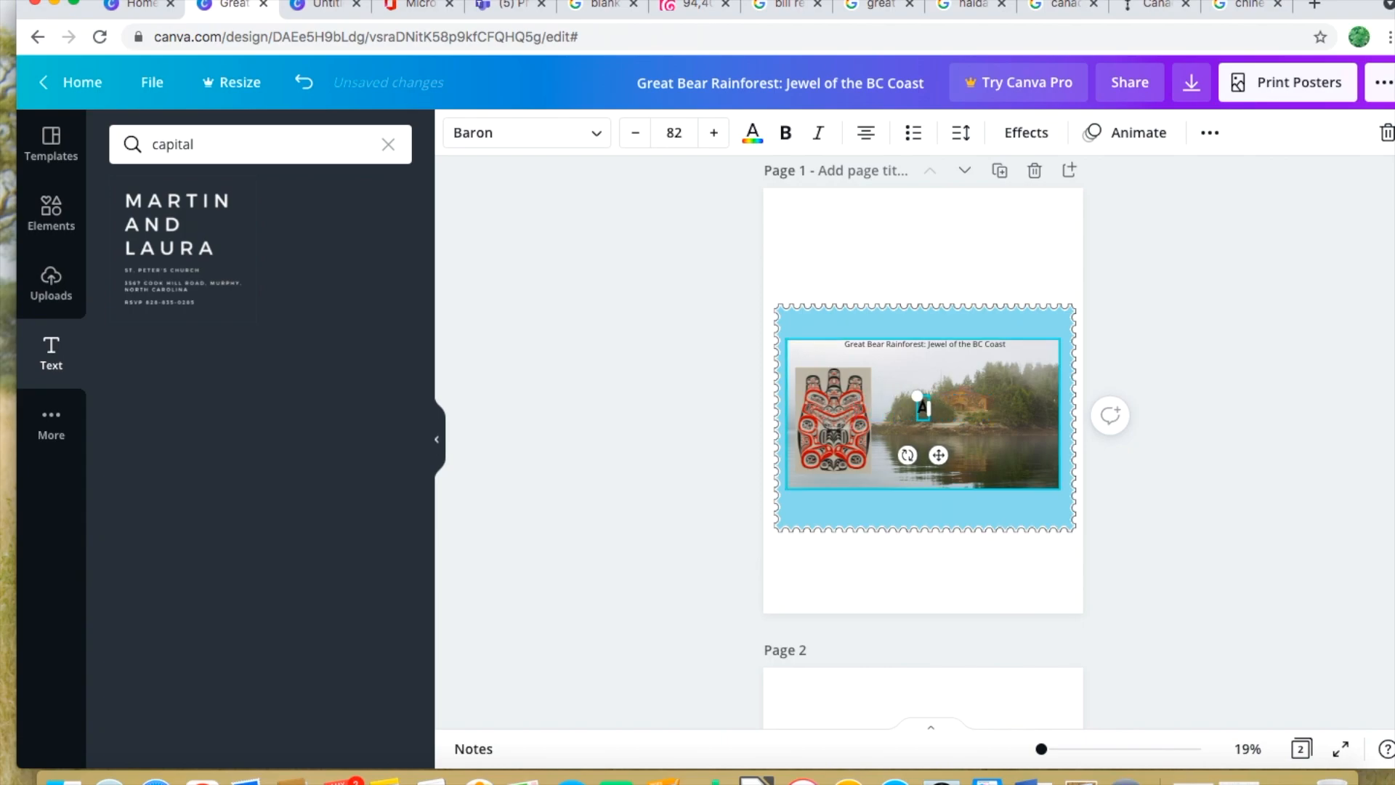
{"action": "type", "text": "CANA"}
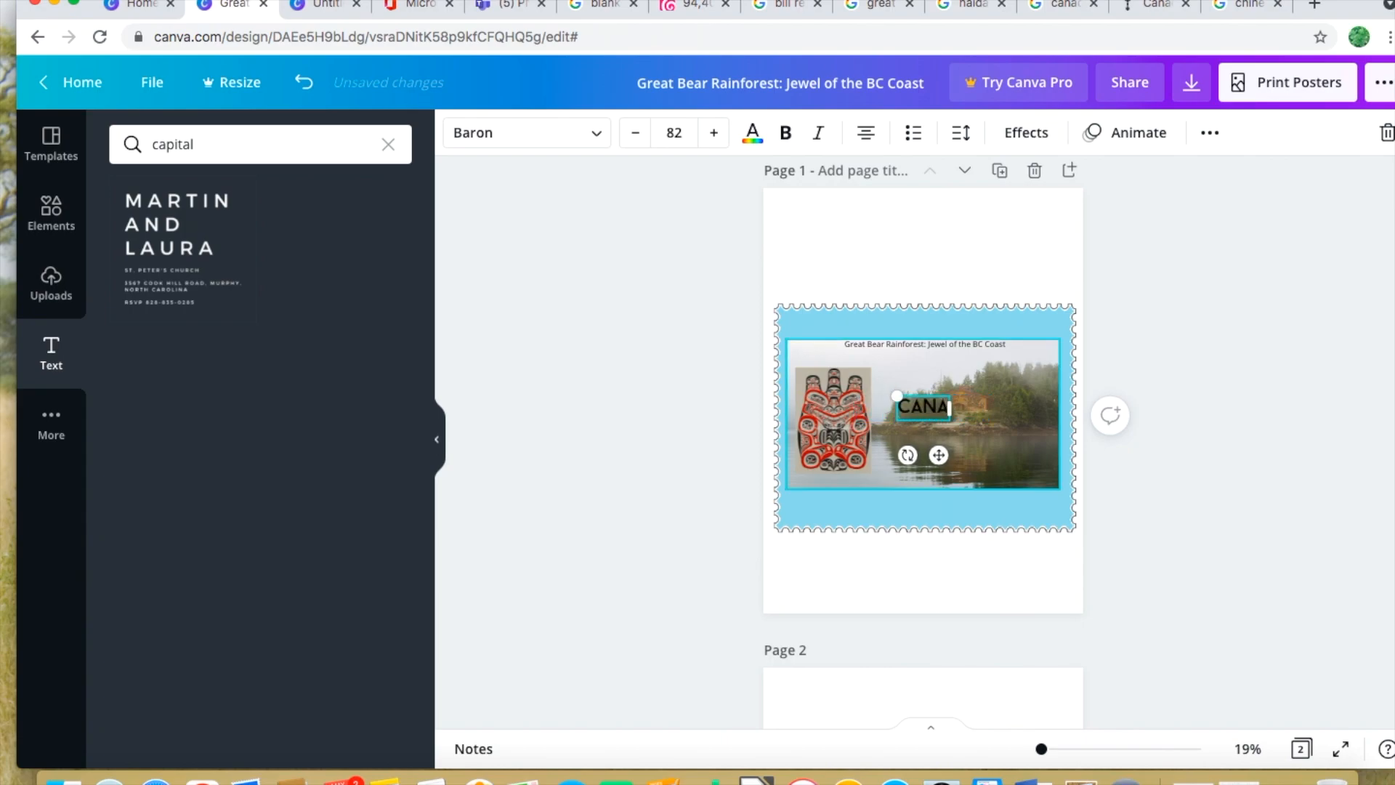
{"action": "type", "text": "DA"}
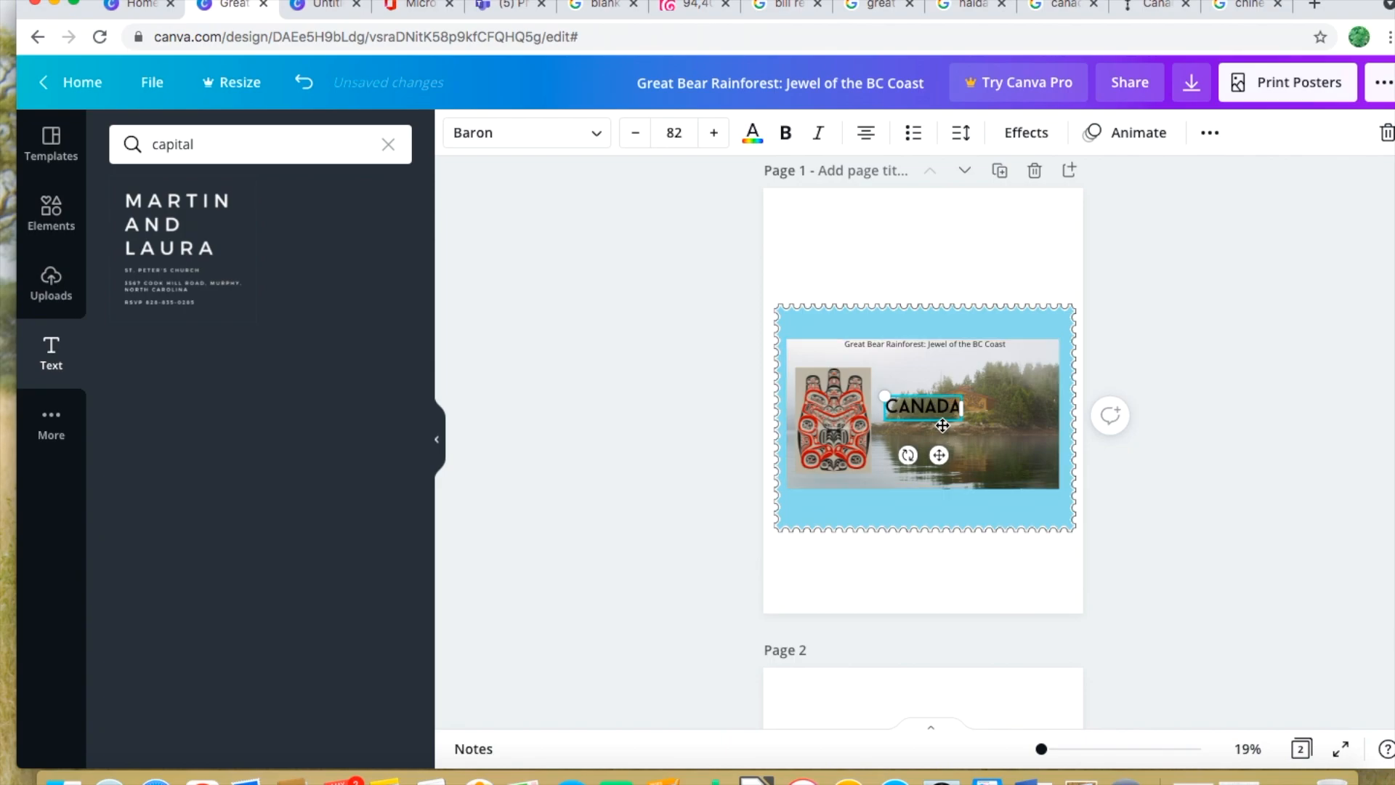
{"action": "left_click_drag", "start_coordinate": [924, 405], "coordinate": [821, 507]}
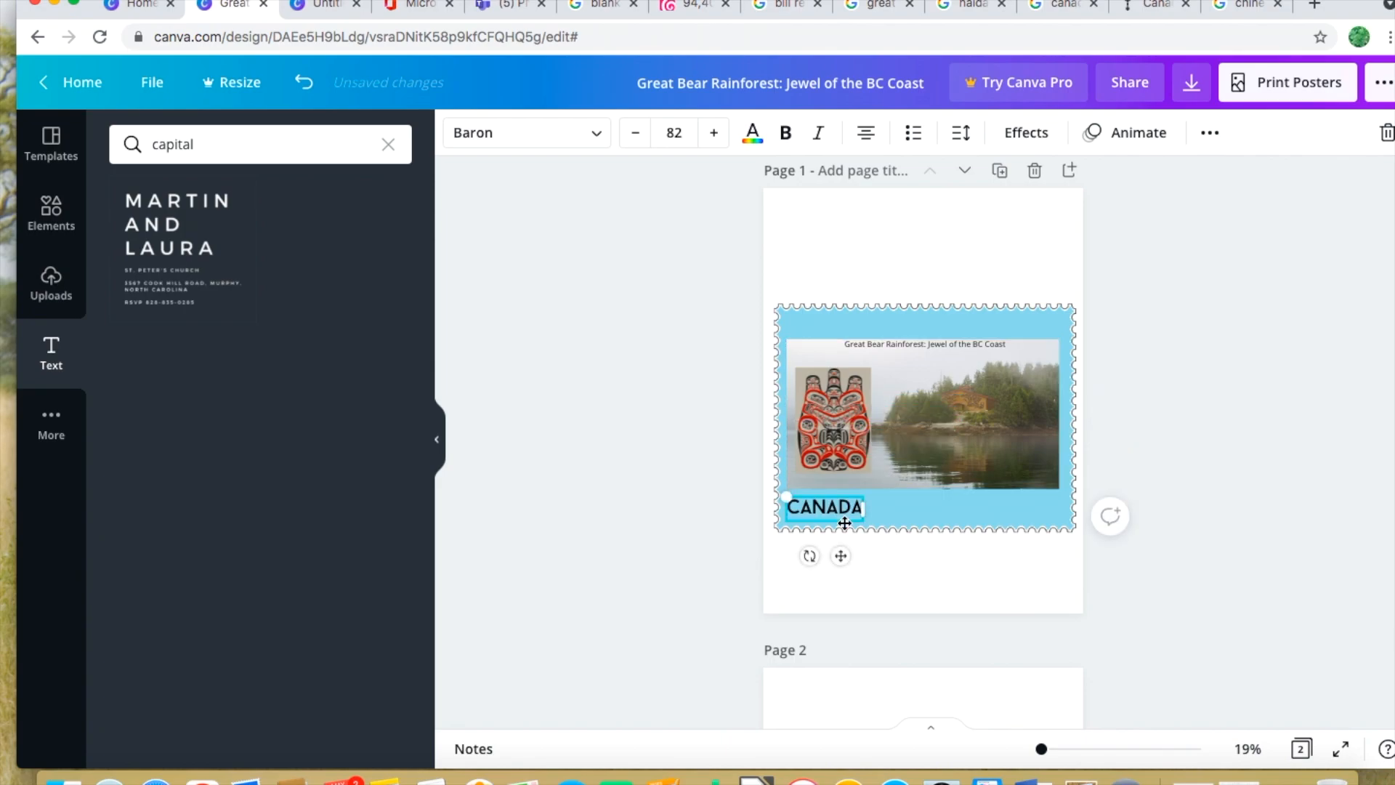
{"action": "mouse_move", "coordinate": [909, 622]}
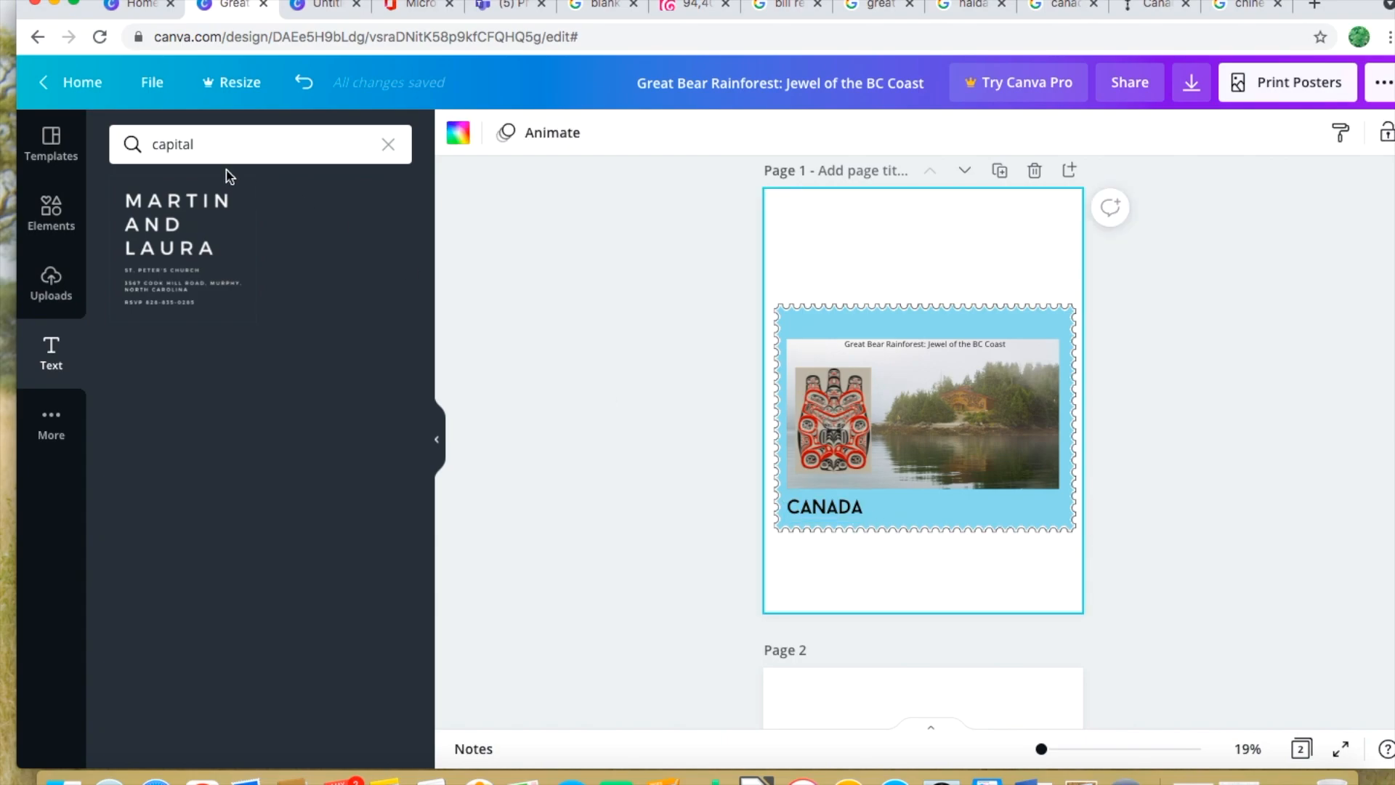
Add a new heading in the Baron font, found via an 'all caps' search, and set its size
{"action": "left_click", "coordinate": [388, 144]}
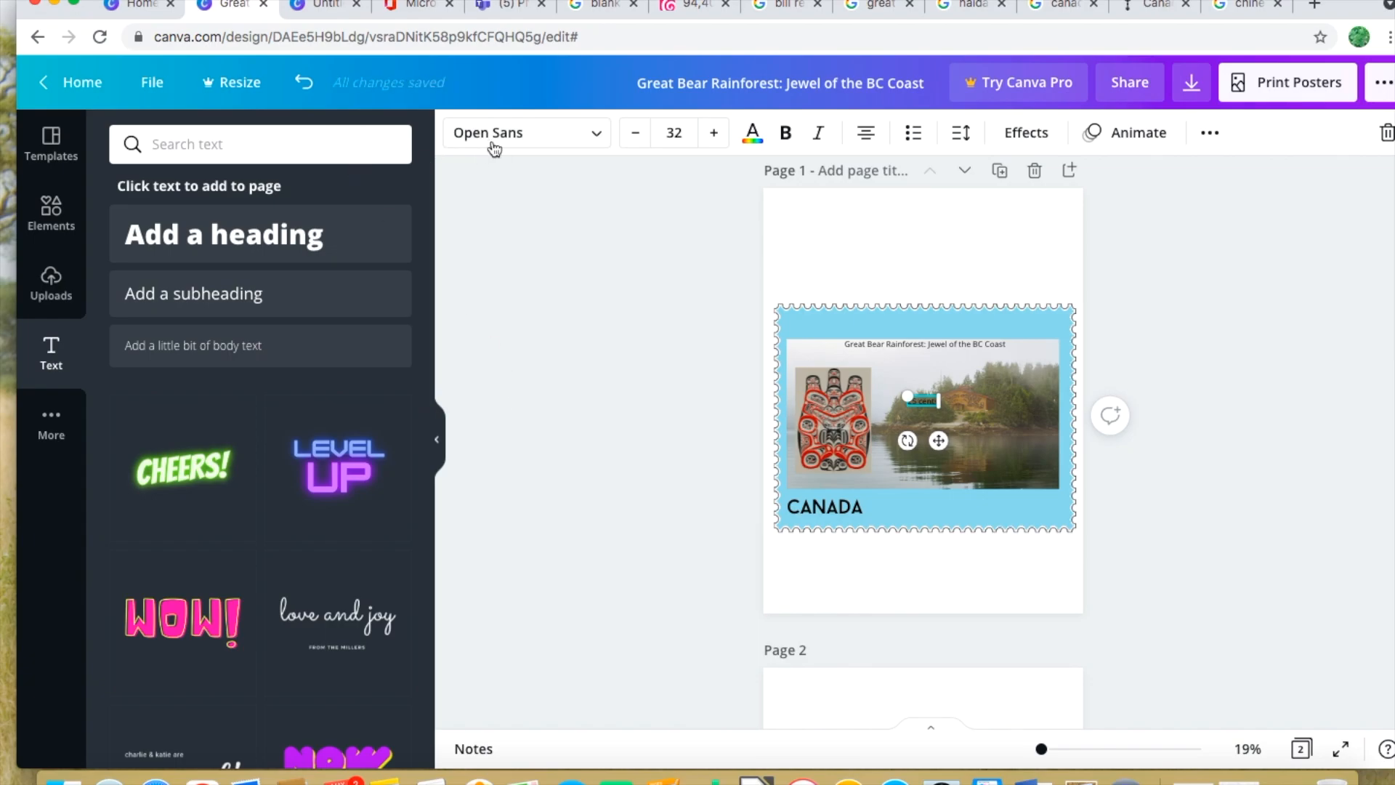
{"action": "type", "text": "all caps"}
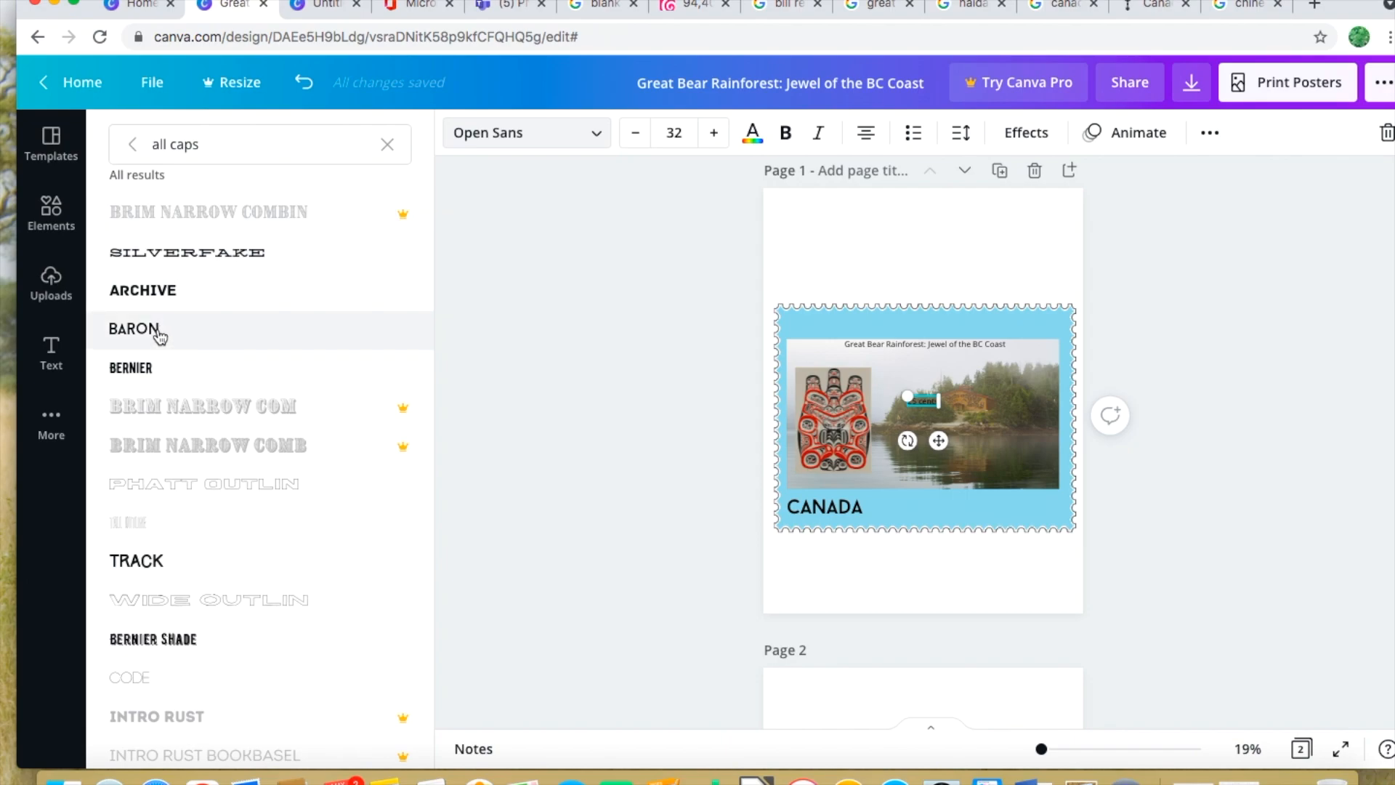
{"action": "left_click", "coordinate": [134, 328]}
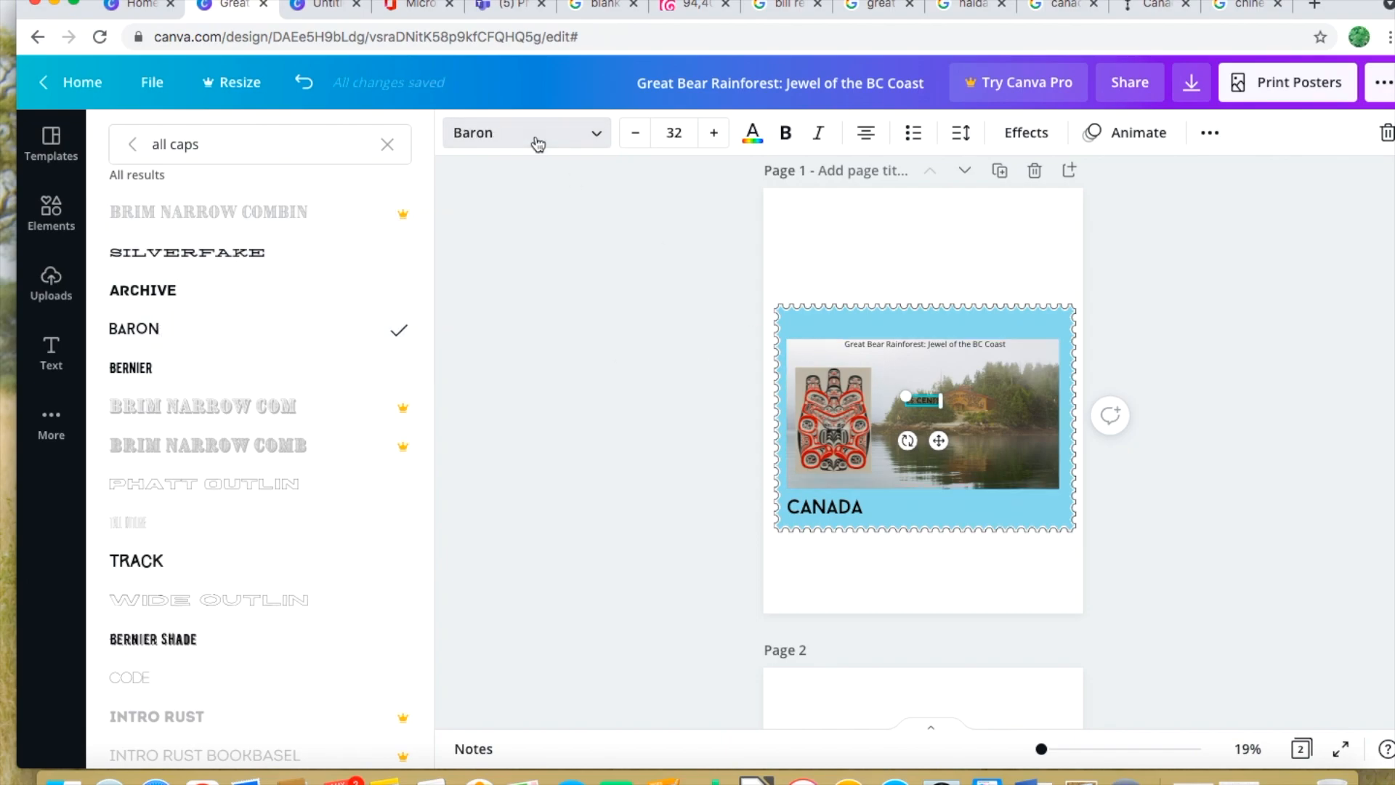
{"action": "left_click", "coordinate": [674, 132]}
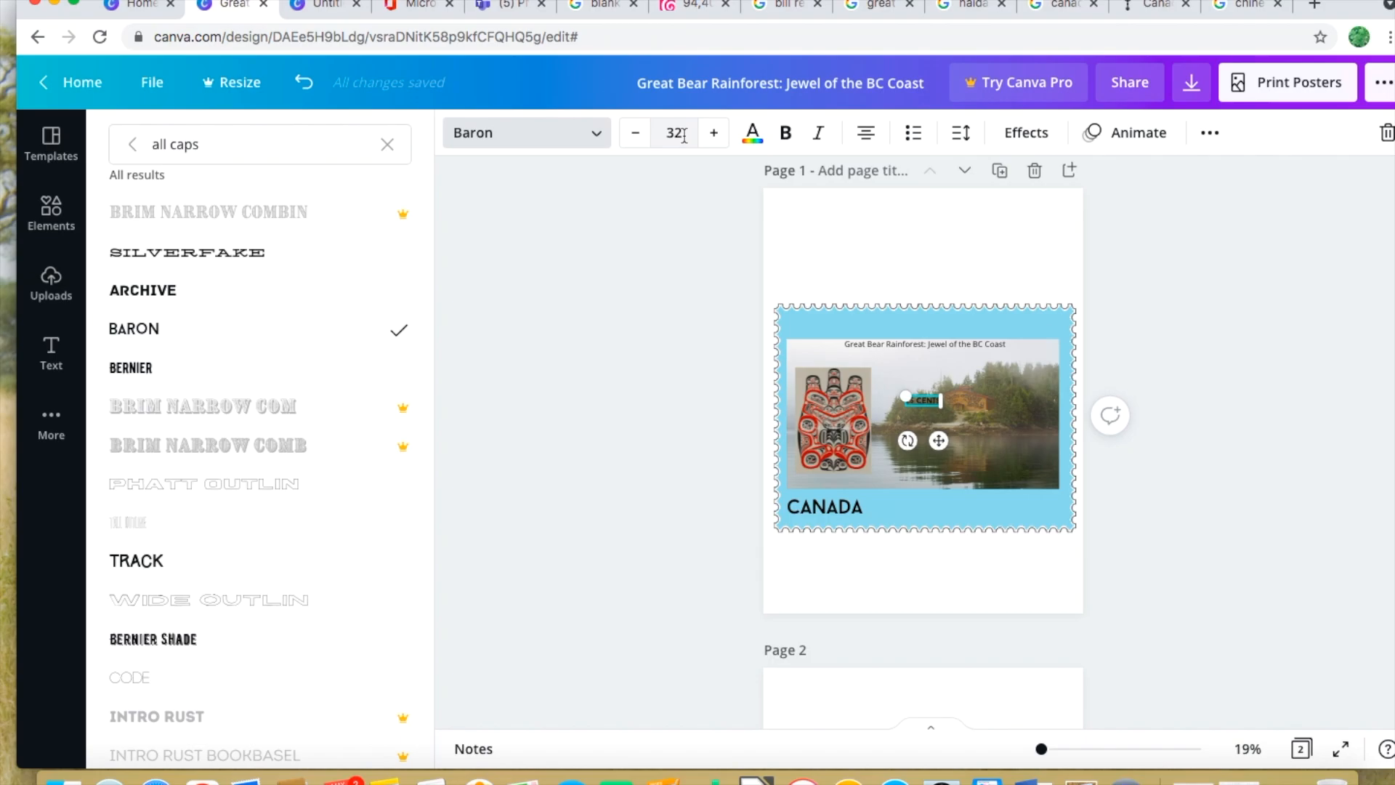
{"action": "left_click", "coordinate": [671, 132]}
{"action": "type", "text": "82"}
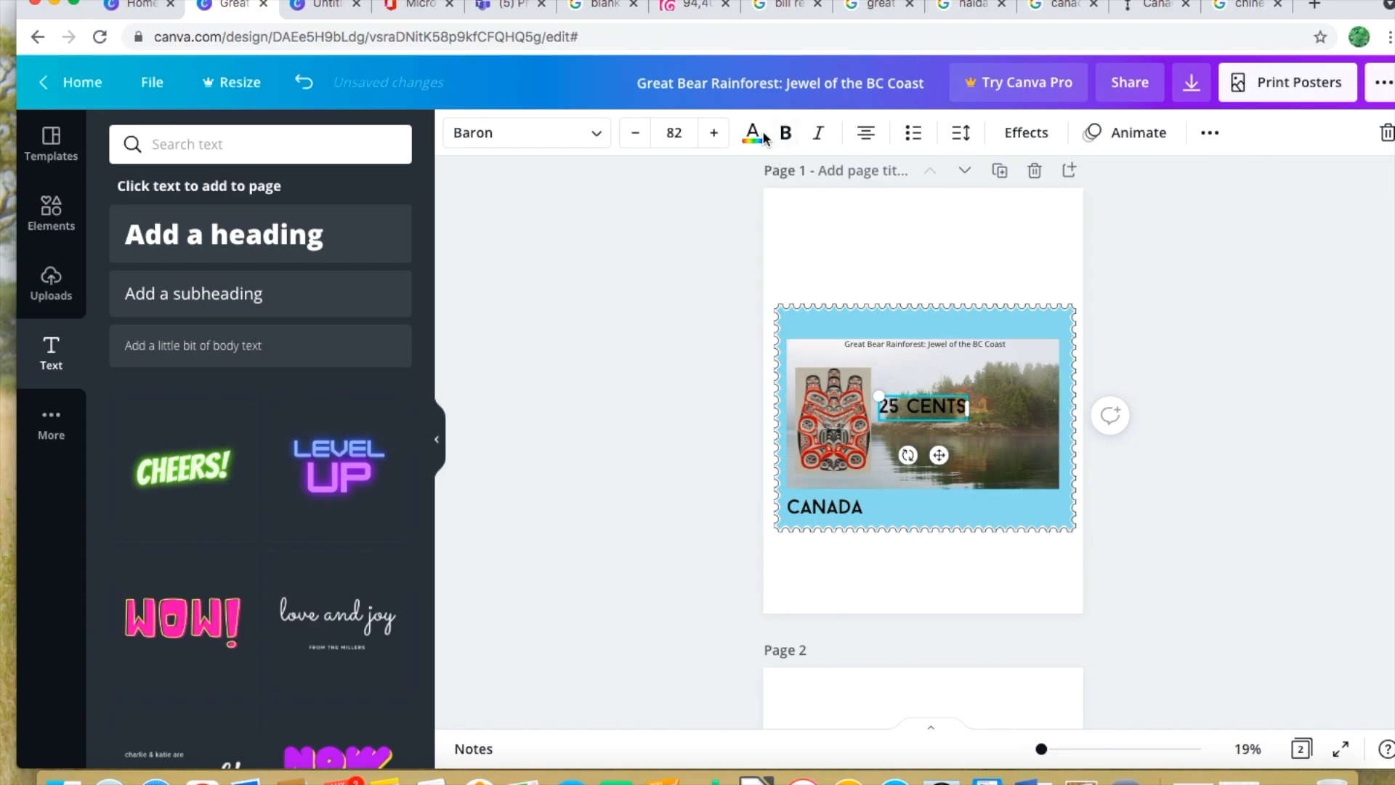
Place the '25 CENTS' label in the stamp's lower-right border, opposite CANADA
{"action": "left_click", "coordinate": [673, 132]}
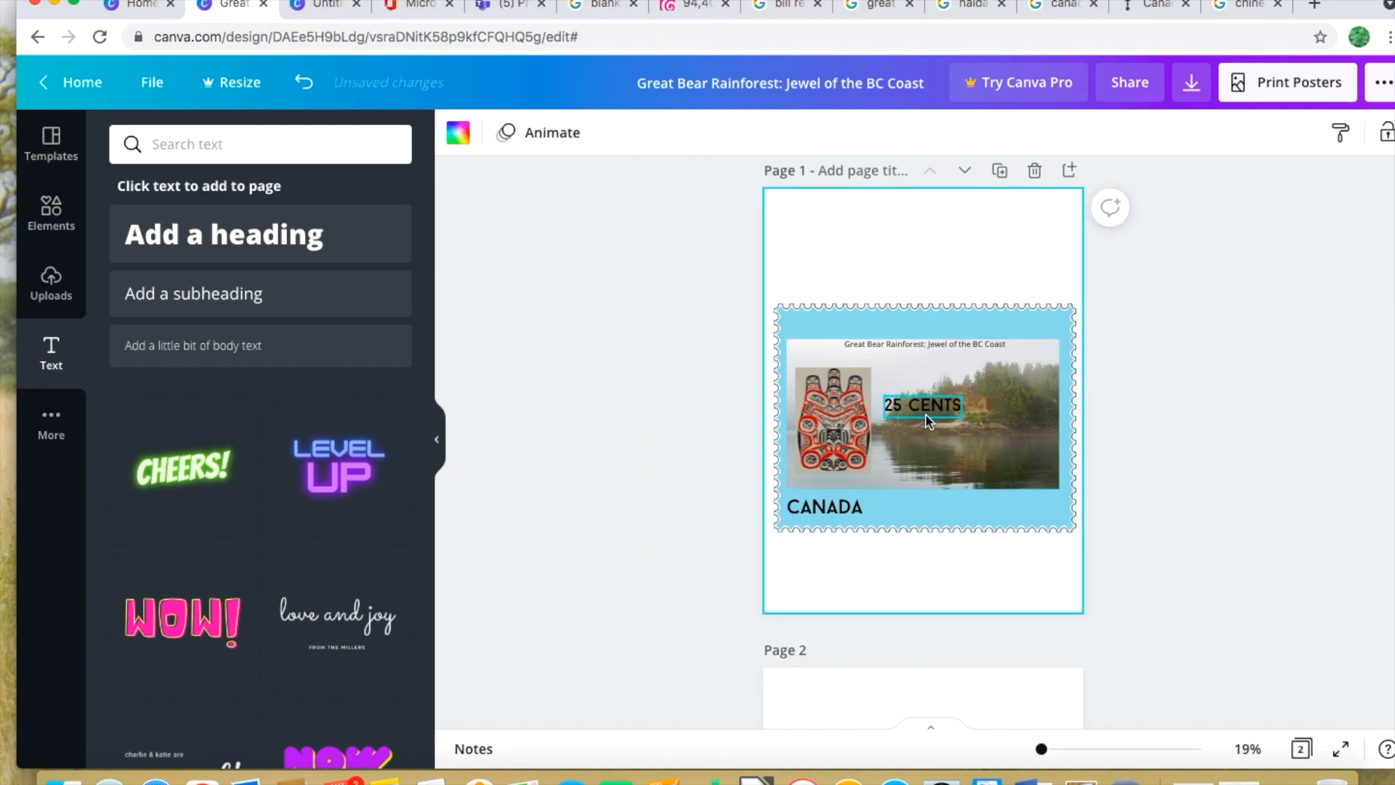
{"action": "left_click_drag", "start_coordinate": [921, 405], "coordinate": [1020, 506]}
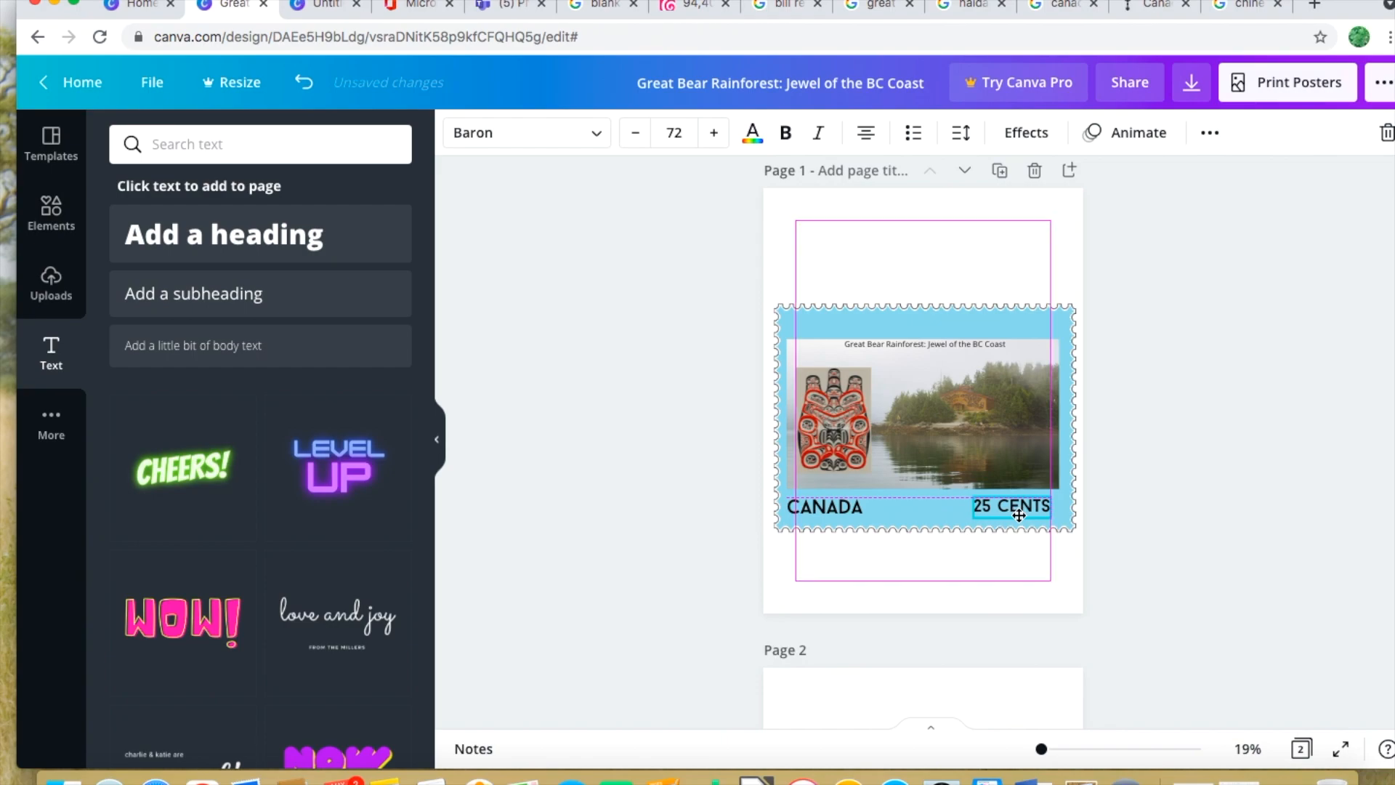
{"action": "left_click", "coordinate": [990, 606]}
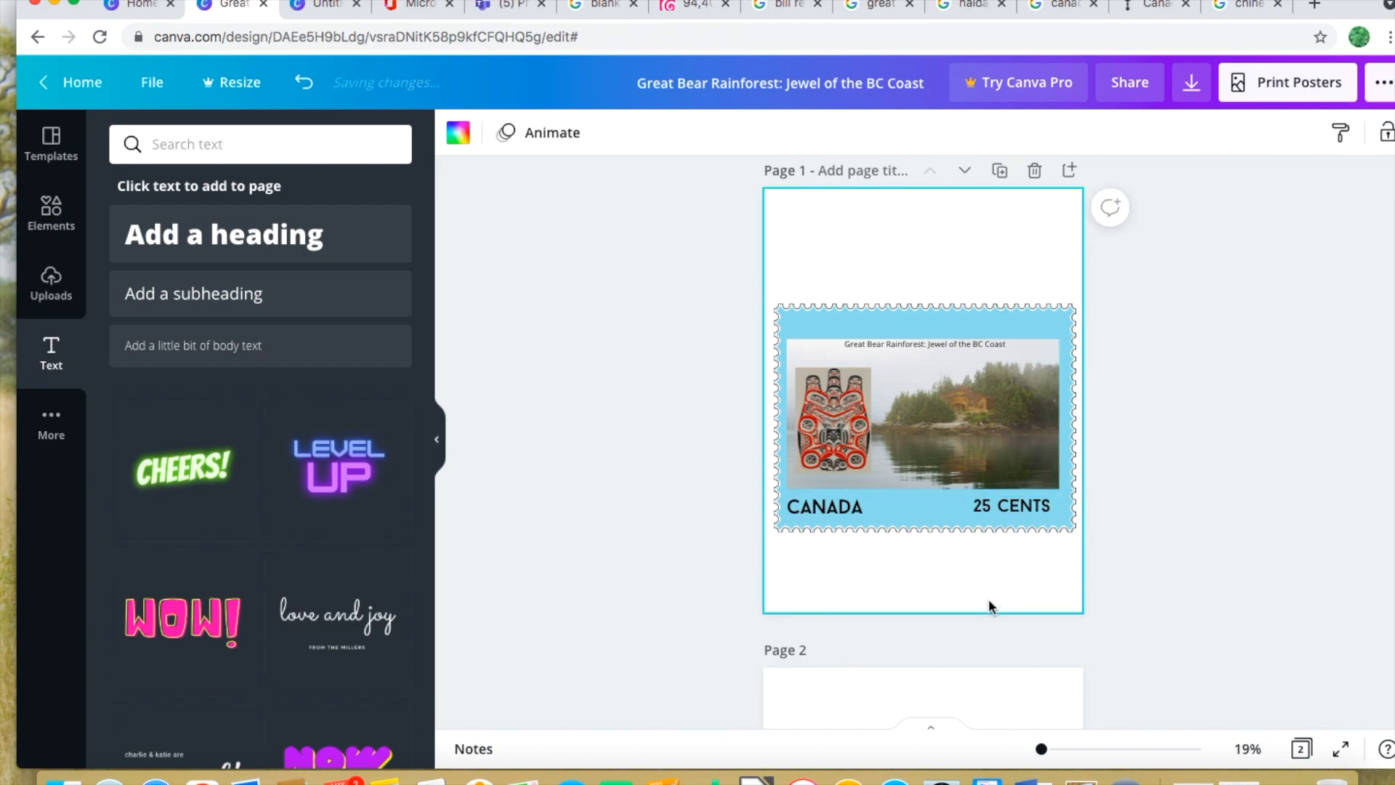
{"action": "mouse_move", "coordinate": [821, 223]}
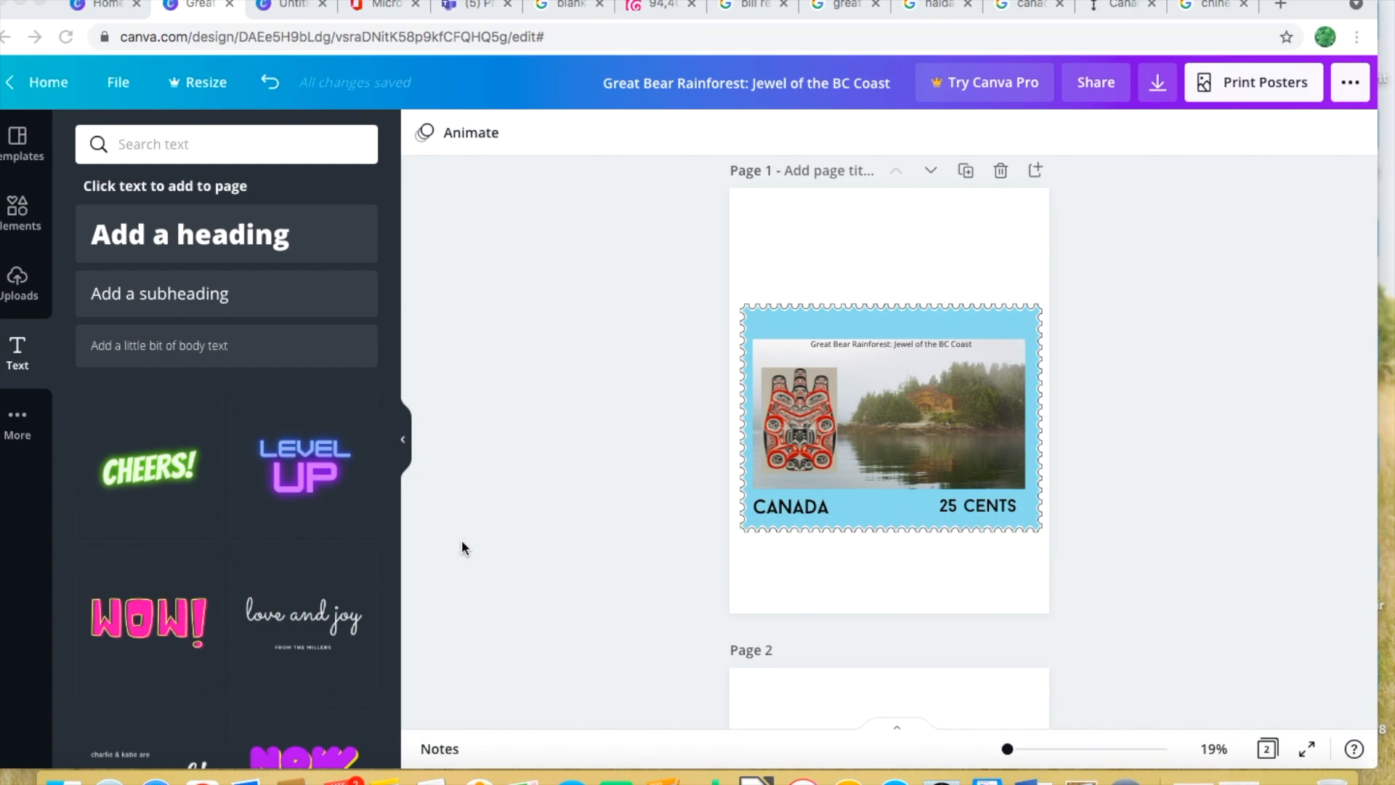
{"action": "mouse_move", "coordinate": [1131, 211]}
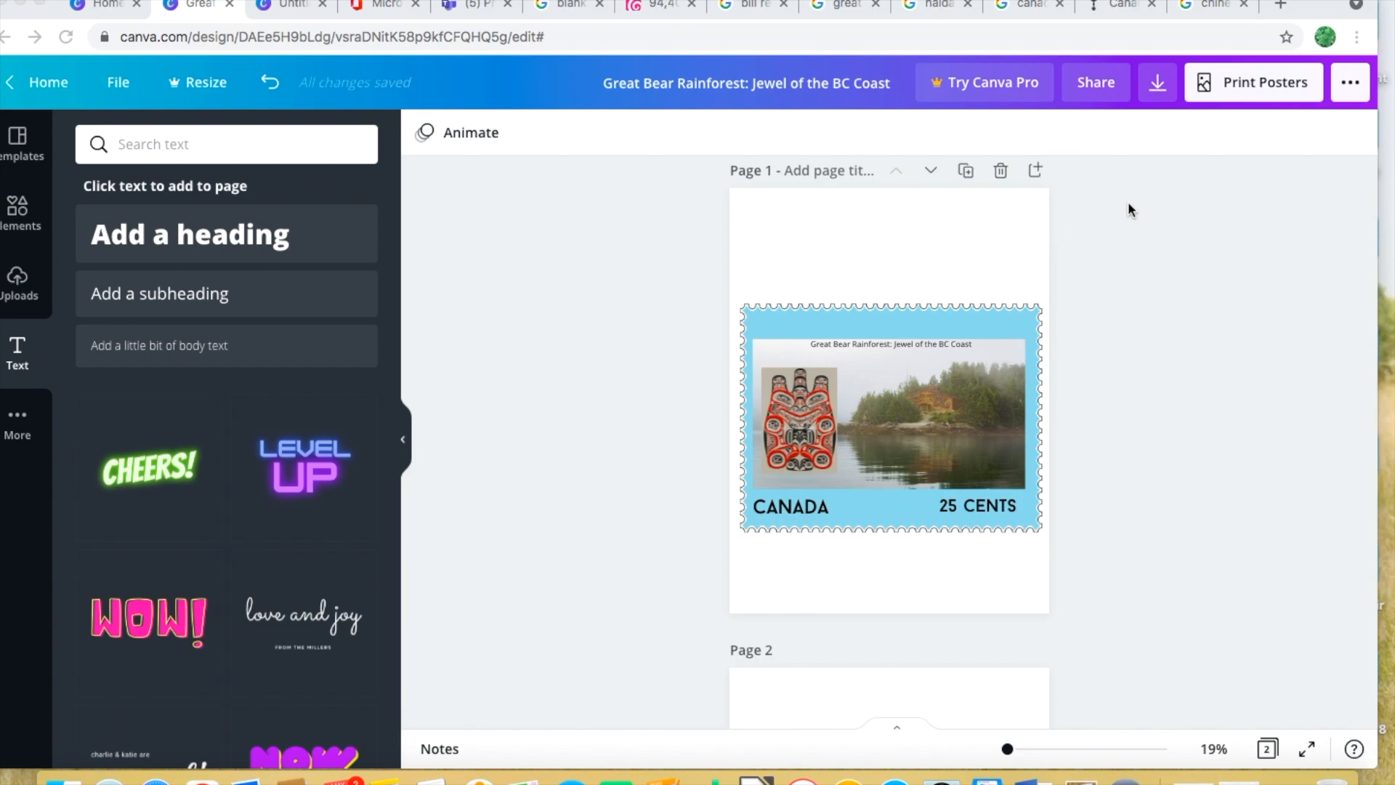
{"action": "mouse_move", "coordinate": [1157, 83]}
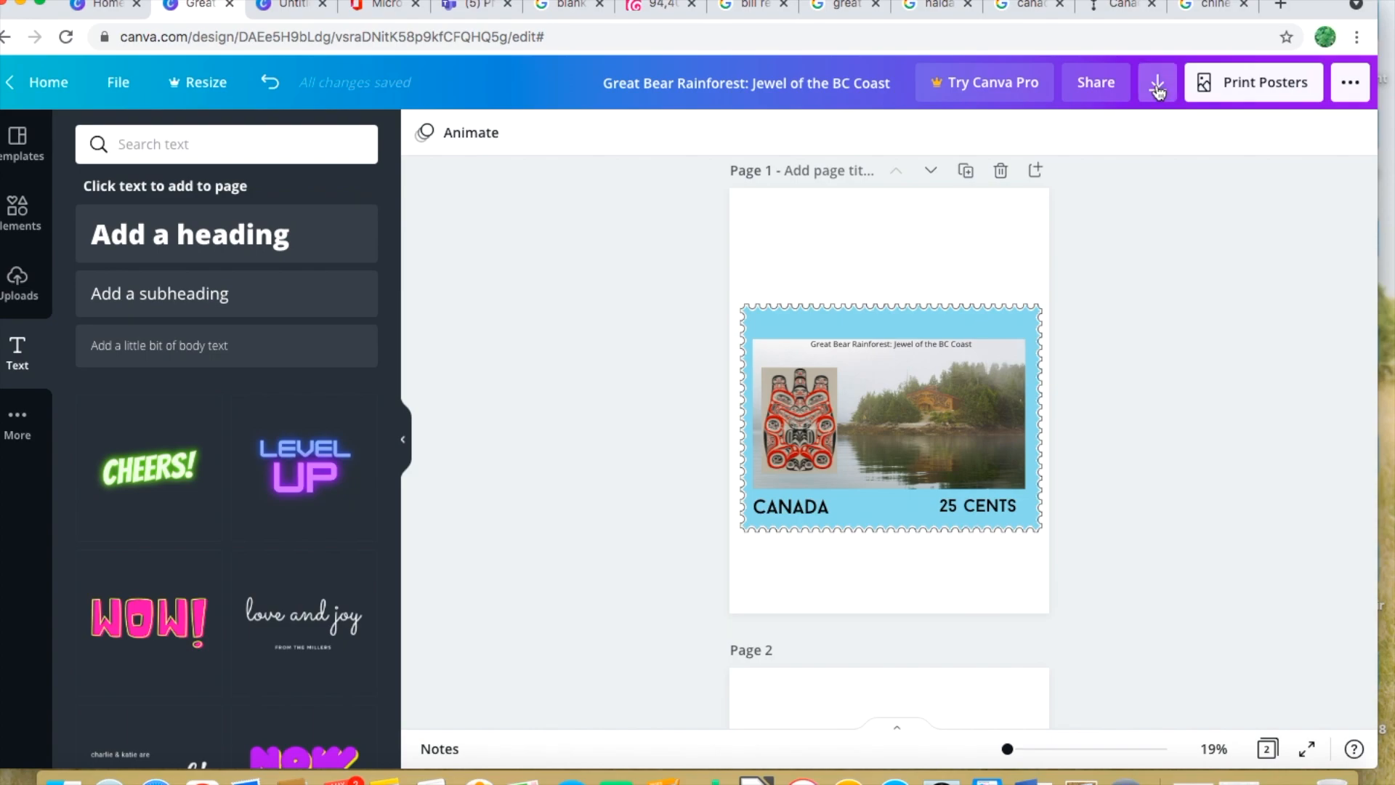
Download only page 1 of the stamp as a PDF Print file
{"action": "left_click", "coordinate": [1157, 83]}
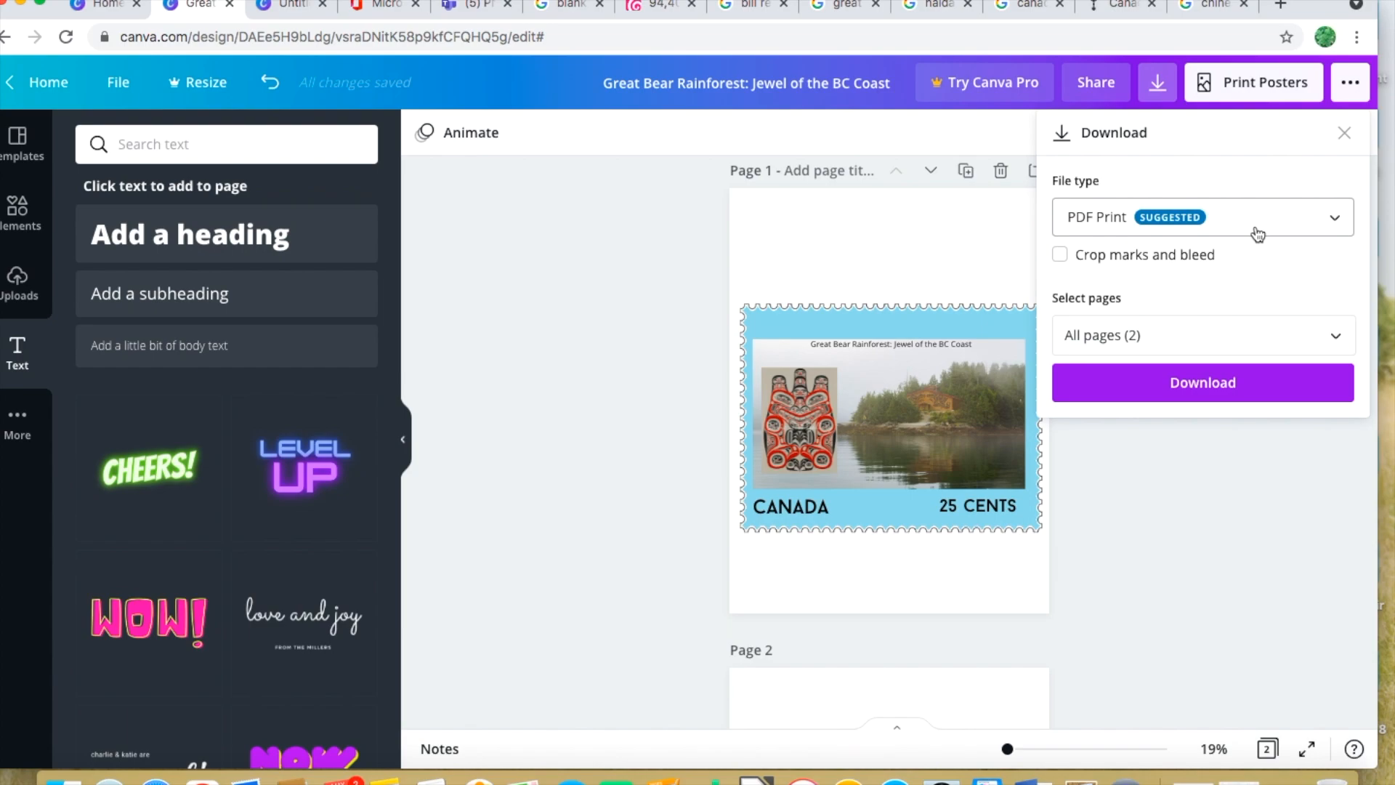
{"action": "mouse_move", "coordinate": [1154, 361]}
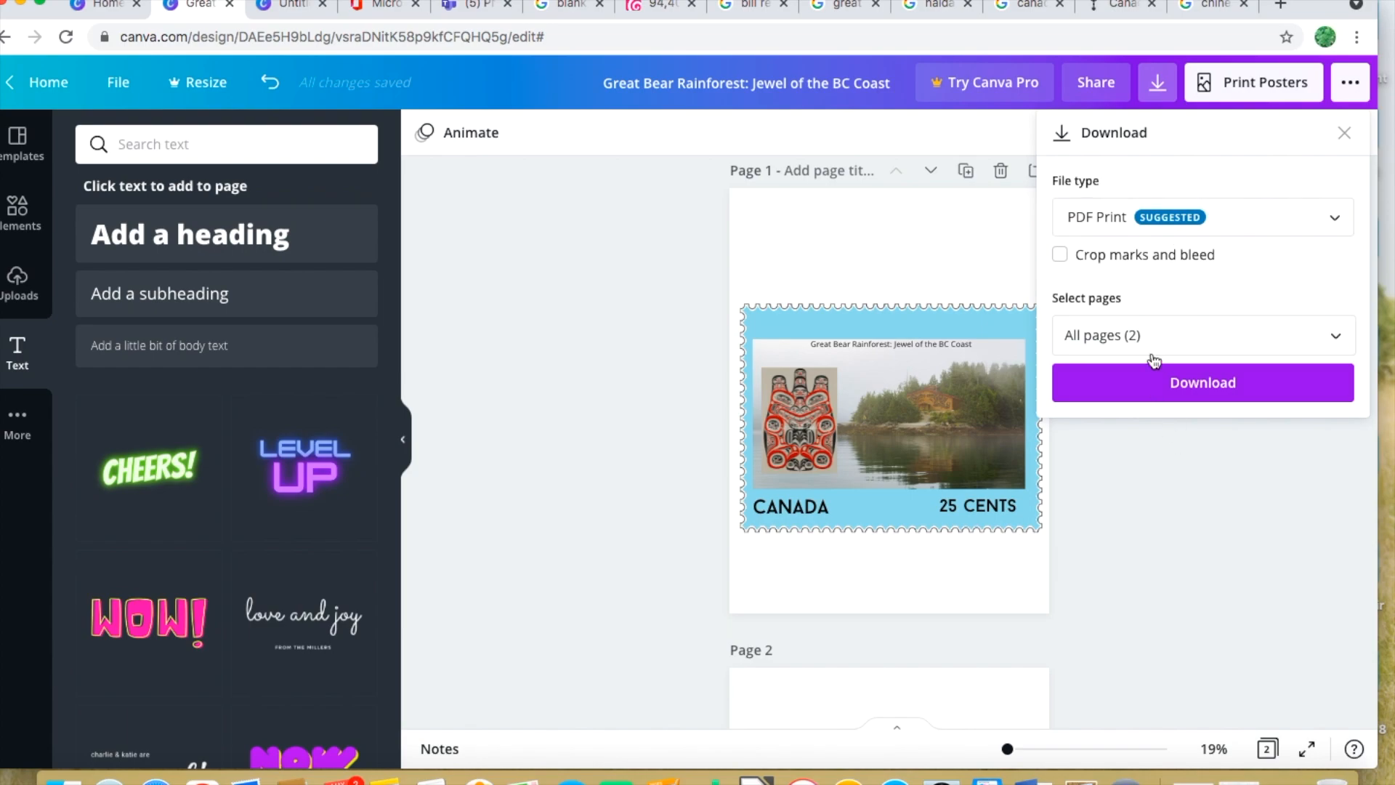
{"action": "left_click", "coordinate": [1201, 334]}
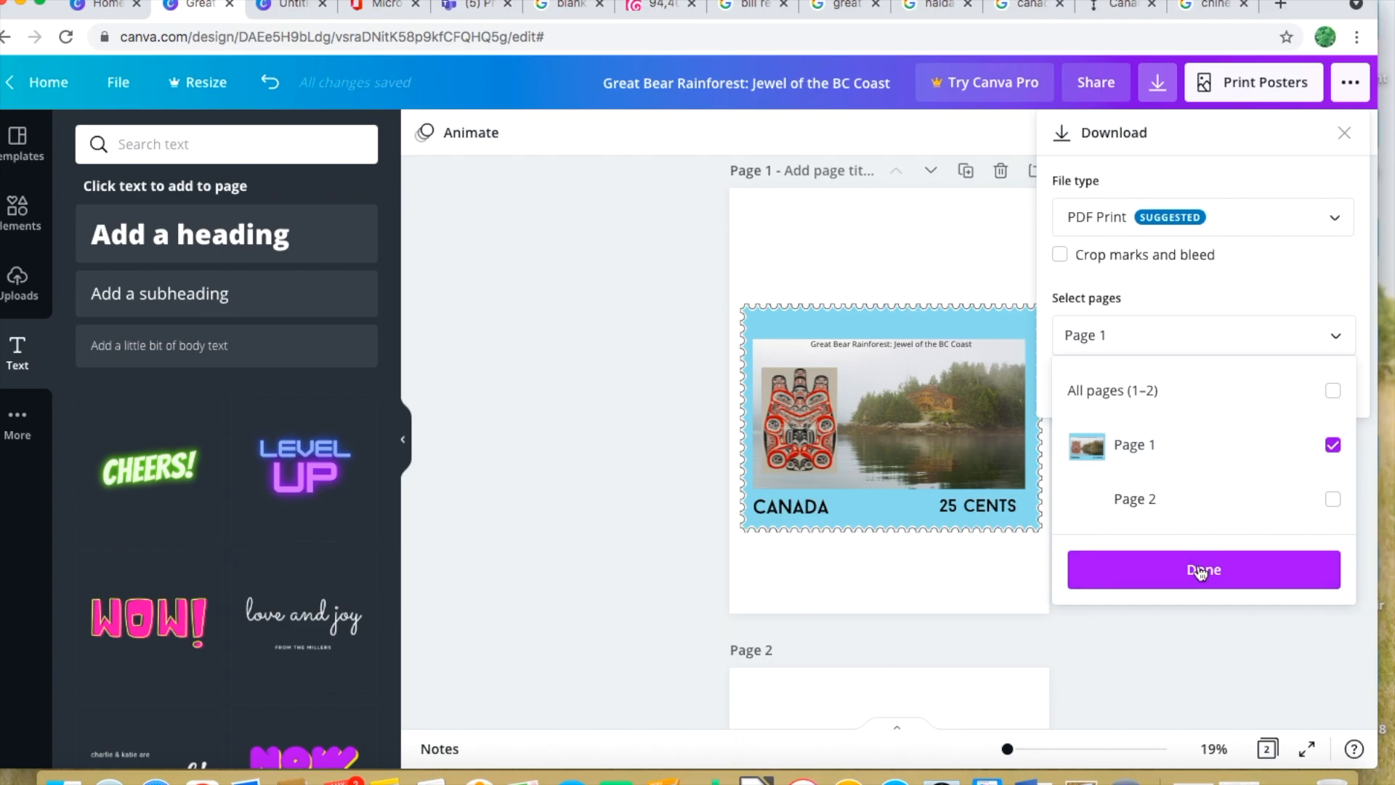
{"action": "left_click", "coordinate": [1203, 570]}
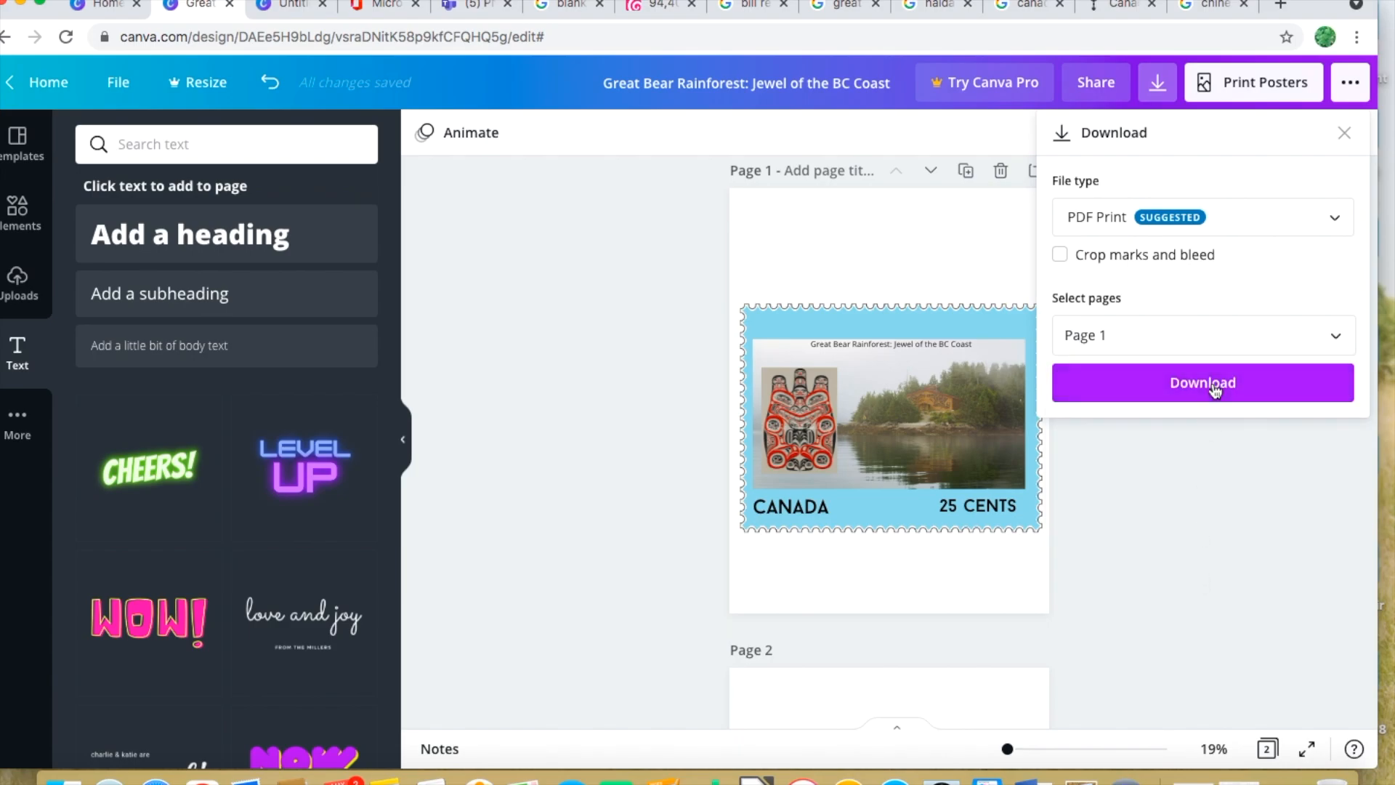
{"action": "left_click", "coordinate": [1202, 383]}
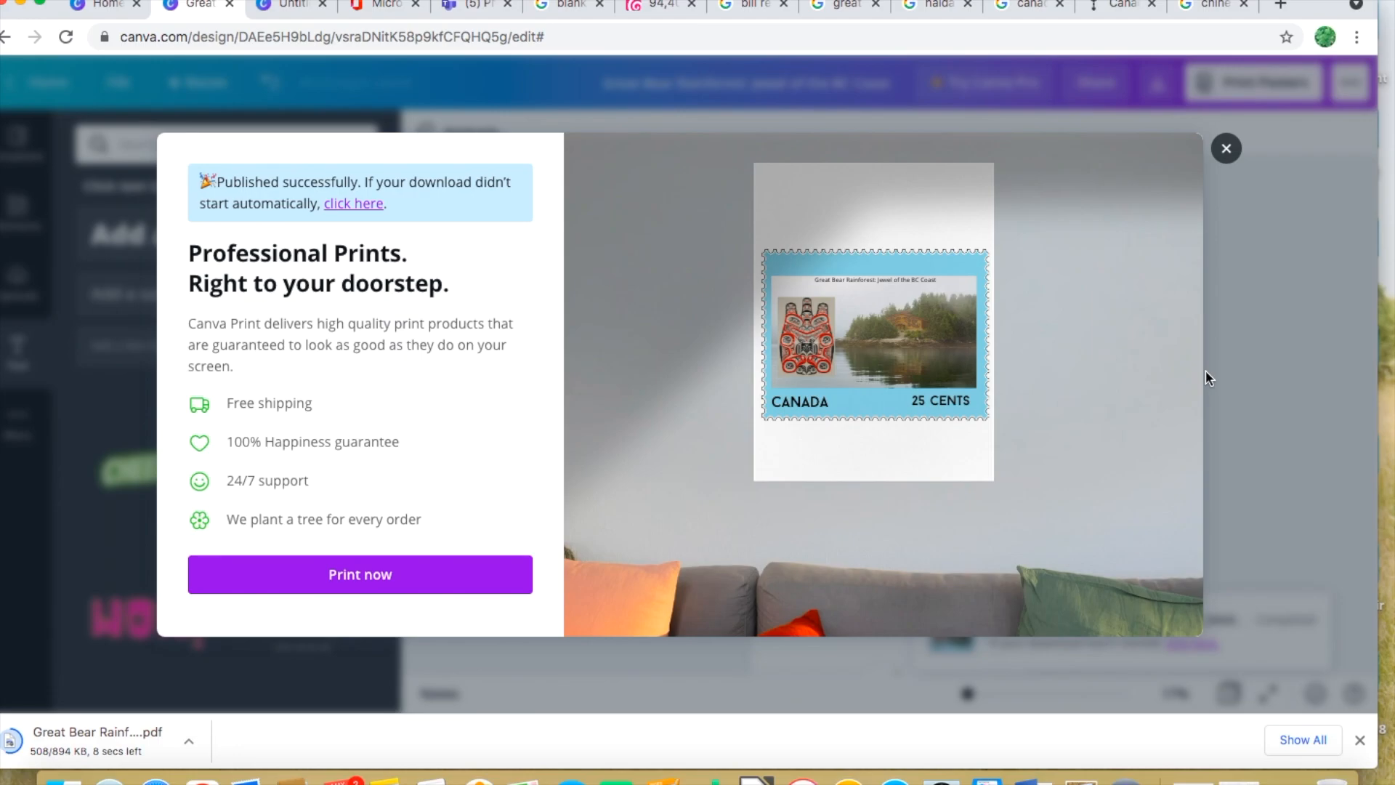
Close the Professional Prints promotion popup after the PDF download
{"action": "left_click", "coordinate": [1226, 148]}
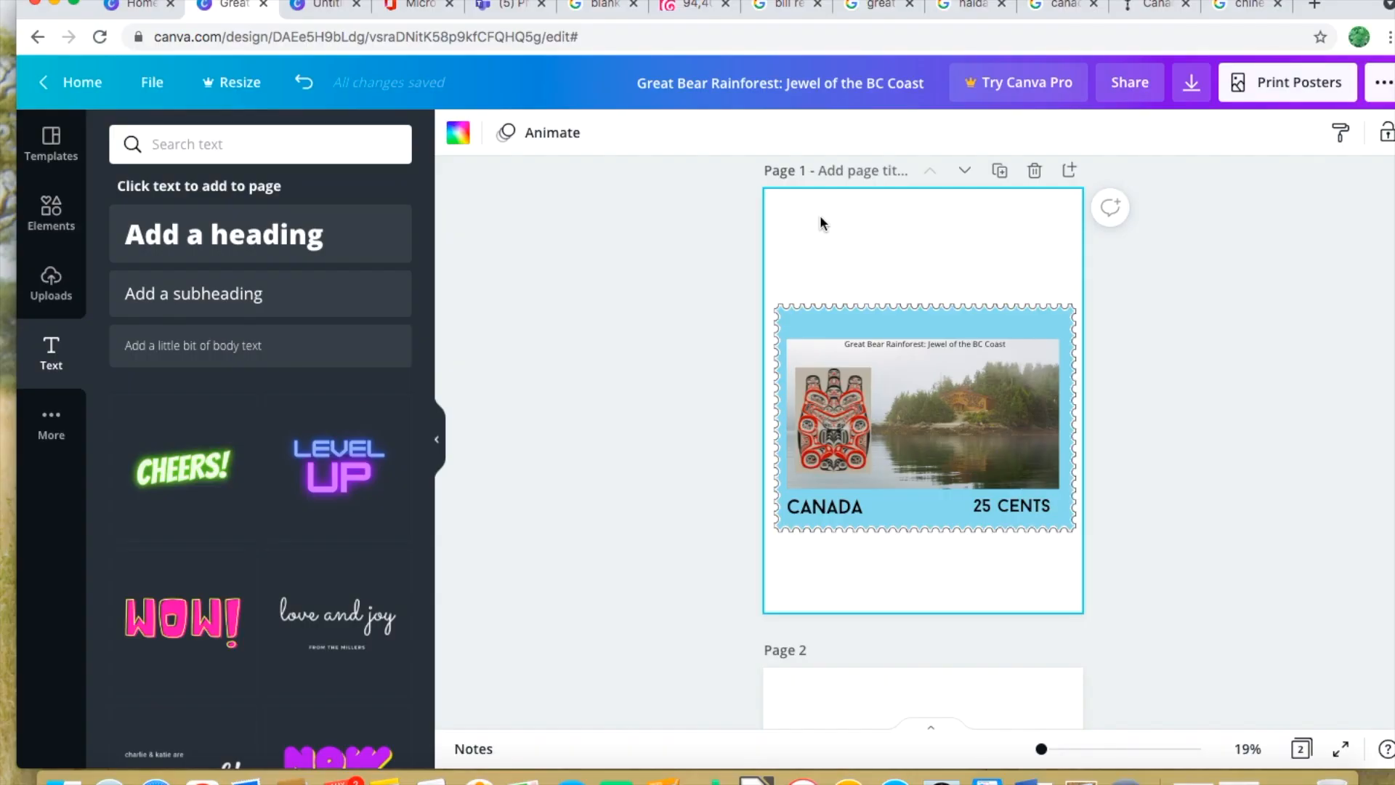